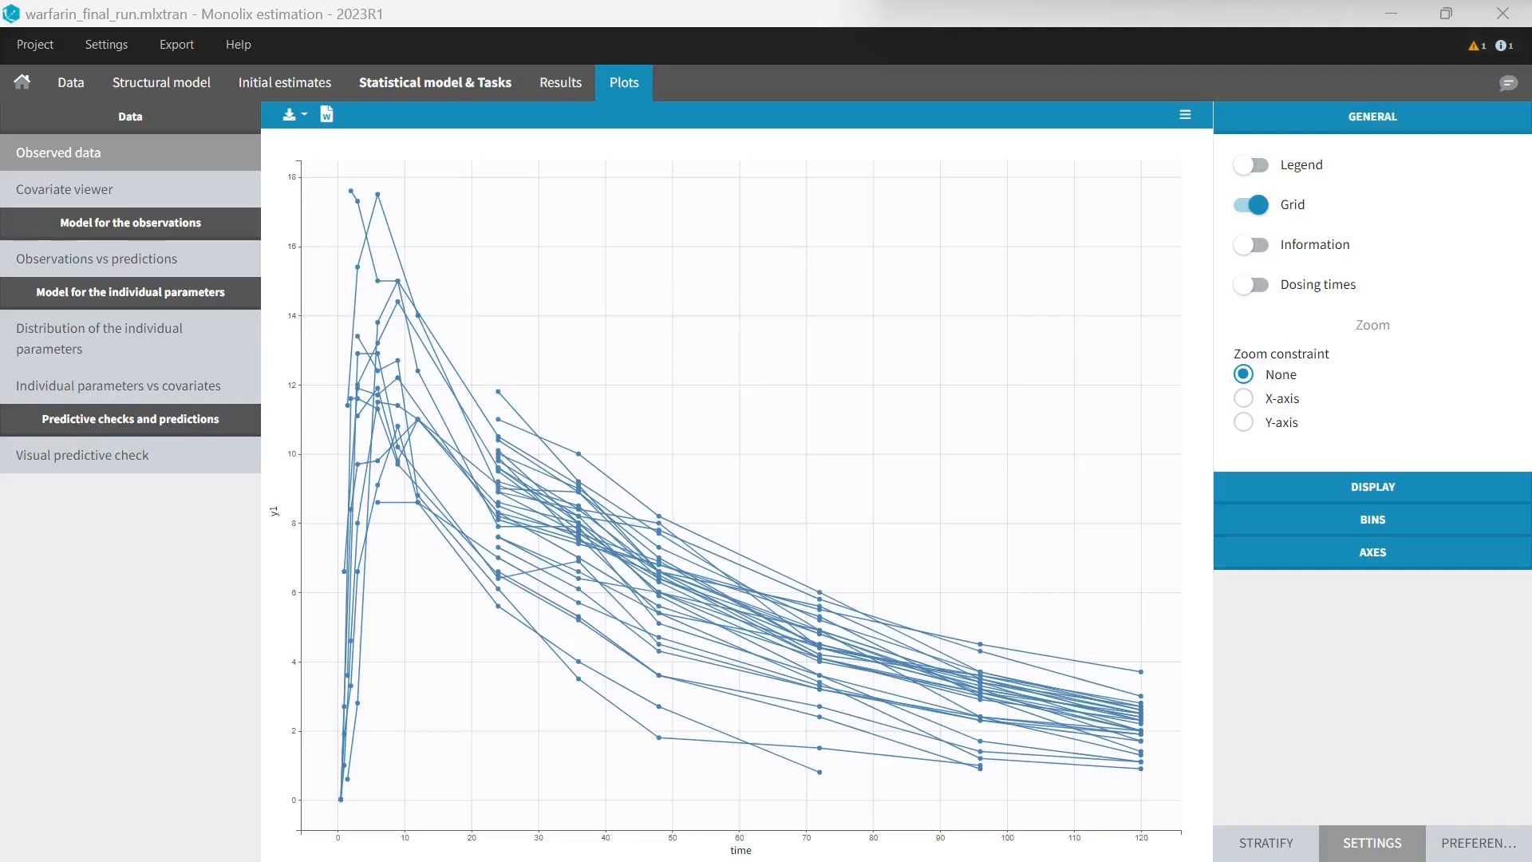
# - Turn on the Dosing times toggle with Always visible on the observed data plot
pyautogui.click(1253, 284)
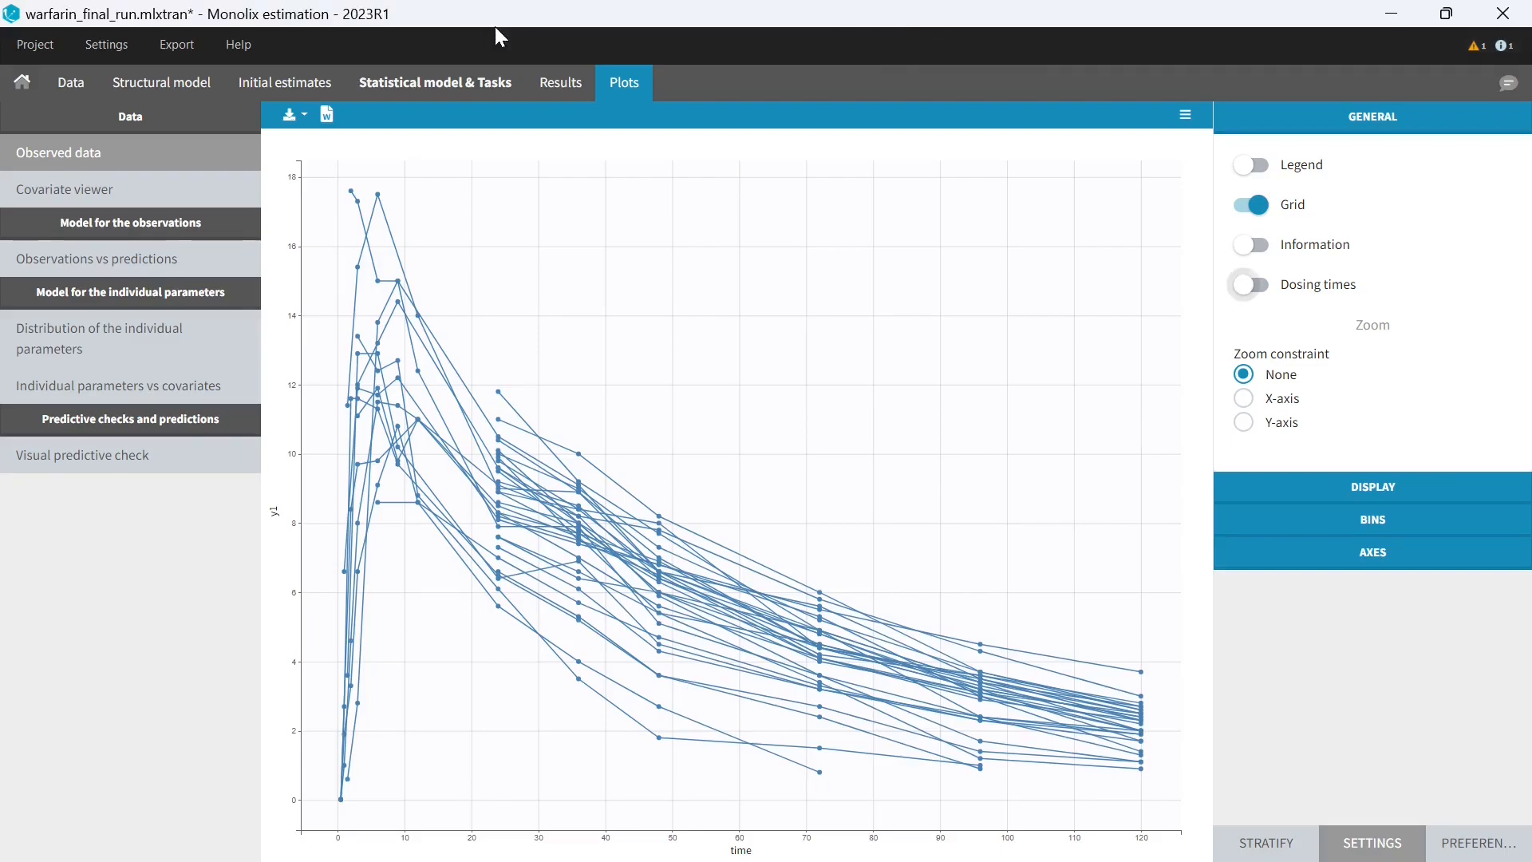
pyautogui.moveTo(1095, 252)
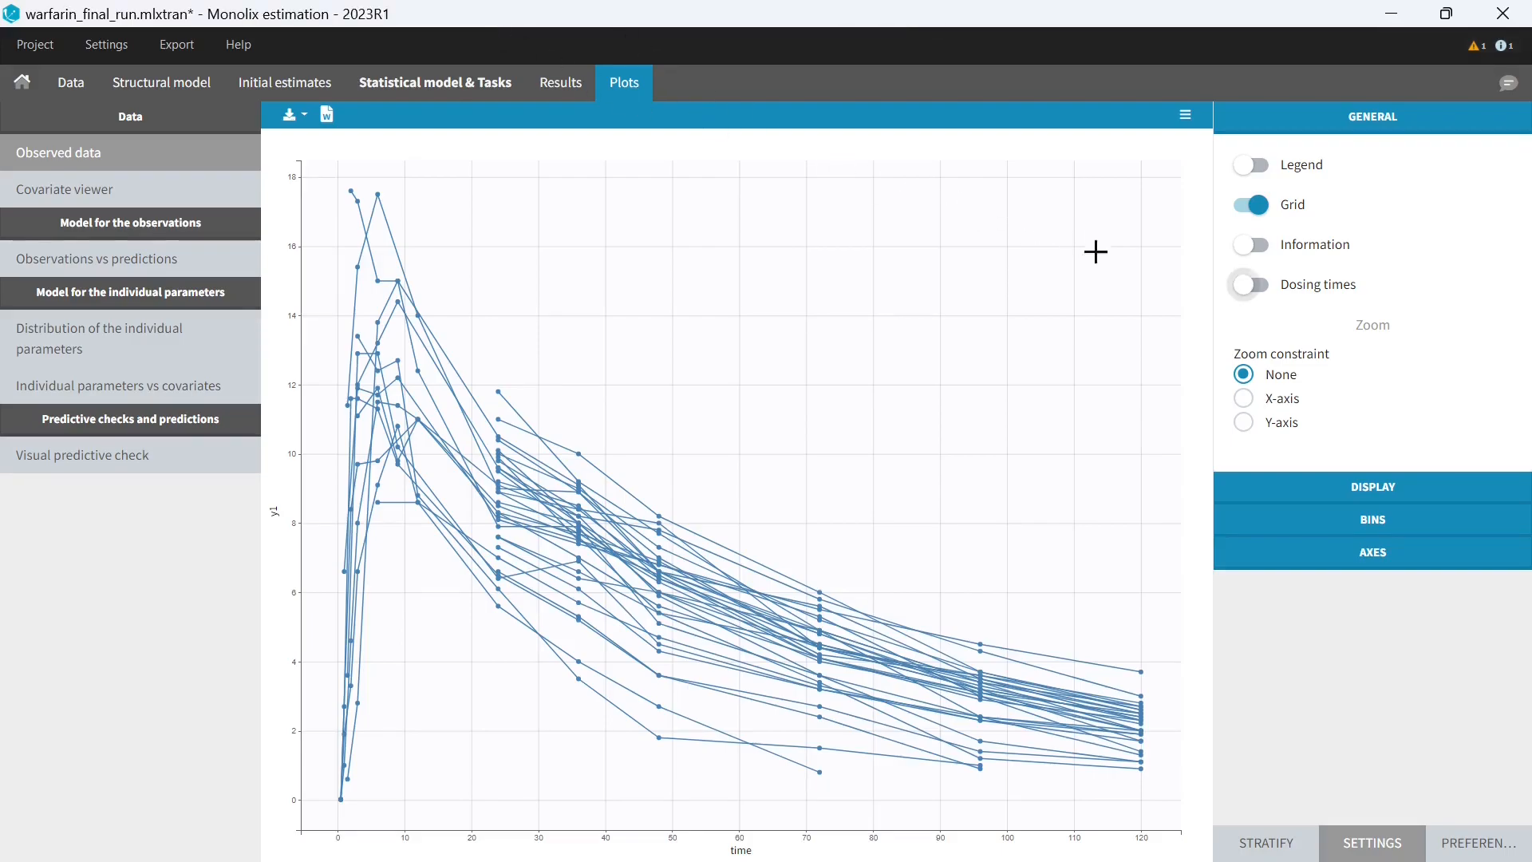
pyautogui.click(1249, 284)
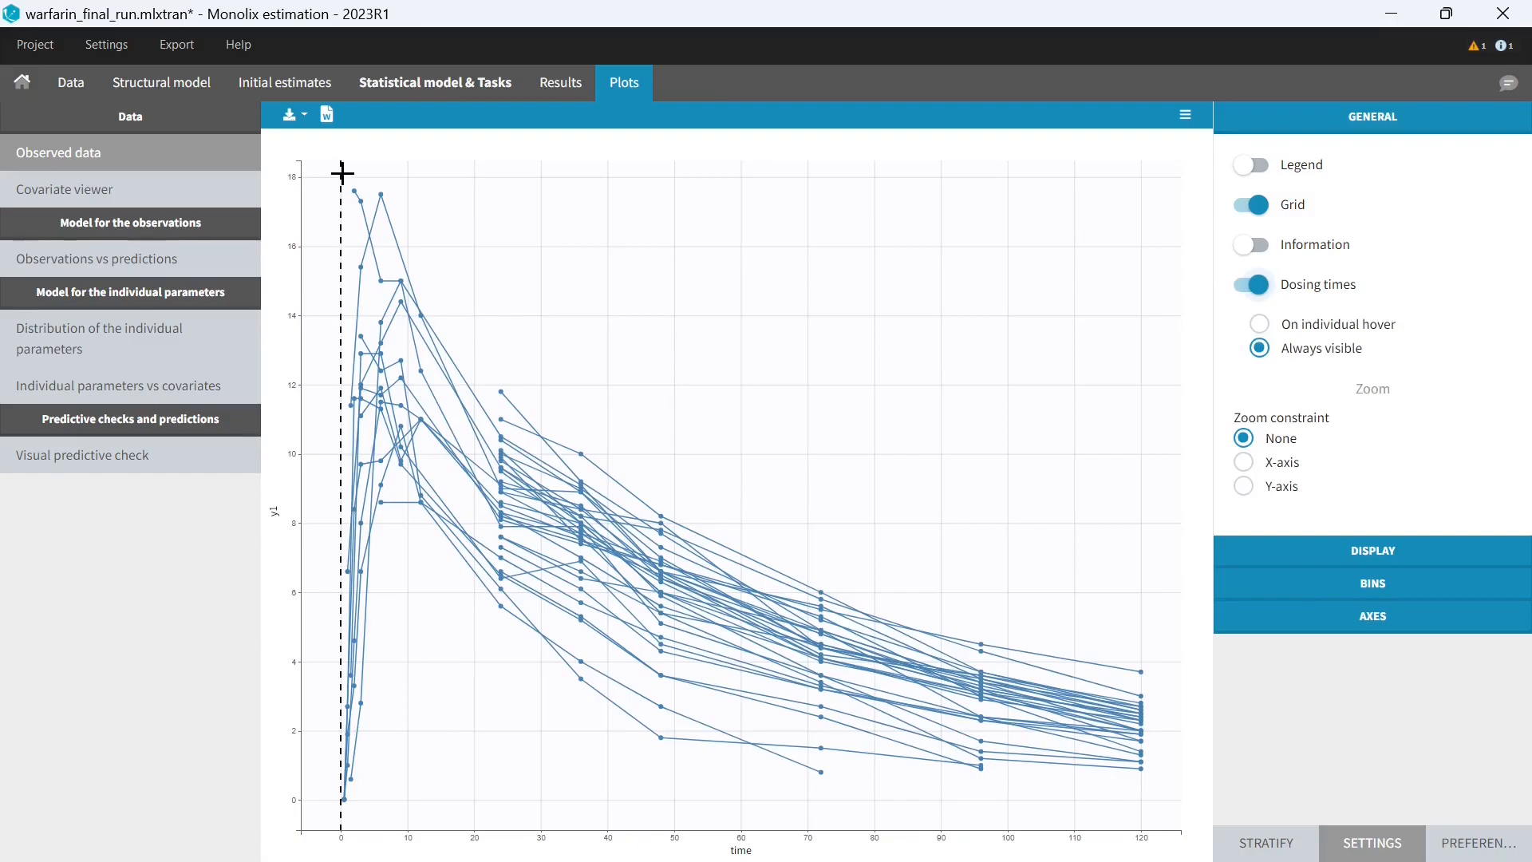
pyautogui.click(561, 82)
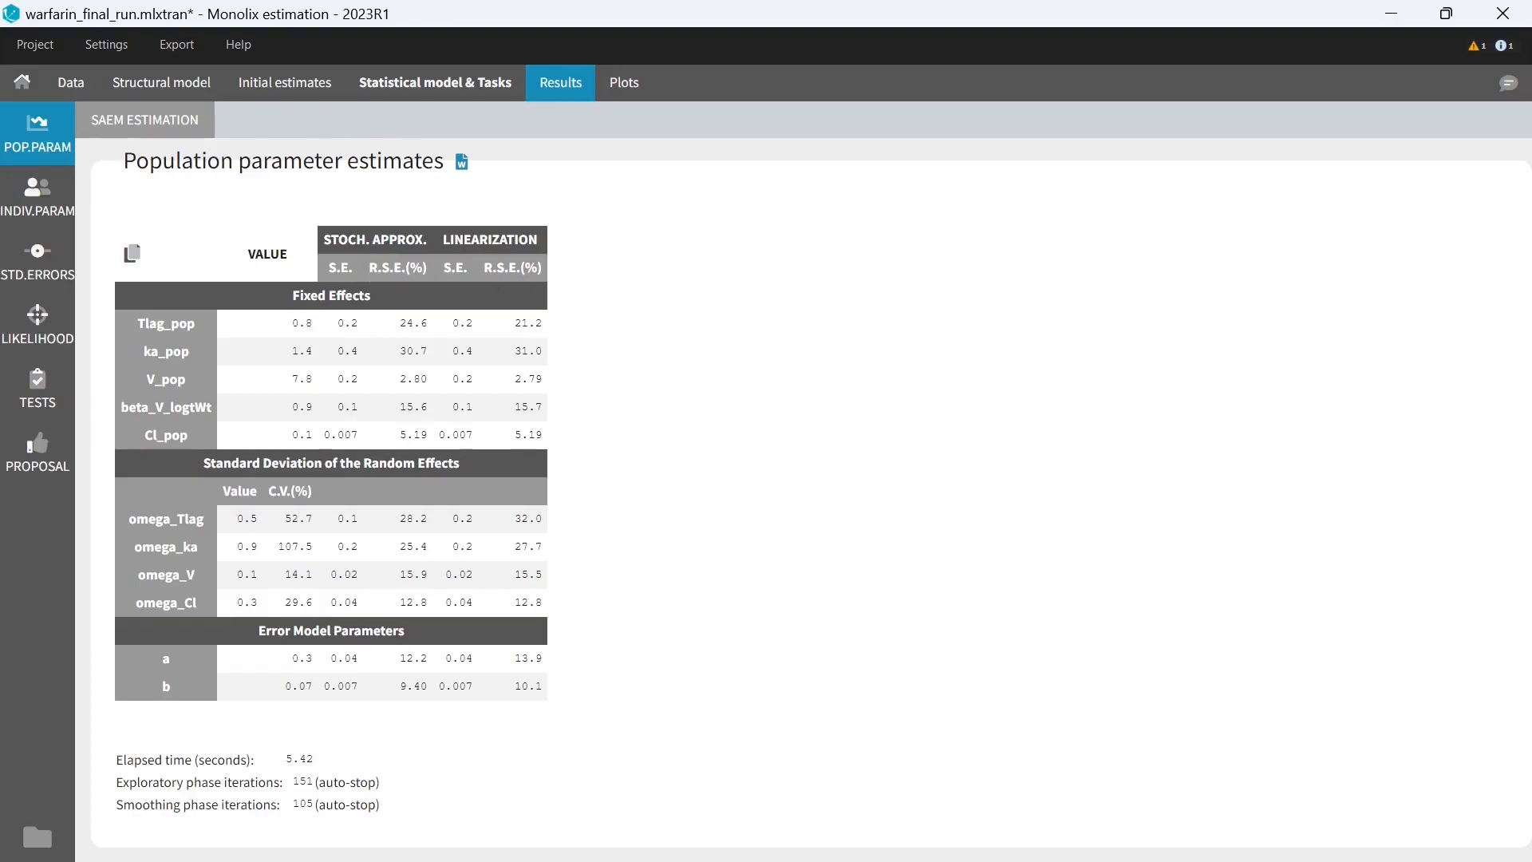
pyautogui.click(38, 199)
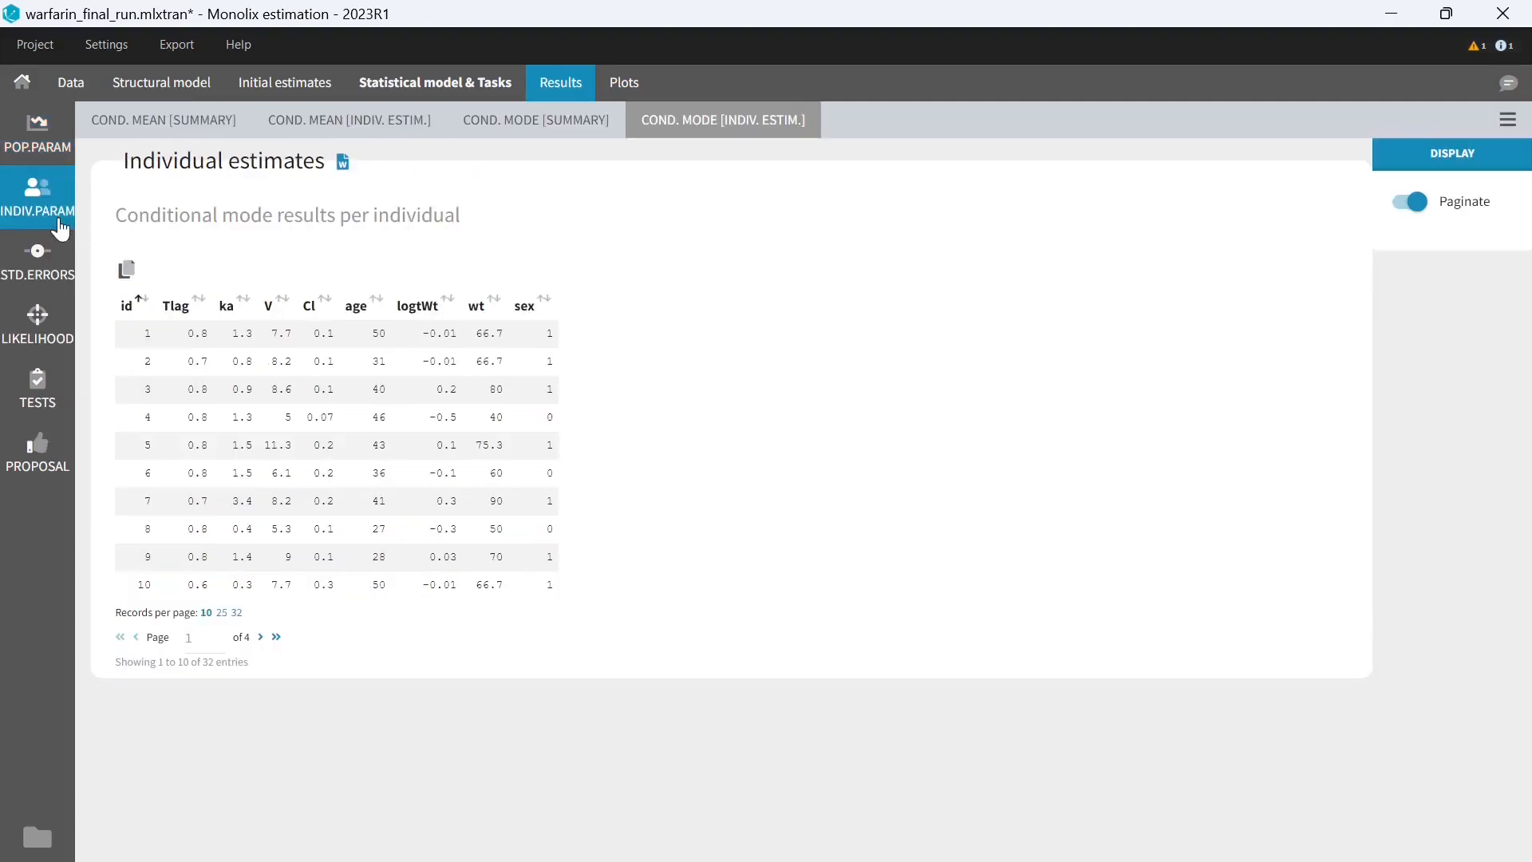
pyautogui.moveTo(399, 477)
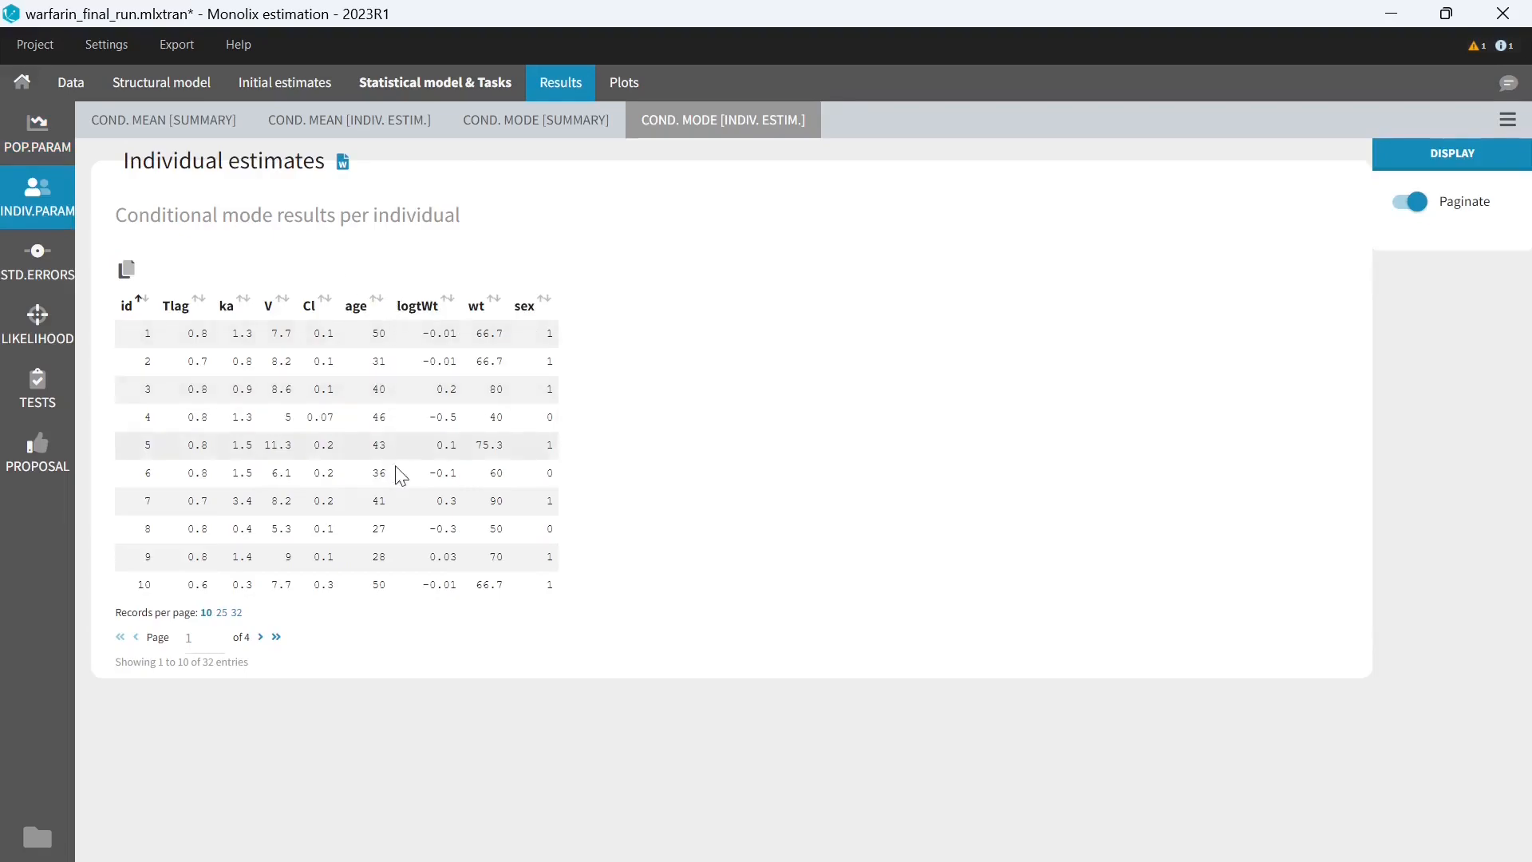
pyautogui.click(348, 119)
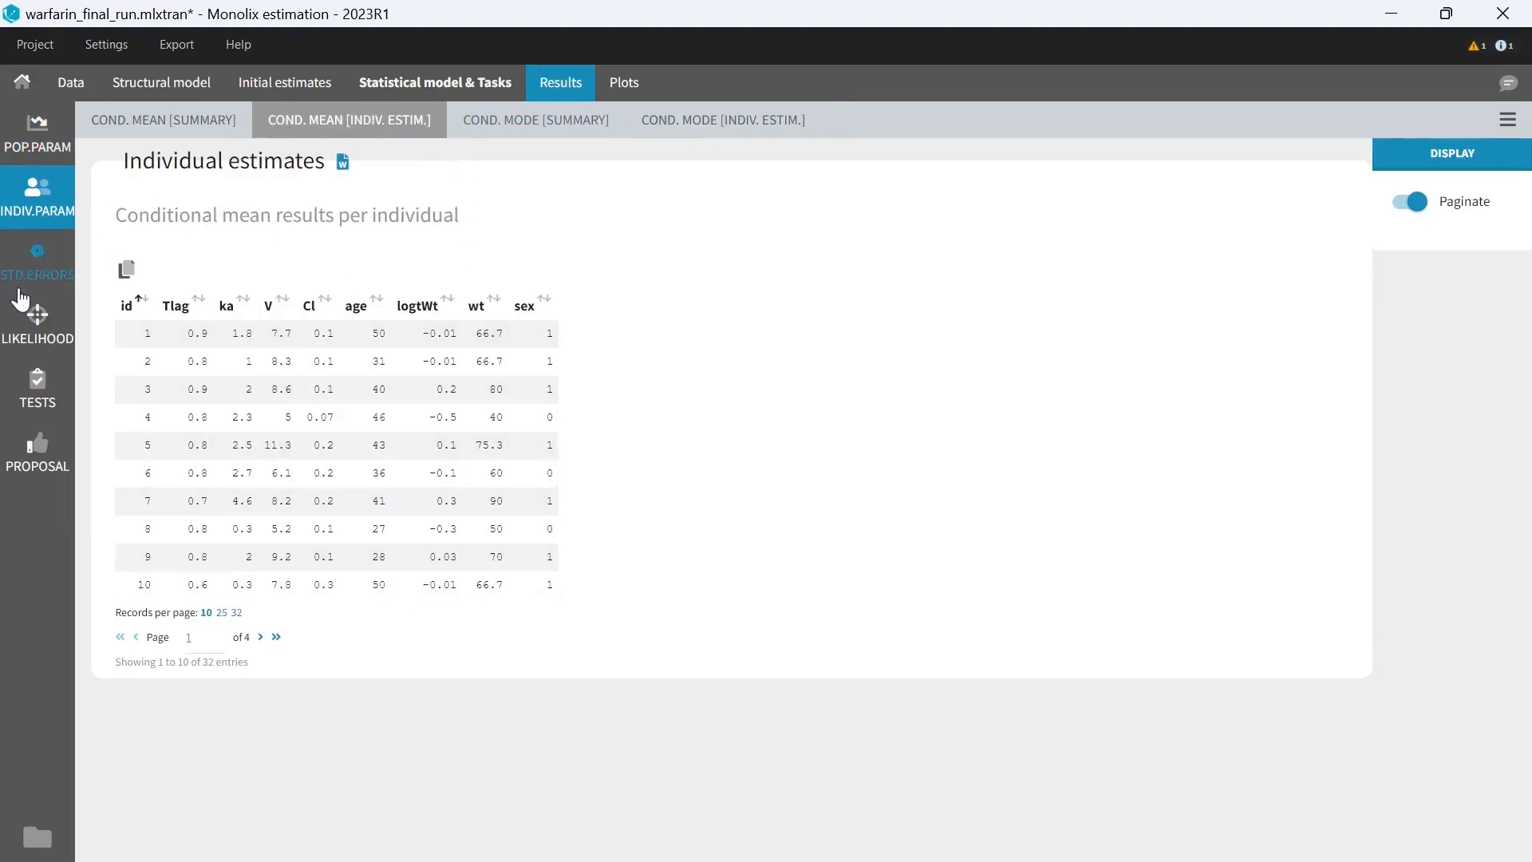
pyautogui.click(38, 323)
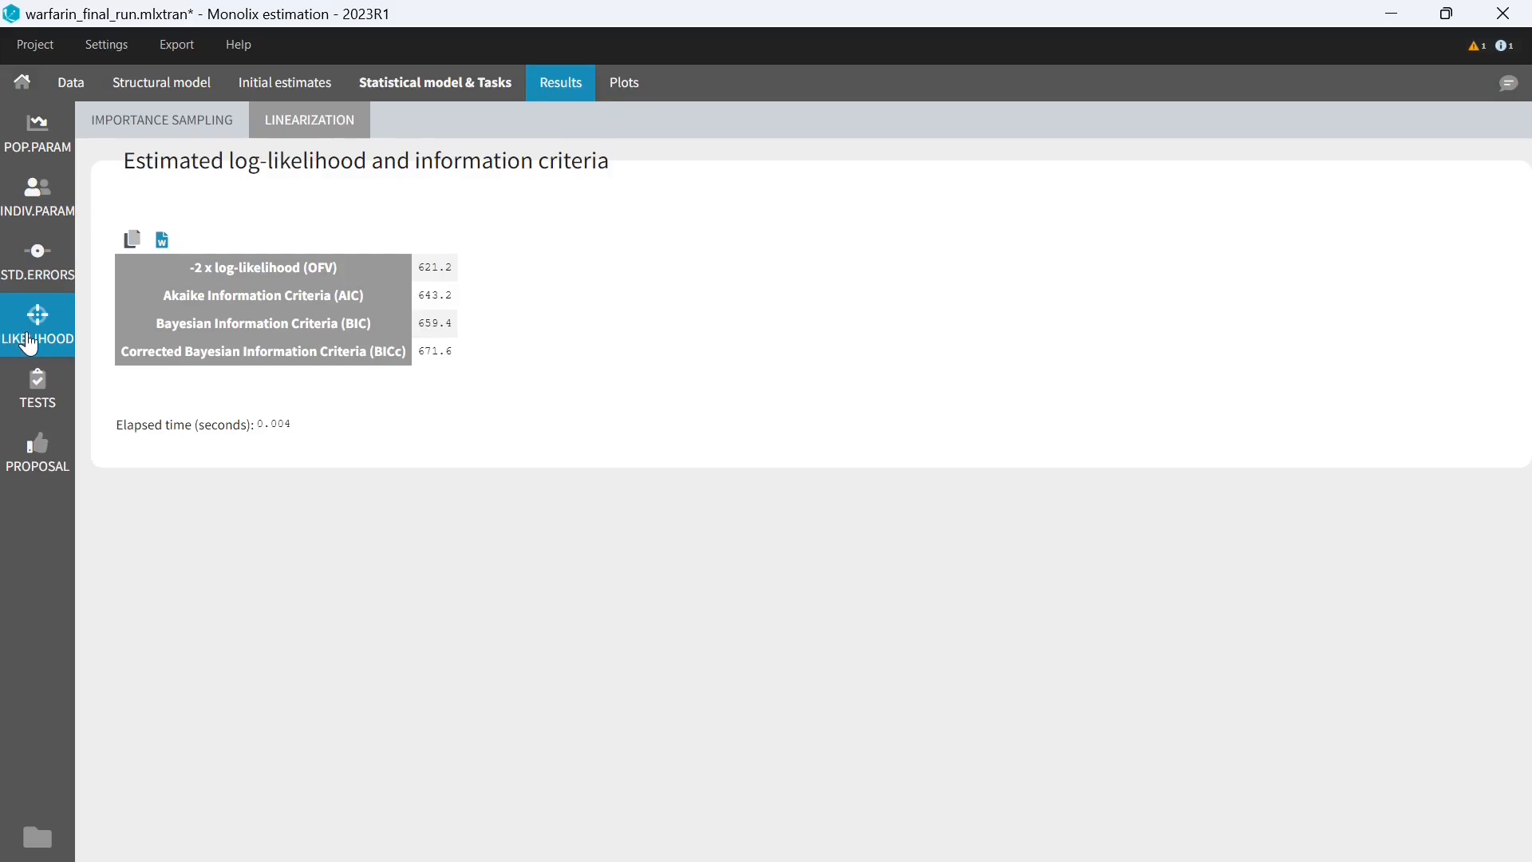
pyautogui.click(435, 82)
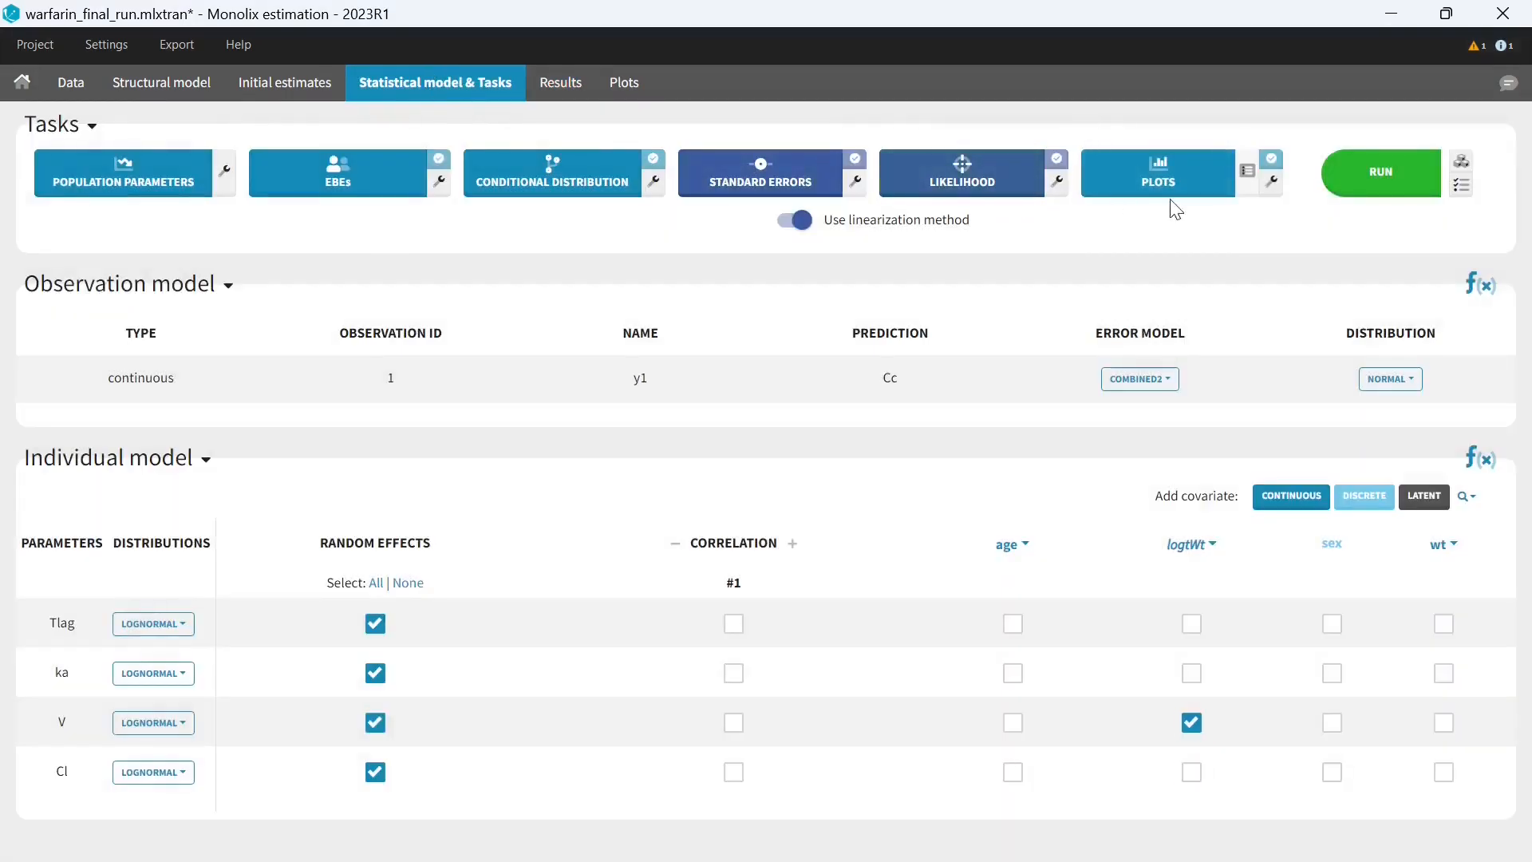
pyautogui.click(1248, 171)
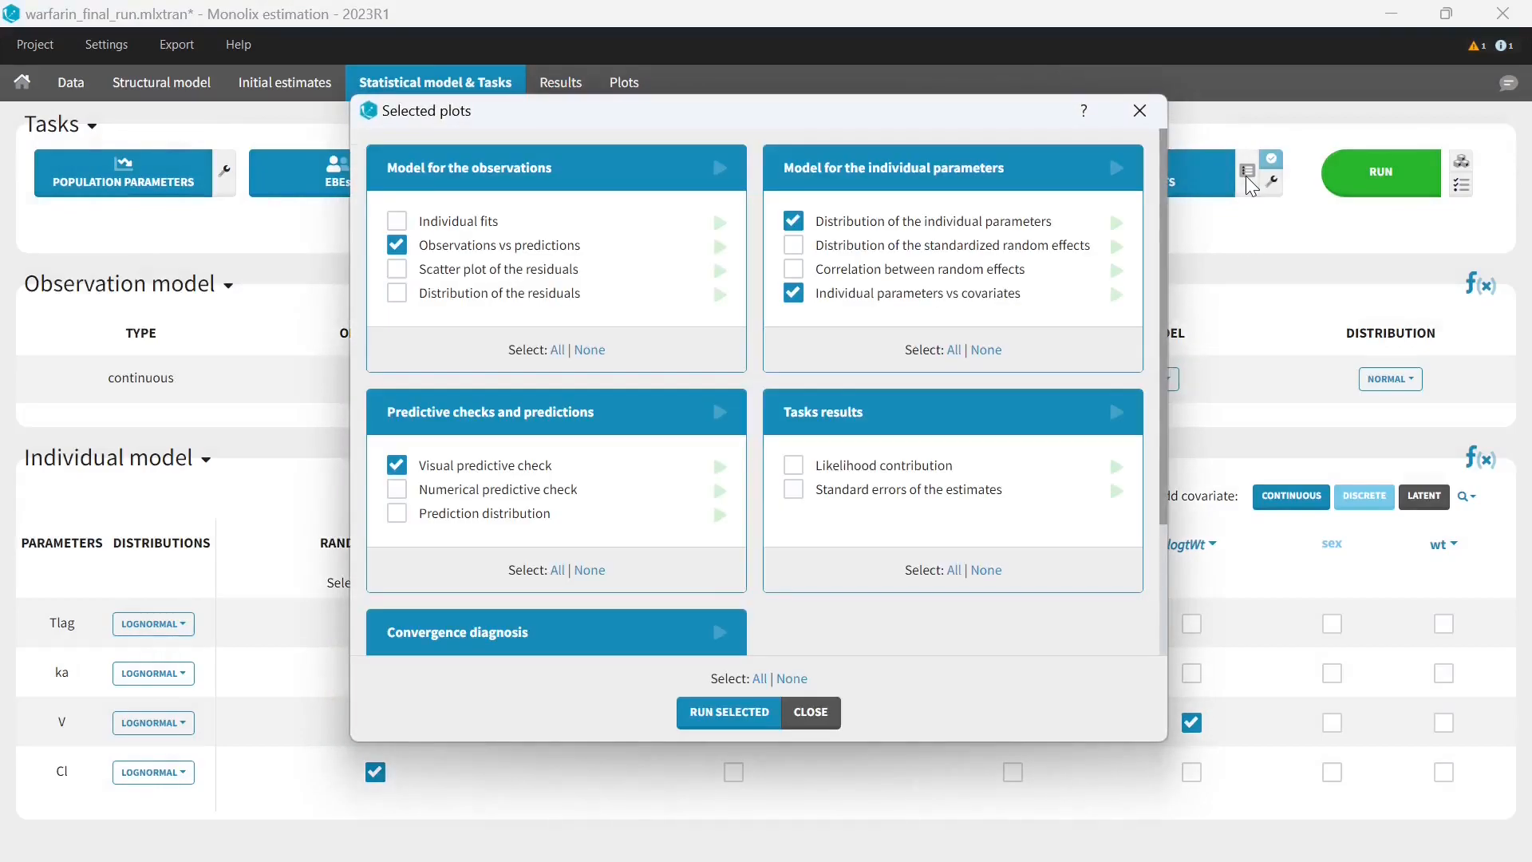
pyautogui.click(623, 82)
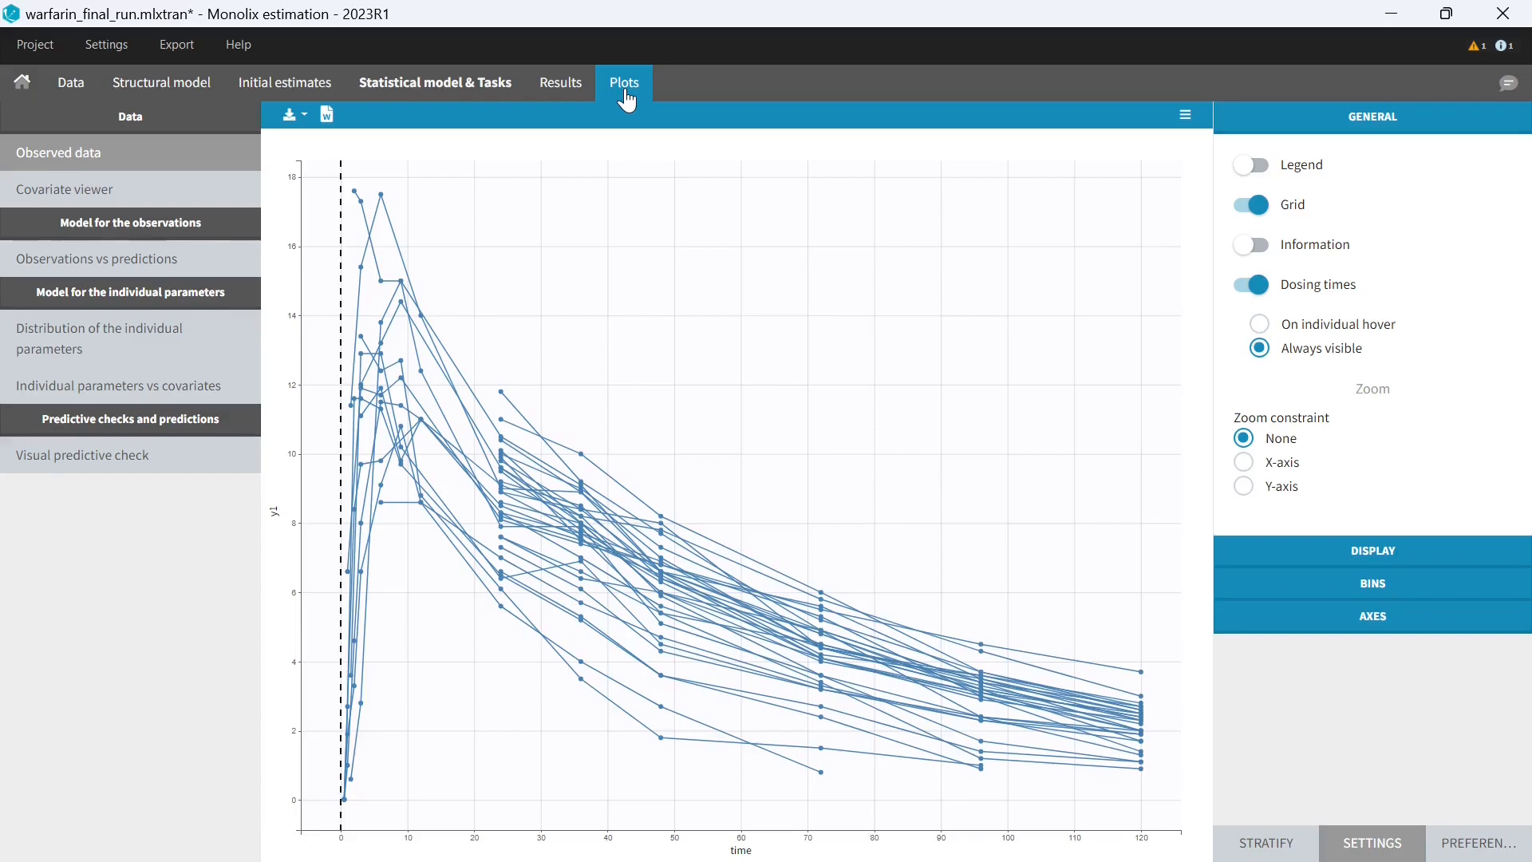
pyautogui.moveTo(560, 82)
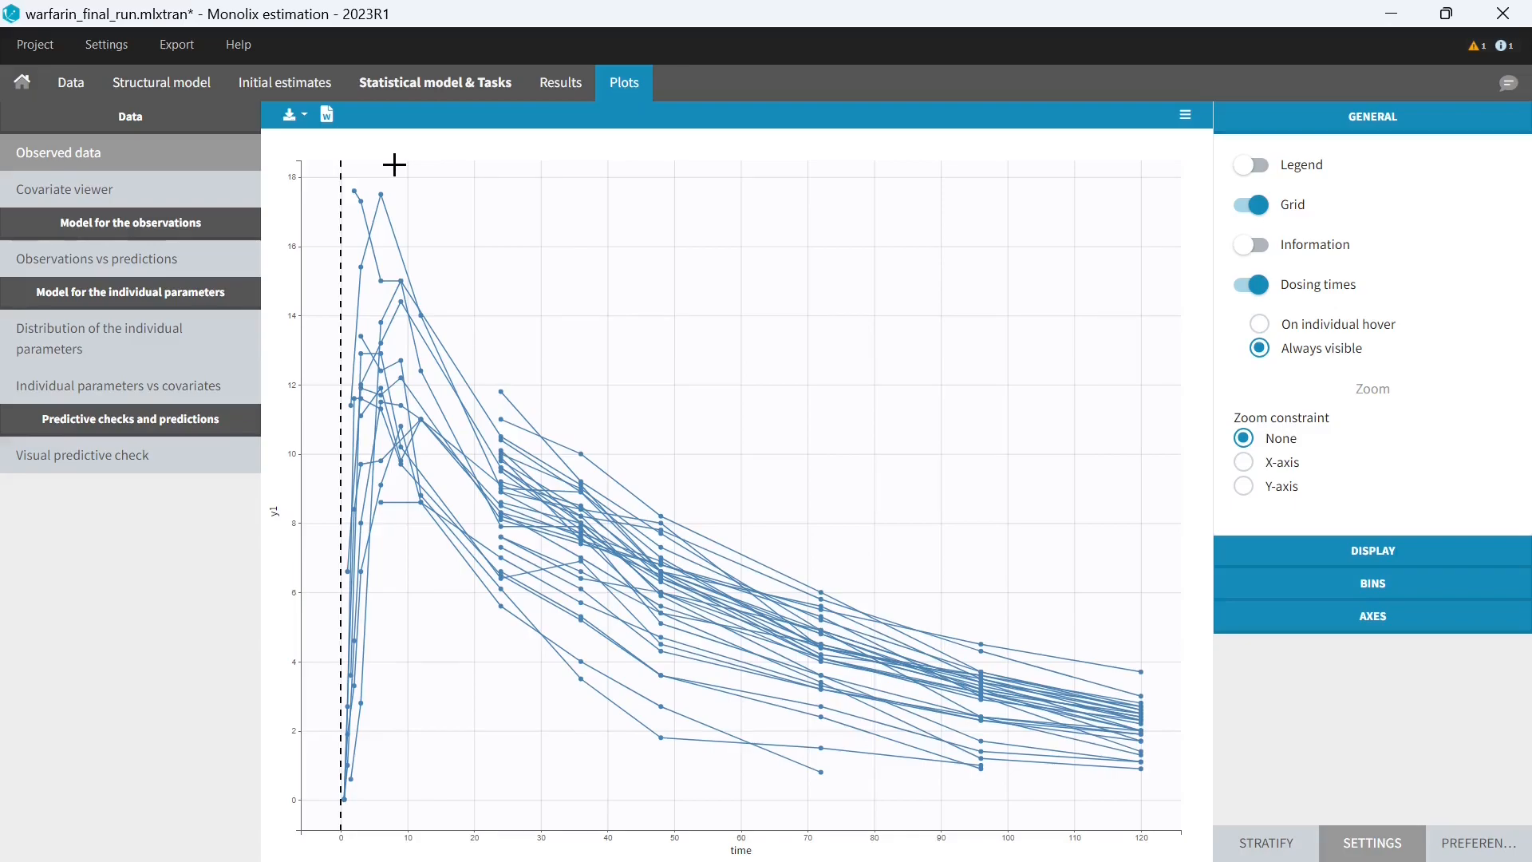
pyautogui.moveTo(470, 168)
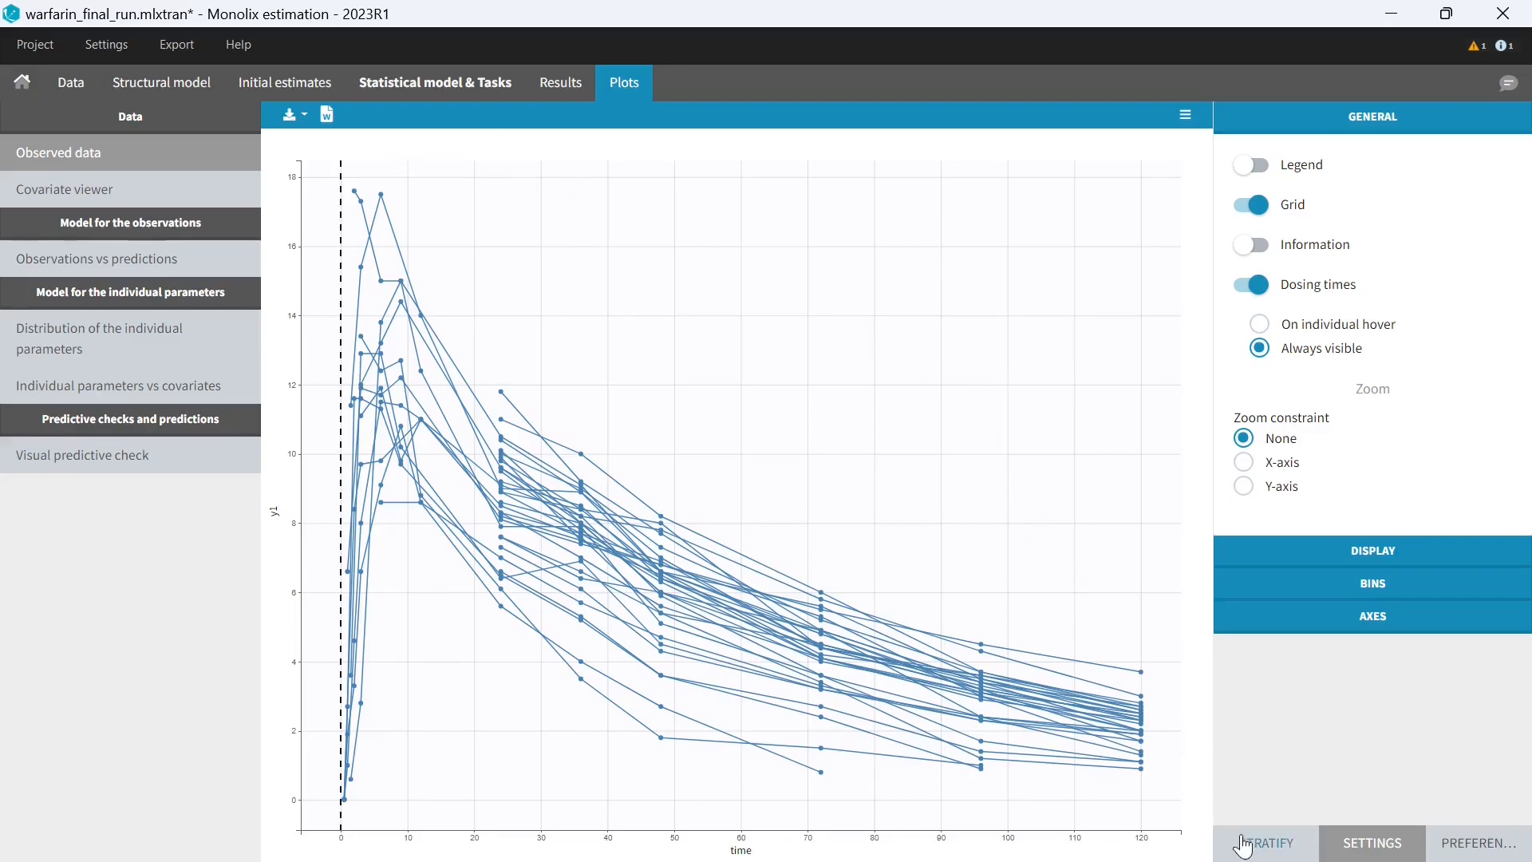
# - Colour the observed-data curves by wt and label the y-axis 'Warfarin concentration (mg/L)'
pyautogui.click(1264, 843)
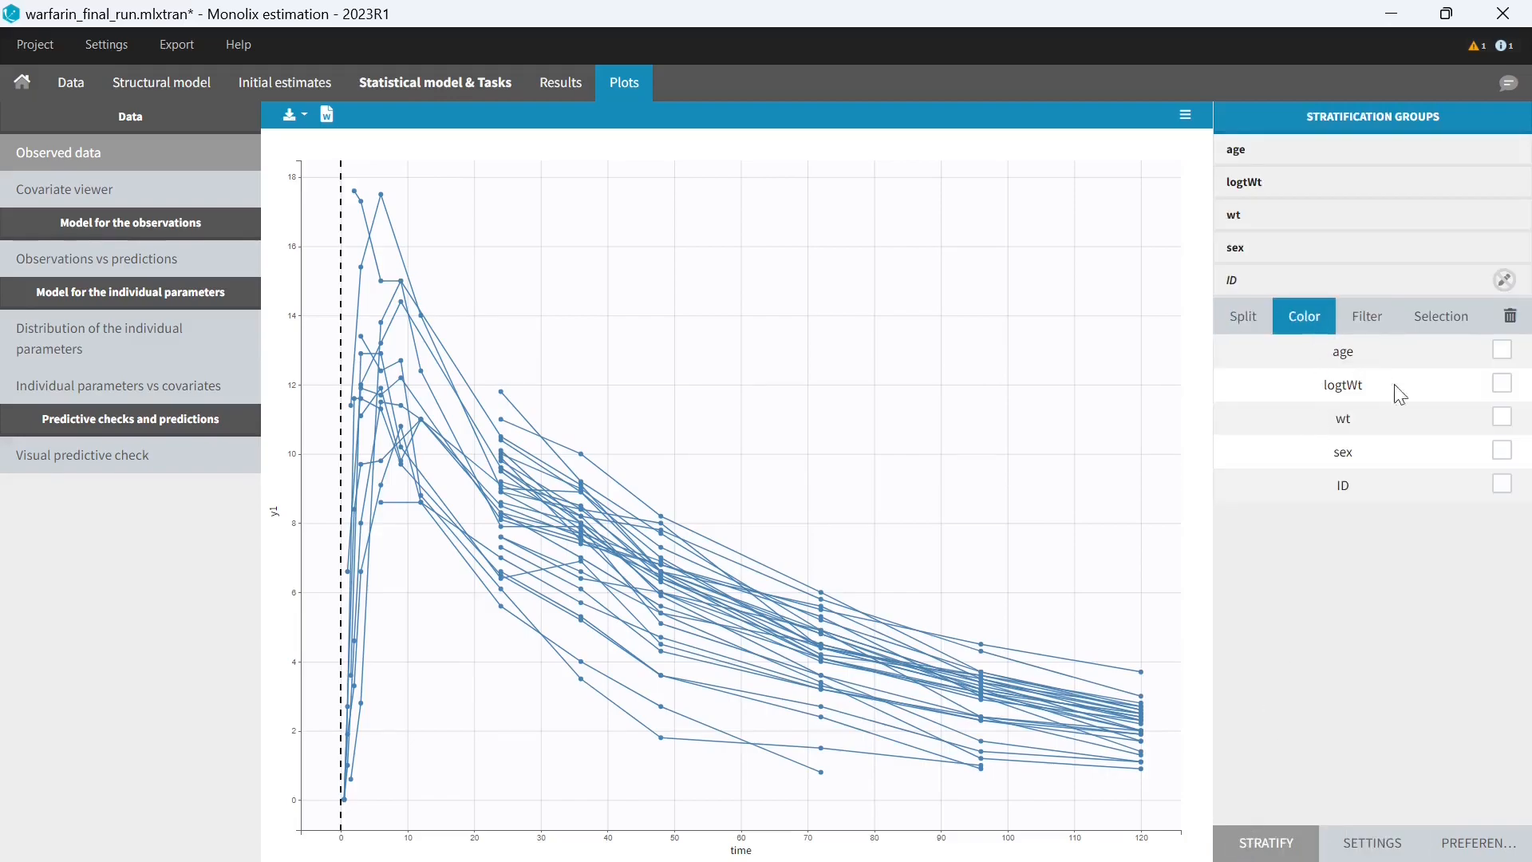
pyautogui.click(1371, 843)
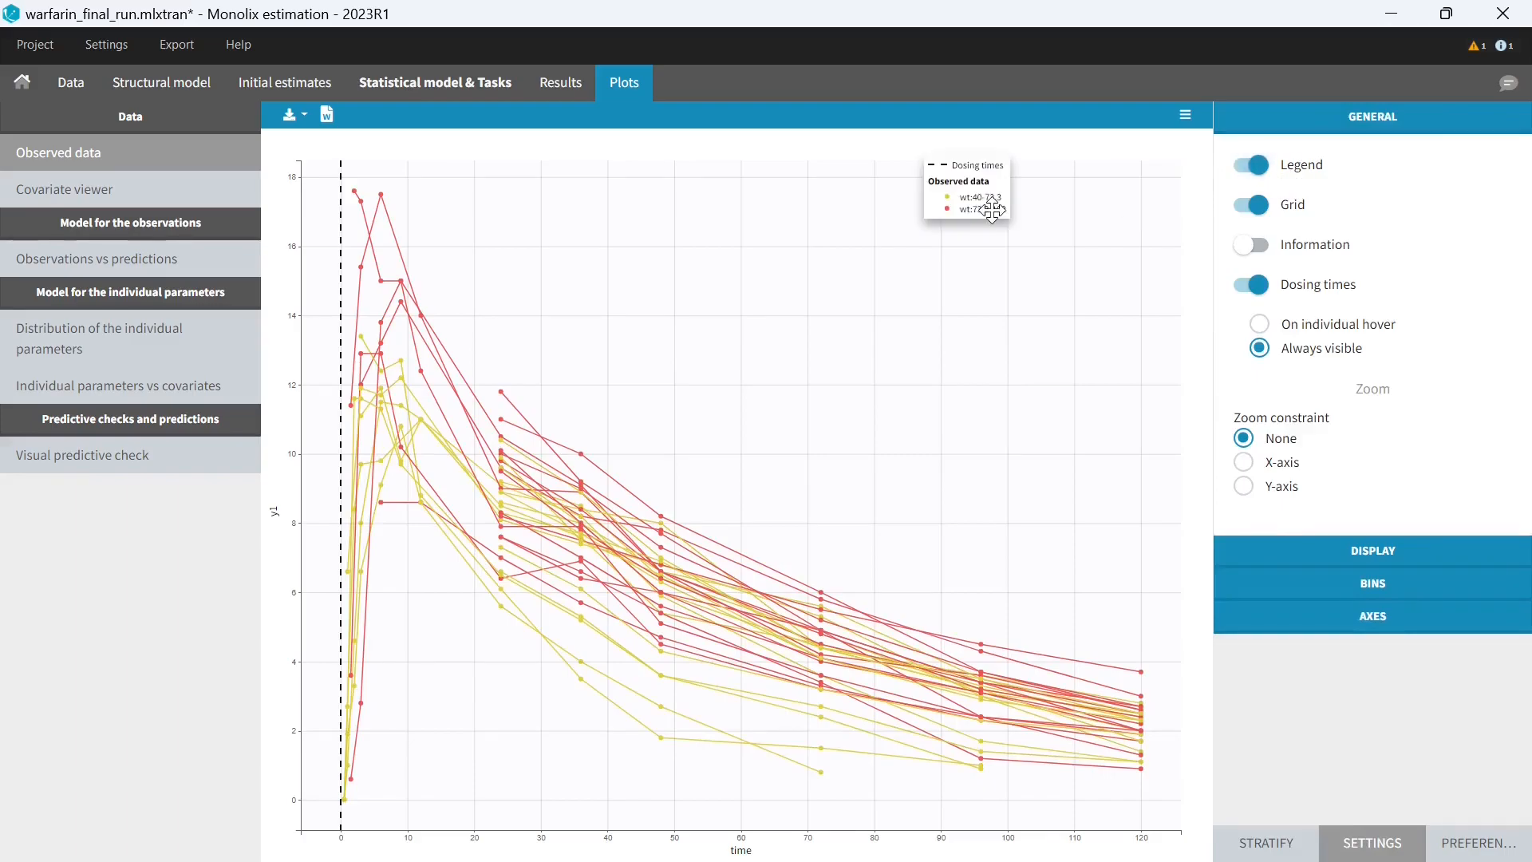
pyautogui.click(1372, 615)
pyautogui.write('time (h')
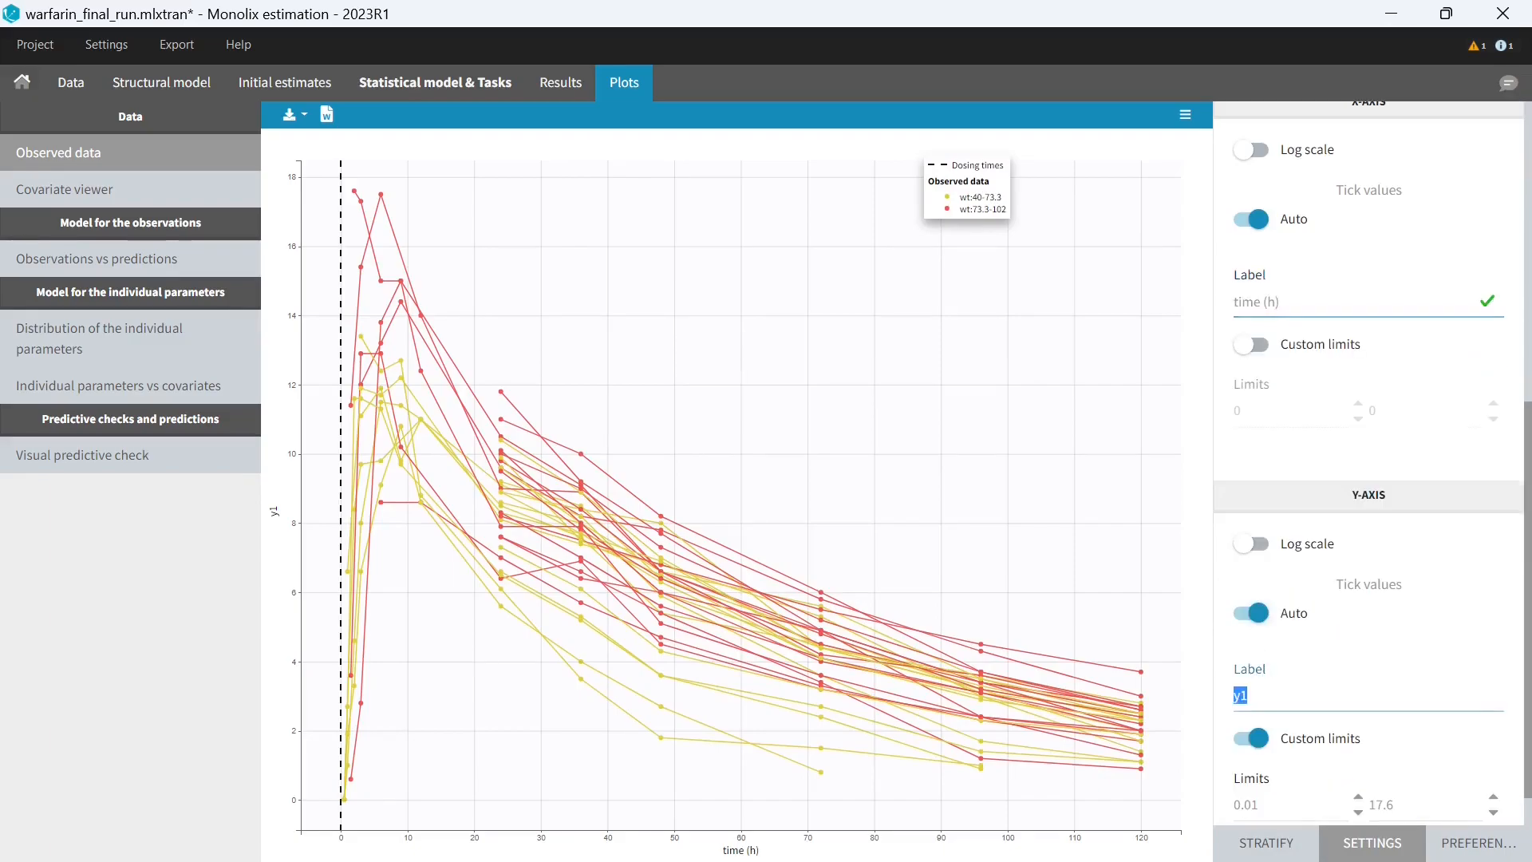
pyautogui.write('Warfarin concentration (mg/L')
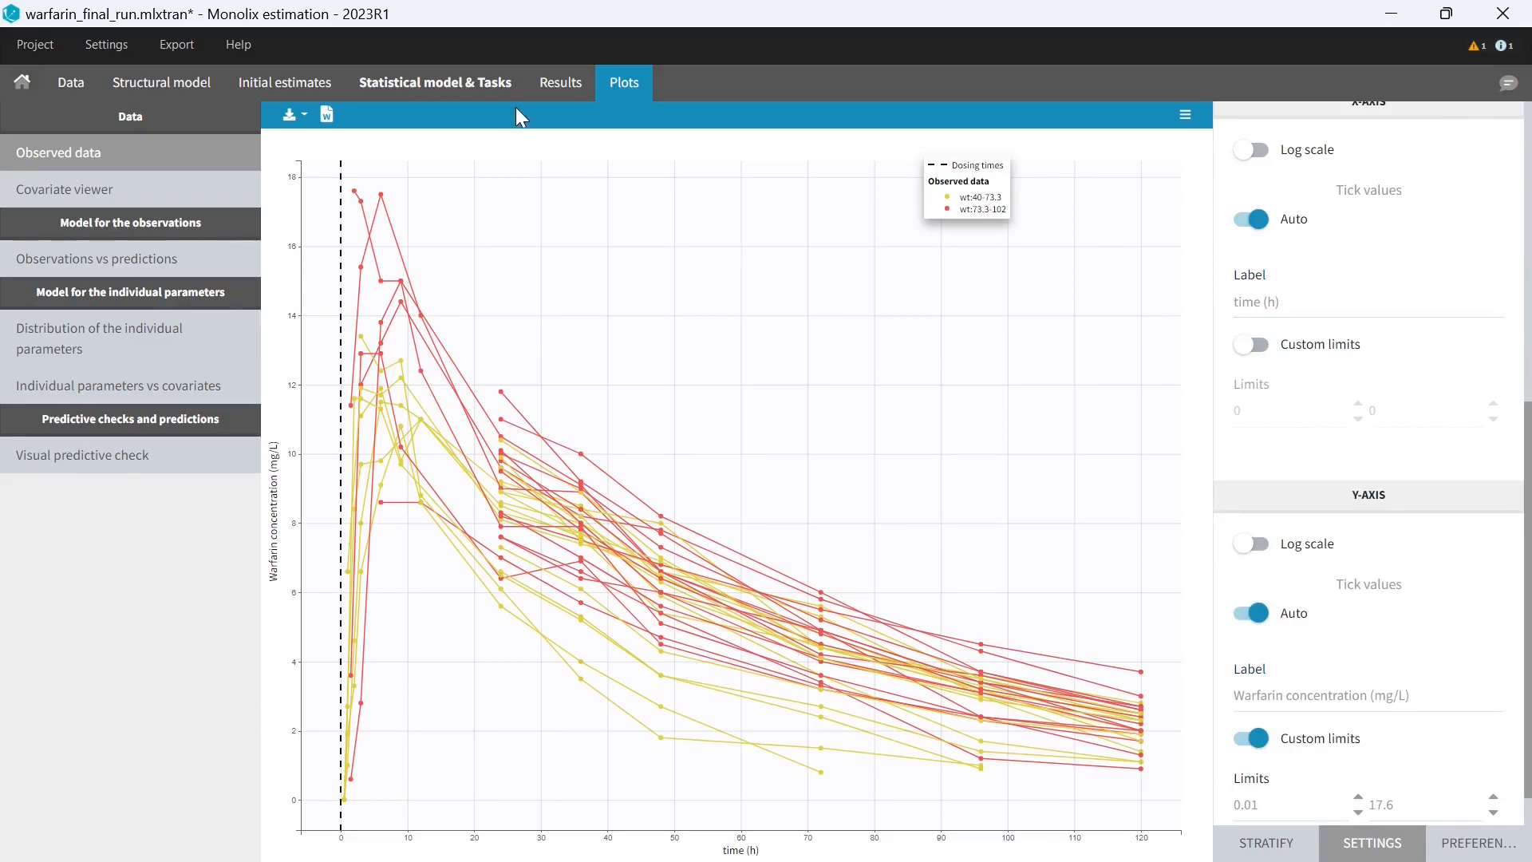
pyautogui.click(65, 188)
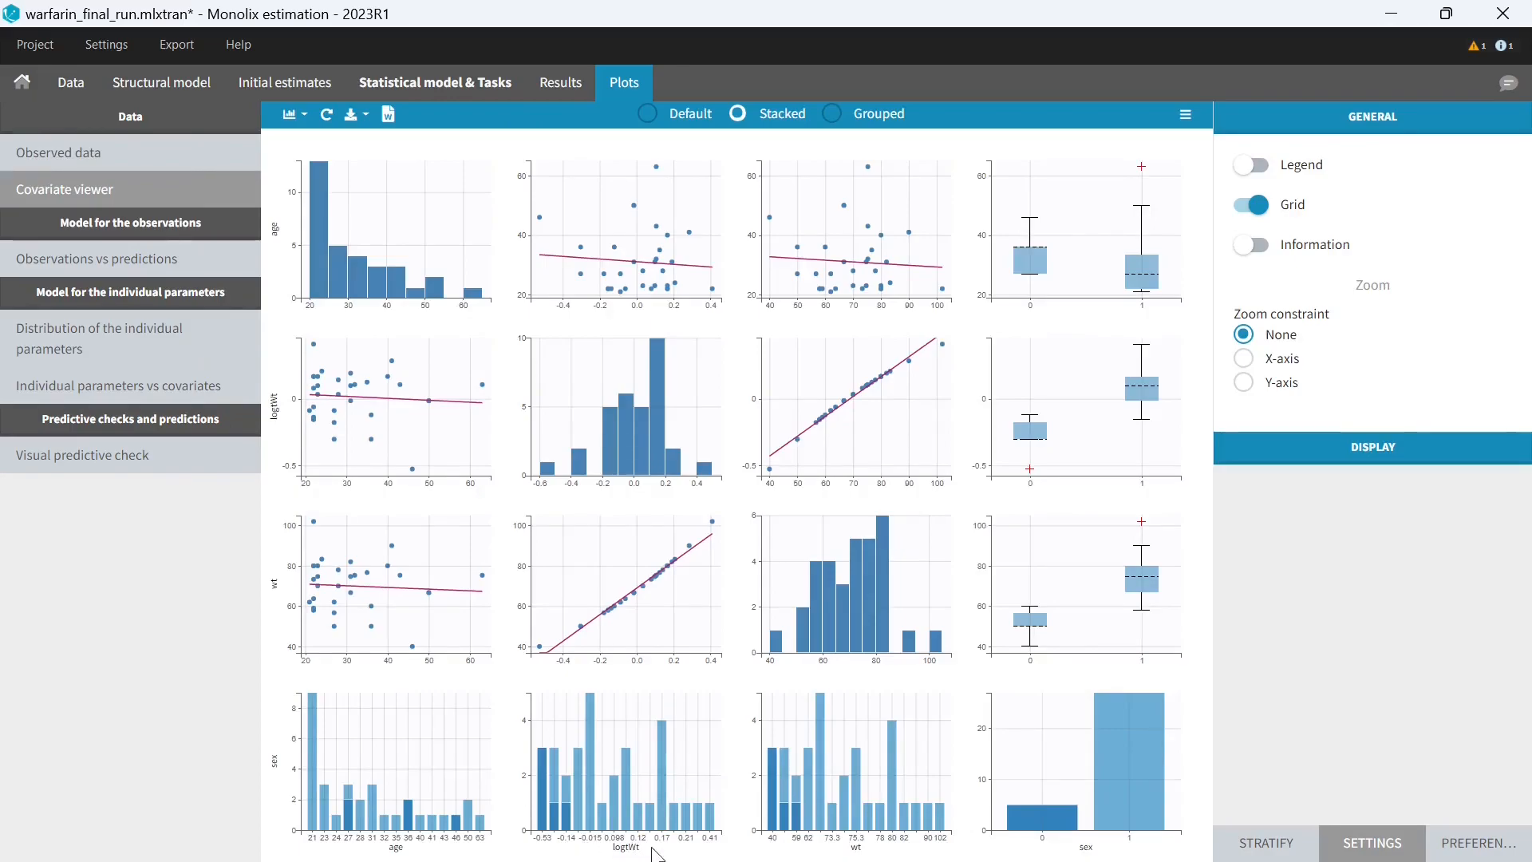
# - Enable symmetrical selection in the covariate viewer and open its covariate list to deselect logtWt
pyautogui.click(1371, 447)
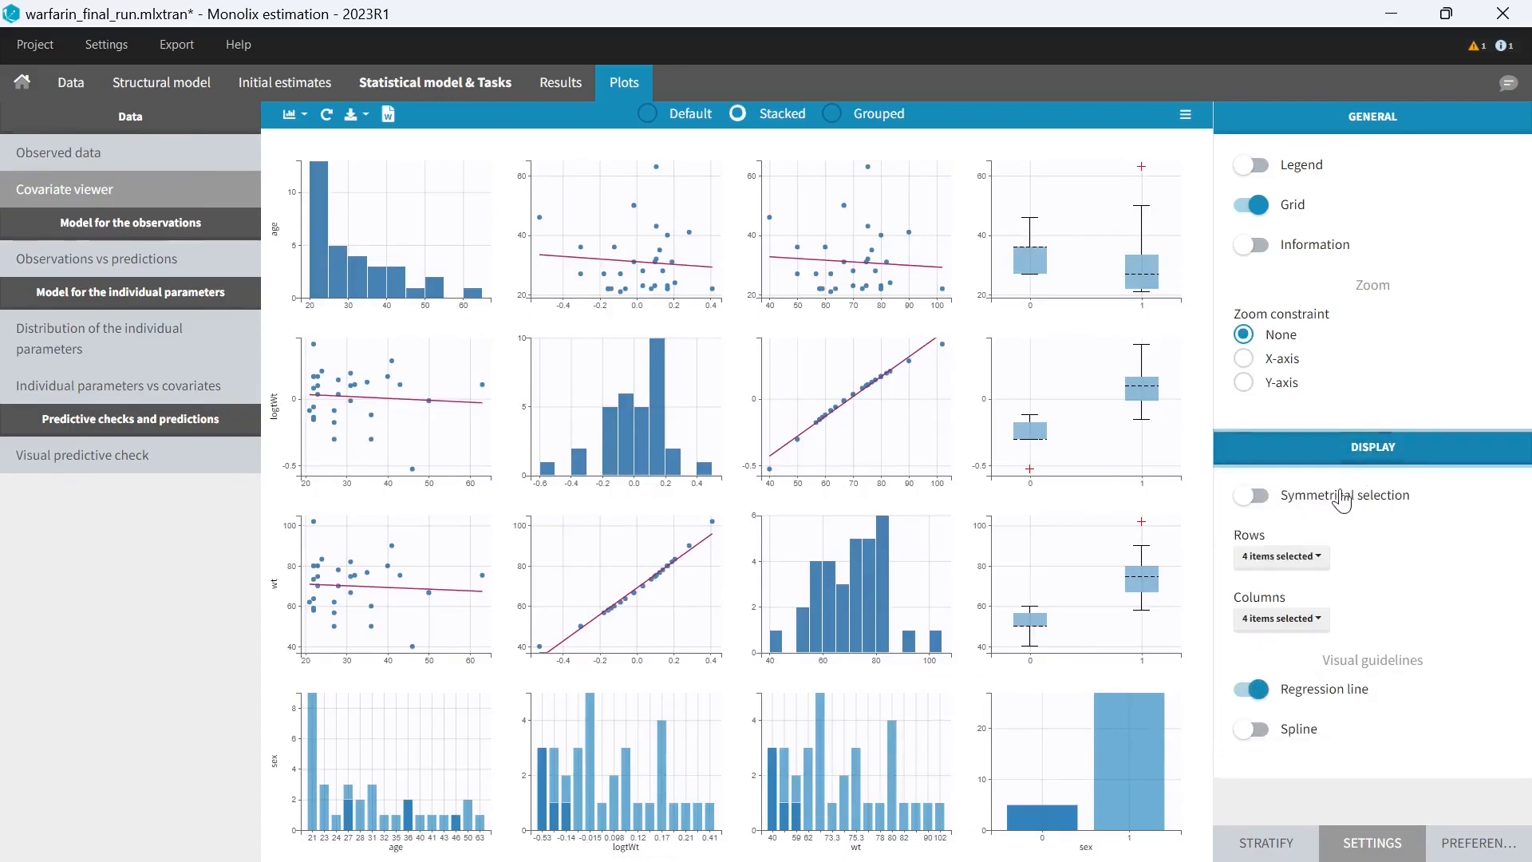
pyautogui.click(1249, 496)
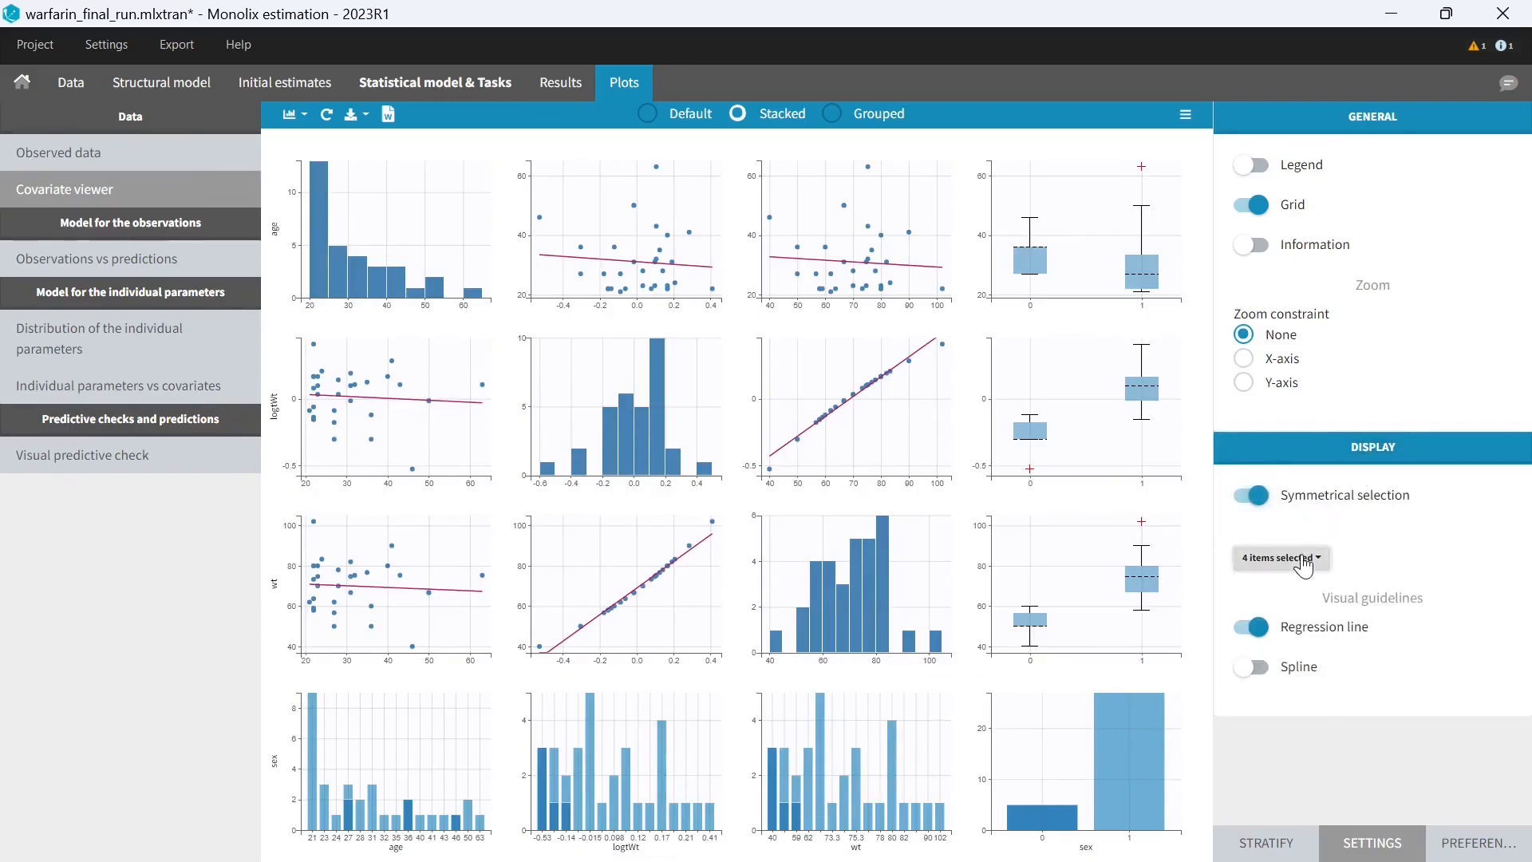
pyautogui.click(1276, 557)
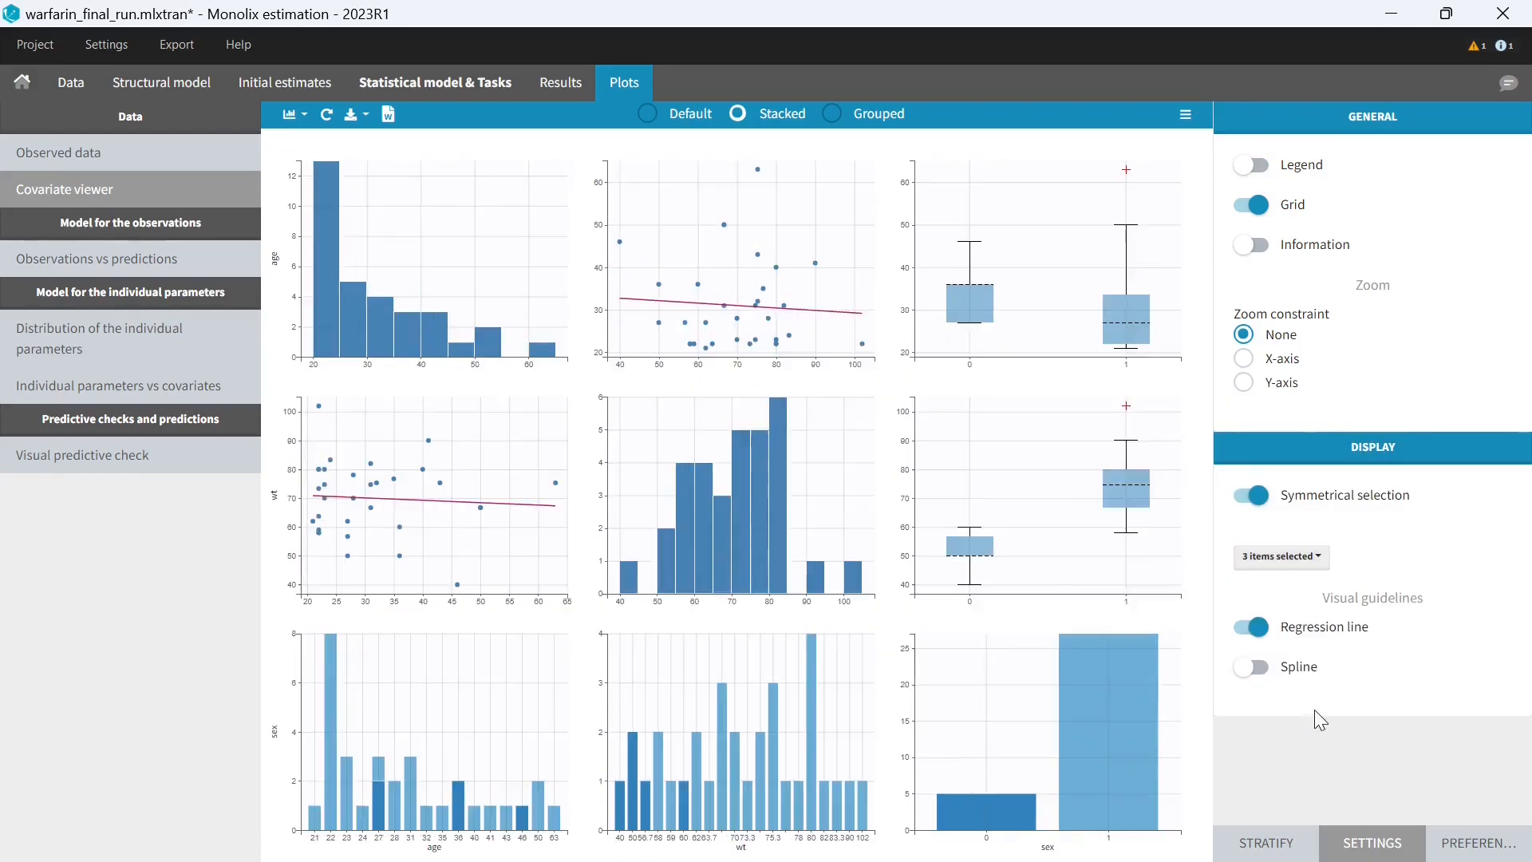
# - Put both axes of the observations vs predictions plot on log scale
pyautogui.click(95, 258)
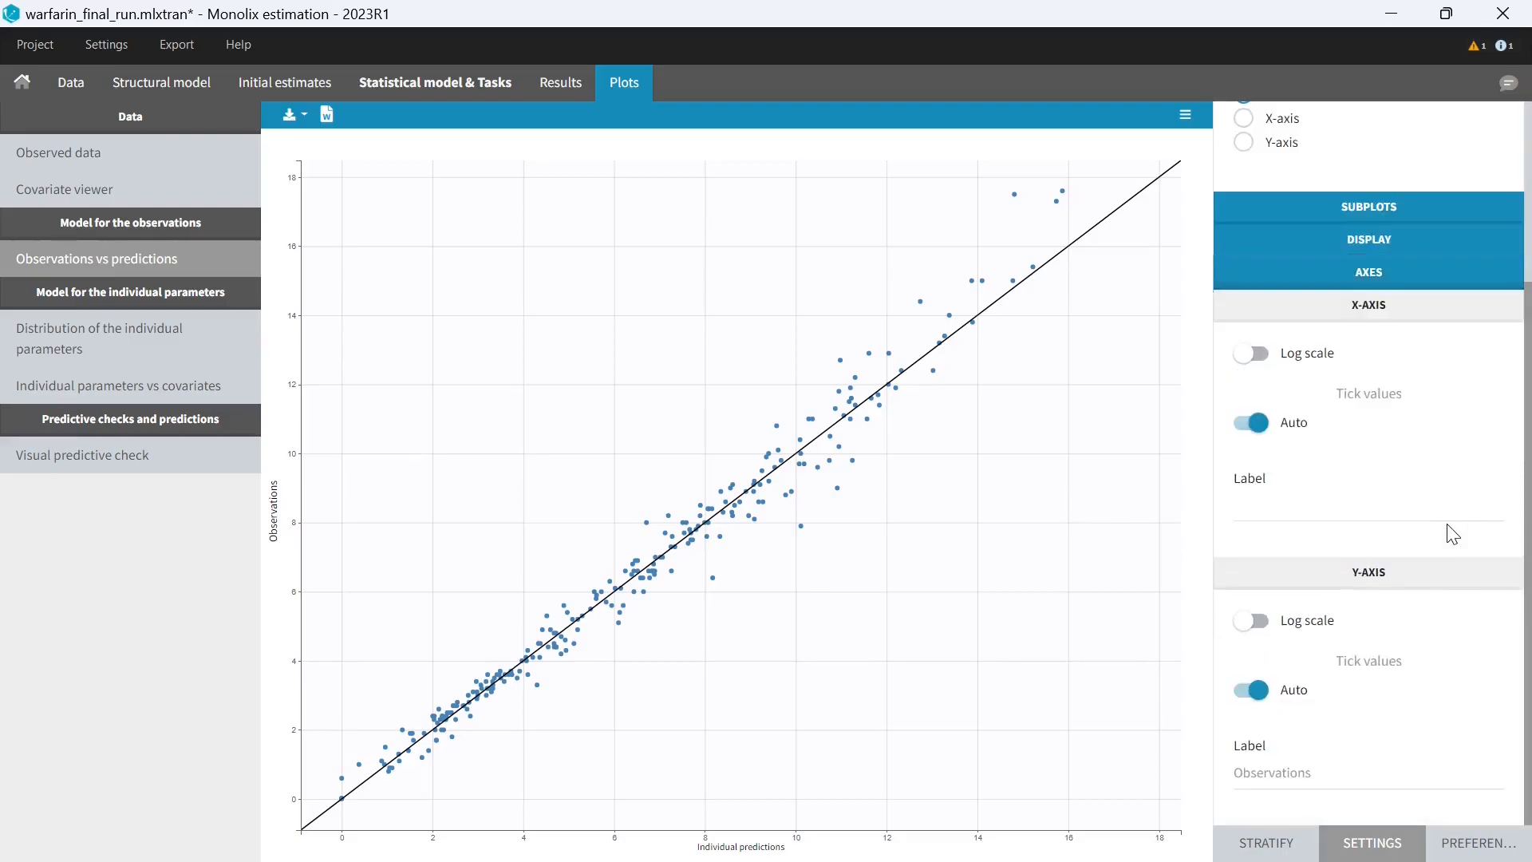
pyautogui.click(1250, 352)
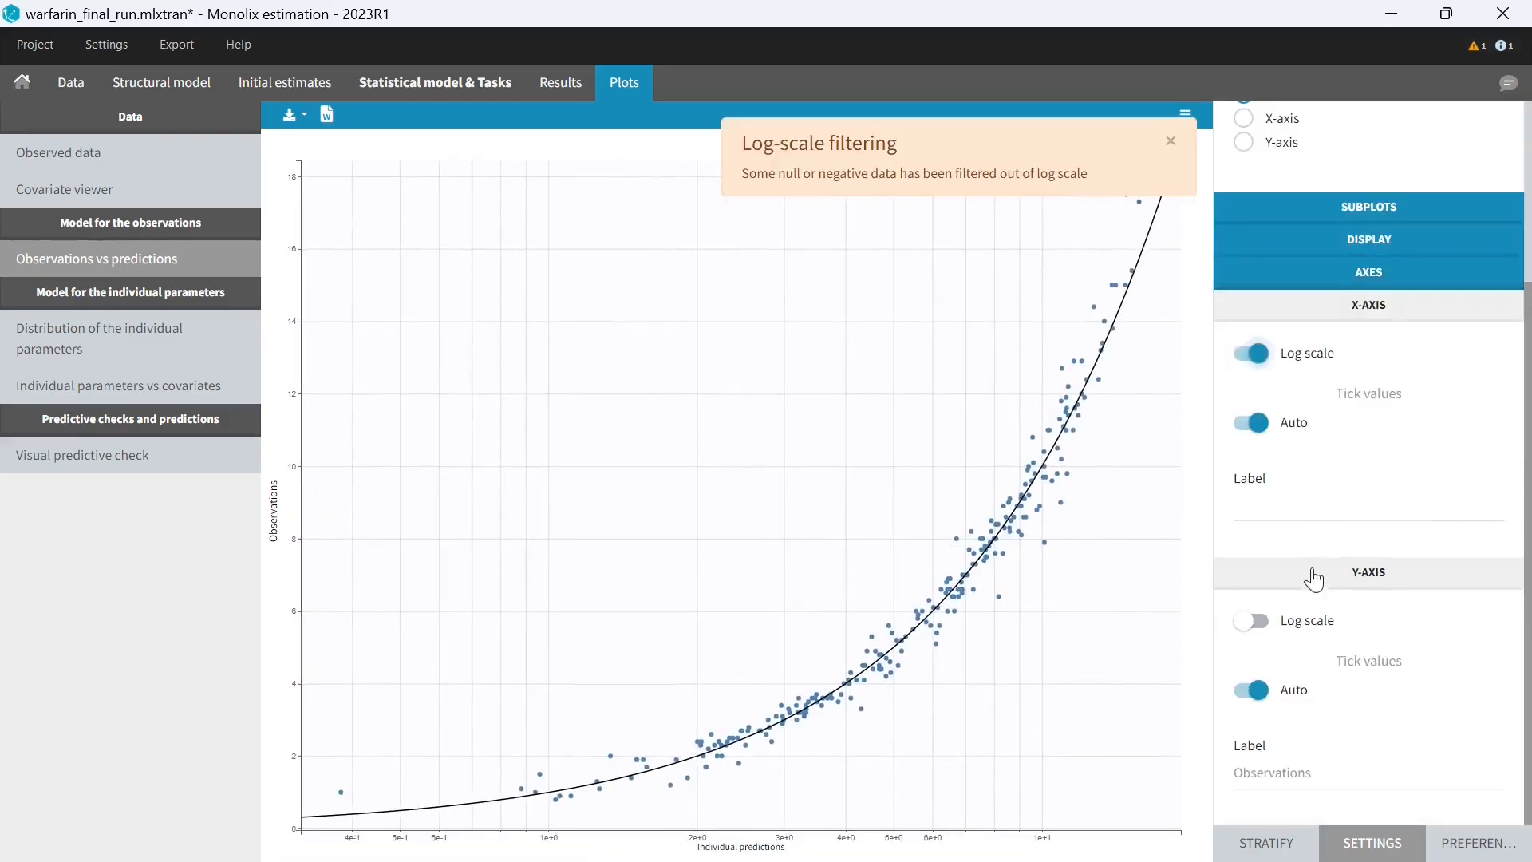
pyautogui.click(1251, 620)
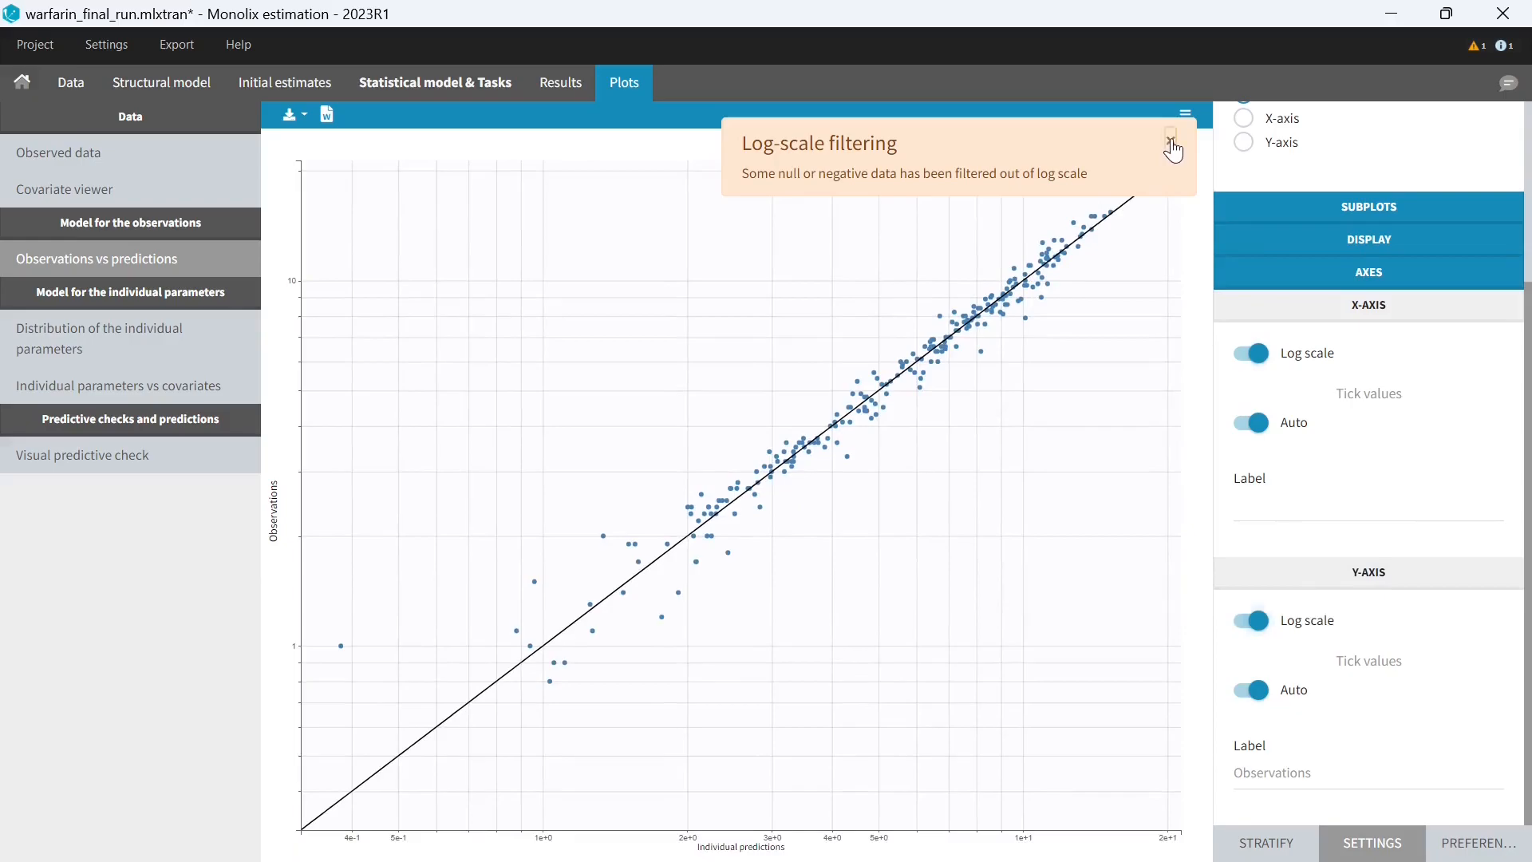
pyautogui.click(97, 338)
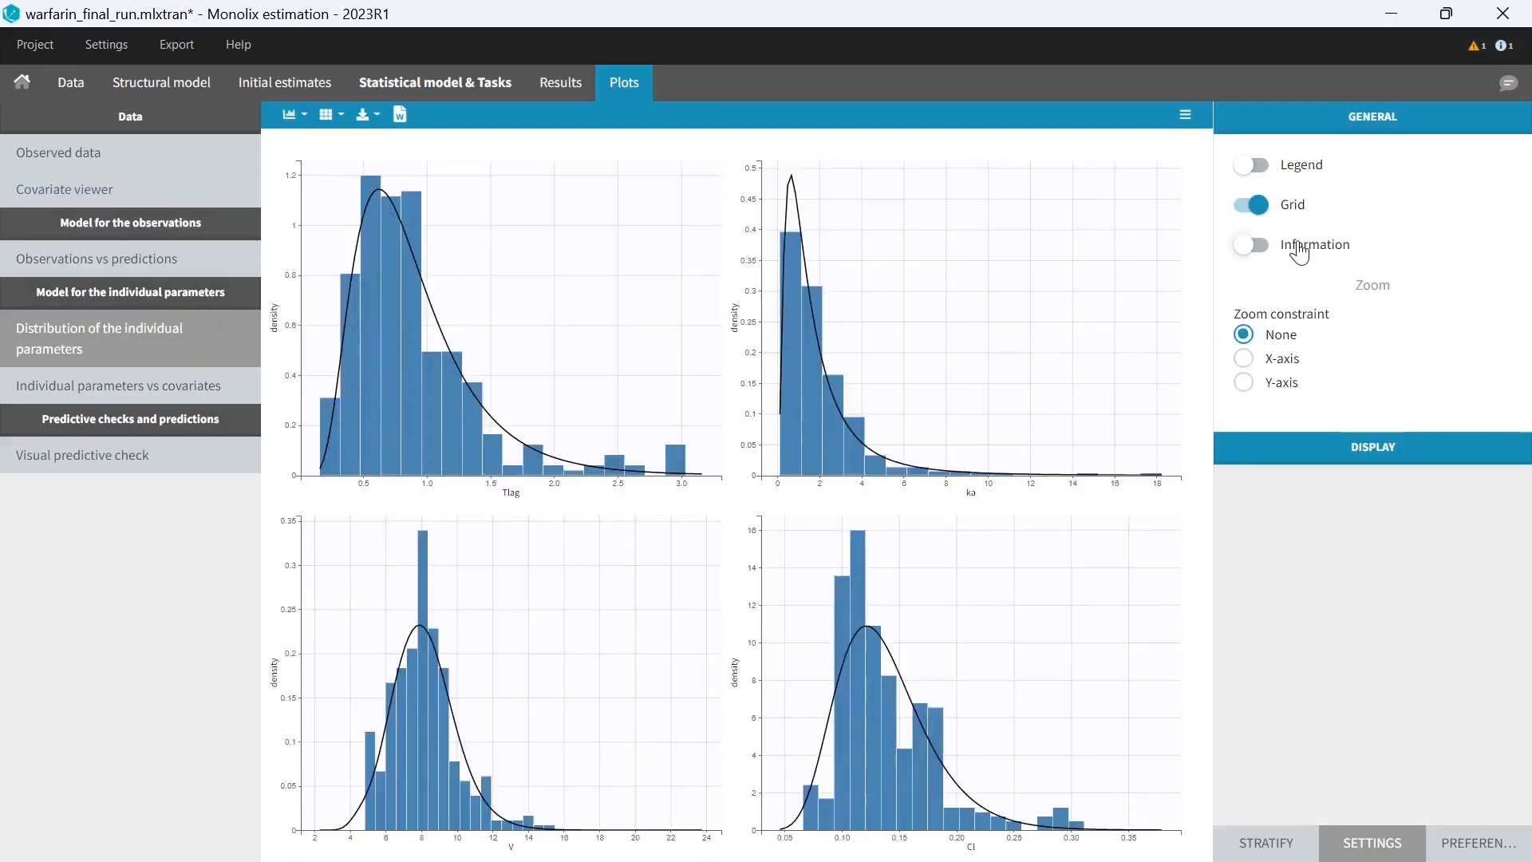
# - Show shrinkage values on the parameter histograms and adjust the individual parameters vs covariates plot
pyautogui.click(1249, 244)
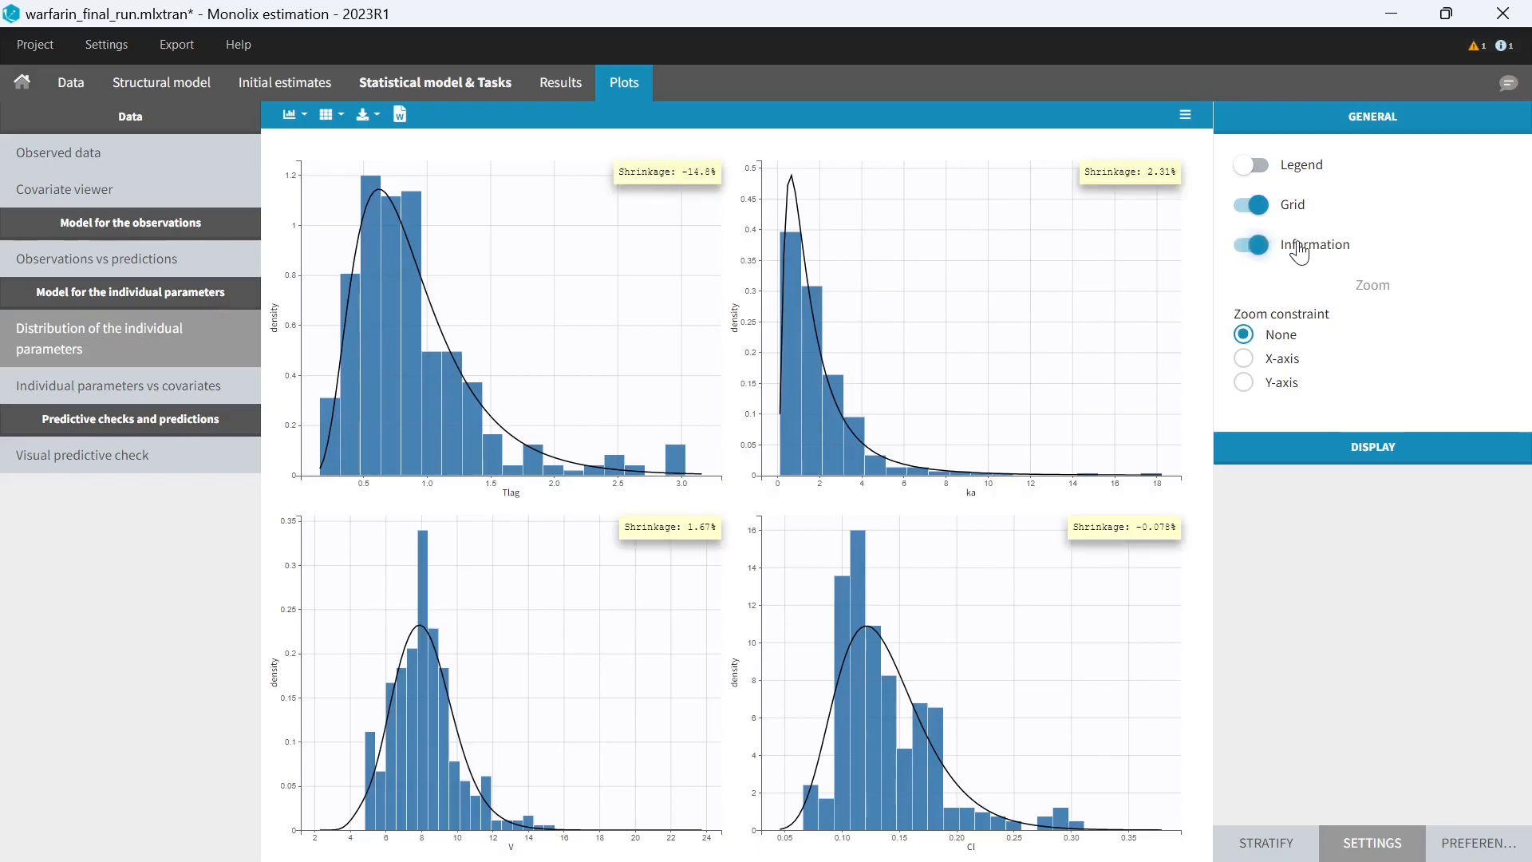
pyautogui.click(119, 385)
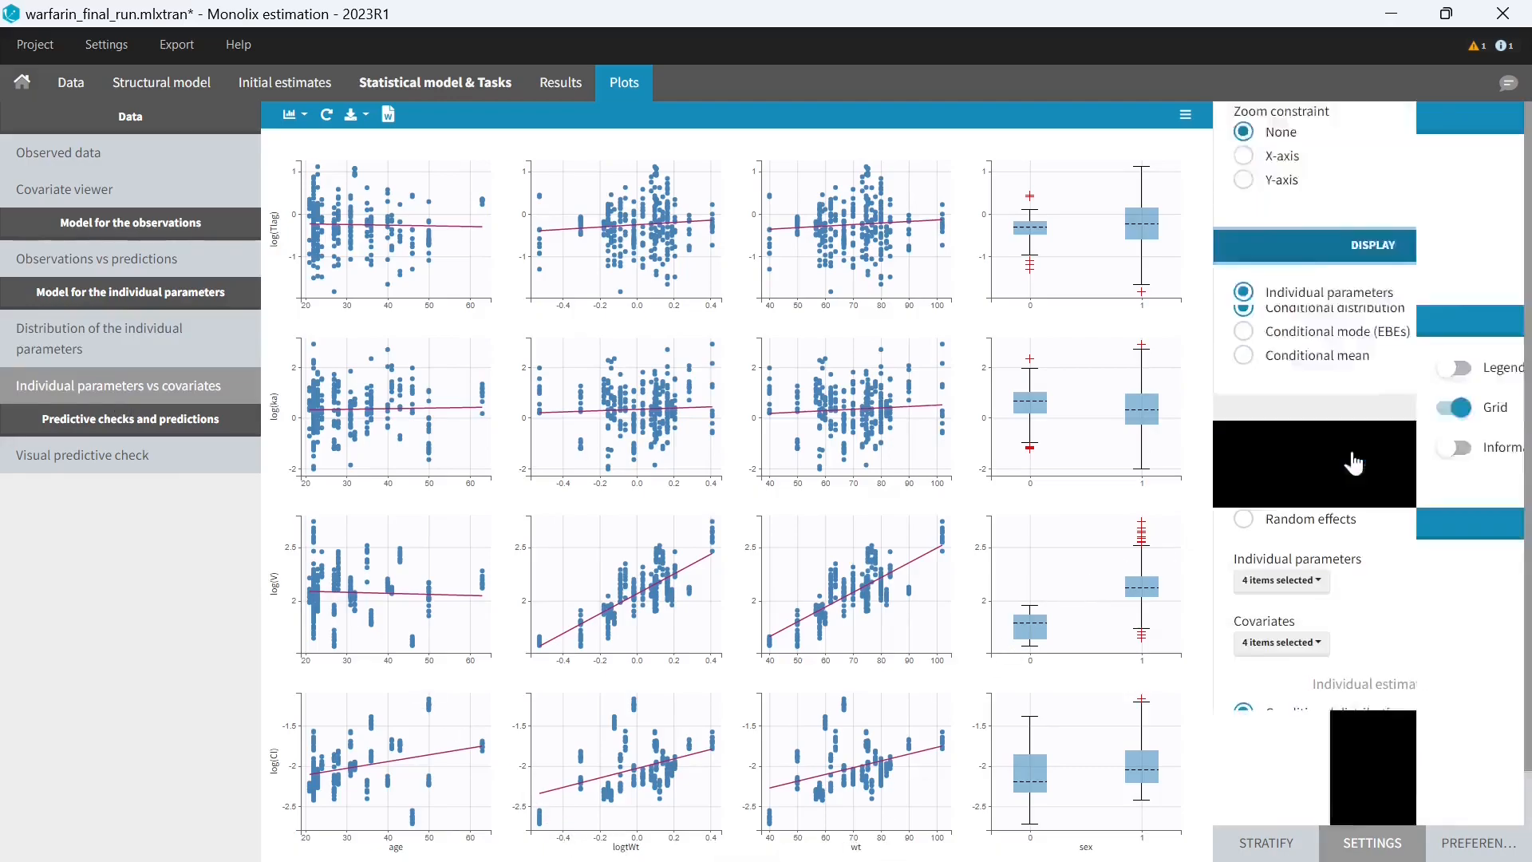
pyautogui.click(1280, 424)
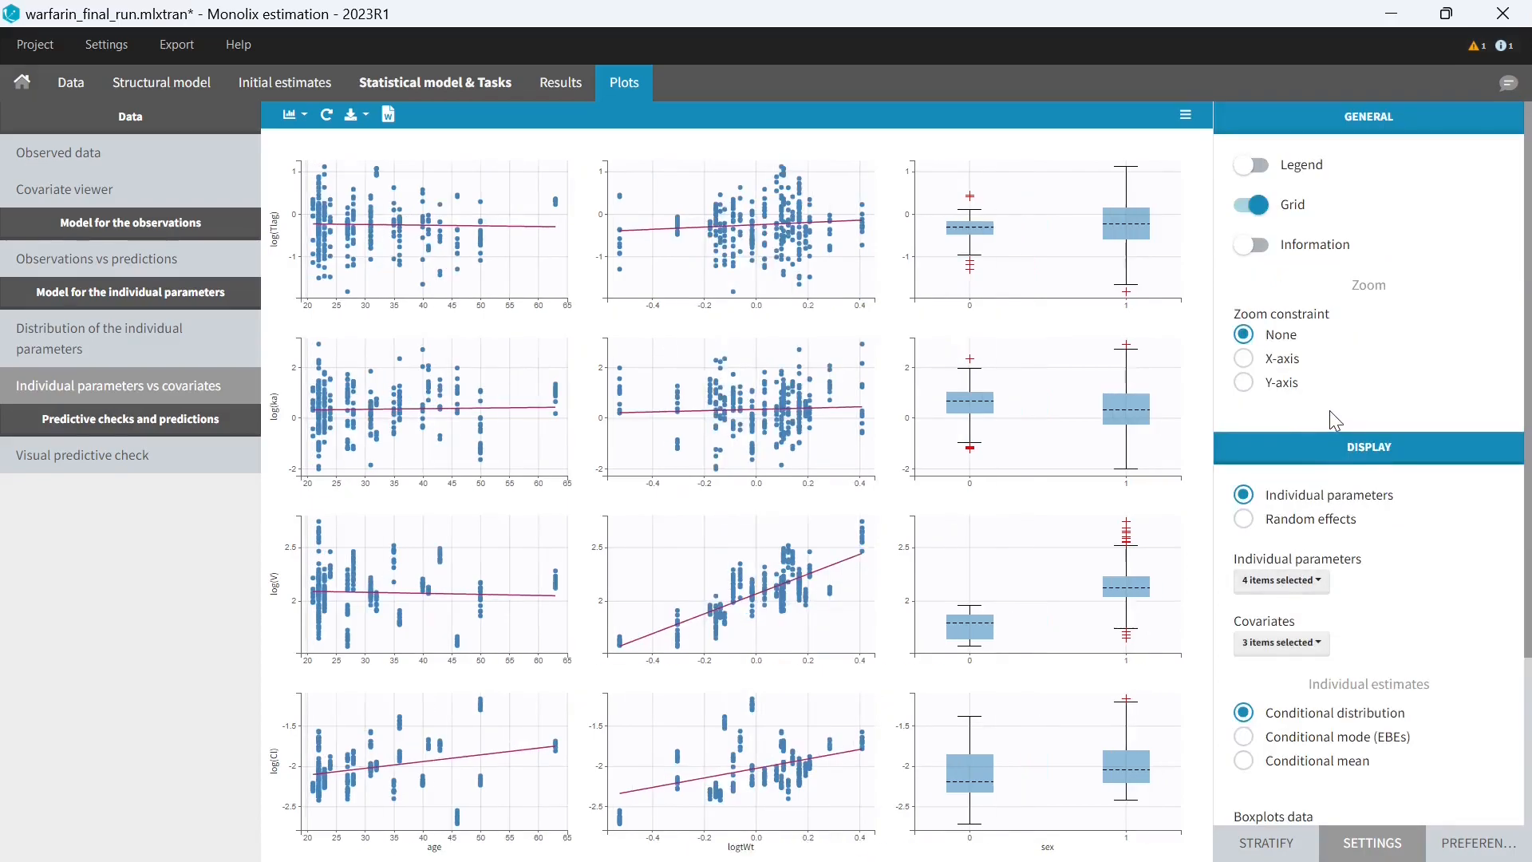
# - Show the VPC legend and label its y-axis 'Warfarin concentration (mg/L)'
pyautogui.click(82, 455)
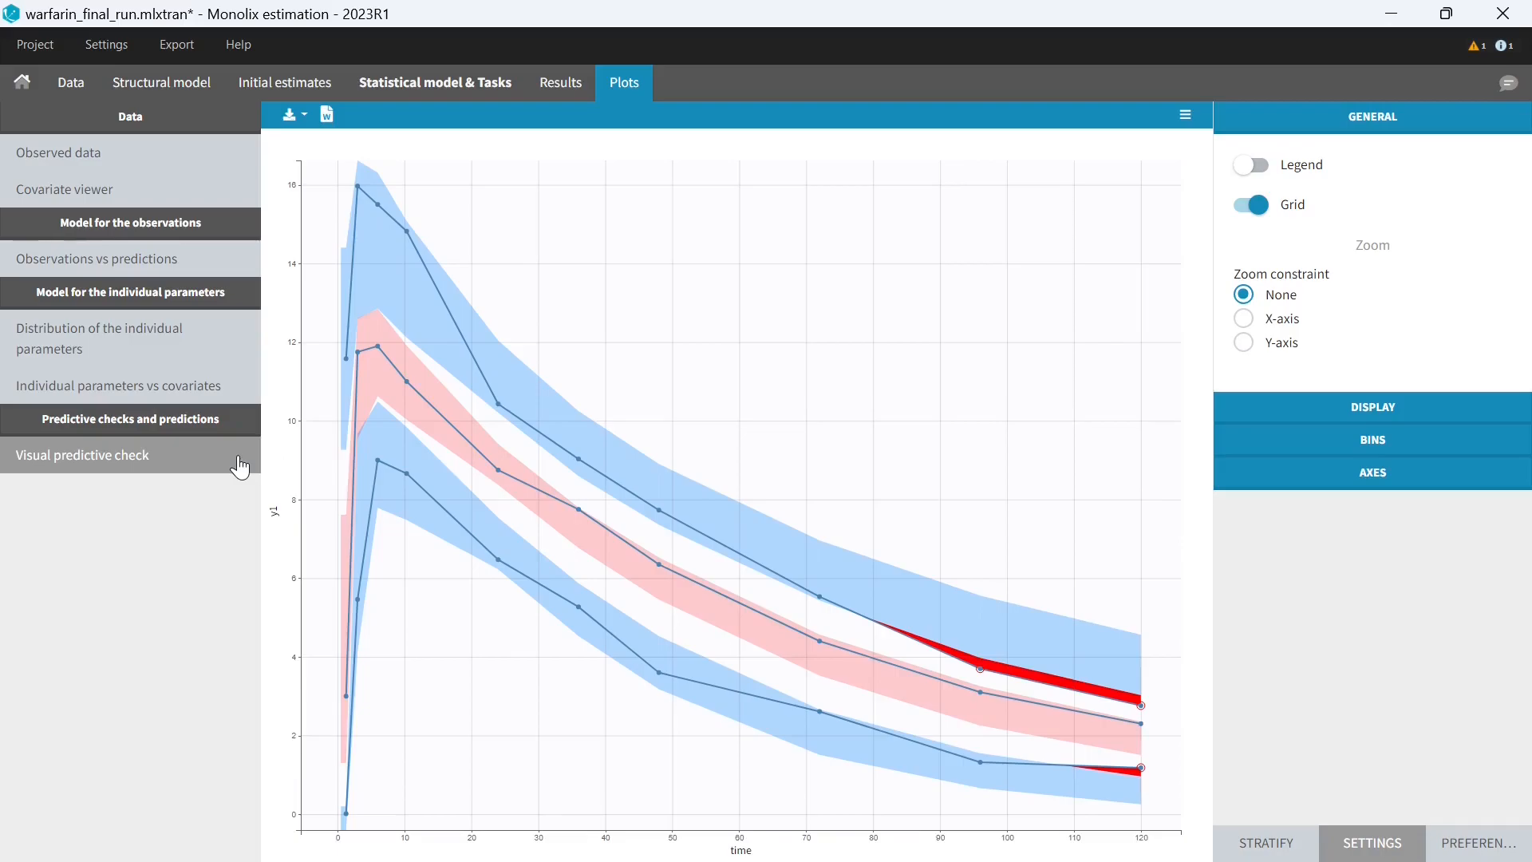
pyautogui.click(1249, 164)
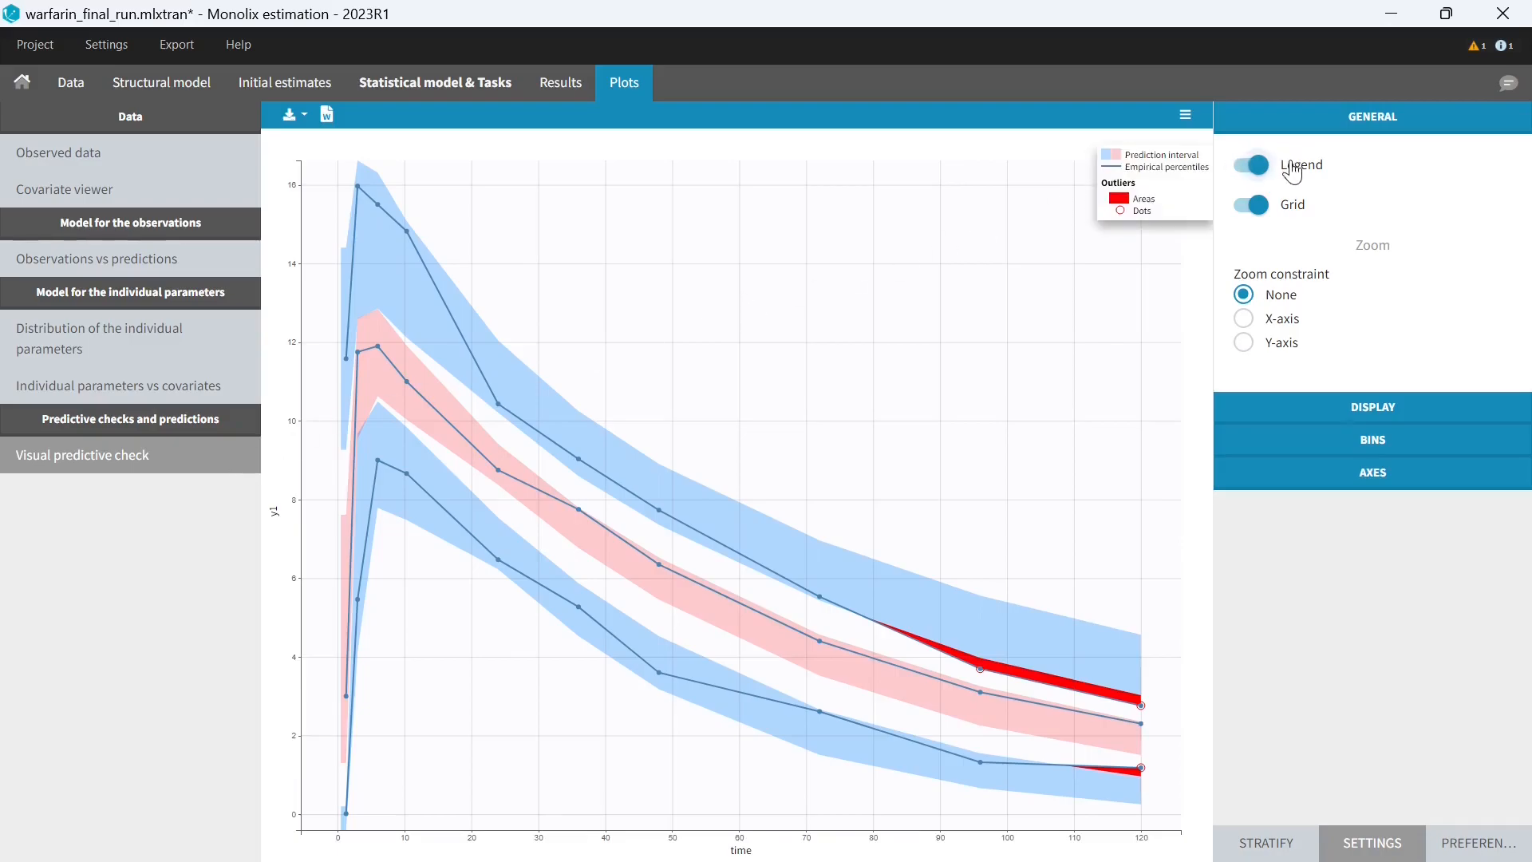
pyautogui.click(1372, 472)
pyautogui.write('time (h')
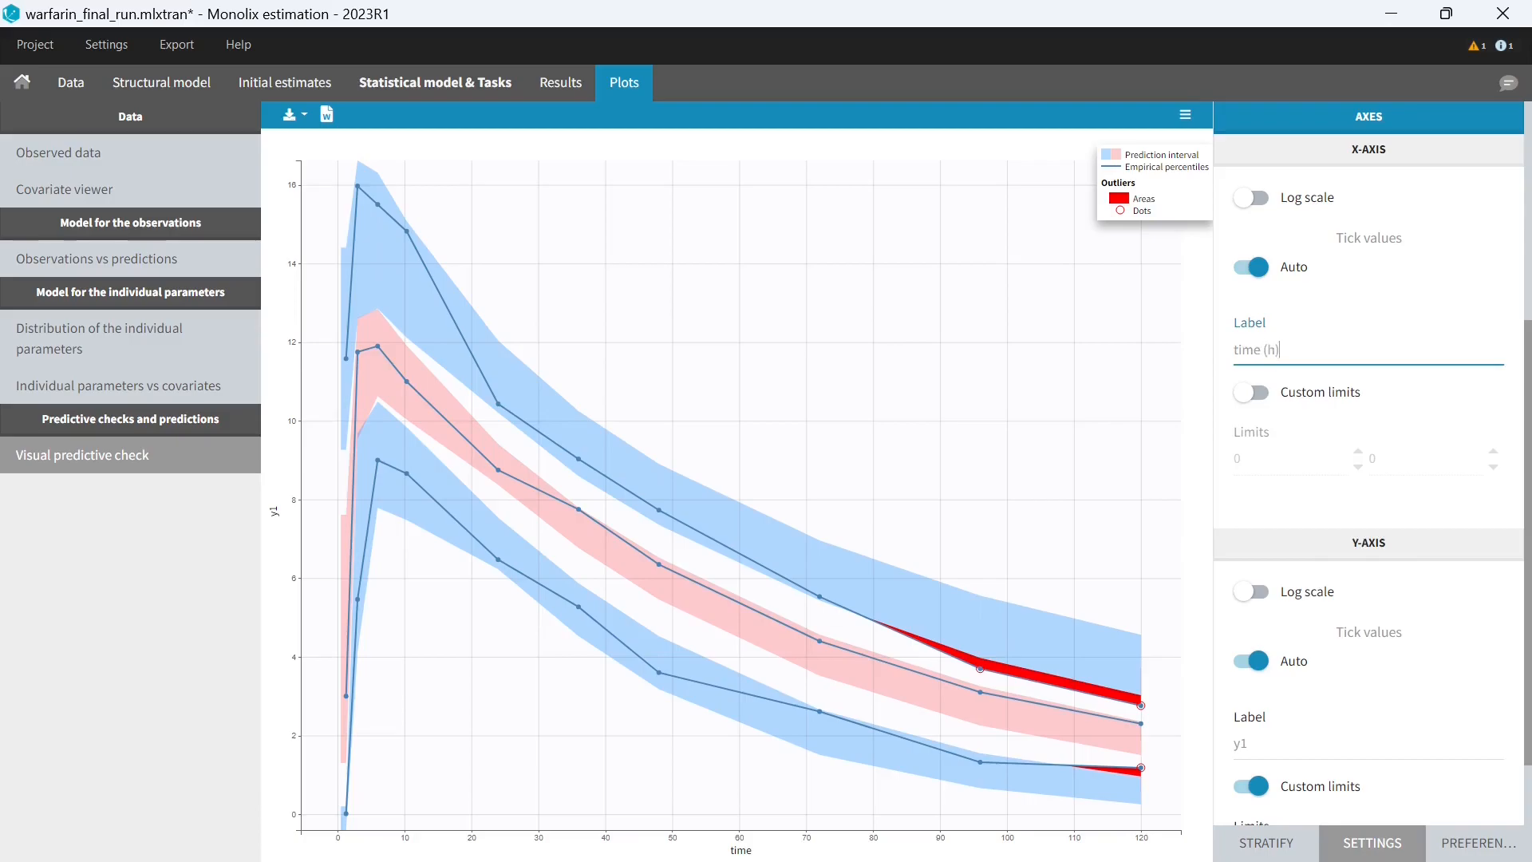
pyautogui.write('Warfarin concentration (mg/L)')
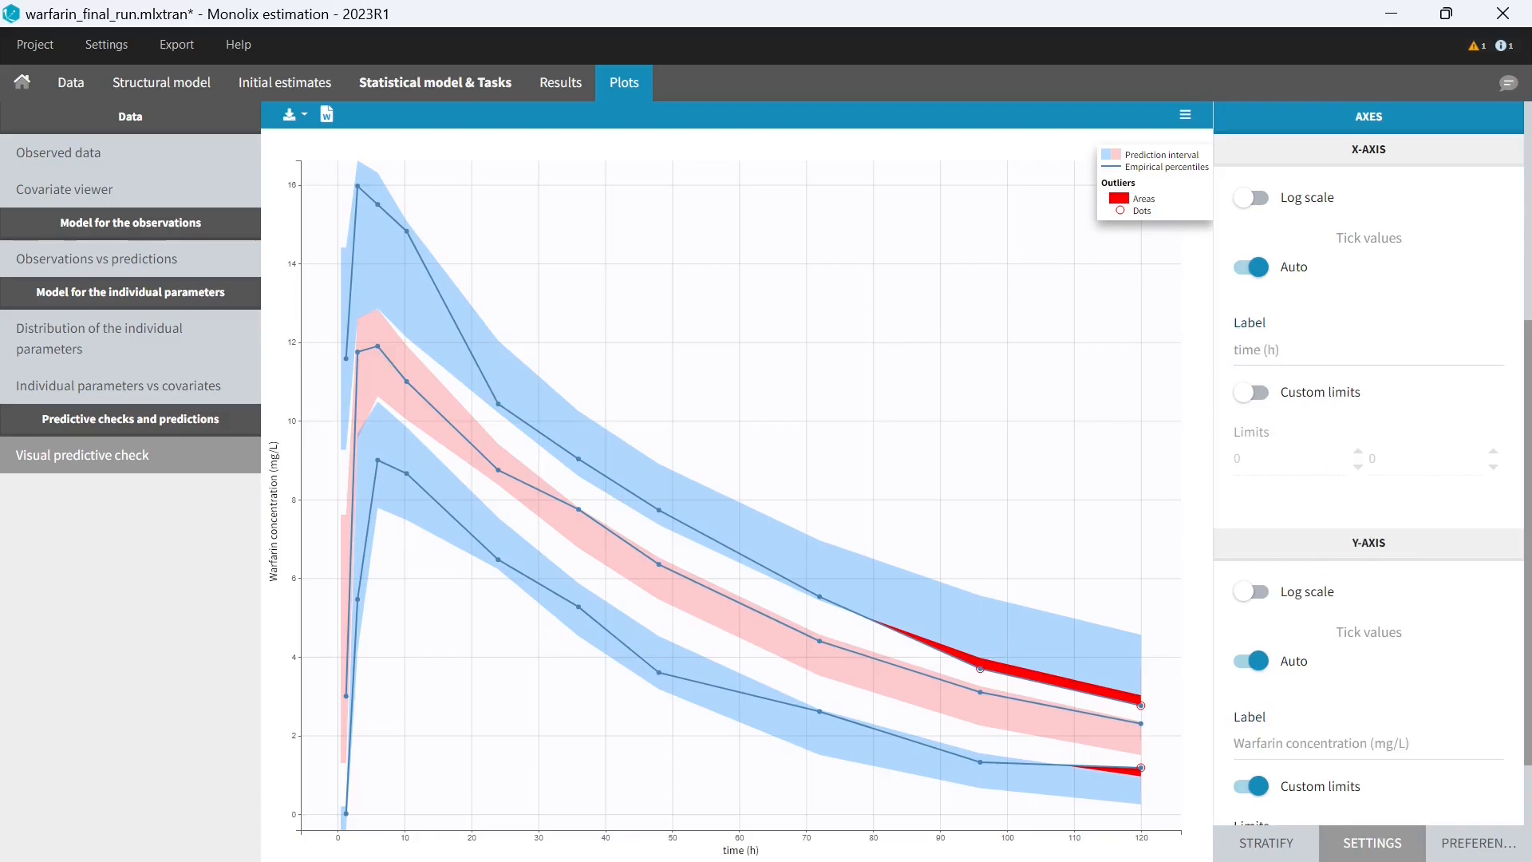
pyautogui.moveTo(200, 453)
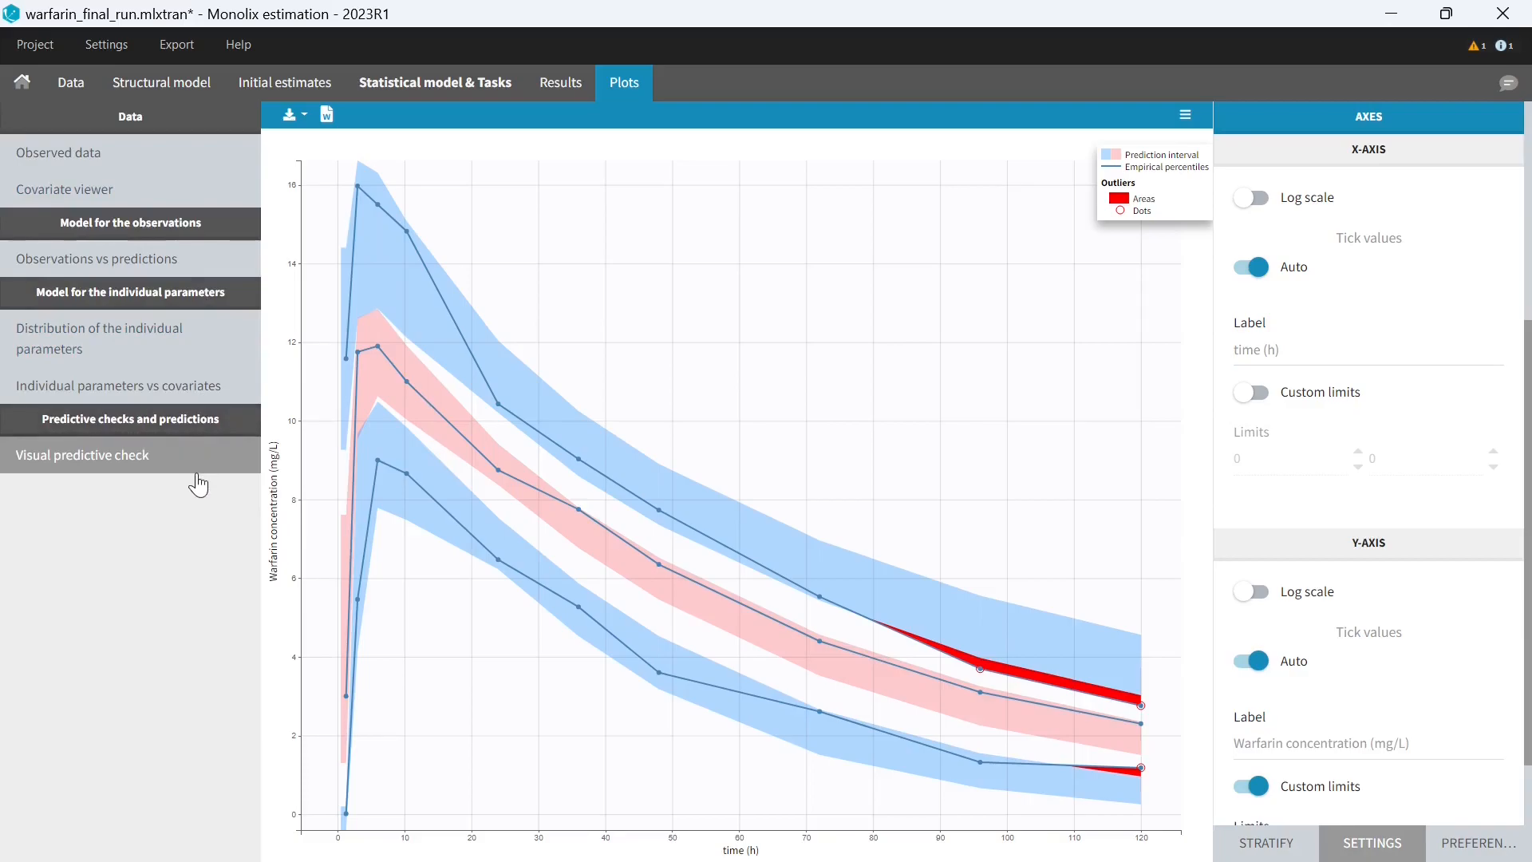
# - Generate the Word report from Export > Generate report using the Default template
pyautogui.click(176, 44)
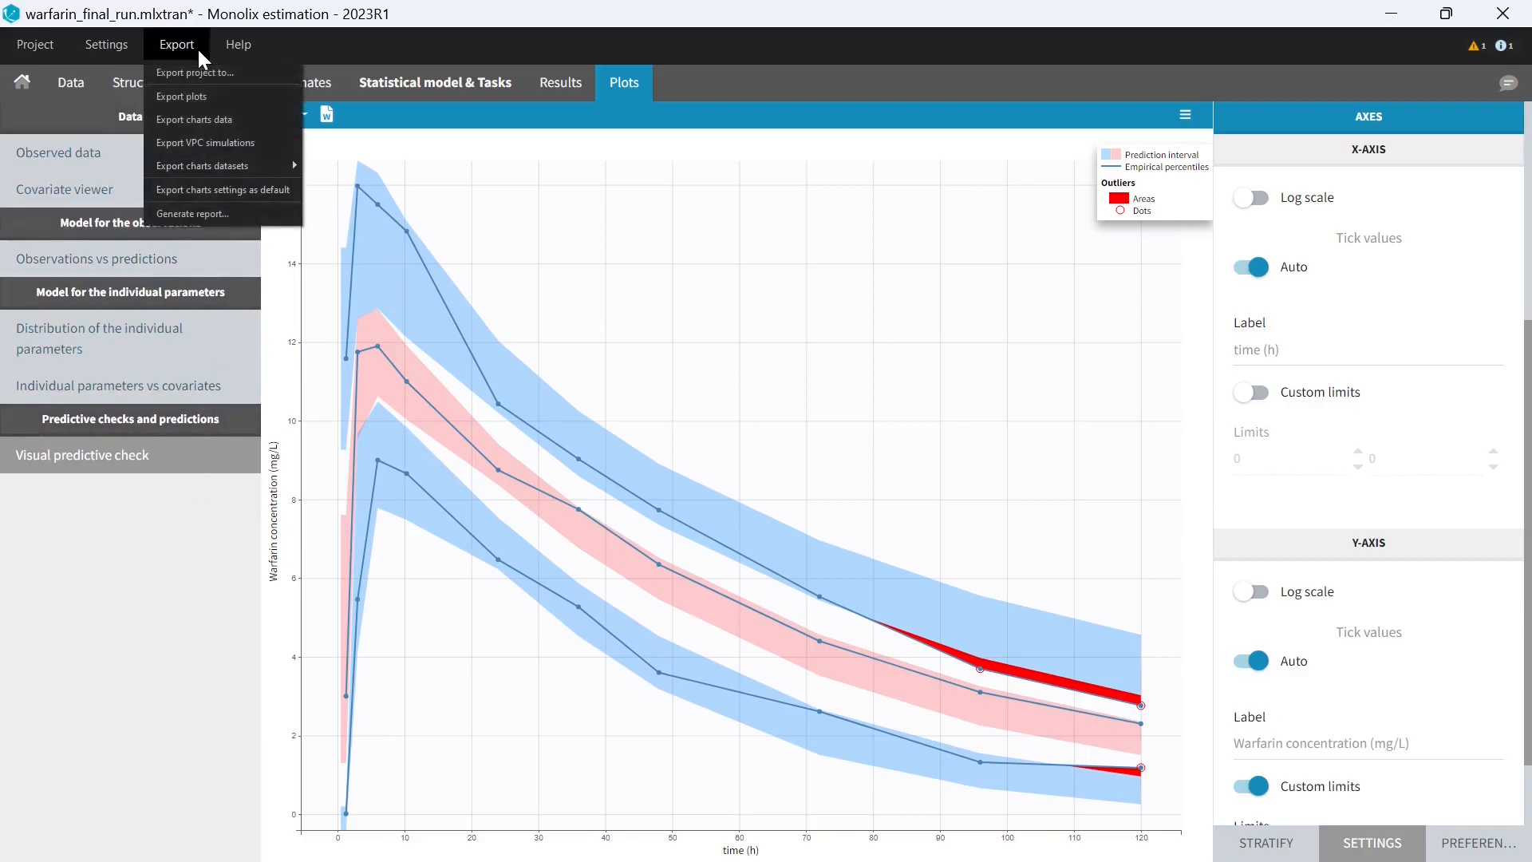
pyautogui.click(192, 213)
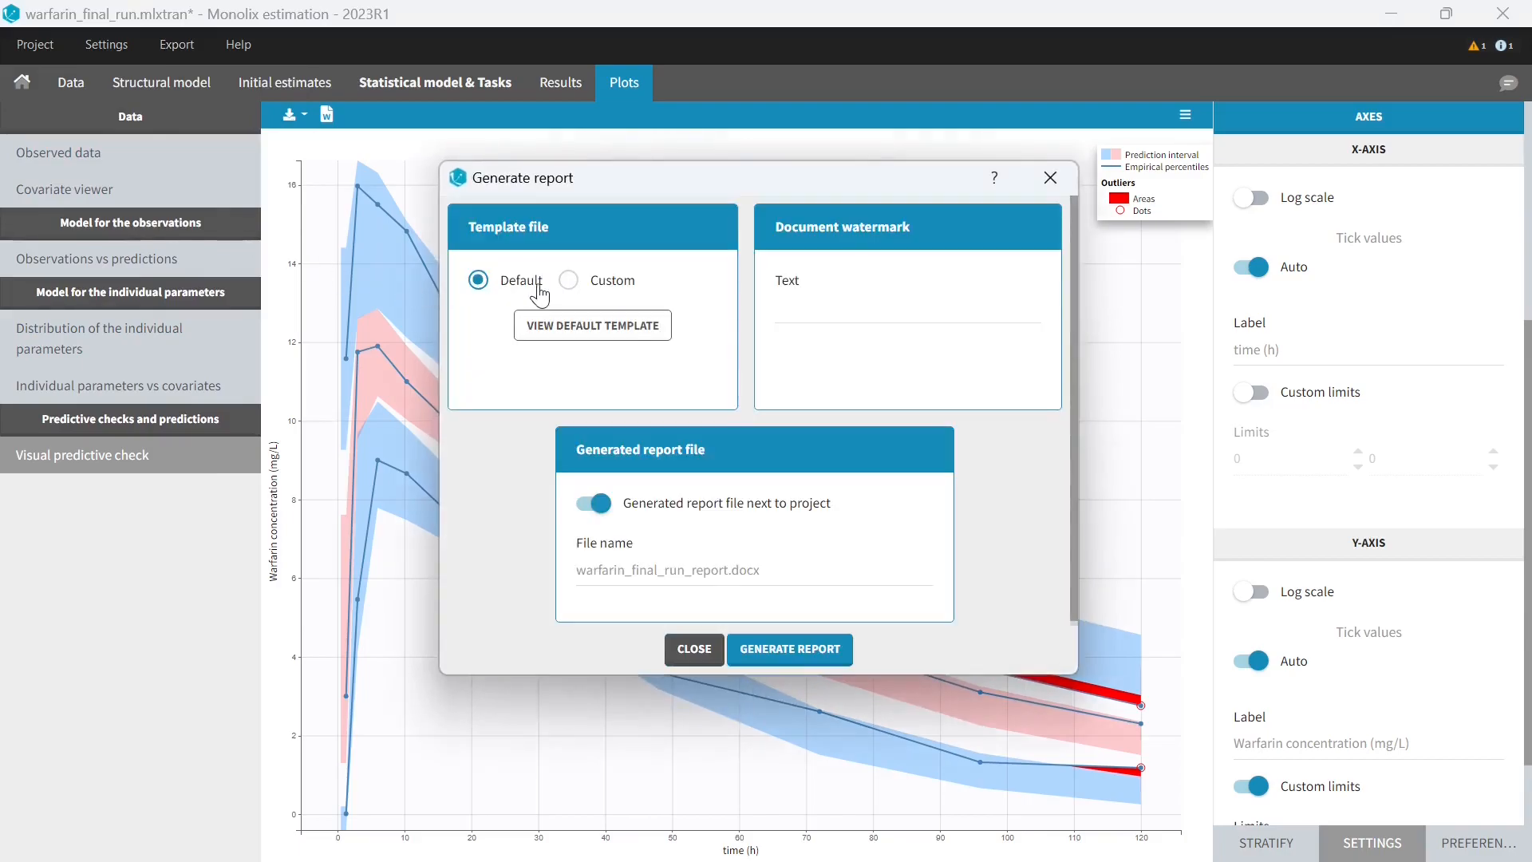
pyautogui.moveTo(789, 650)
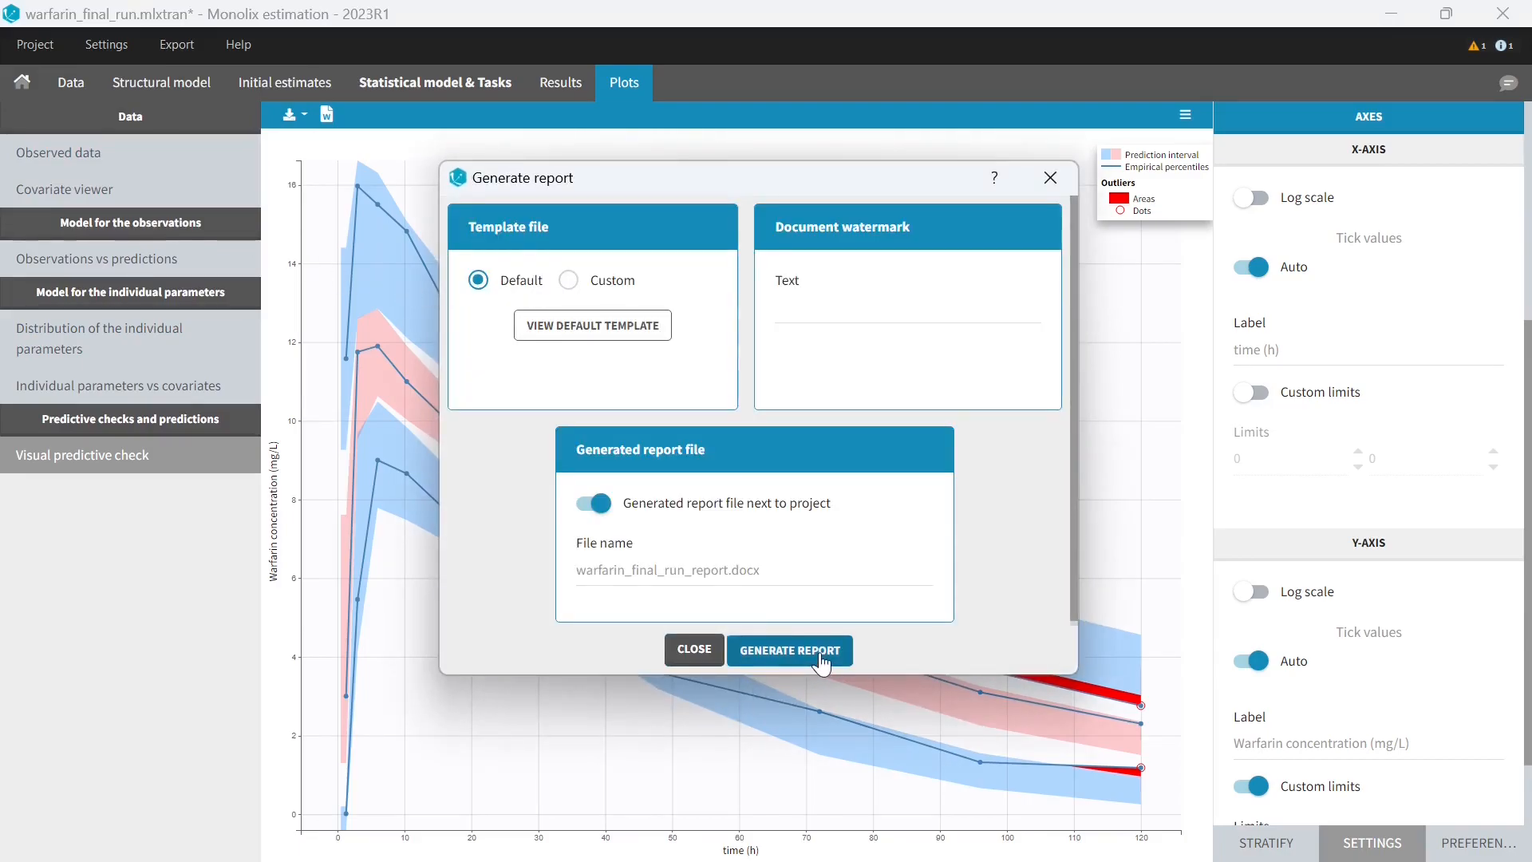
pyautogui.click(789, 650)
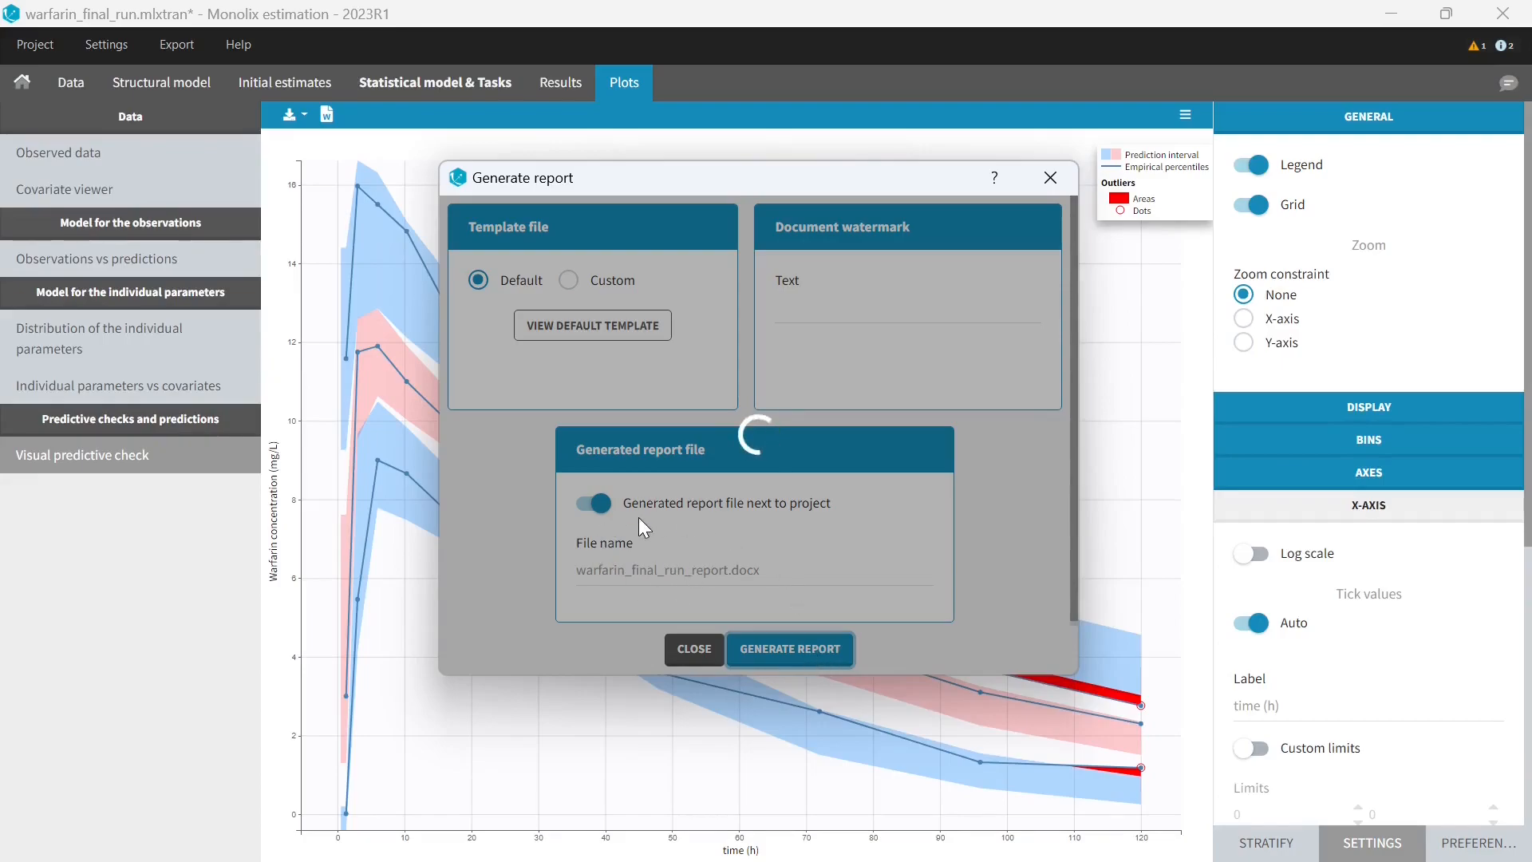
pyautogui.click(788, 648)
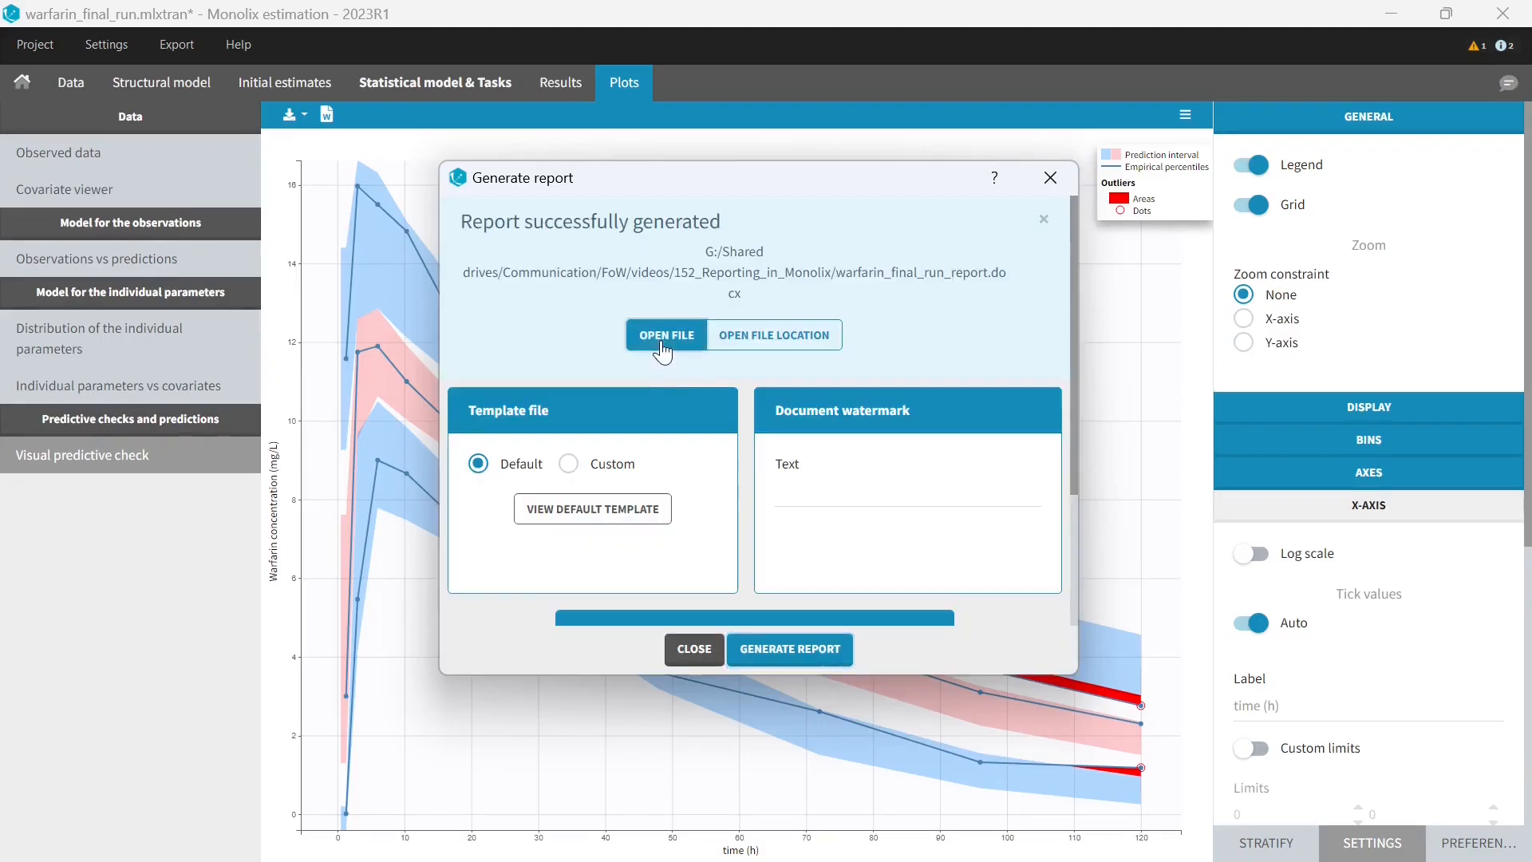
# - Open the generated warfarin report in Word and scroll through its tables and plots
pyautogui.click(666, 334)
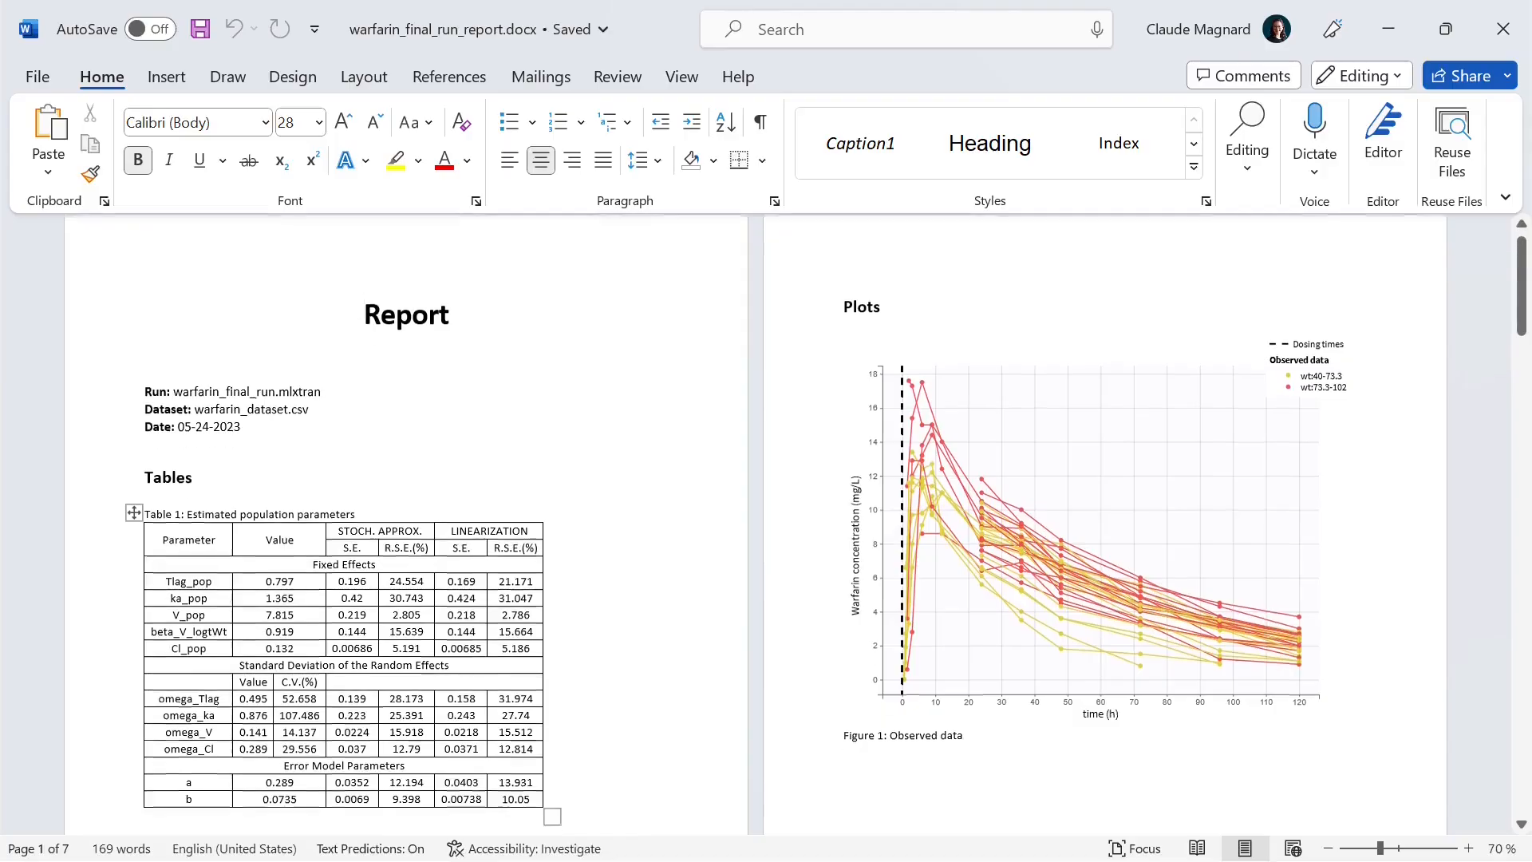
pyautogui.scroll(-3)
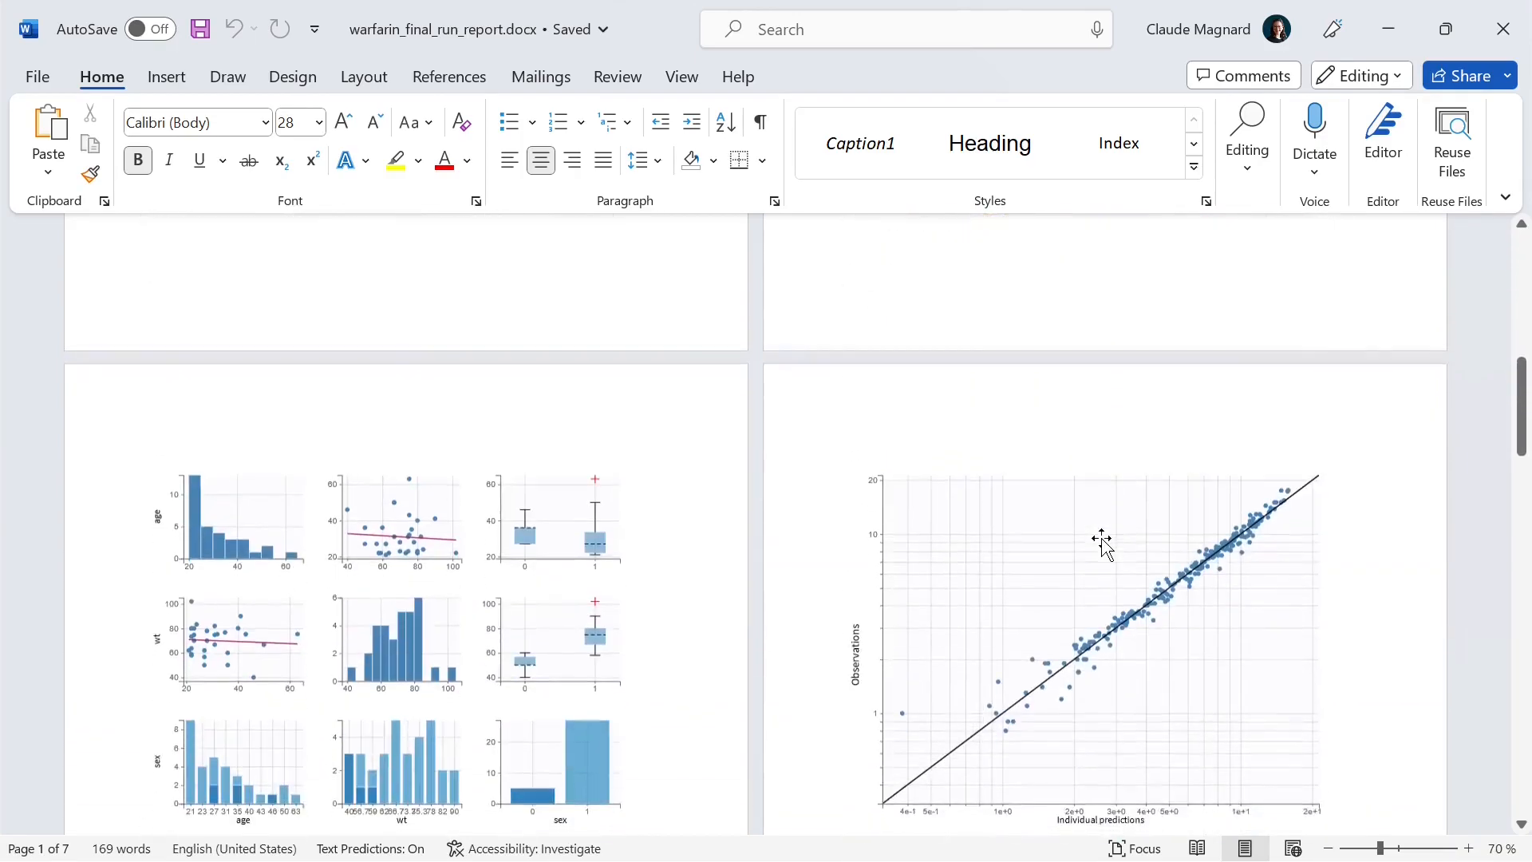
pyautogui.scroll(-3)
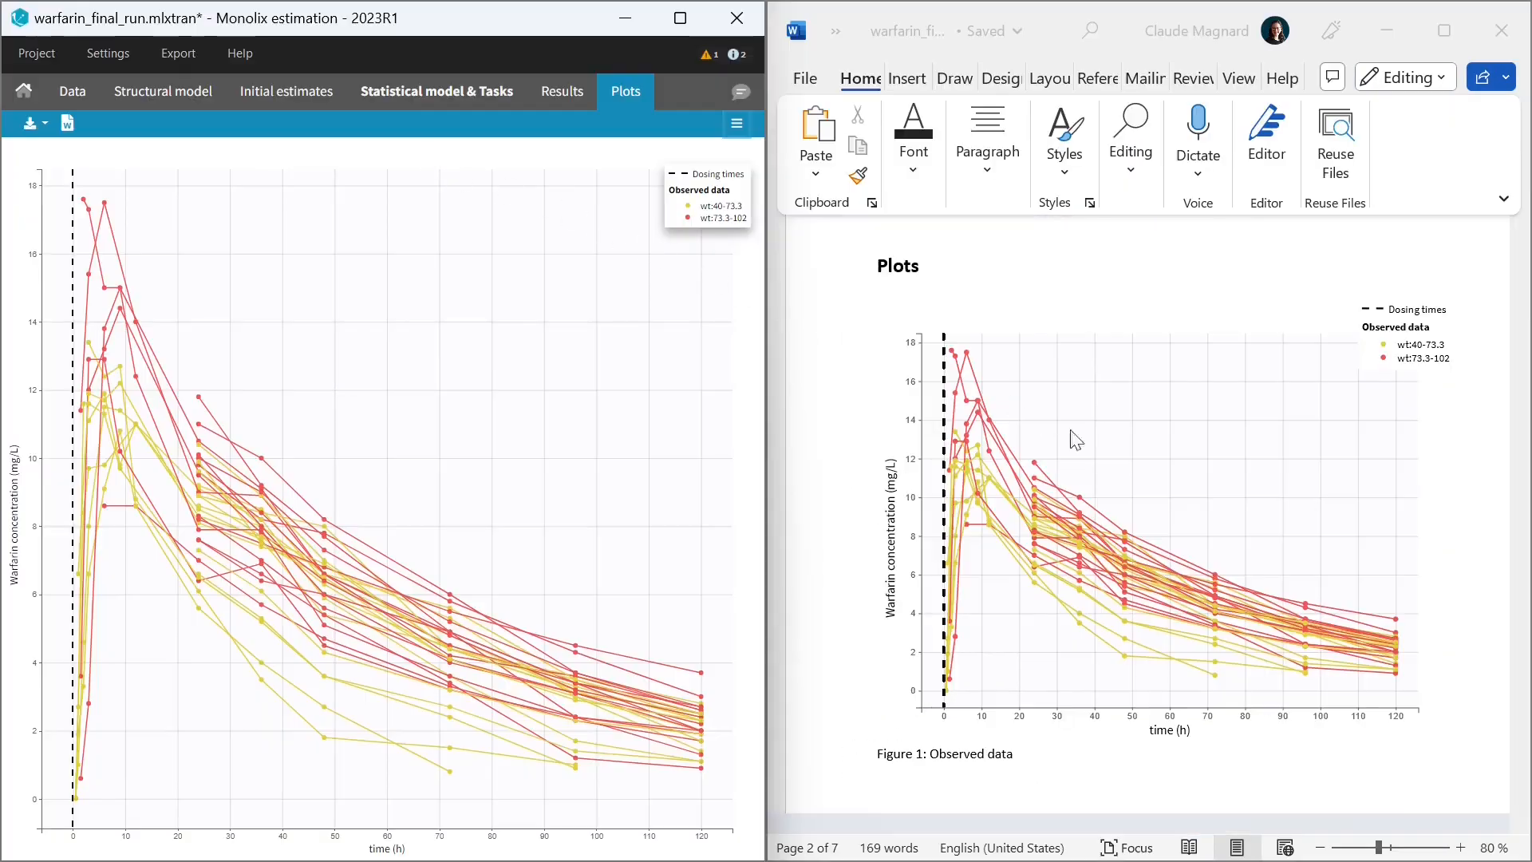
pyautogui.moveTo(1216, 323)
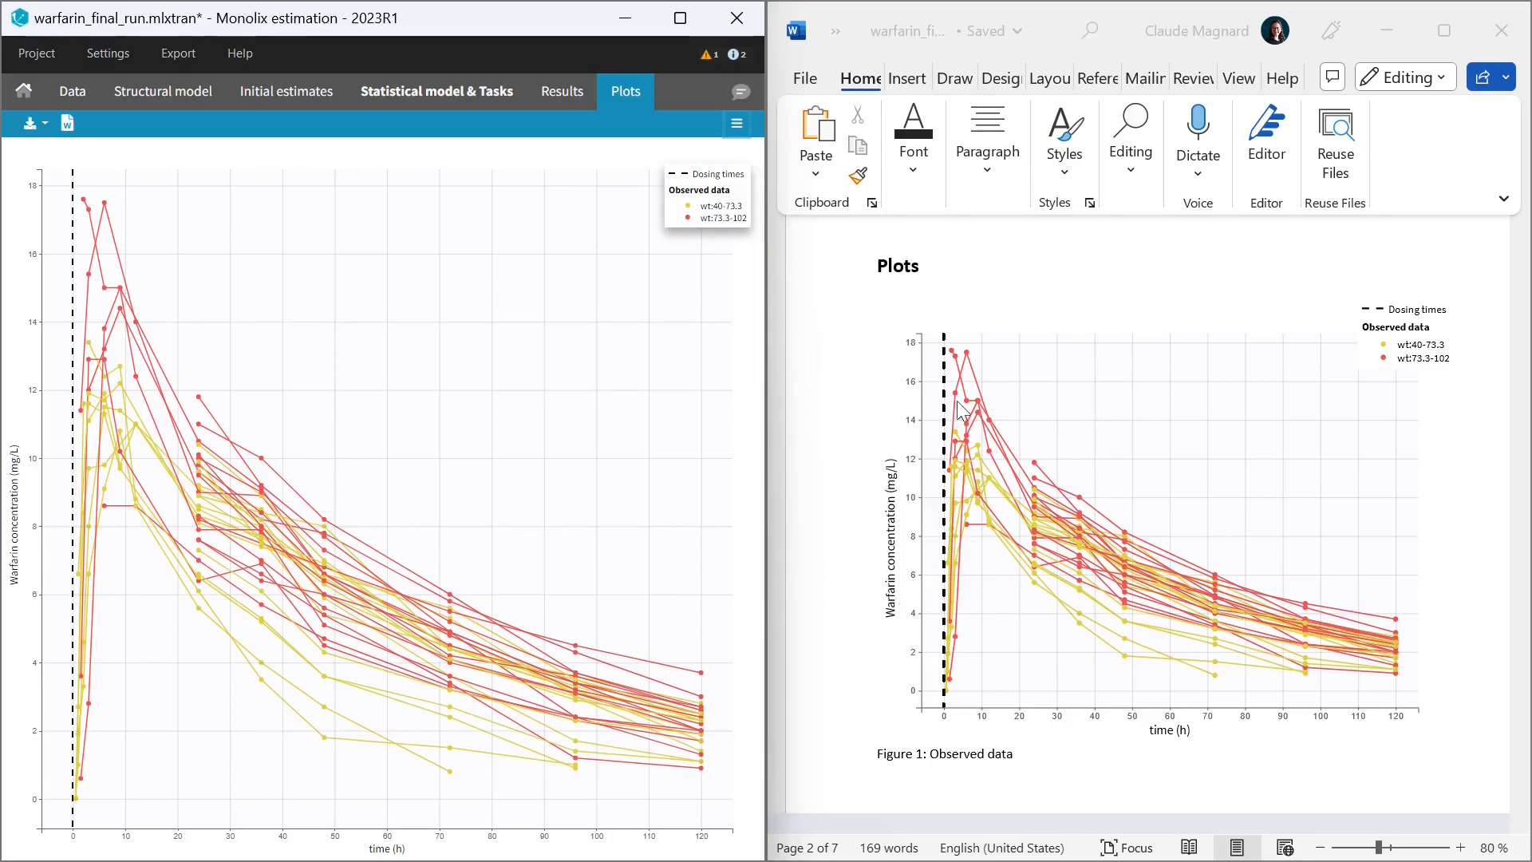
pyautogui.moveTo(1378, 594)
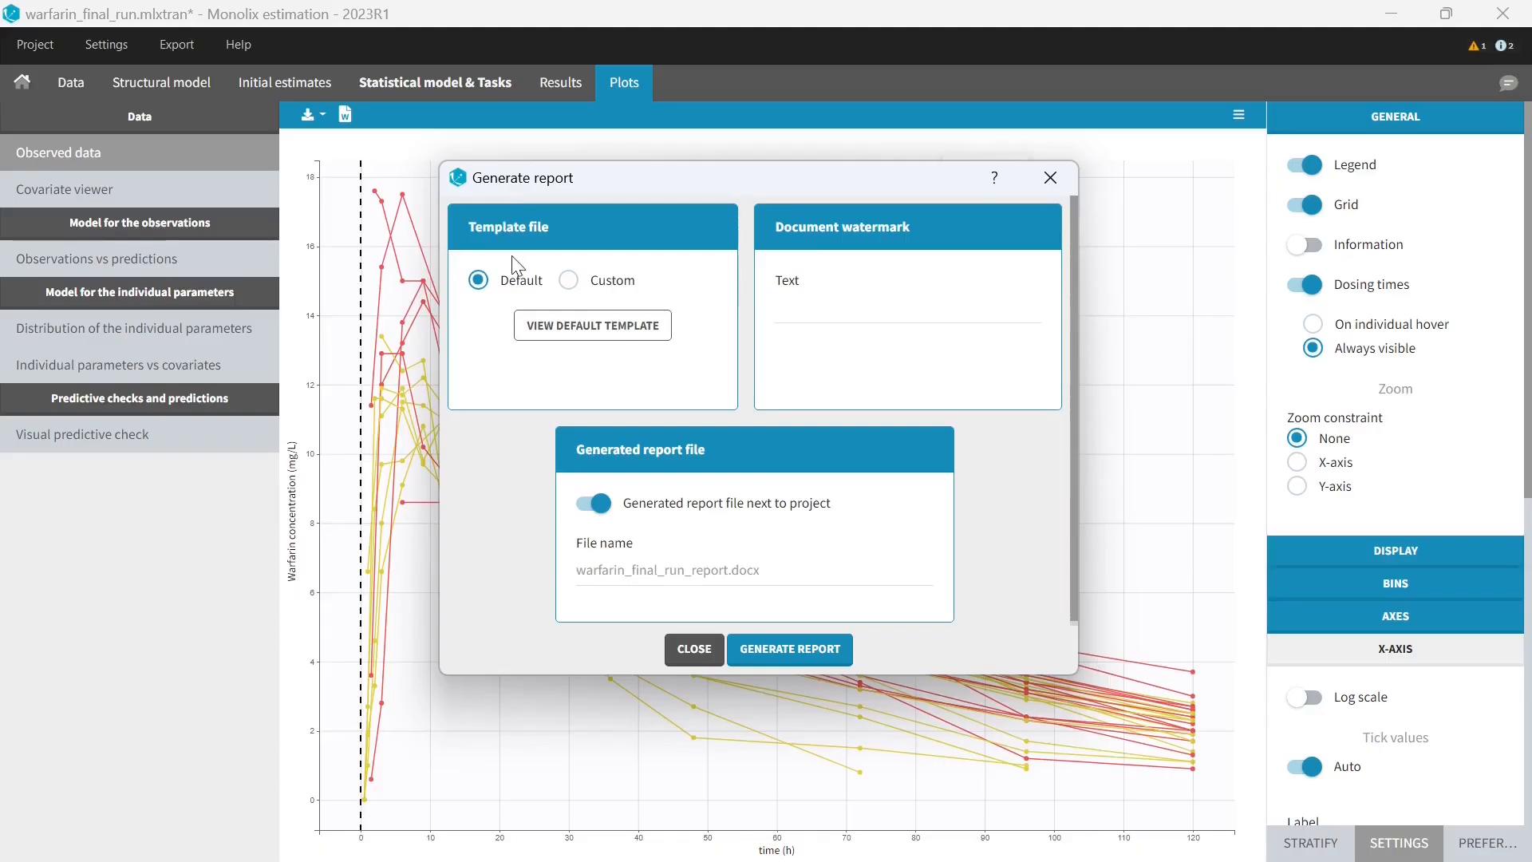
# - Select the Custom template option, then switch back to the Default template
pyautogui.click(567, 279)
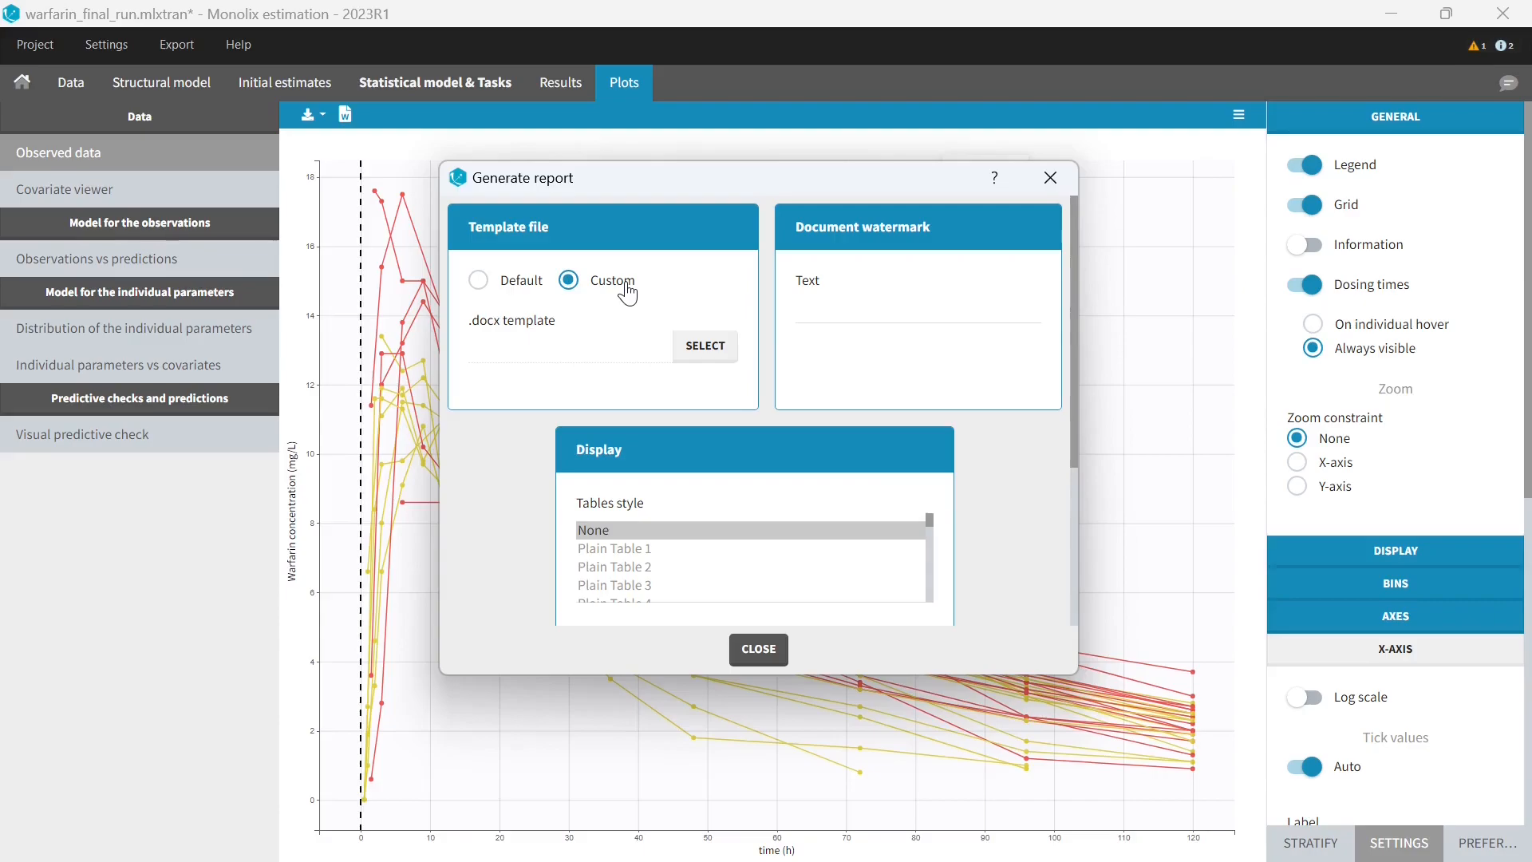
pyautogui.moveTo(623, 292)
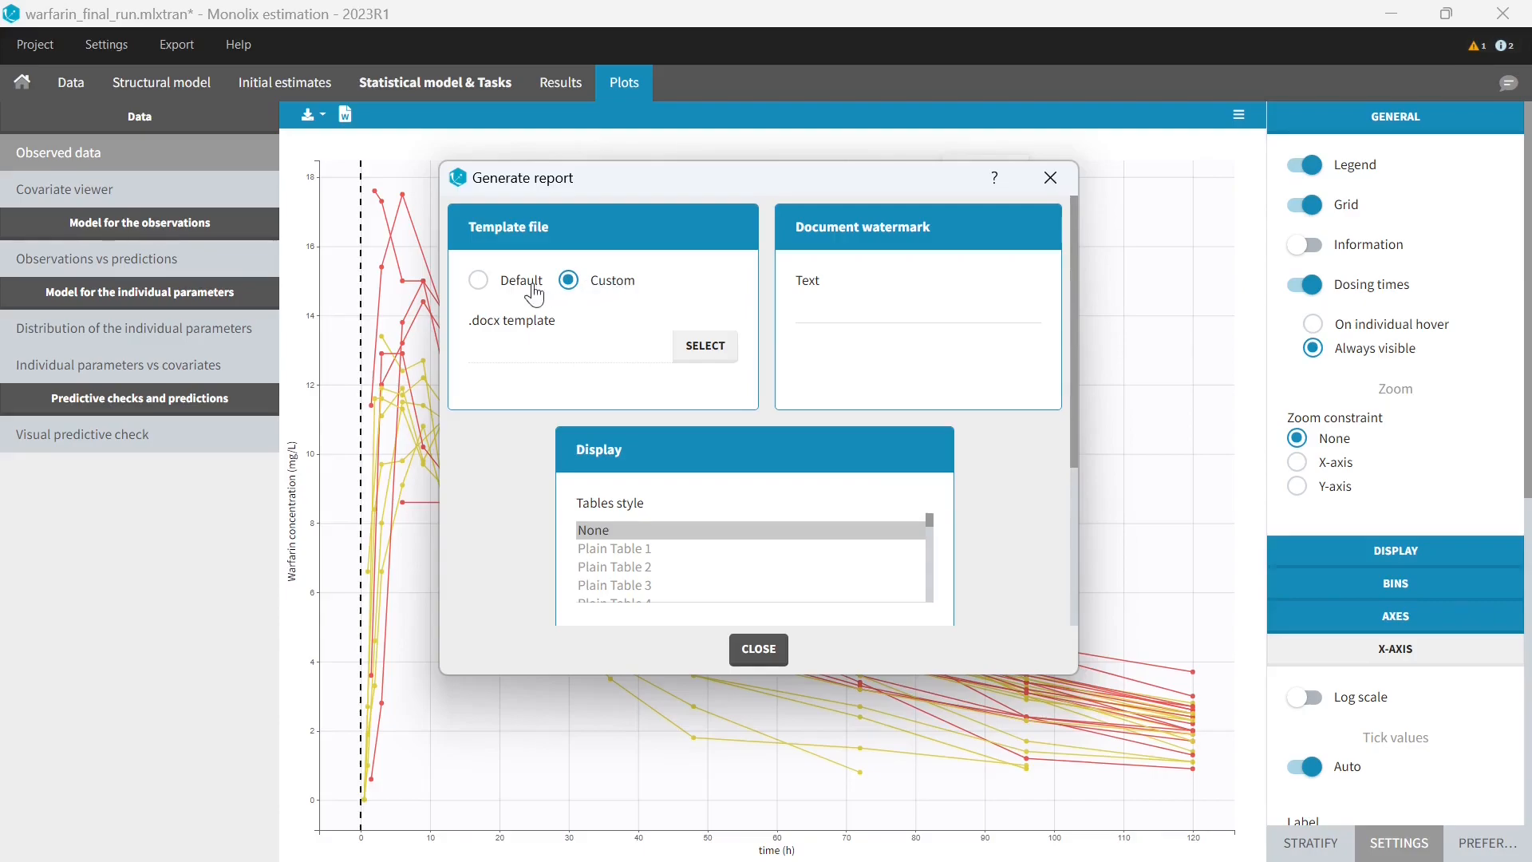
pyautogui.click(479, 280)
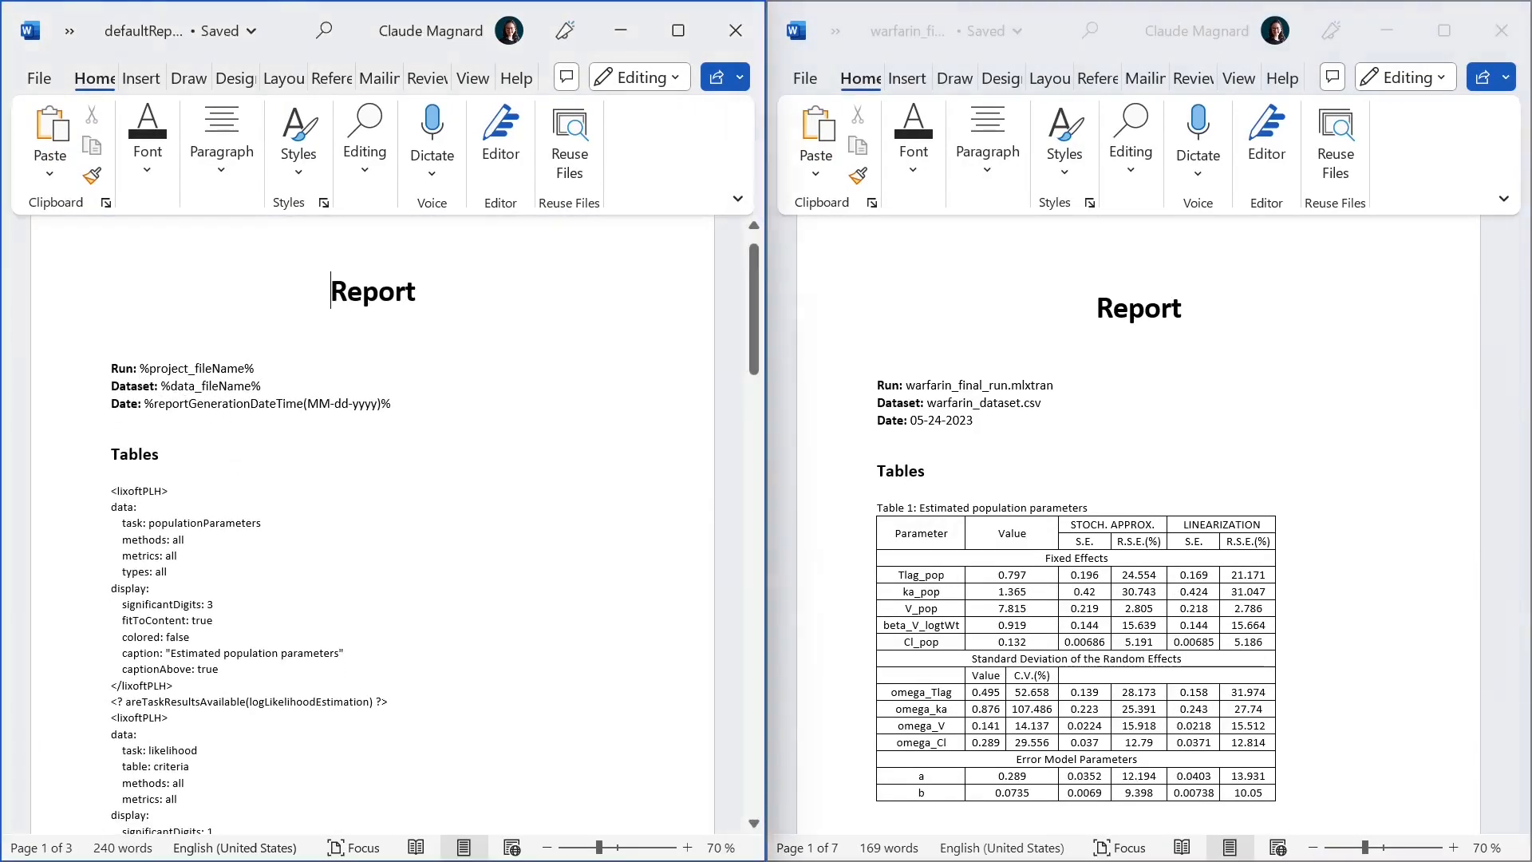
# - Select the %project_fileName% keyword placeholder in the default template
pyautogui.doubleClick(196, 369)
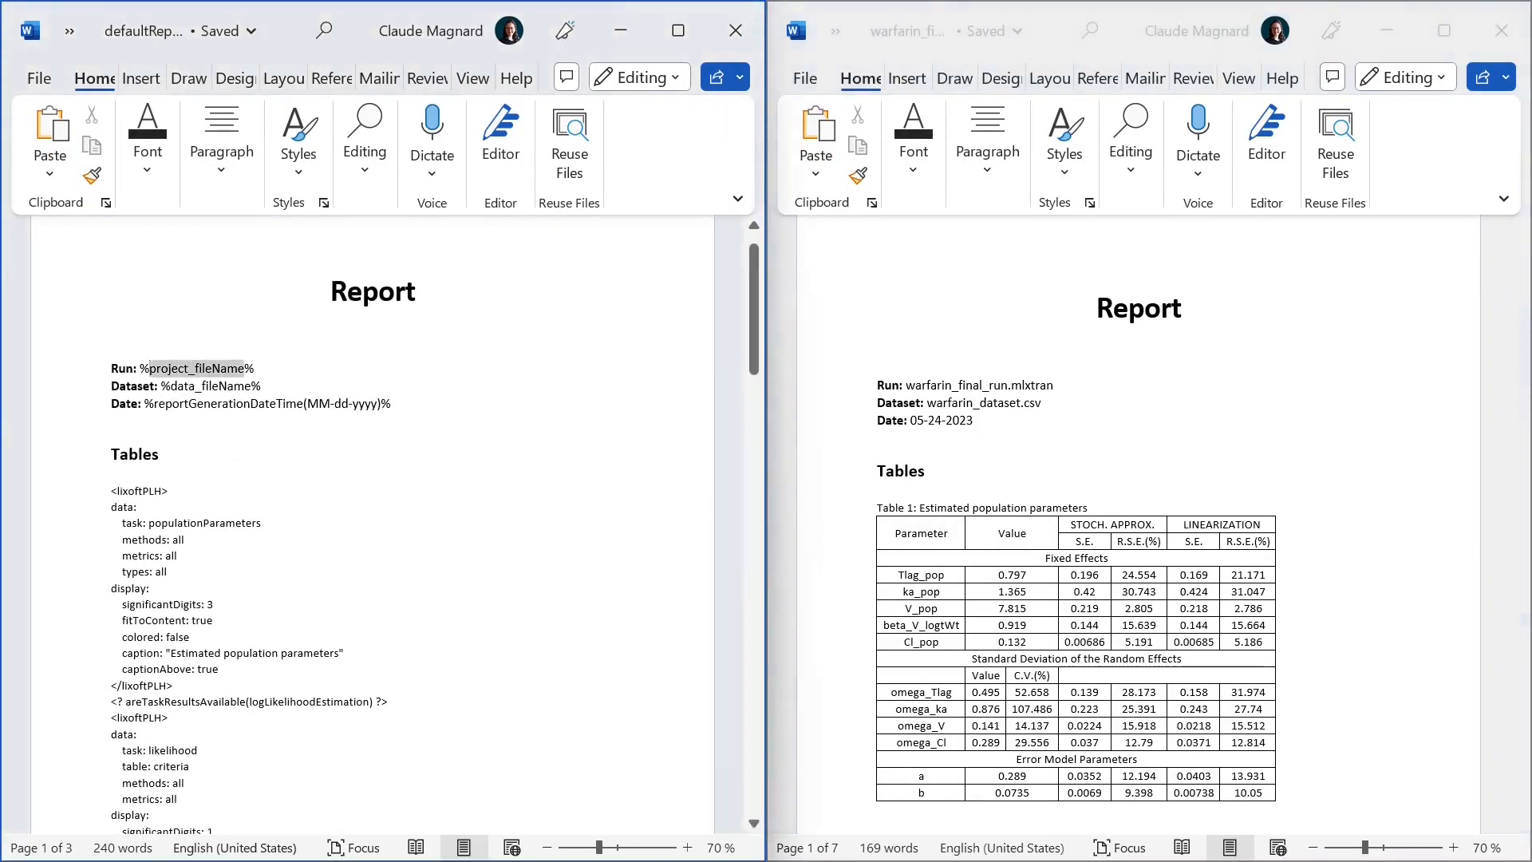
pyautogui.doubleClick(200, 369)
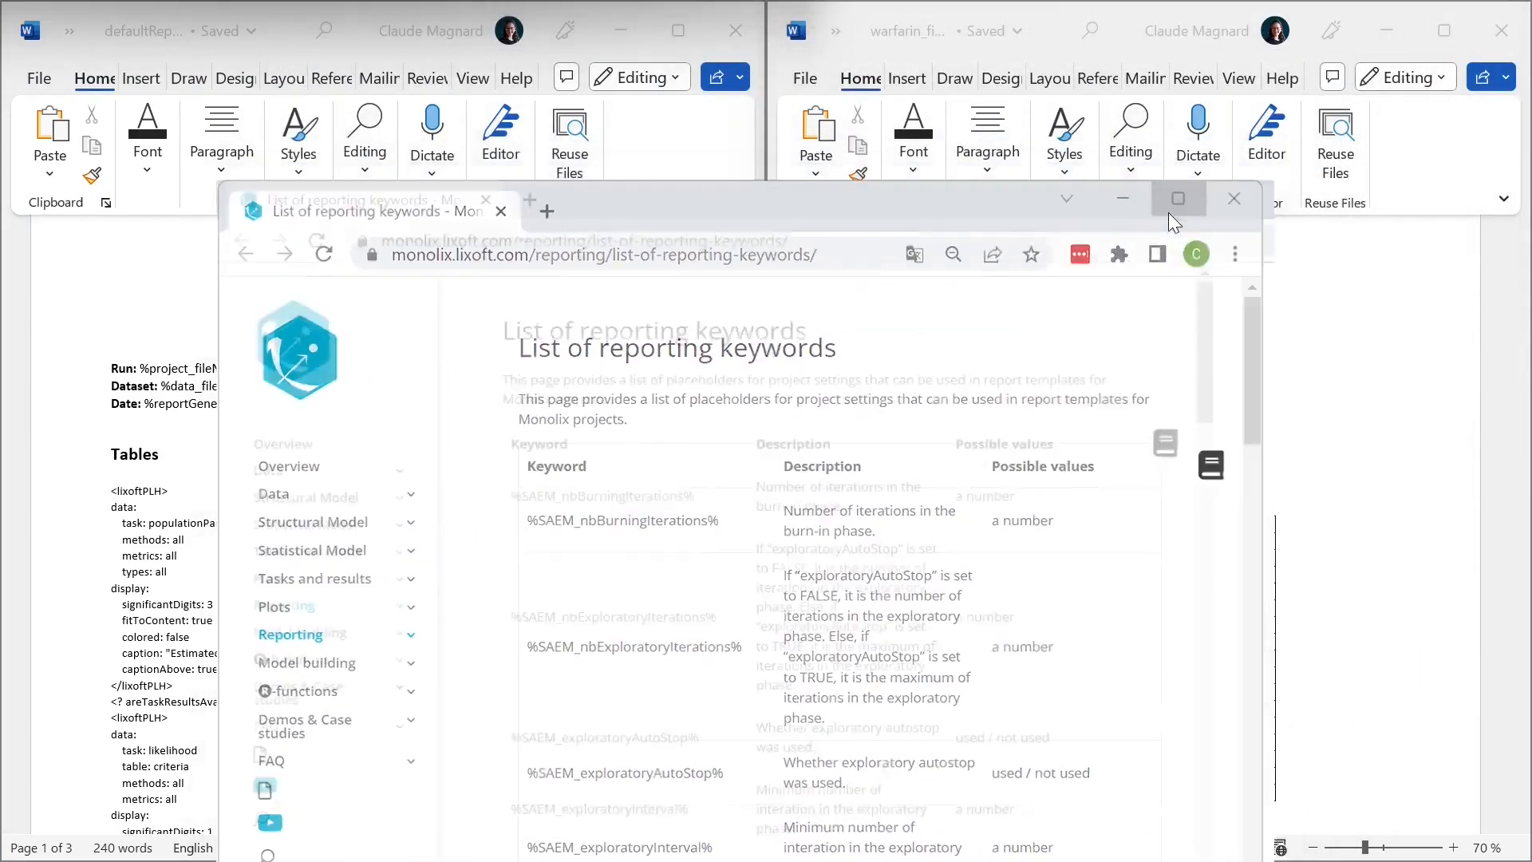
# - Maximize the keywords page, scroll down the list and select %StructModelCode%
pyautogui.click(1177, 198)
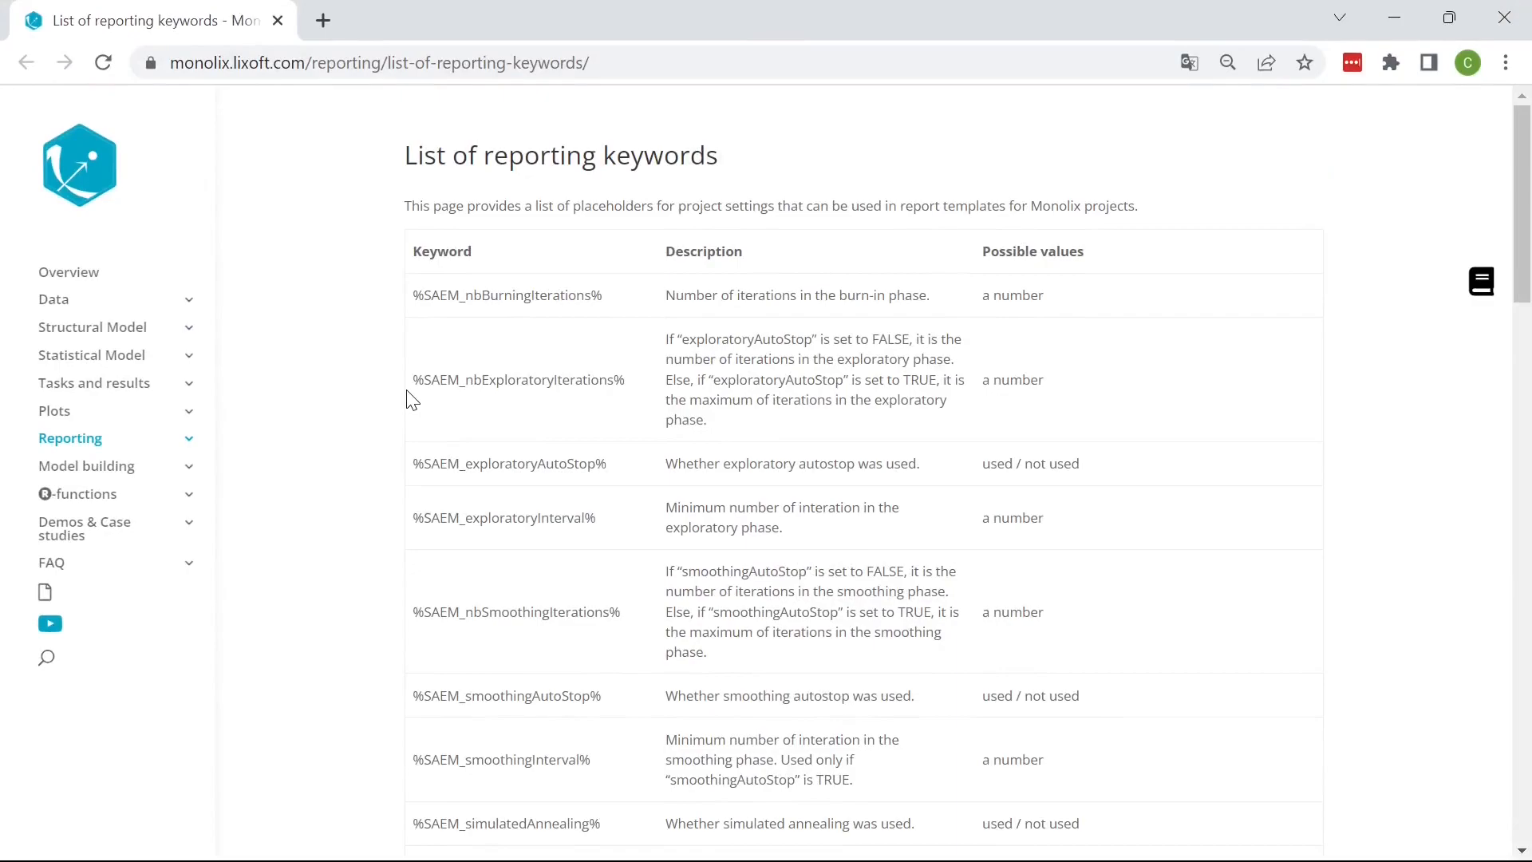
pyautogui.scroll(-3)
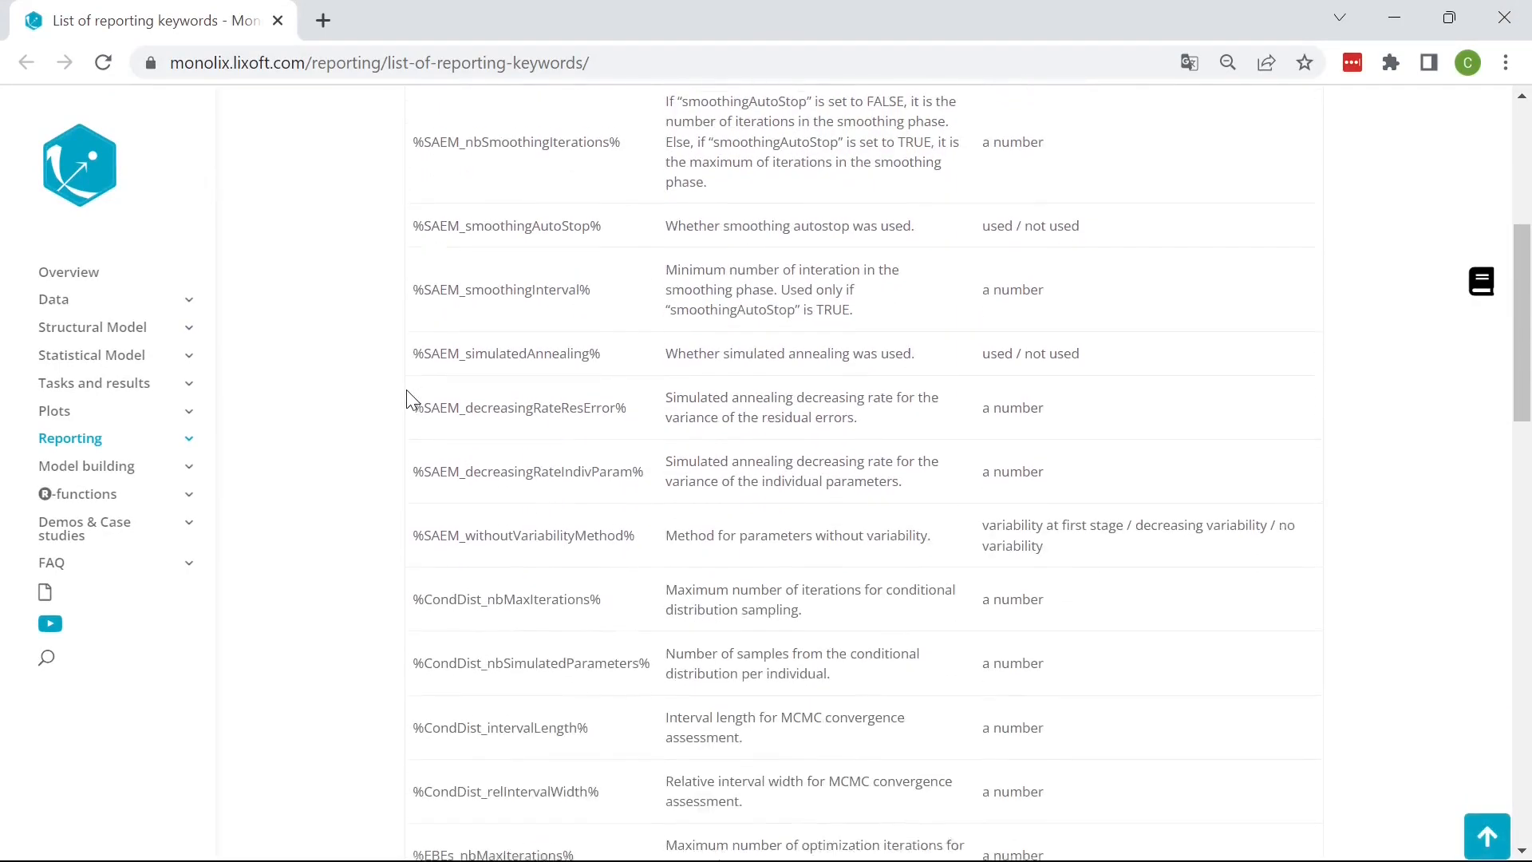
pyautogui.scroll(-3)
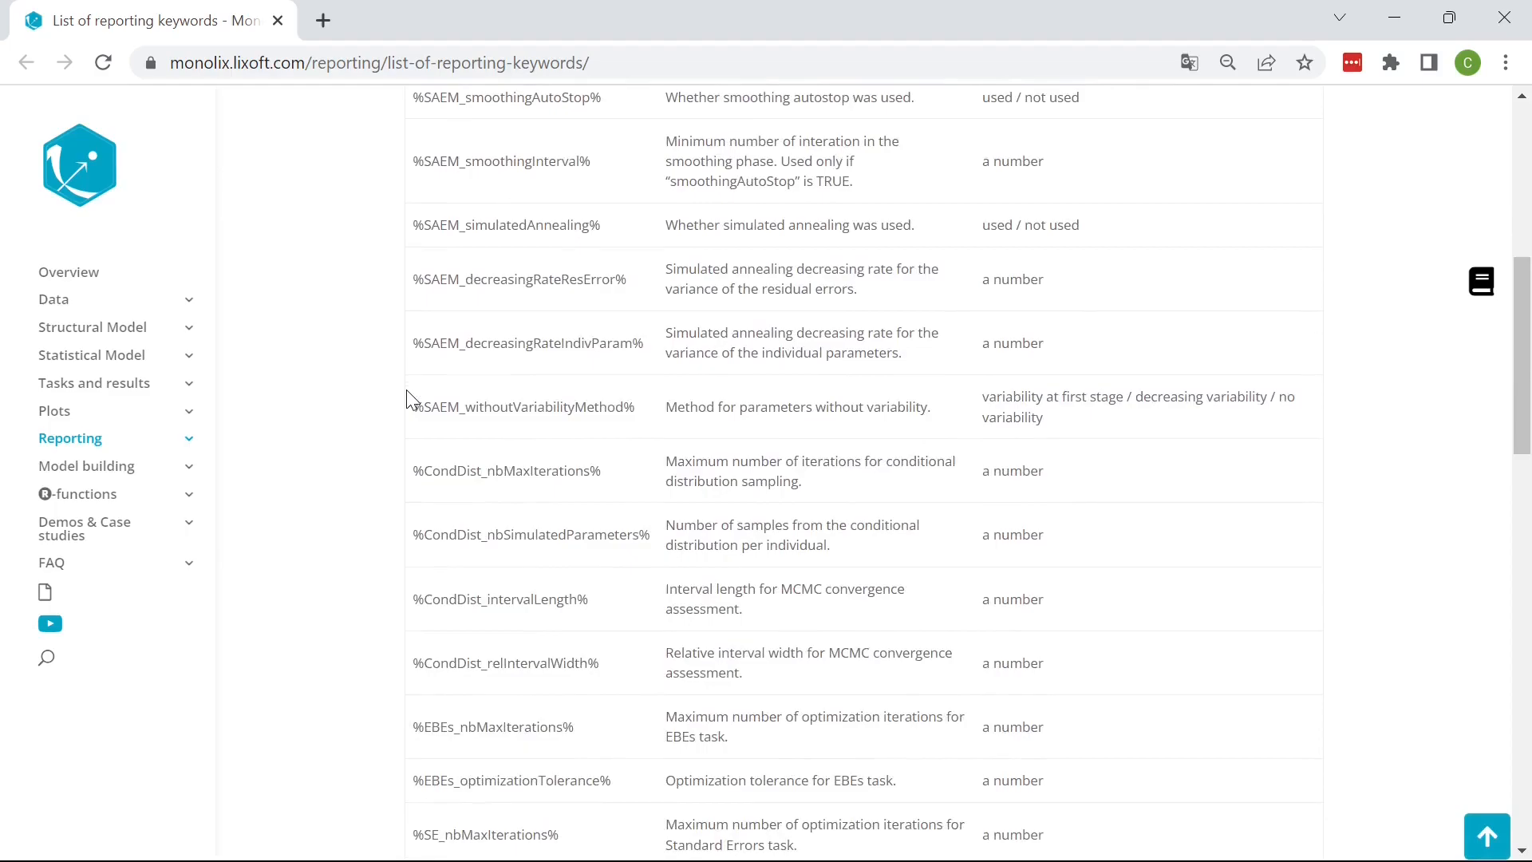
pyautogui.scroll(-3)
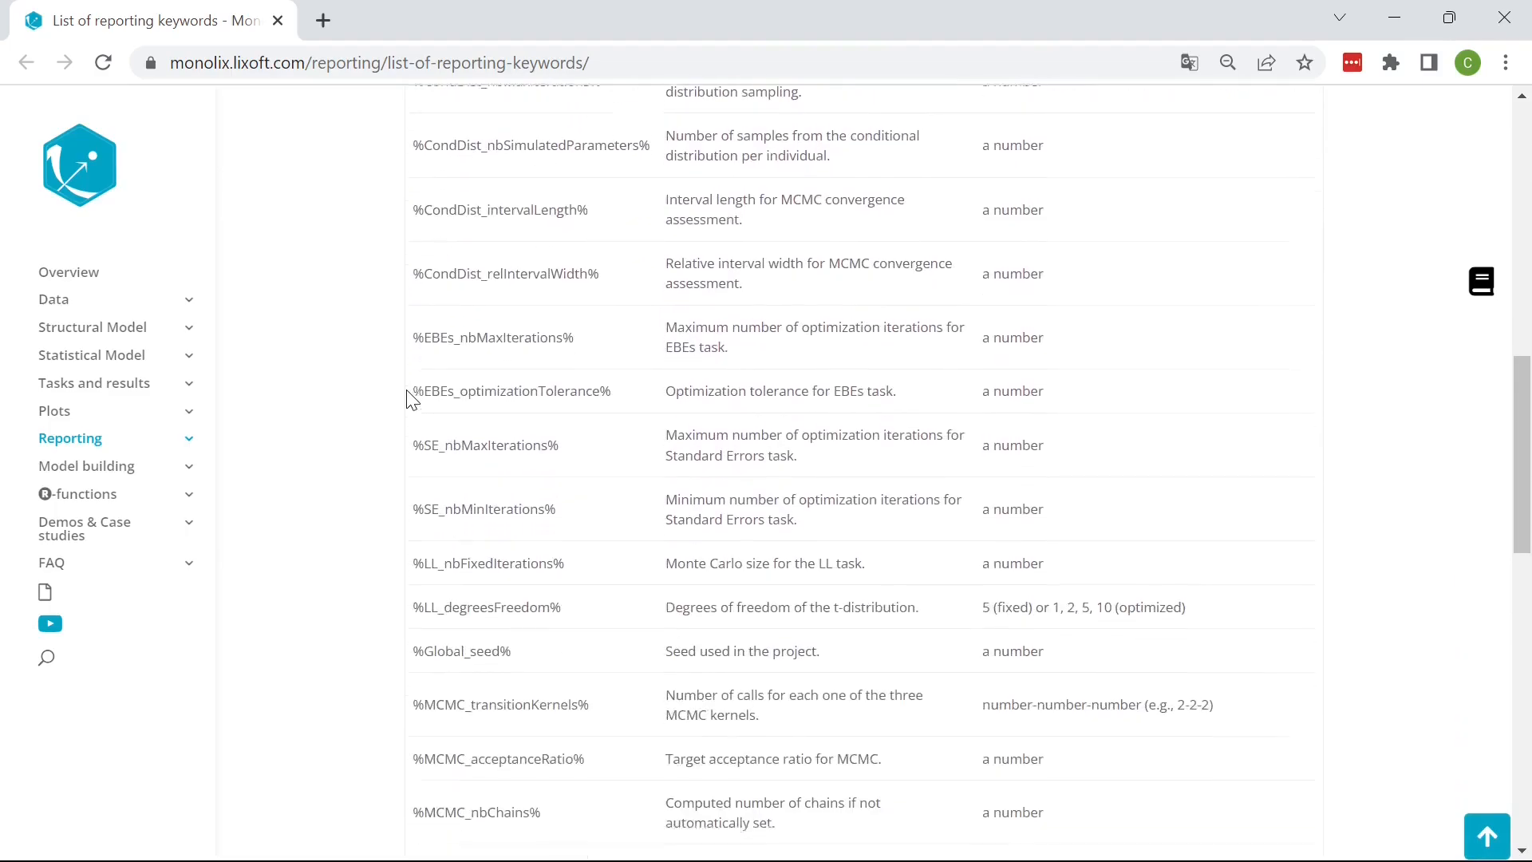
pyautogui.scroll(-3)
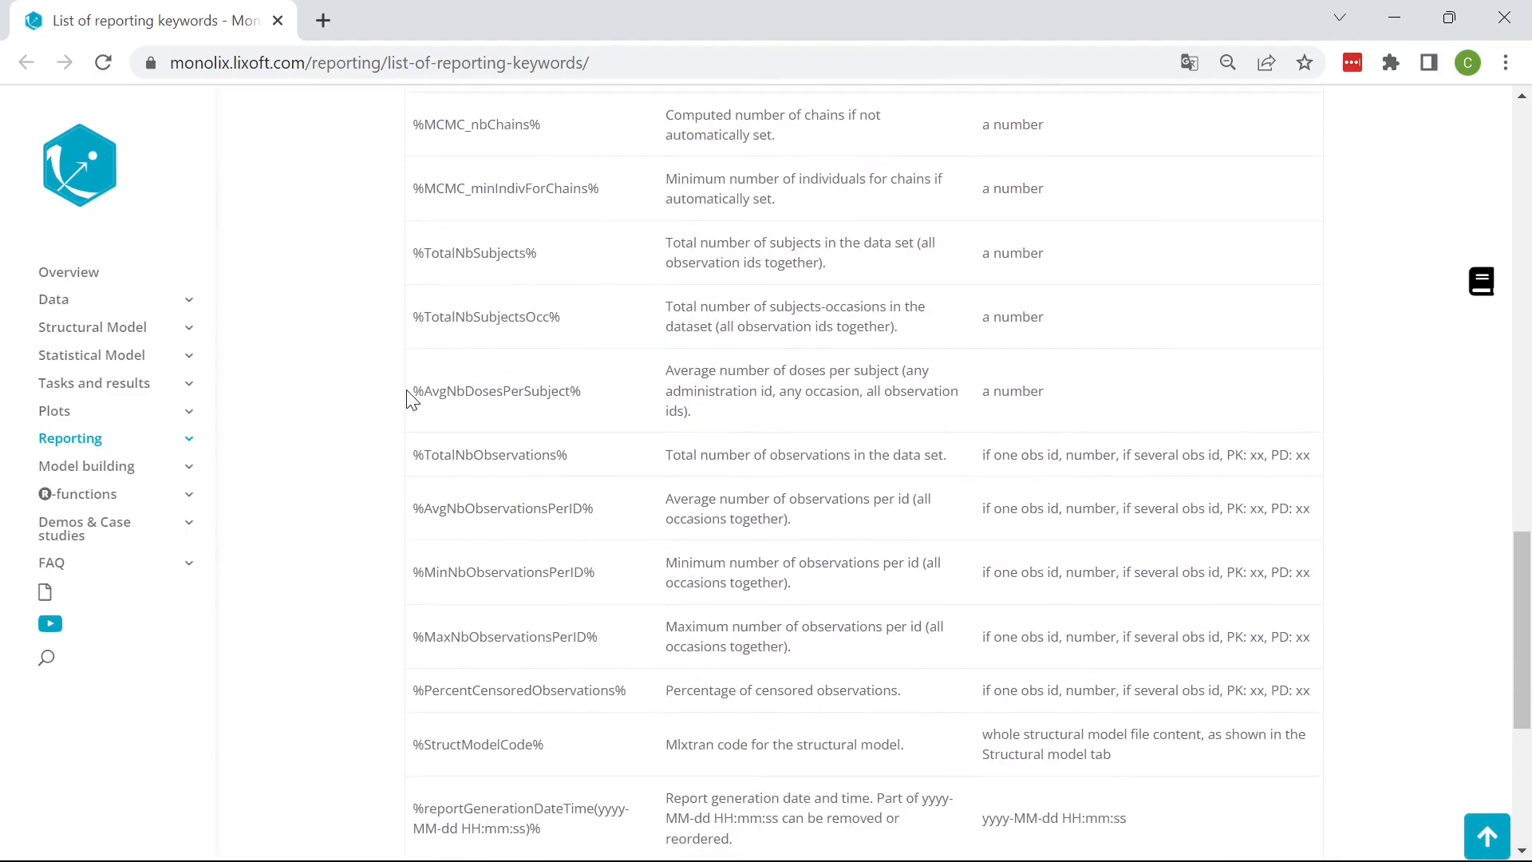
pyautogui.scroll(-3)
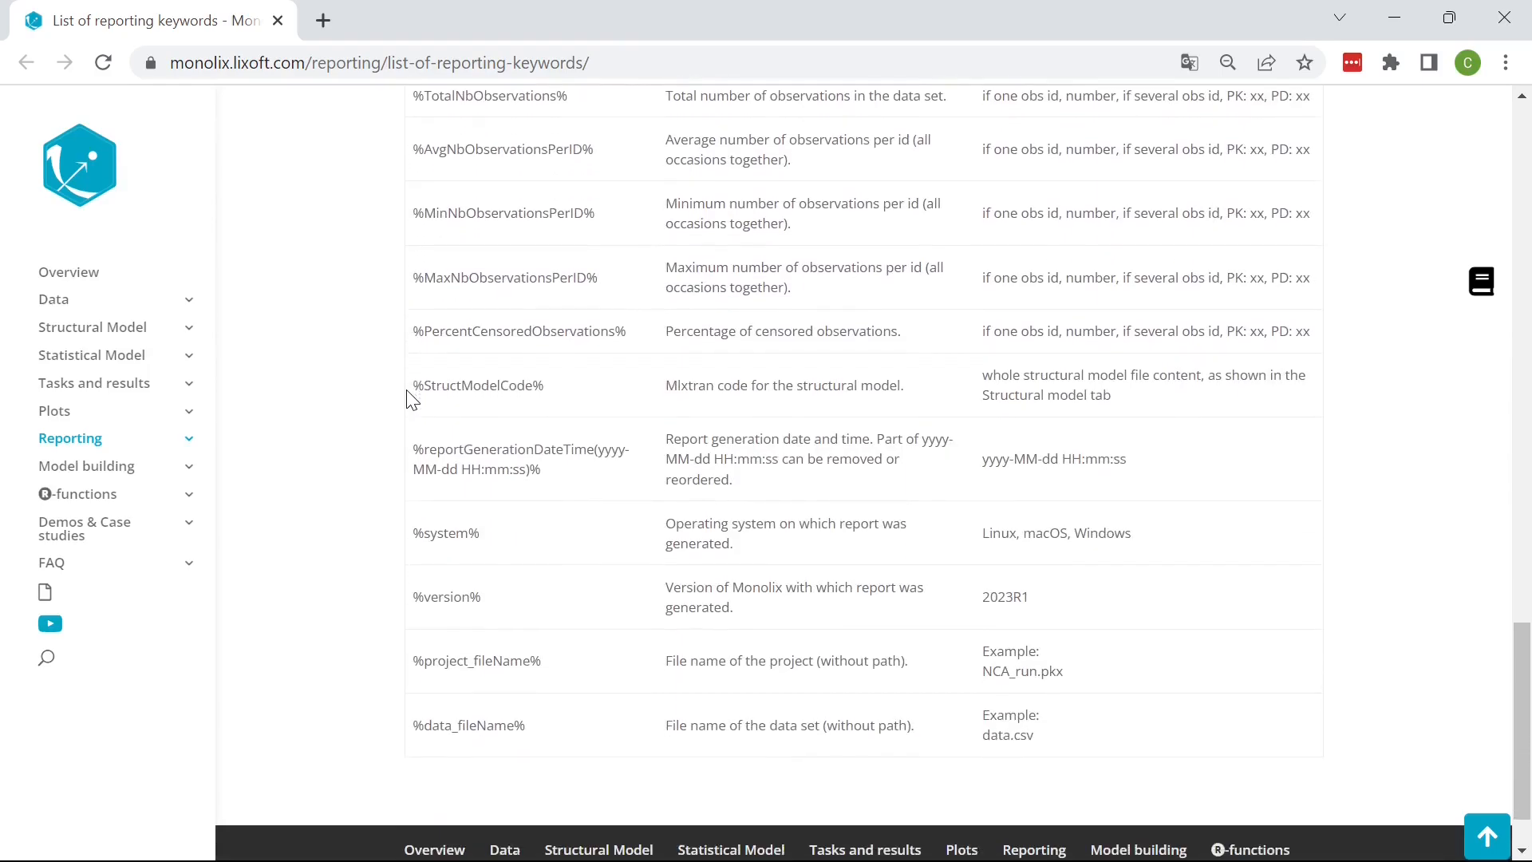
pyautogui.moveTo(553, 401)
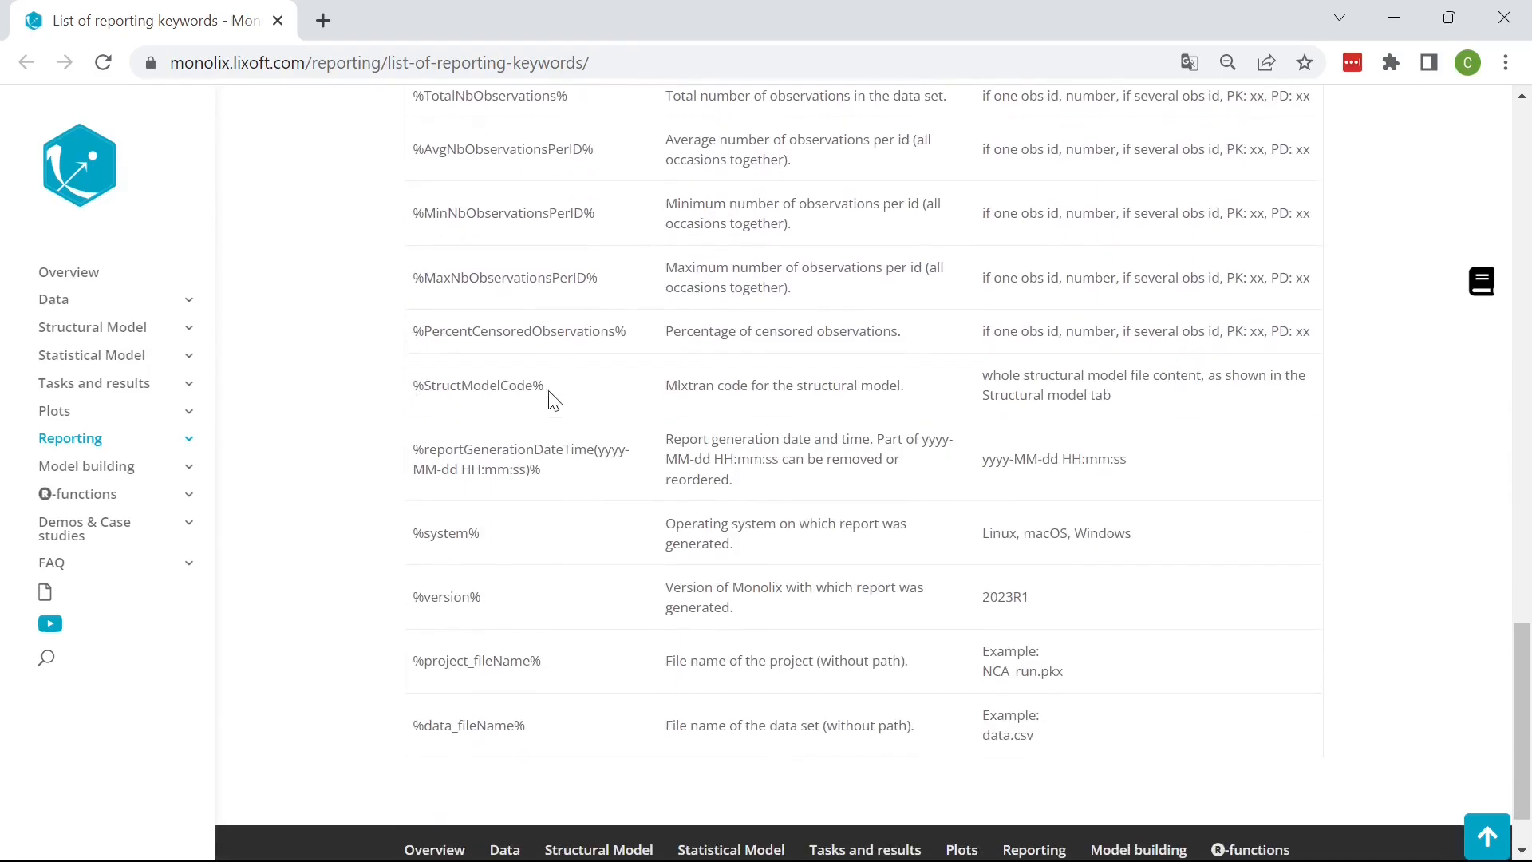
pyautogui.doubleClick(478, 385)
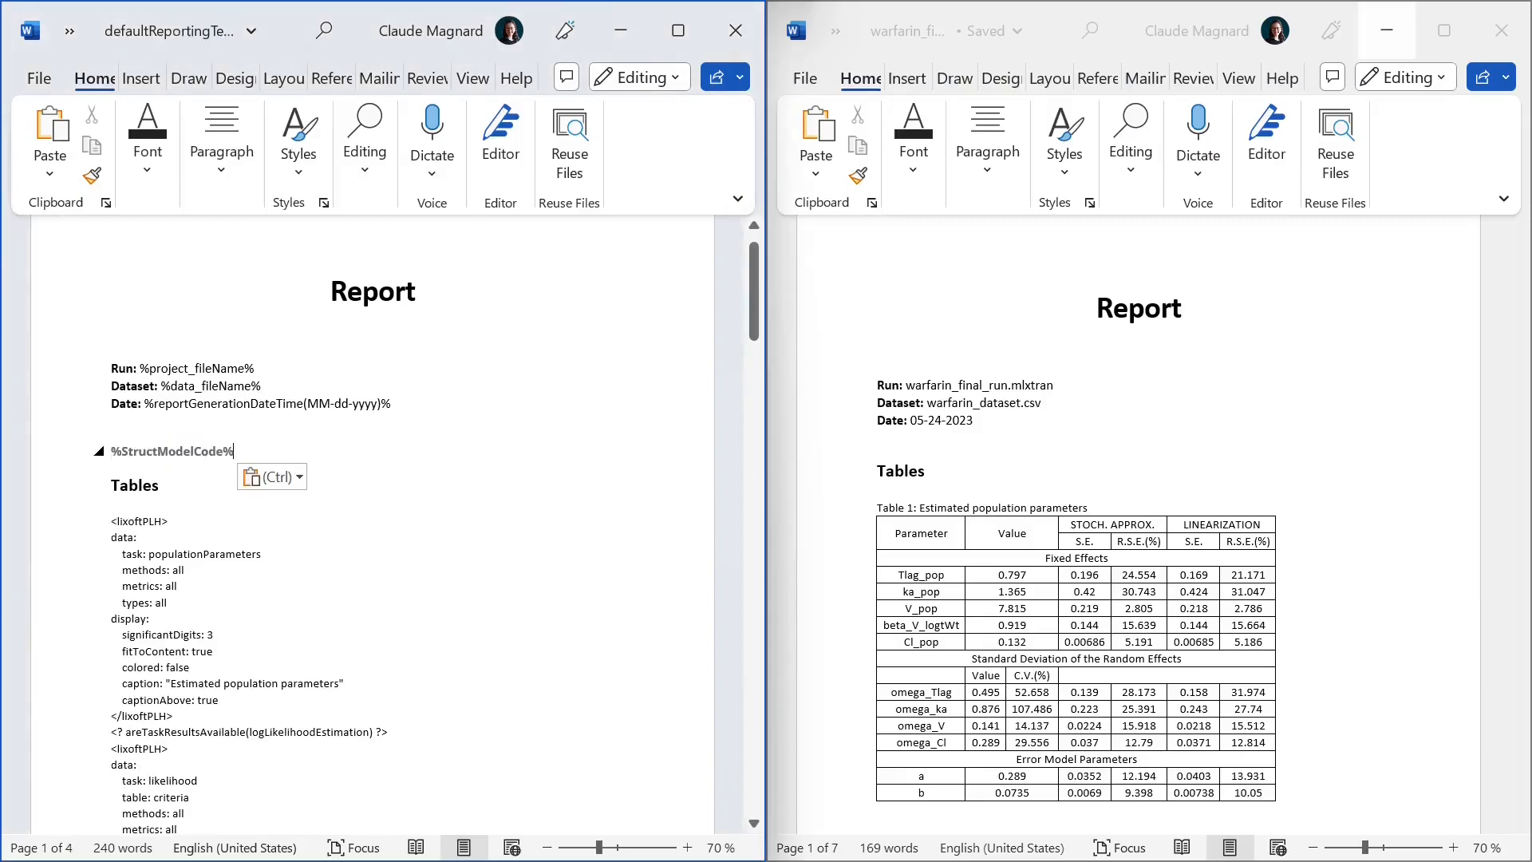
# - Type a 'Model' heading in the template above the %StructModelCode% keyword
pyautogui.write('Model')
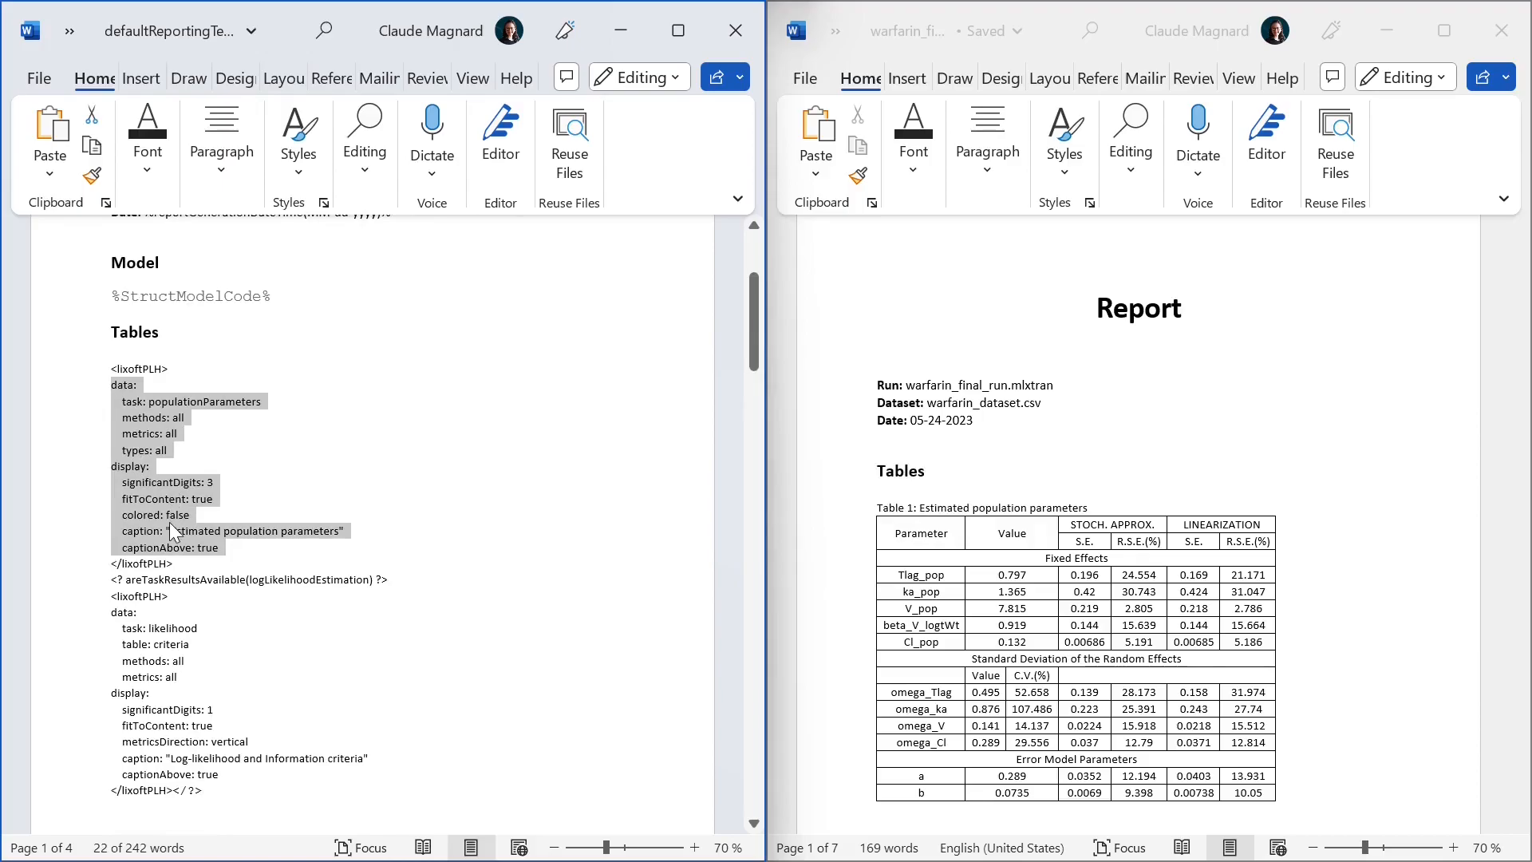
pyautogui.moveTo(174, 532)
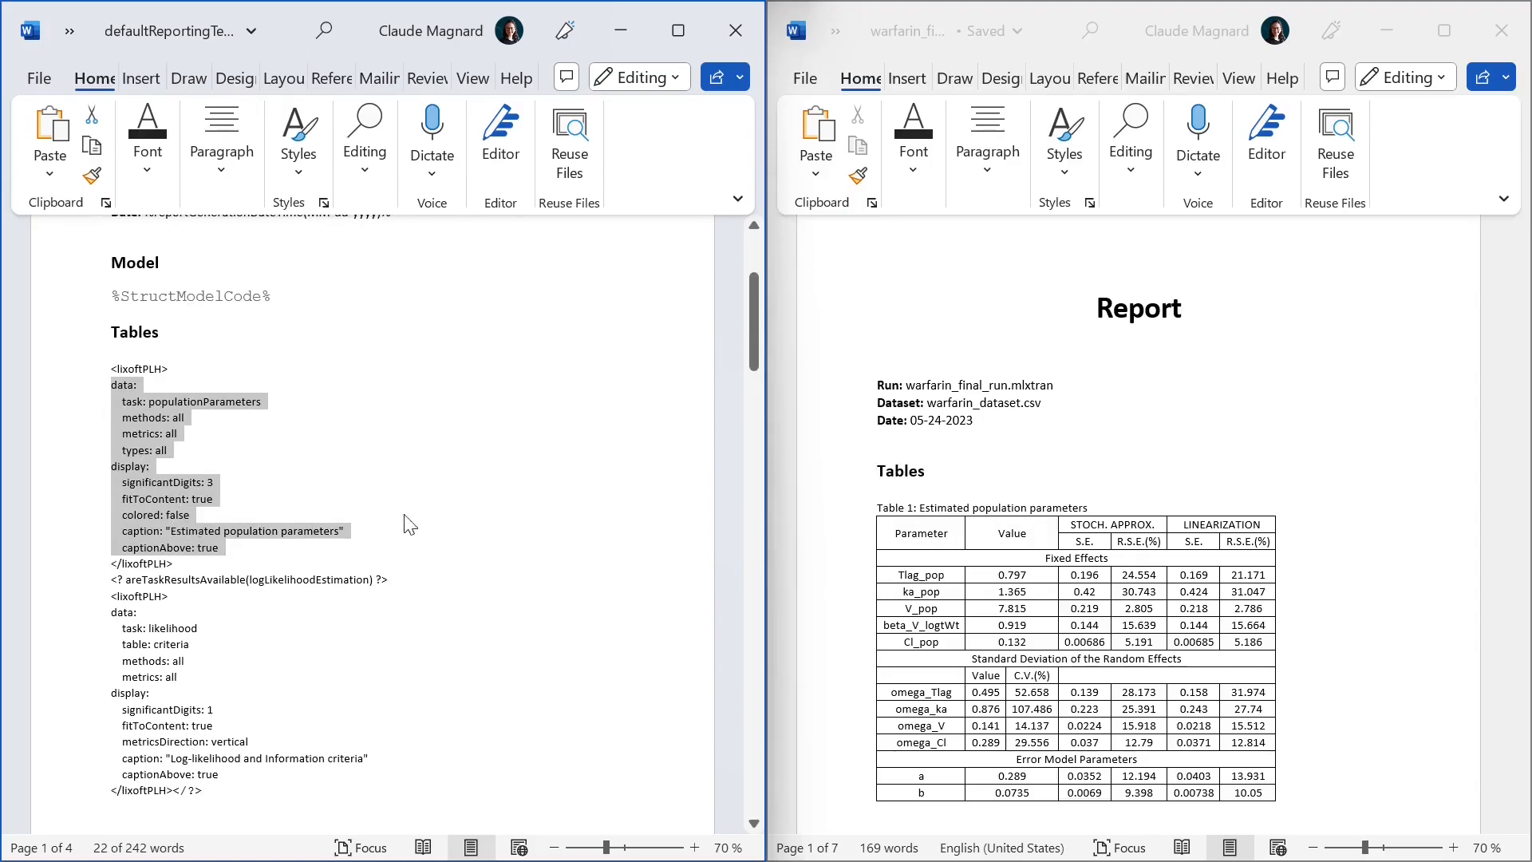
pyautogui.scroll(-3)
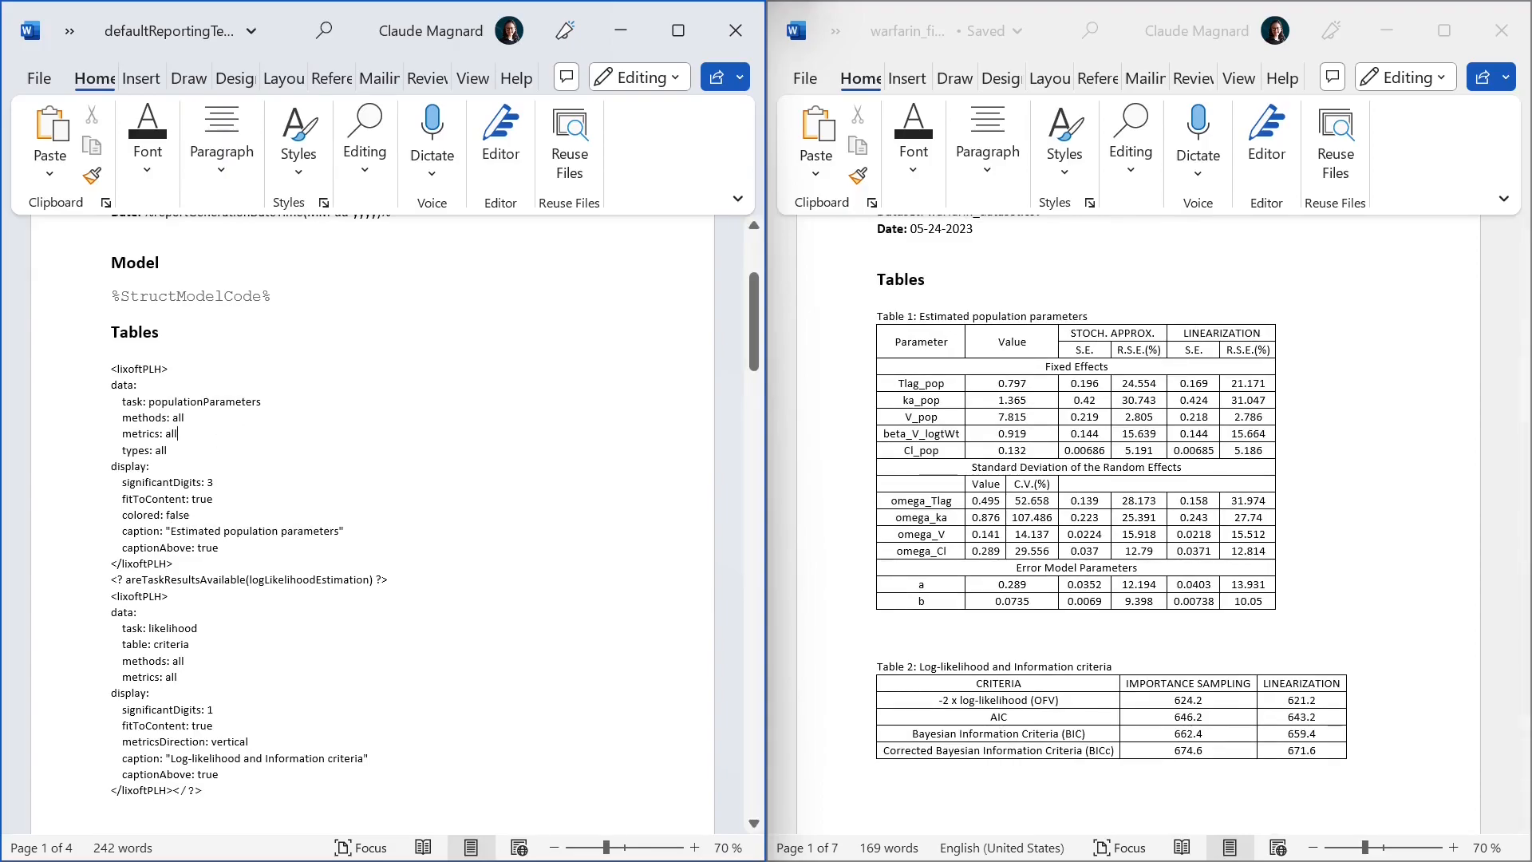
pyautogui.scroll(-3)
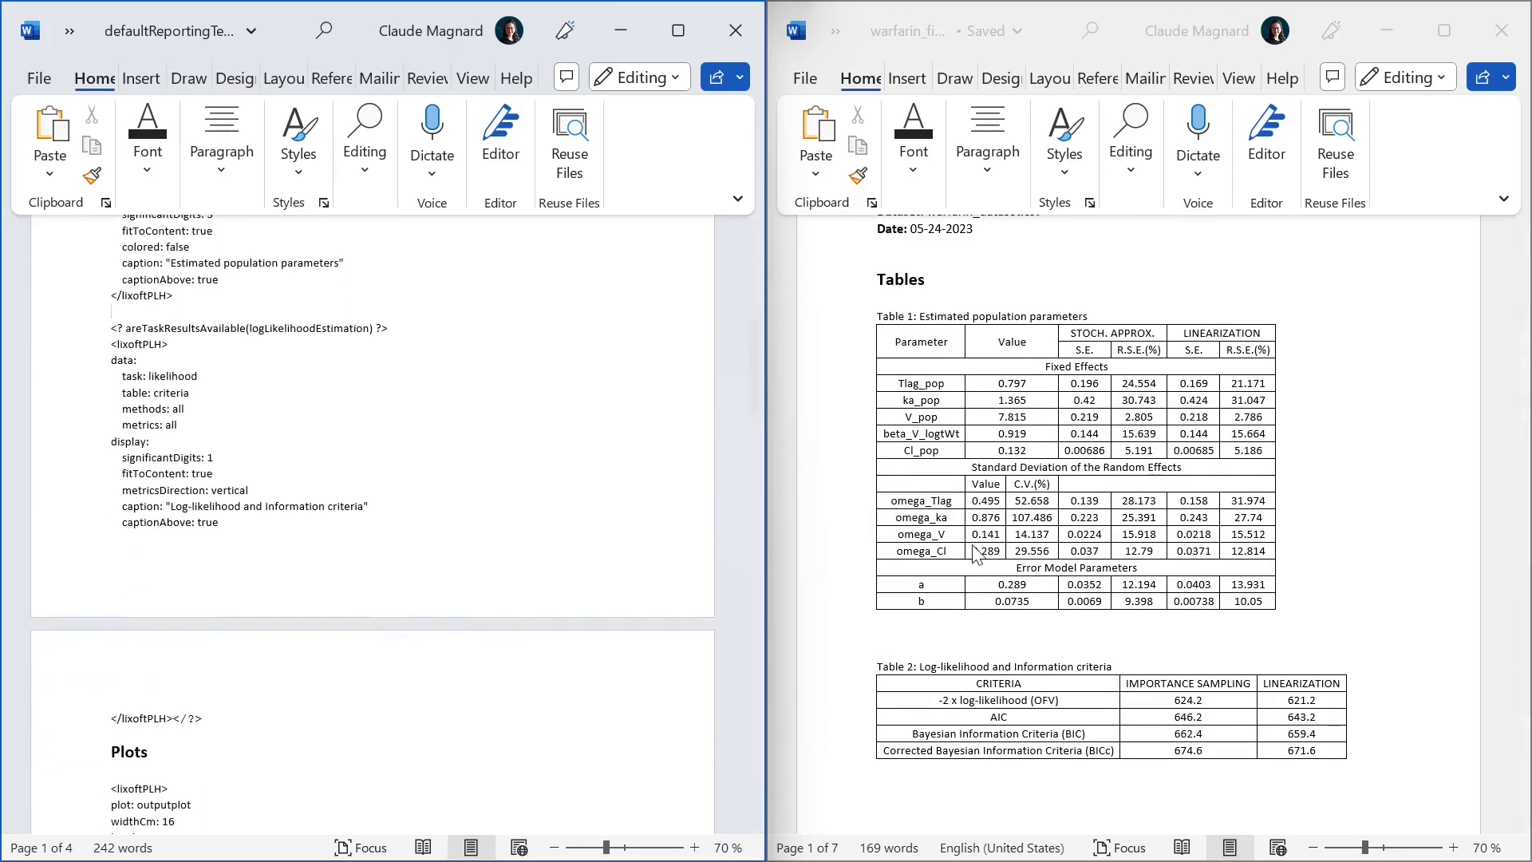
pyautogui.scroll(-3)
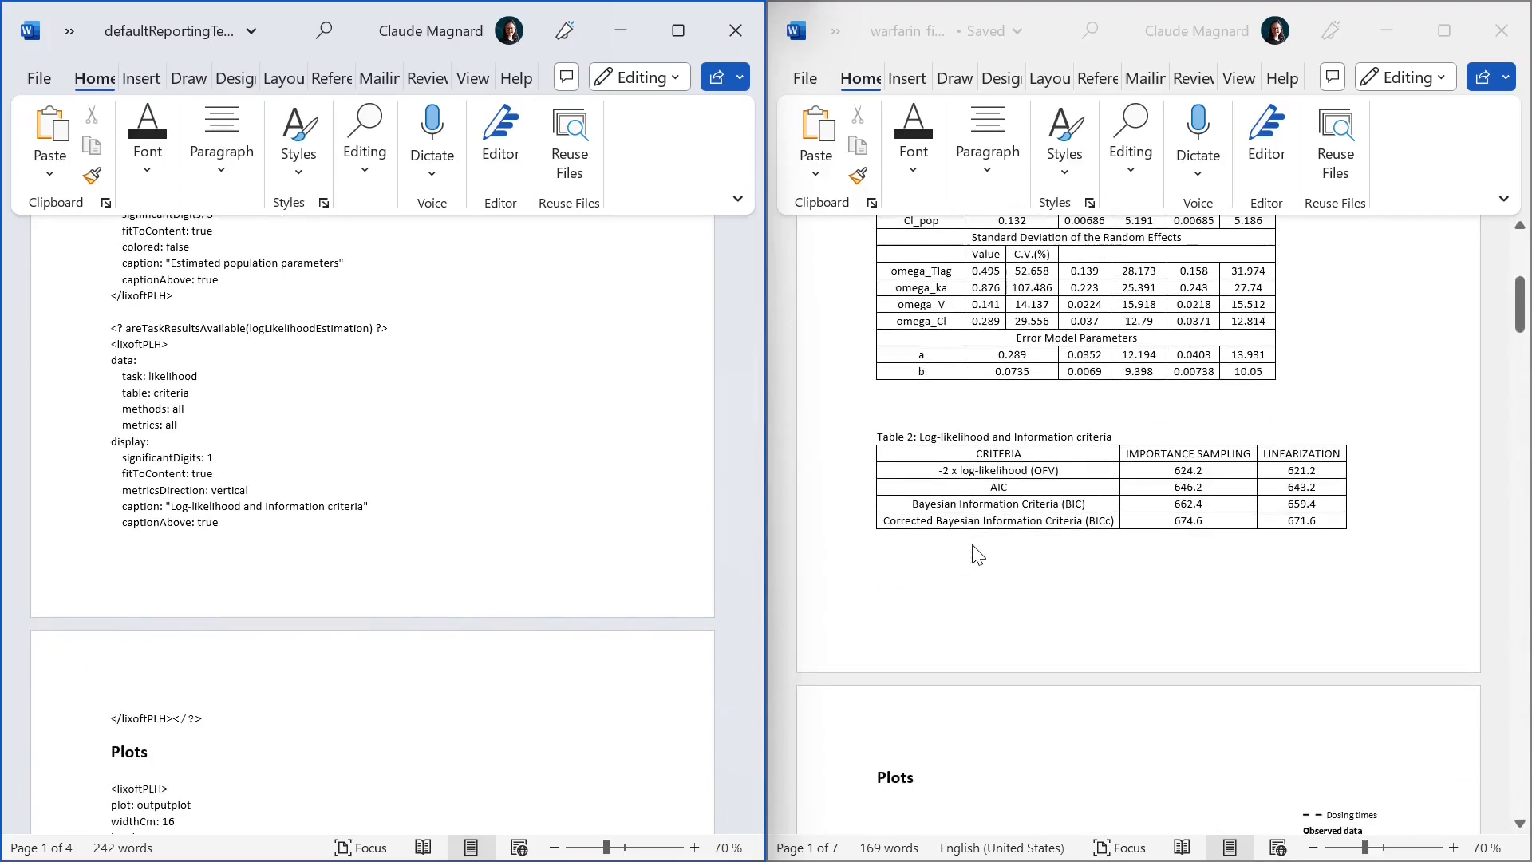
pyautogui.scroll(-3)
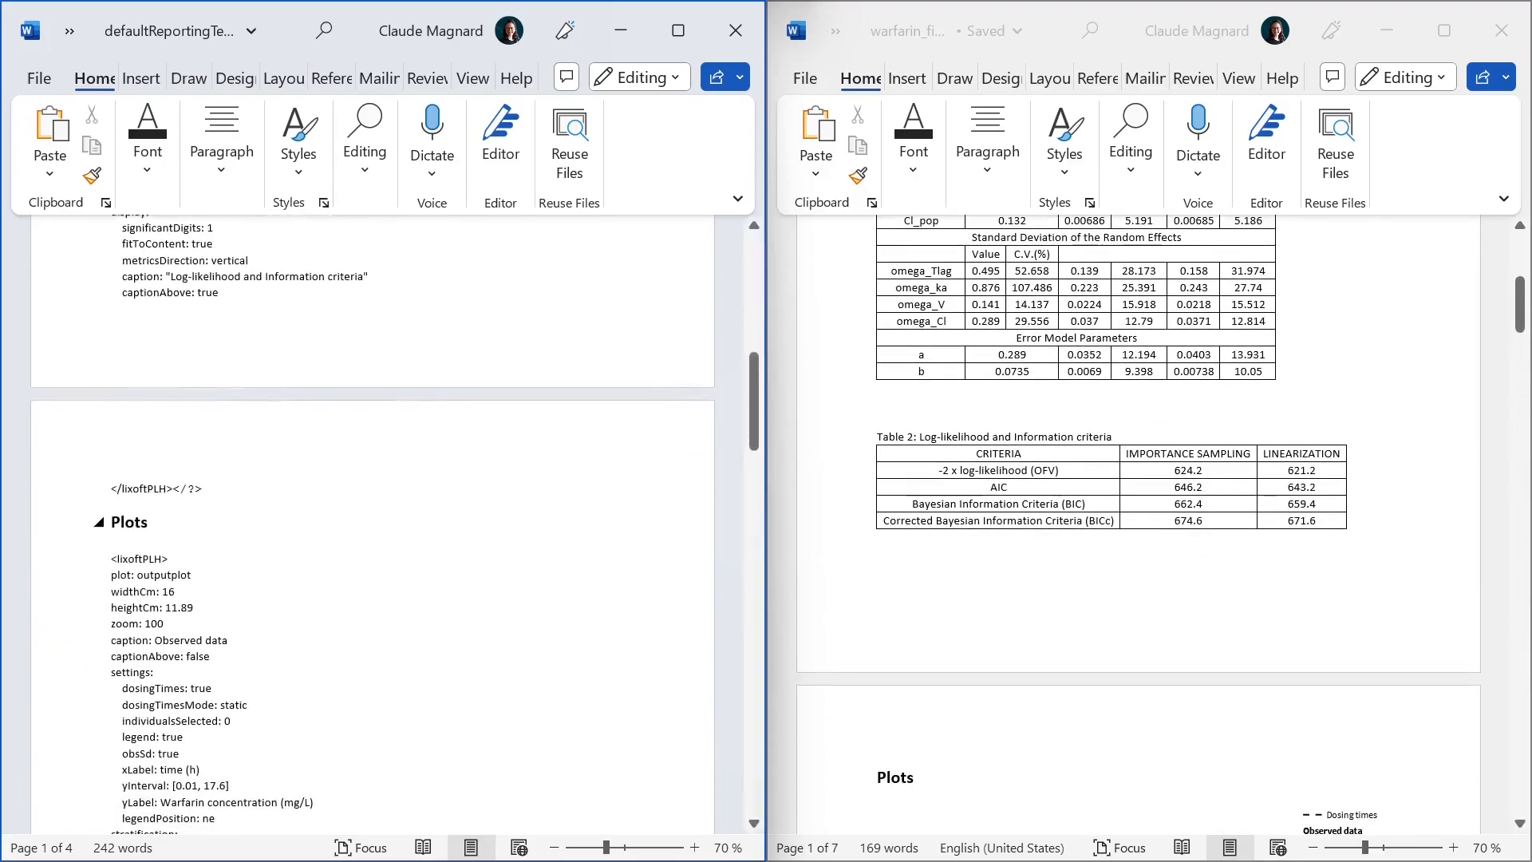
pyautogui.scroll(-3)
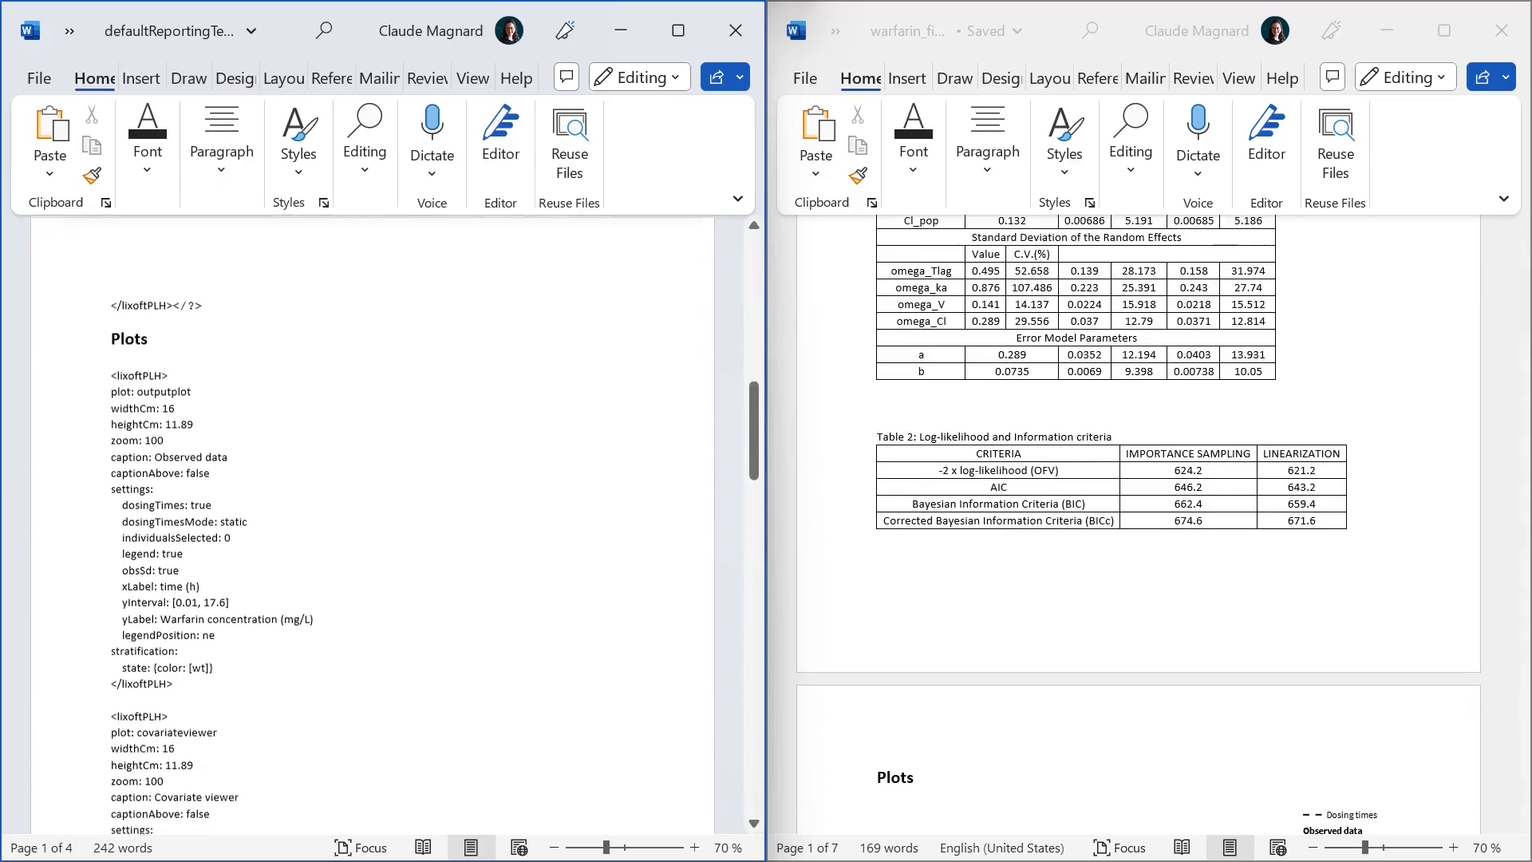
pyautogui.scroll(-3)
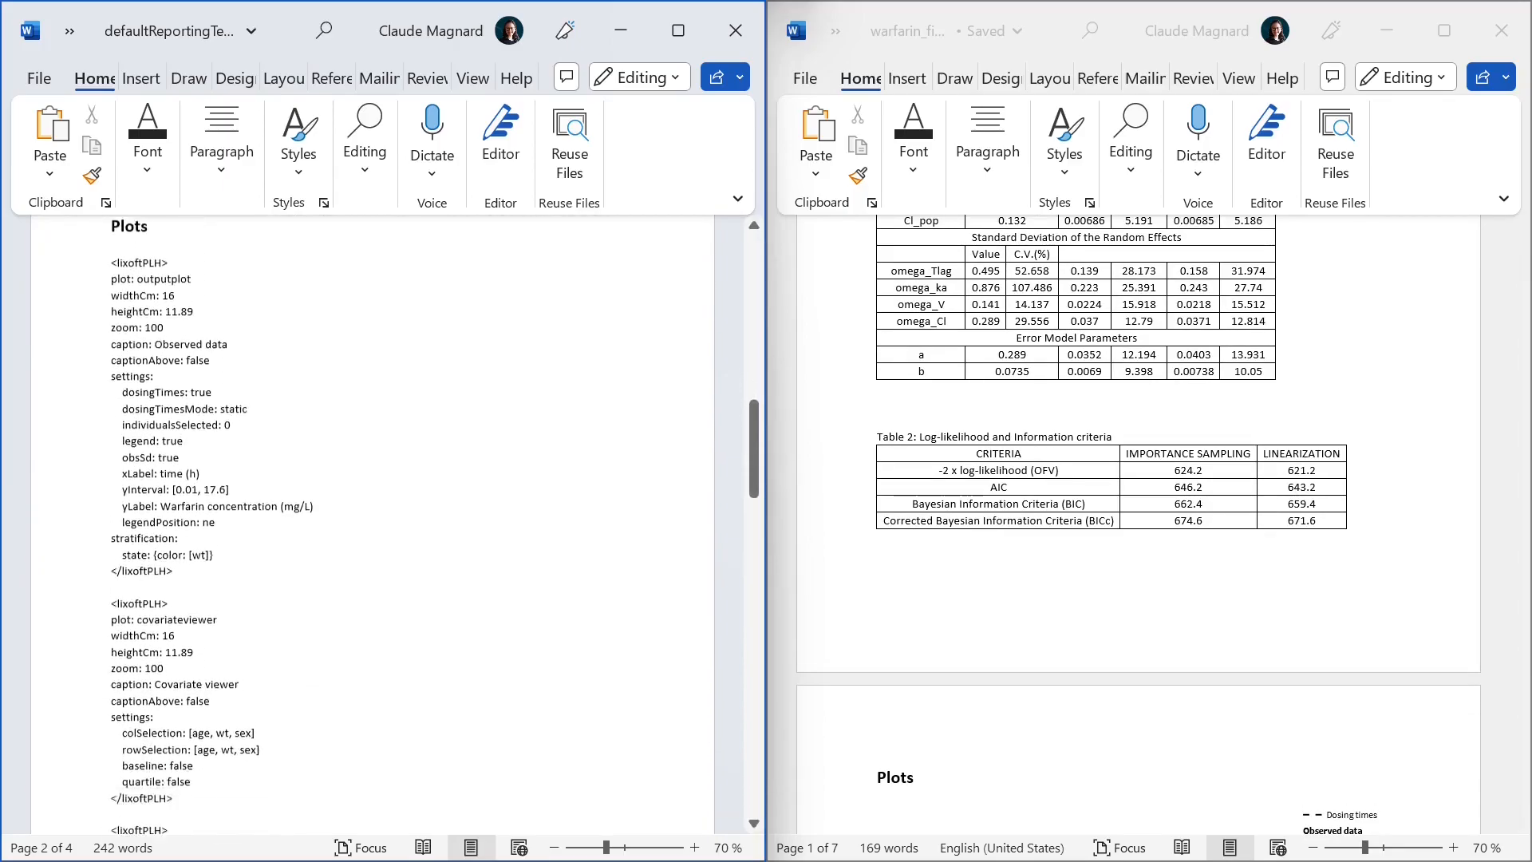
pyautogui.scroll(-3)
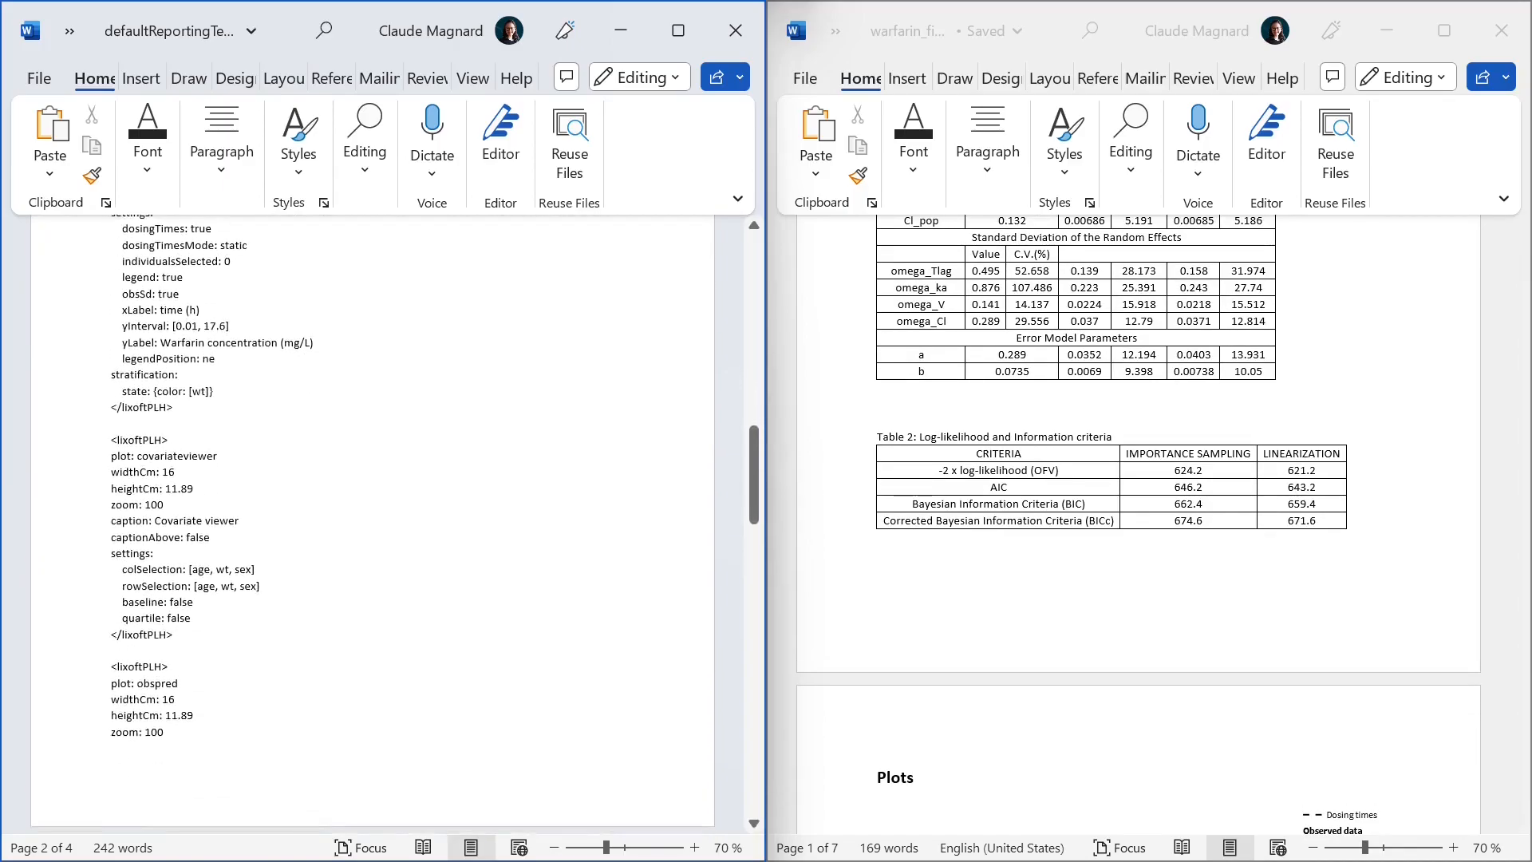
pyautogui.scroll(-3)
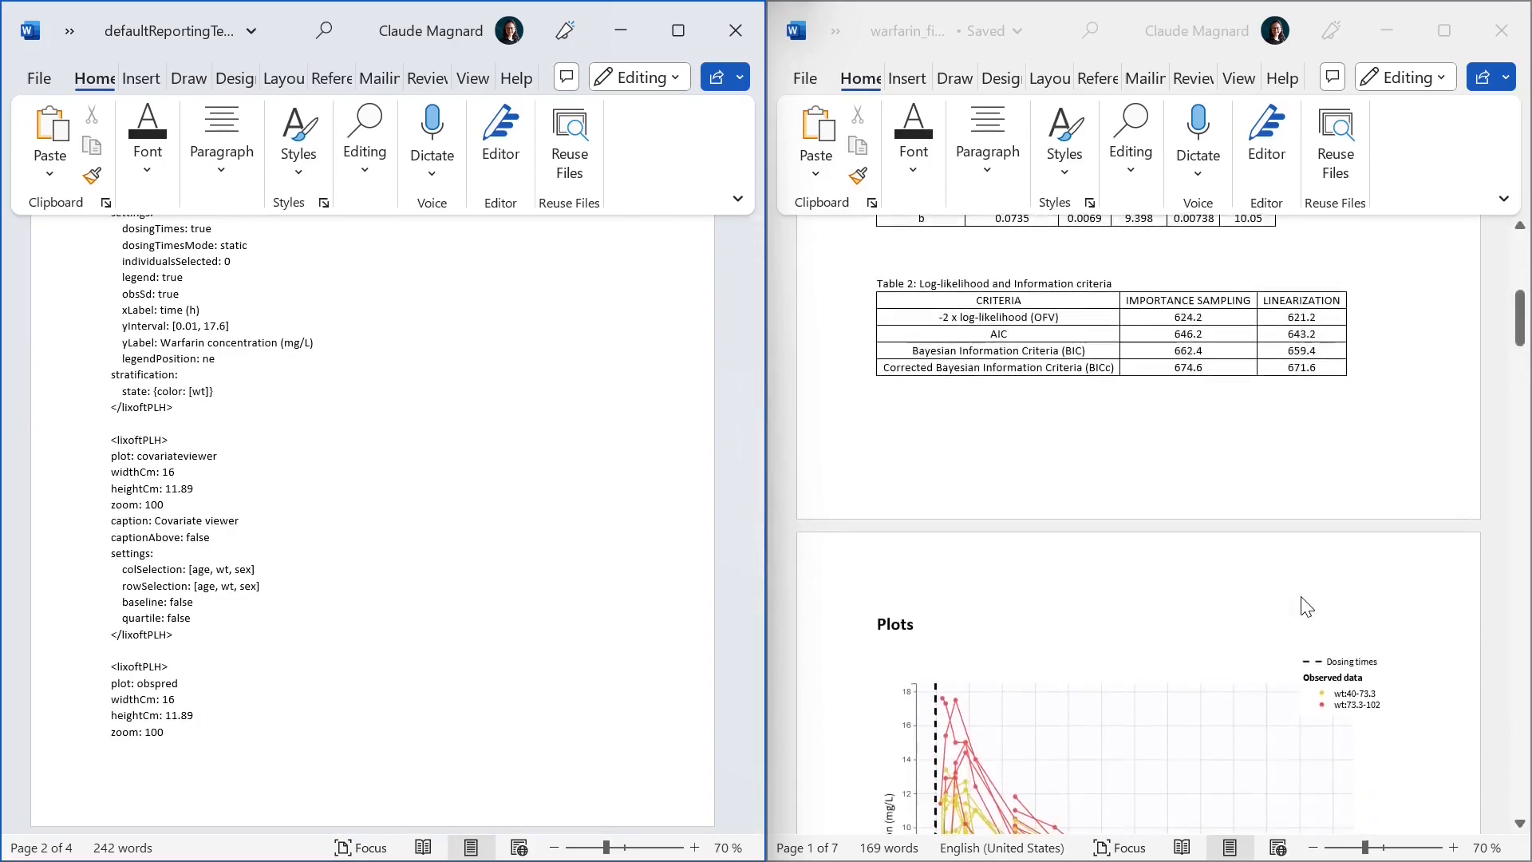
pyautogui.scroll(-3)
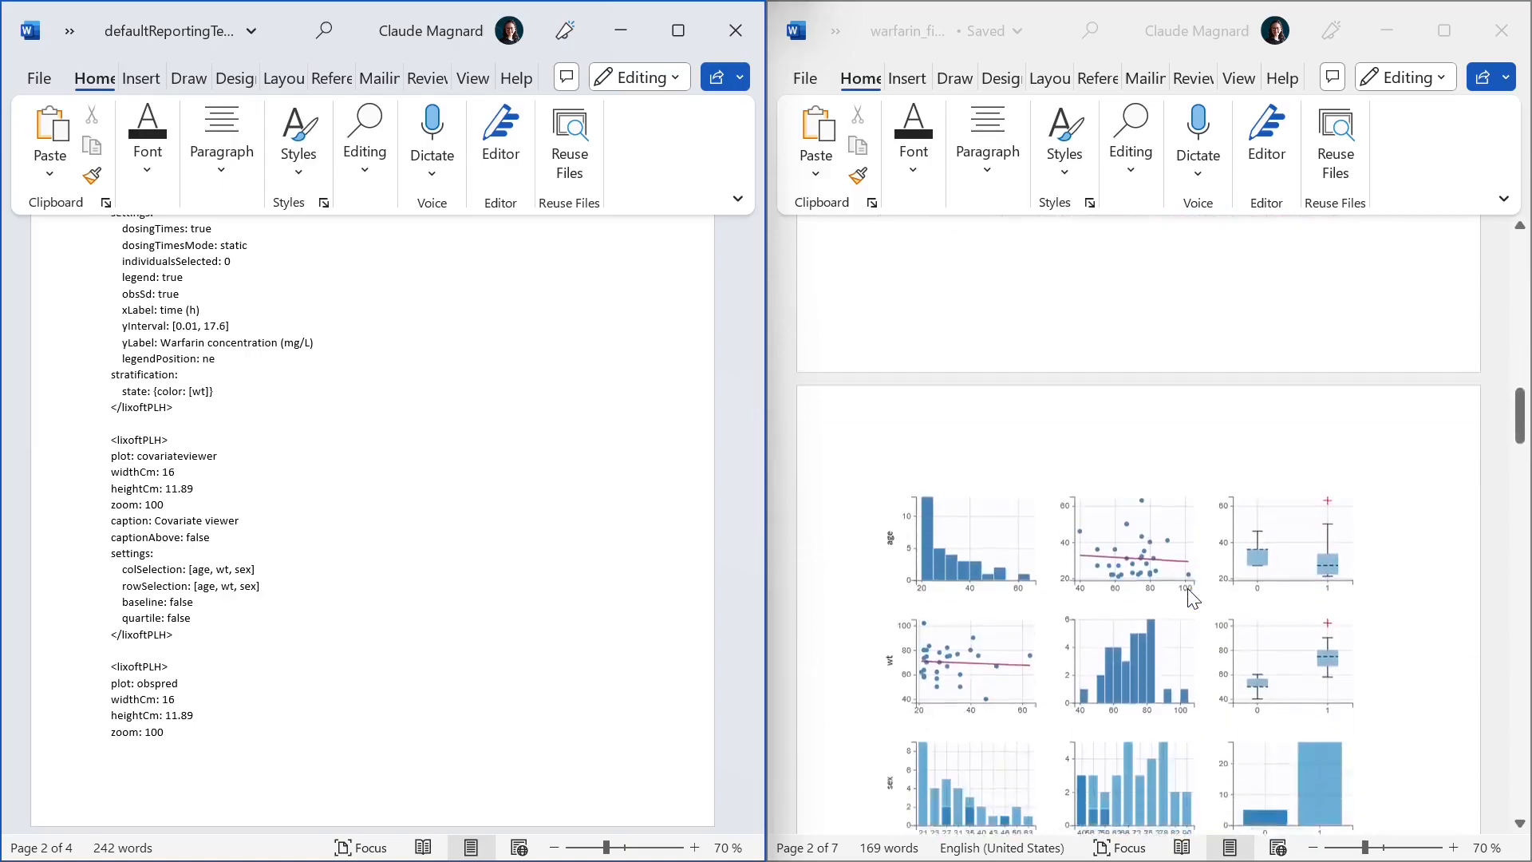
pyautogui.scroll(-3)
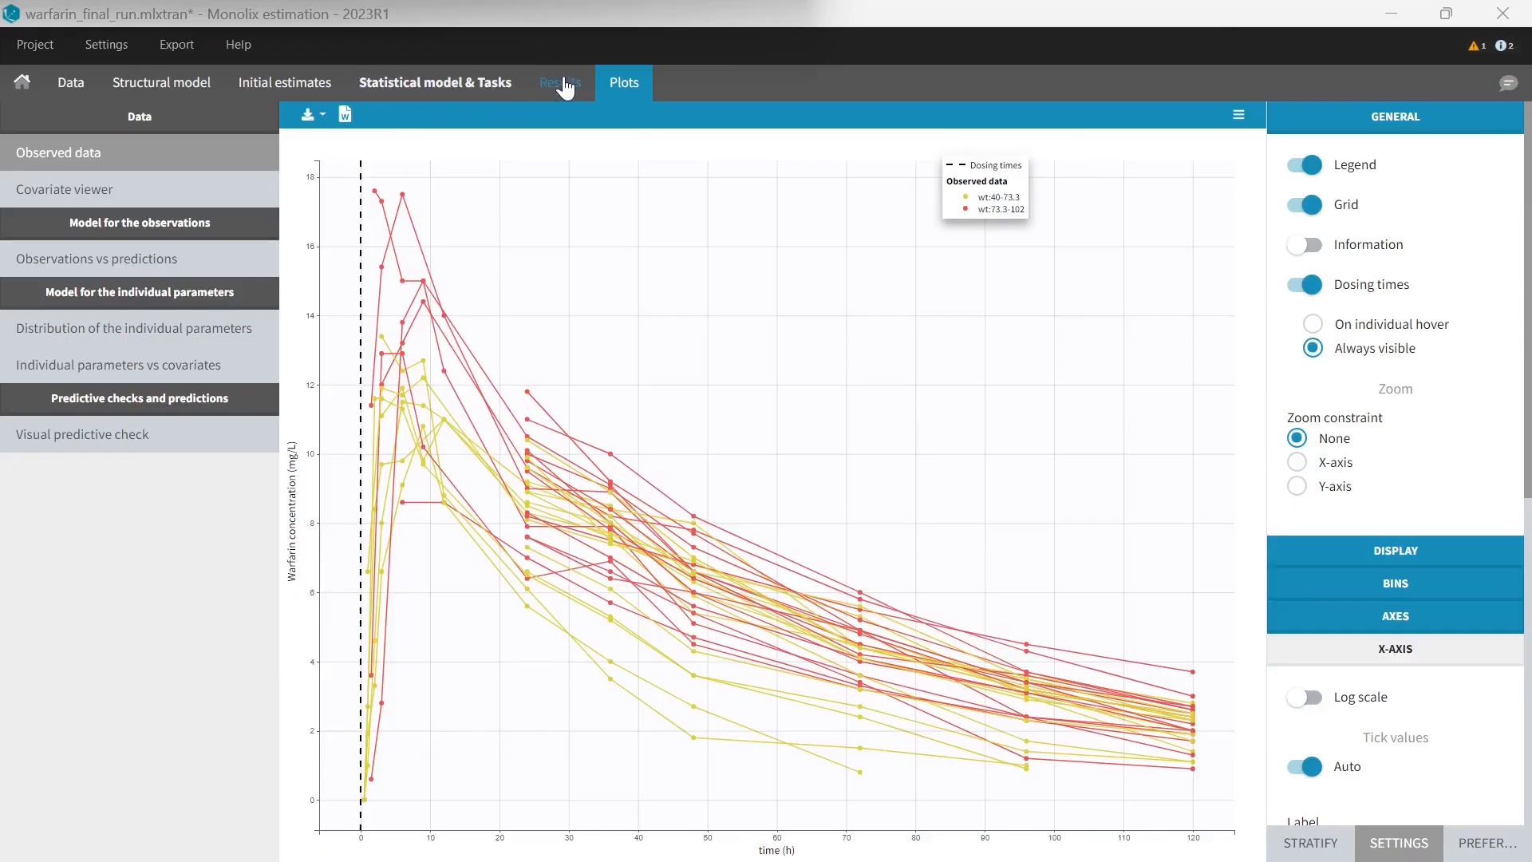
# - Copy the COND. MODE individual estimates placeholder from INDIV.PARAM results to the clipboard
pyautogui.click(560, 82)
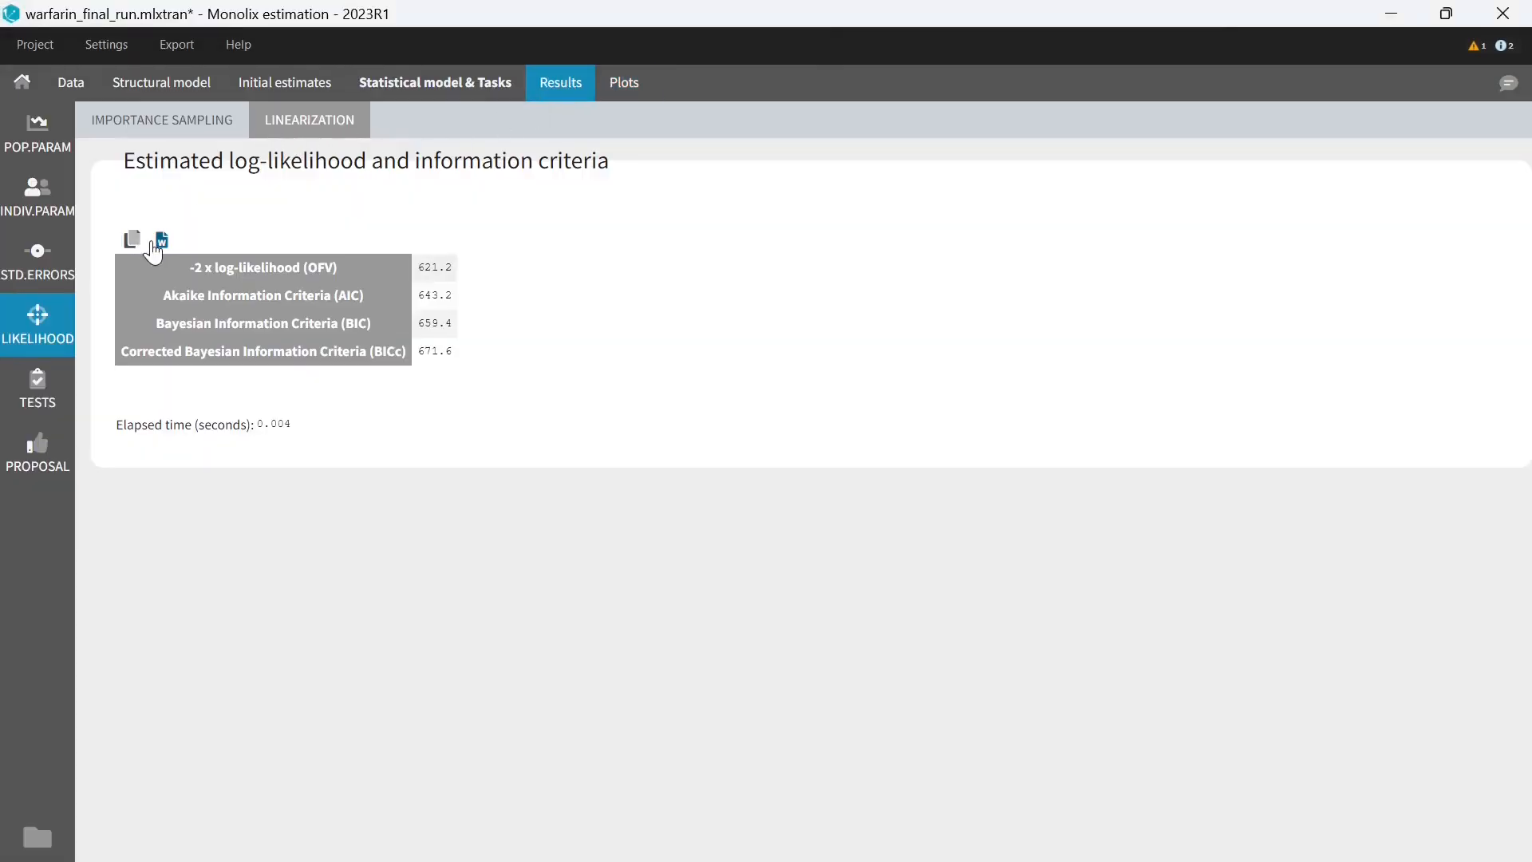
pyautogui.click(623, 82)
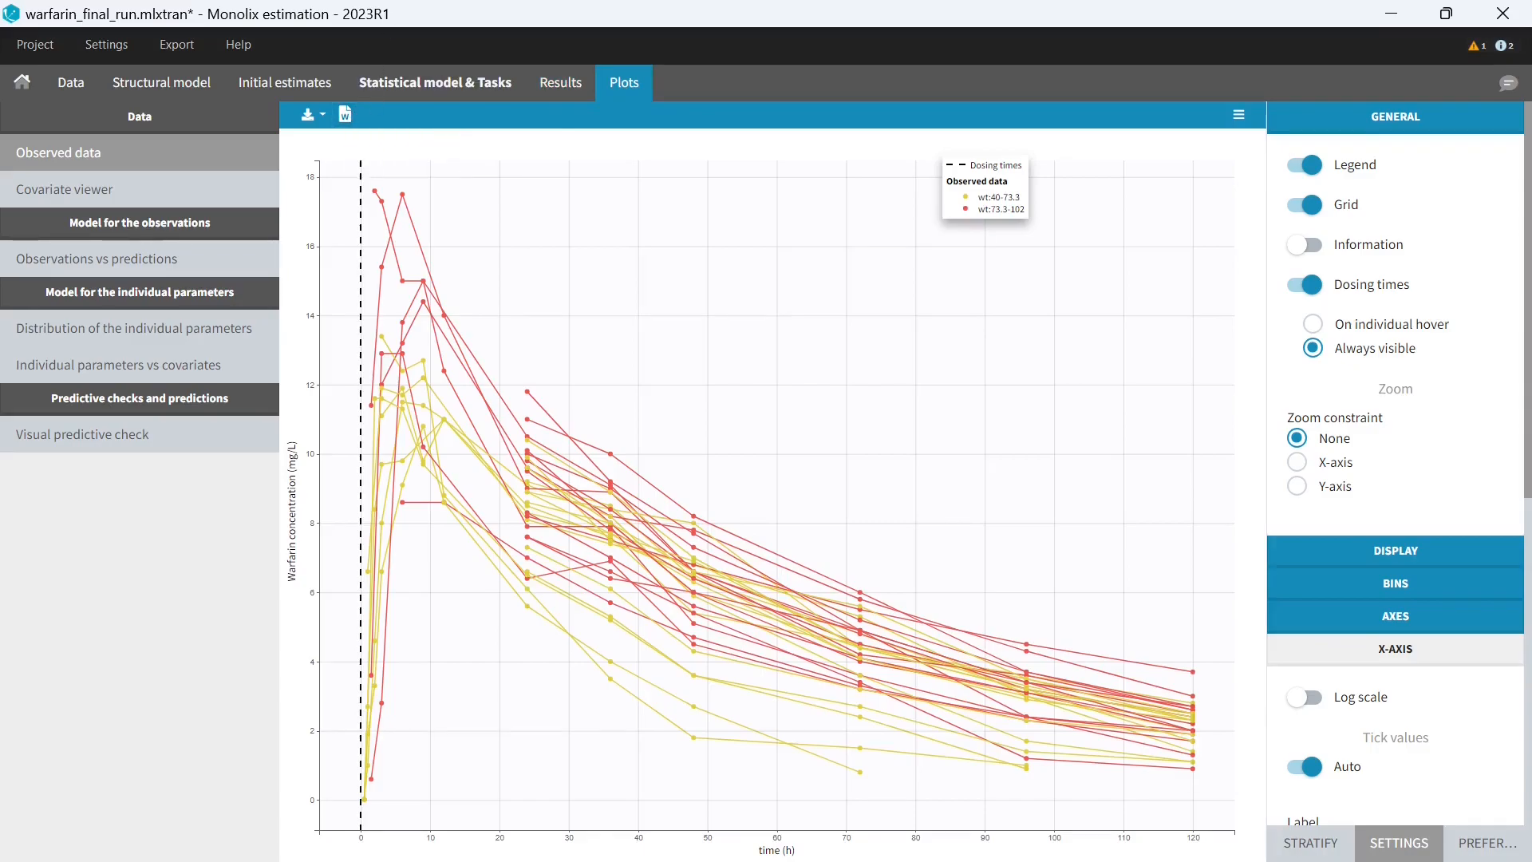
pyautogui.moveTo(560, 82)
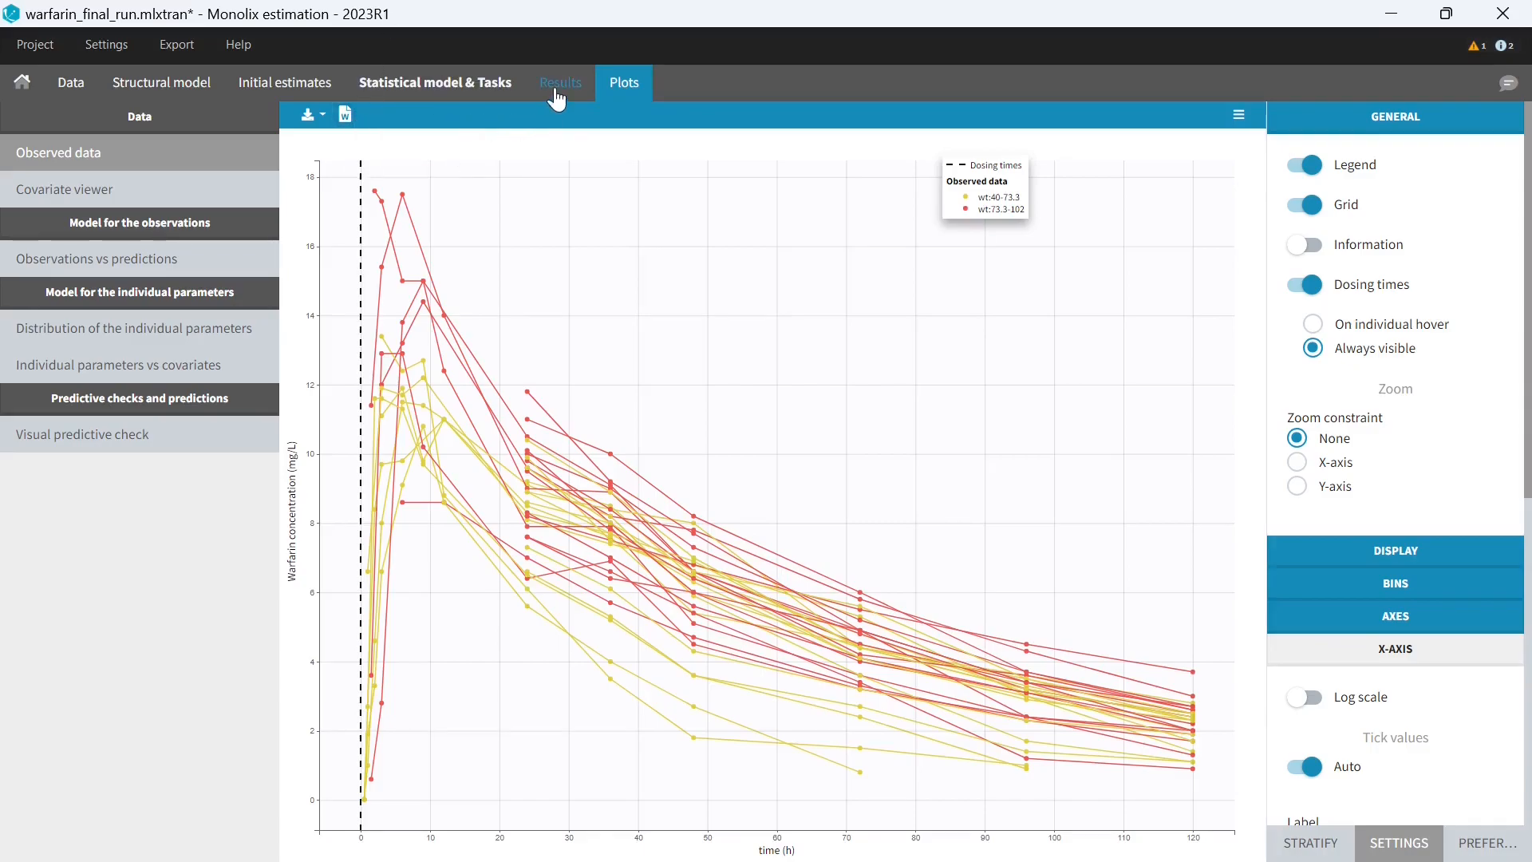
pyautogui.click(561, 83)
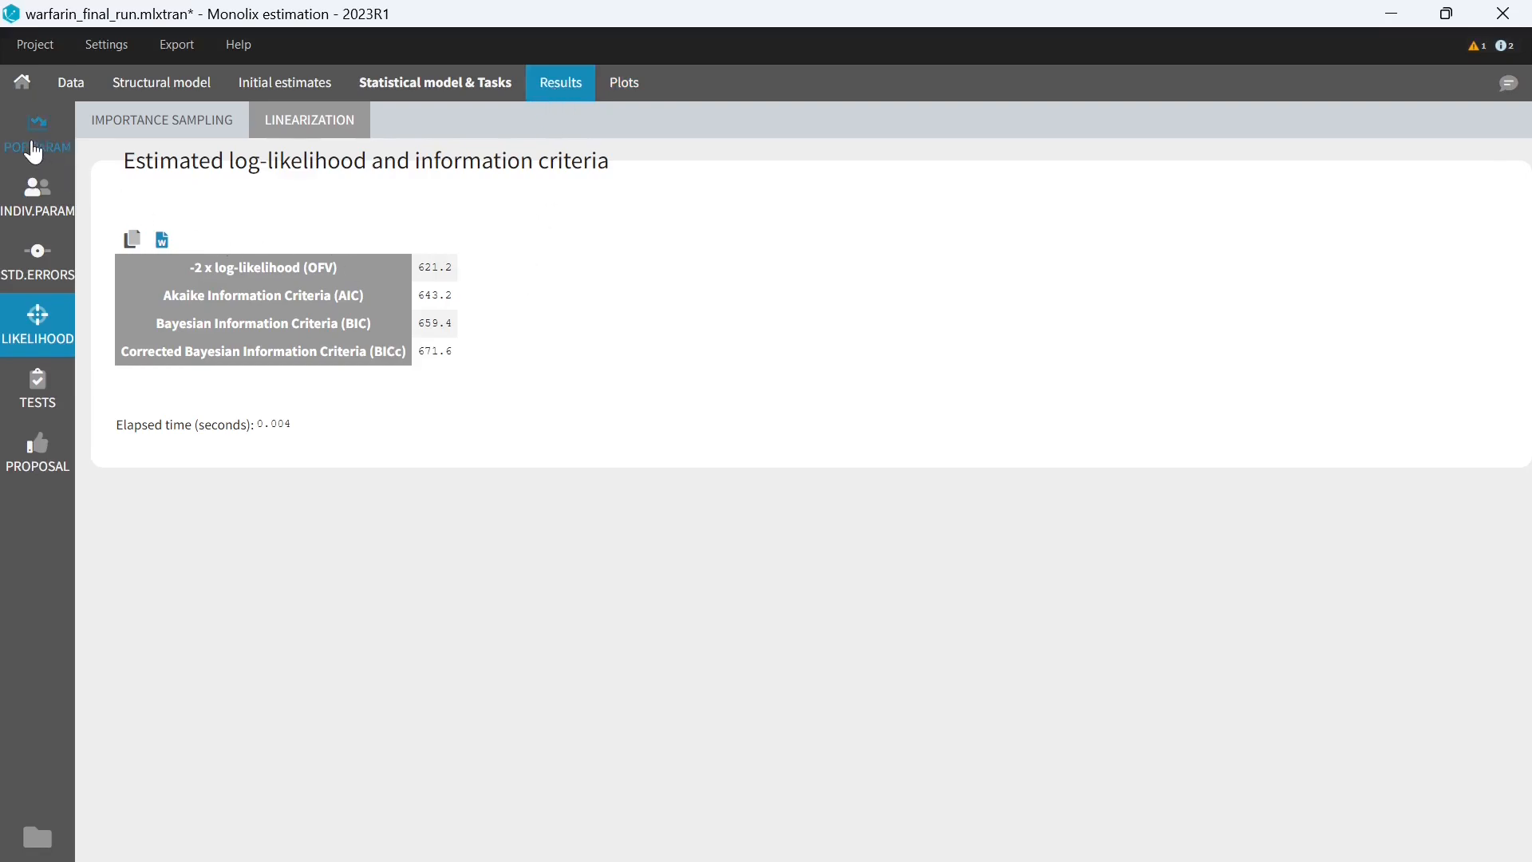
pyautogui.moveTo(38, 200)
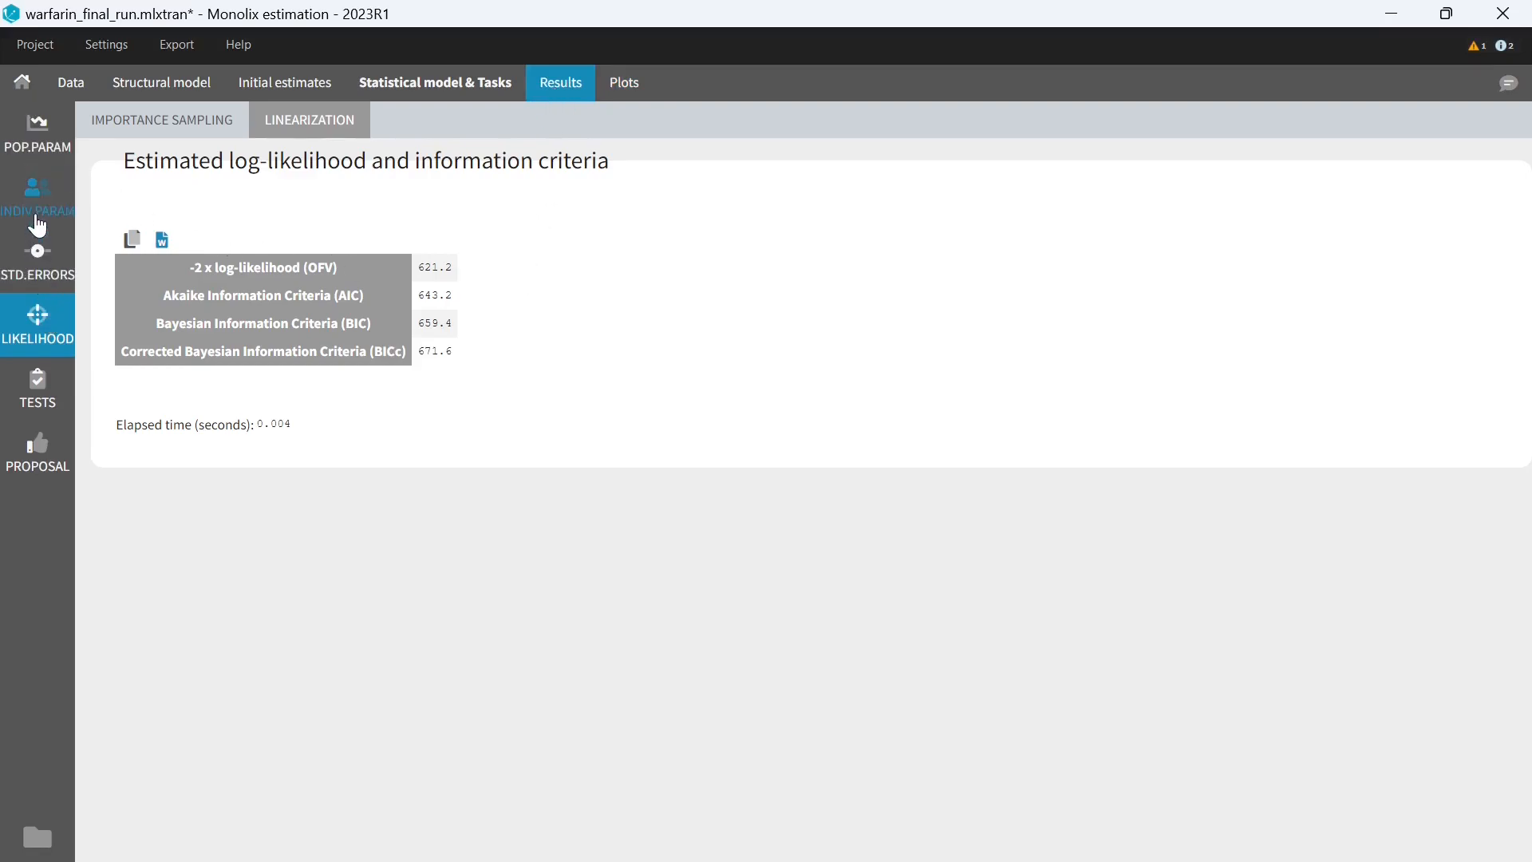
pyautogui.moveTo(47, 197)
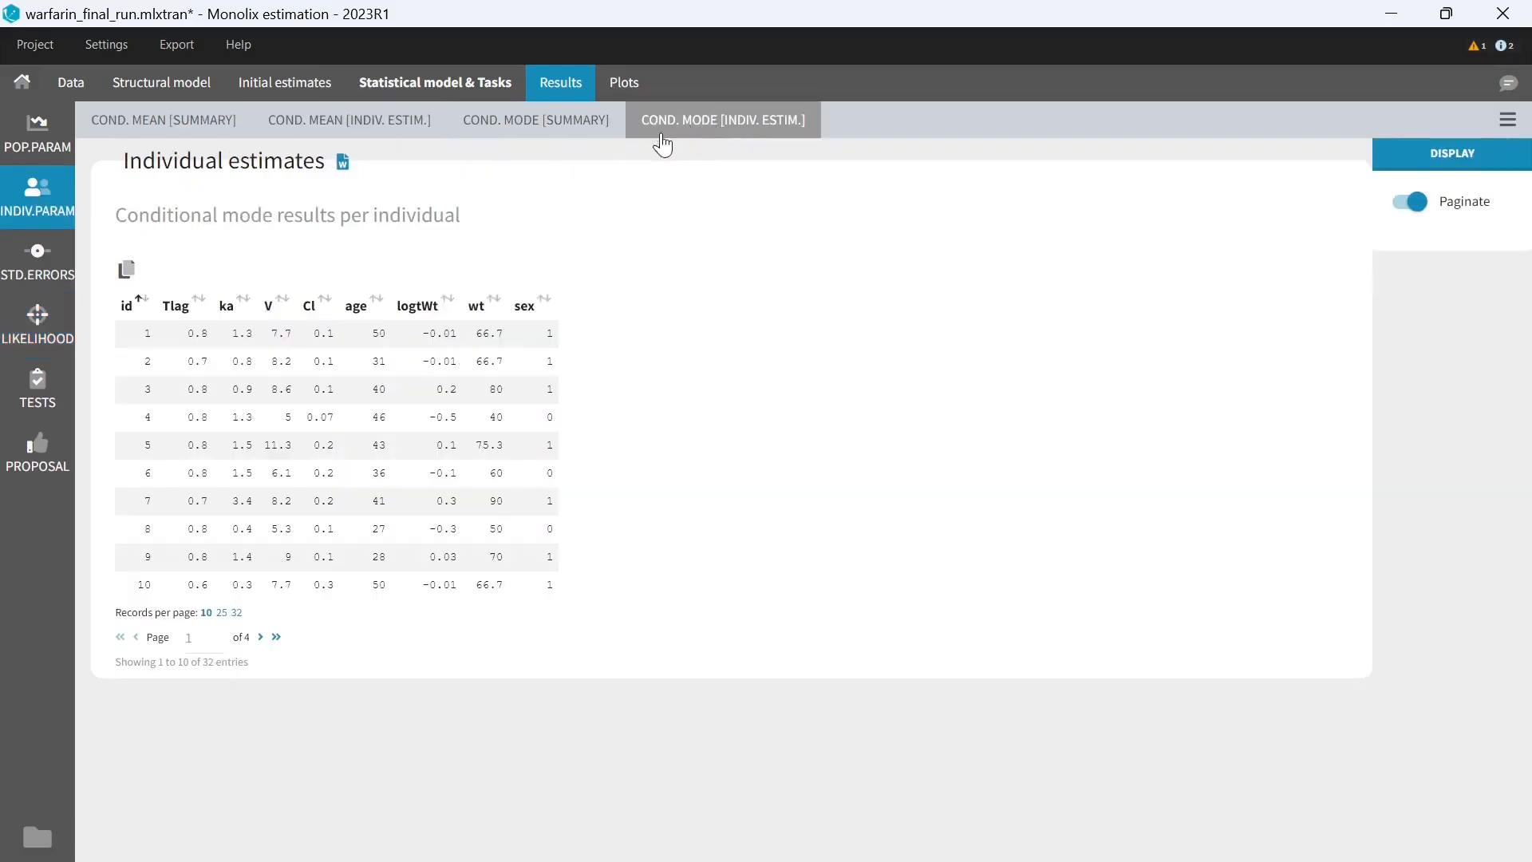
pyautogui.moveTo(343, 162)
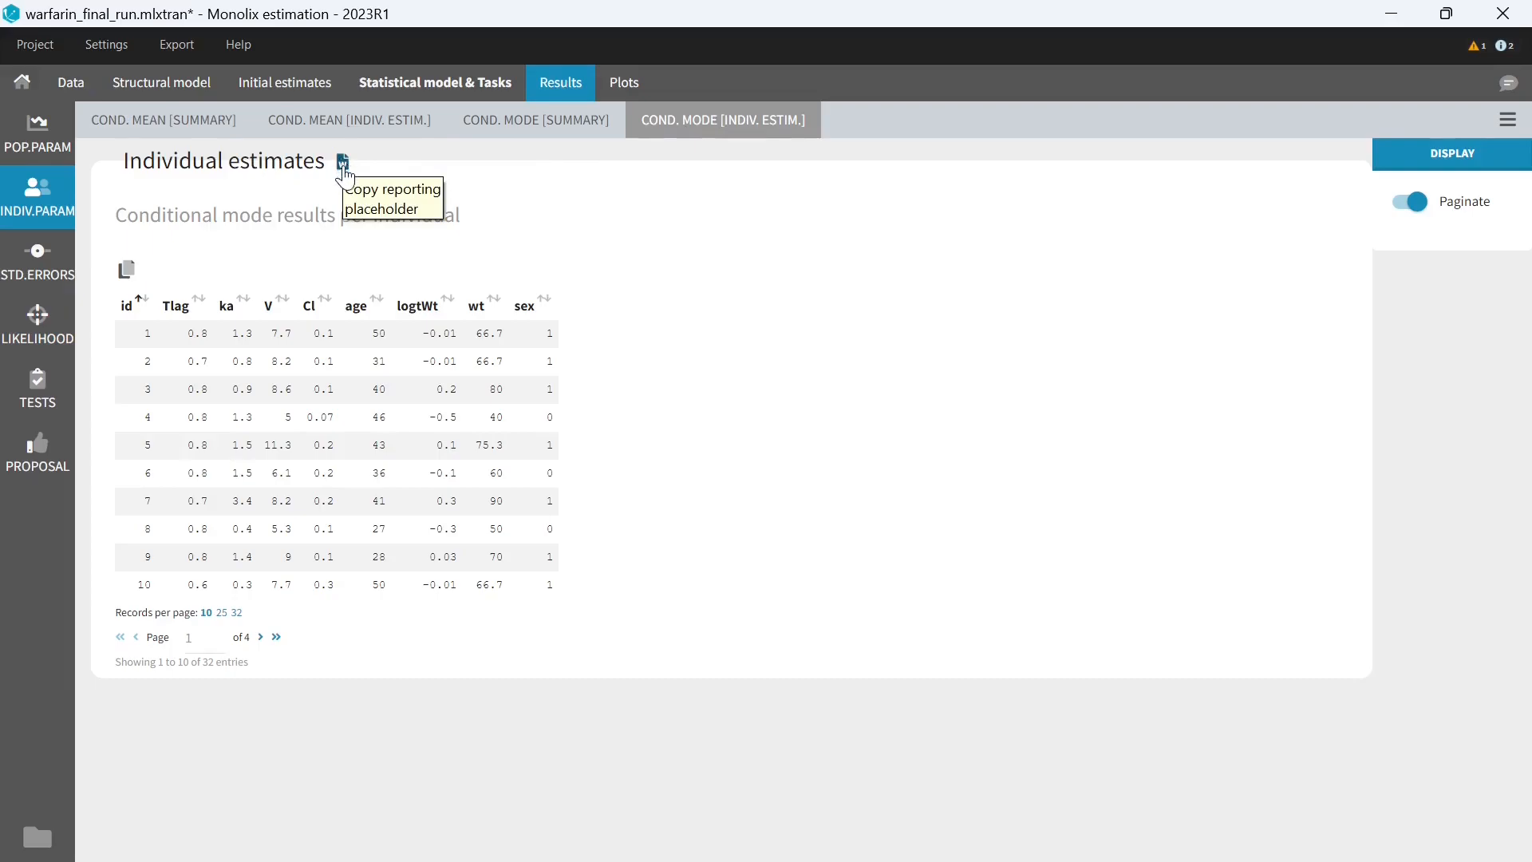
pyautogui.click(342, 160)
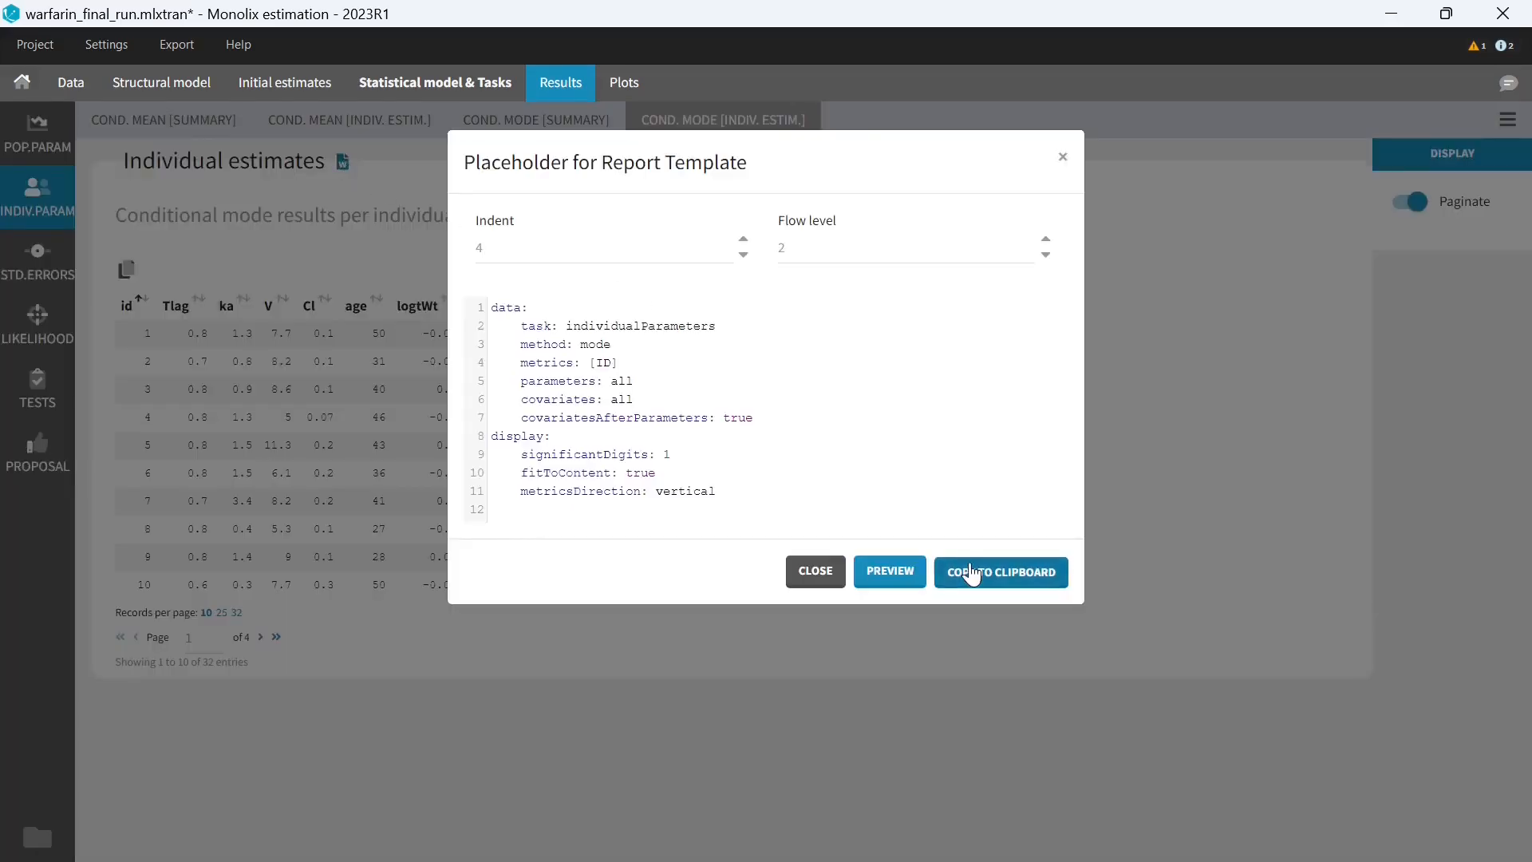
pyautogui.click(1000, 571)
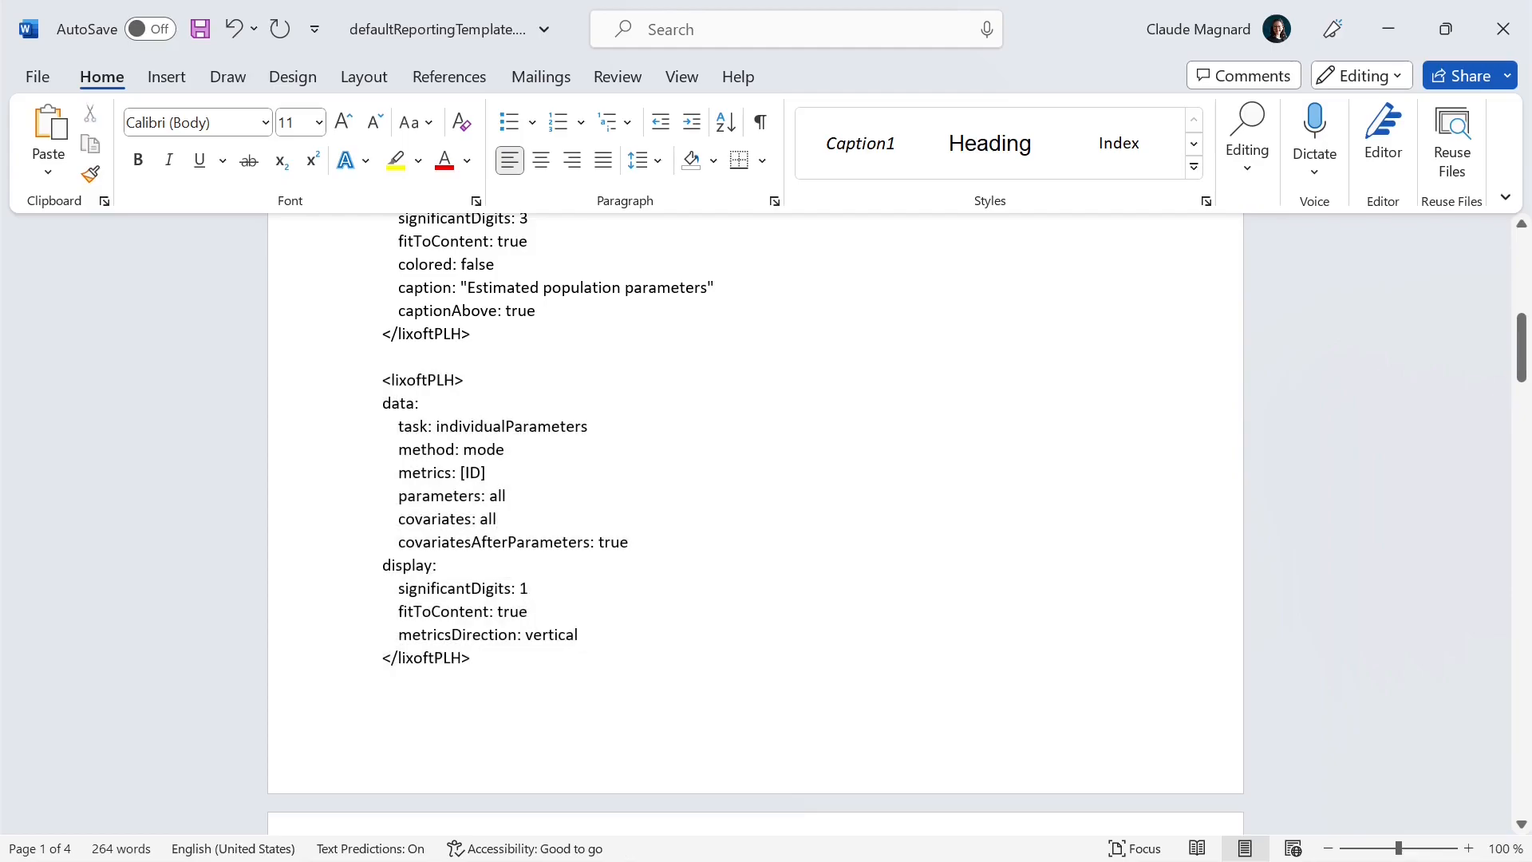
# - Paste the individual estimates placeholder and change its covariates value from 'all' to 'none'
pyautogui.doubleClick(486, 519)
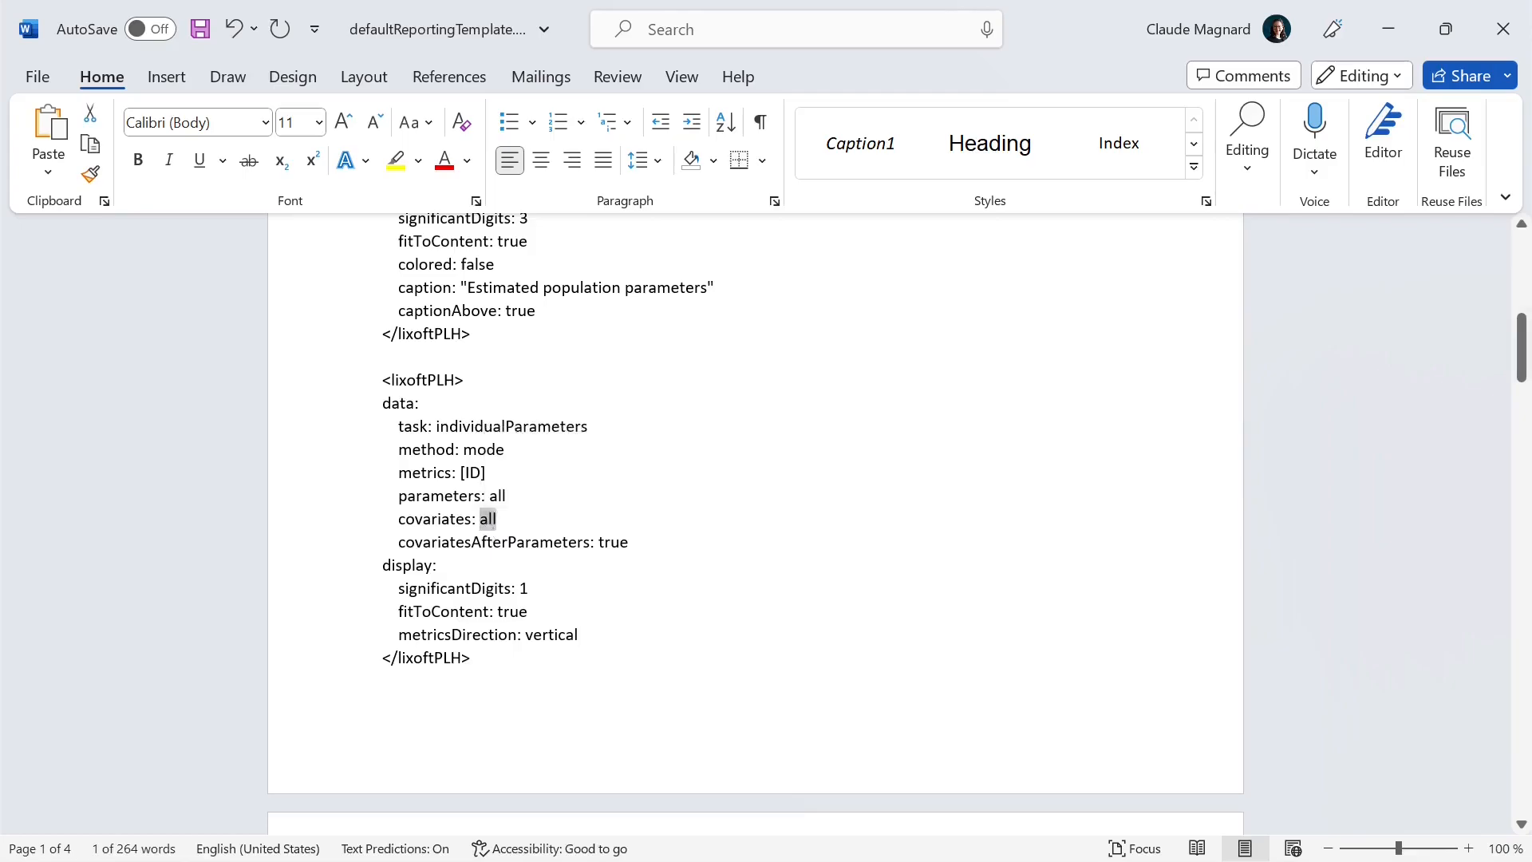
pyautogui.write('none')
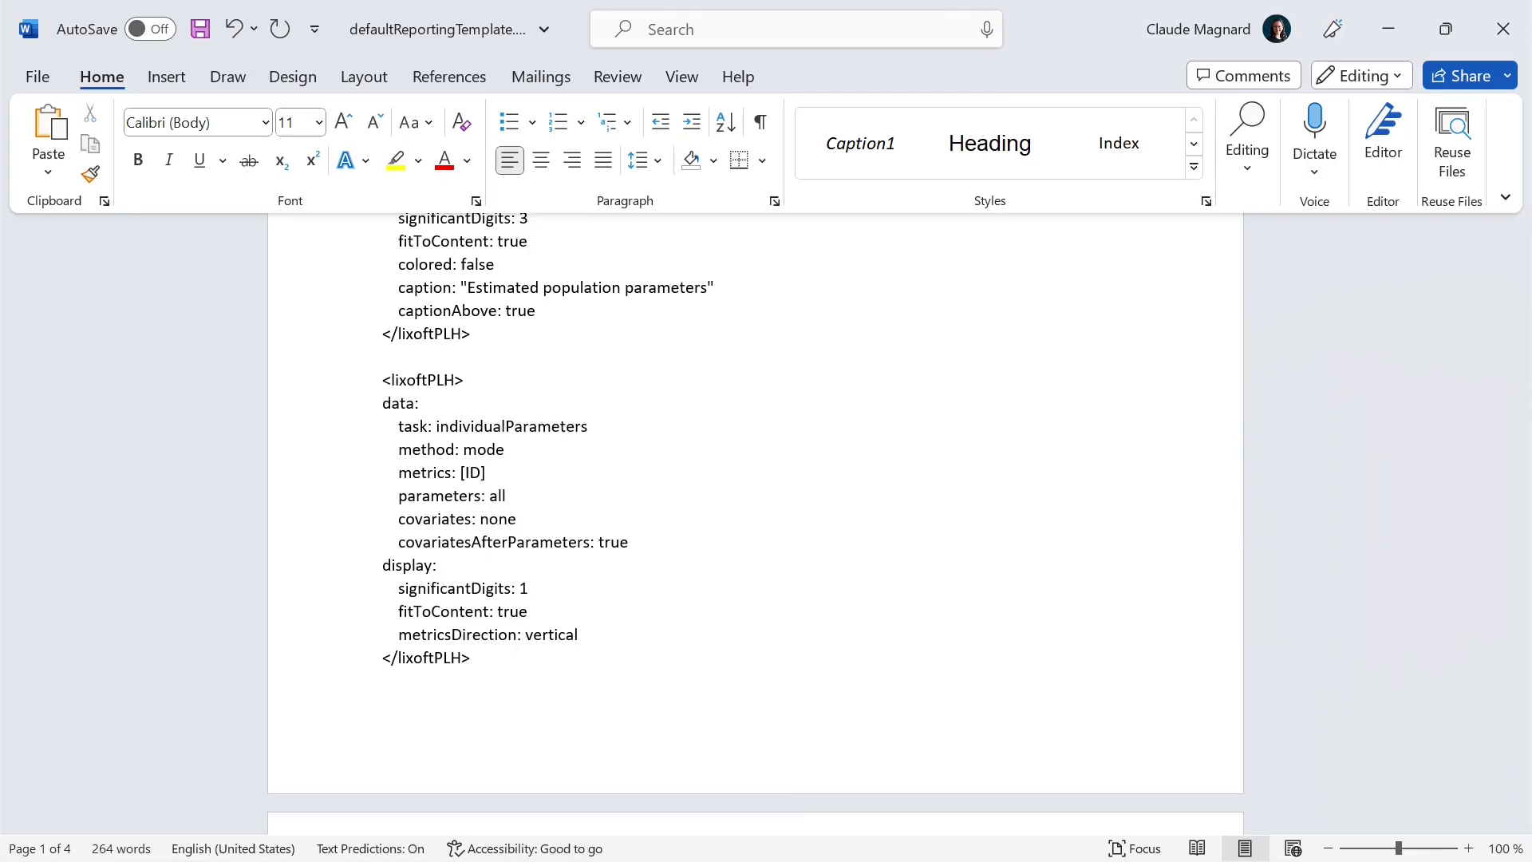
pyautogui.write('3')
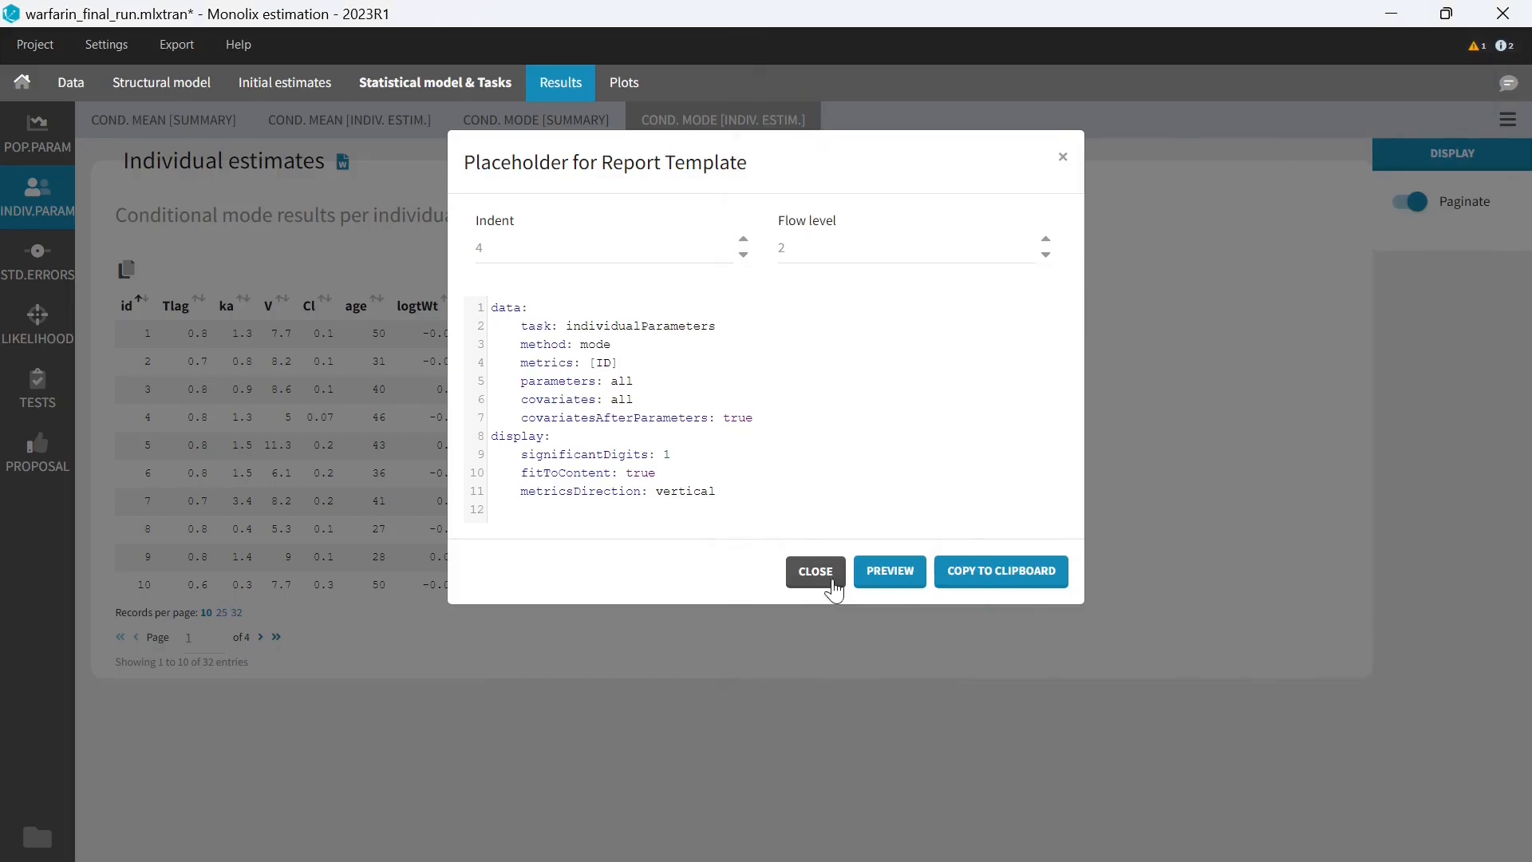
# - Open the observed data plot's report placeholder and preview it
pyautogui.click(623, 83)
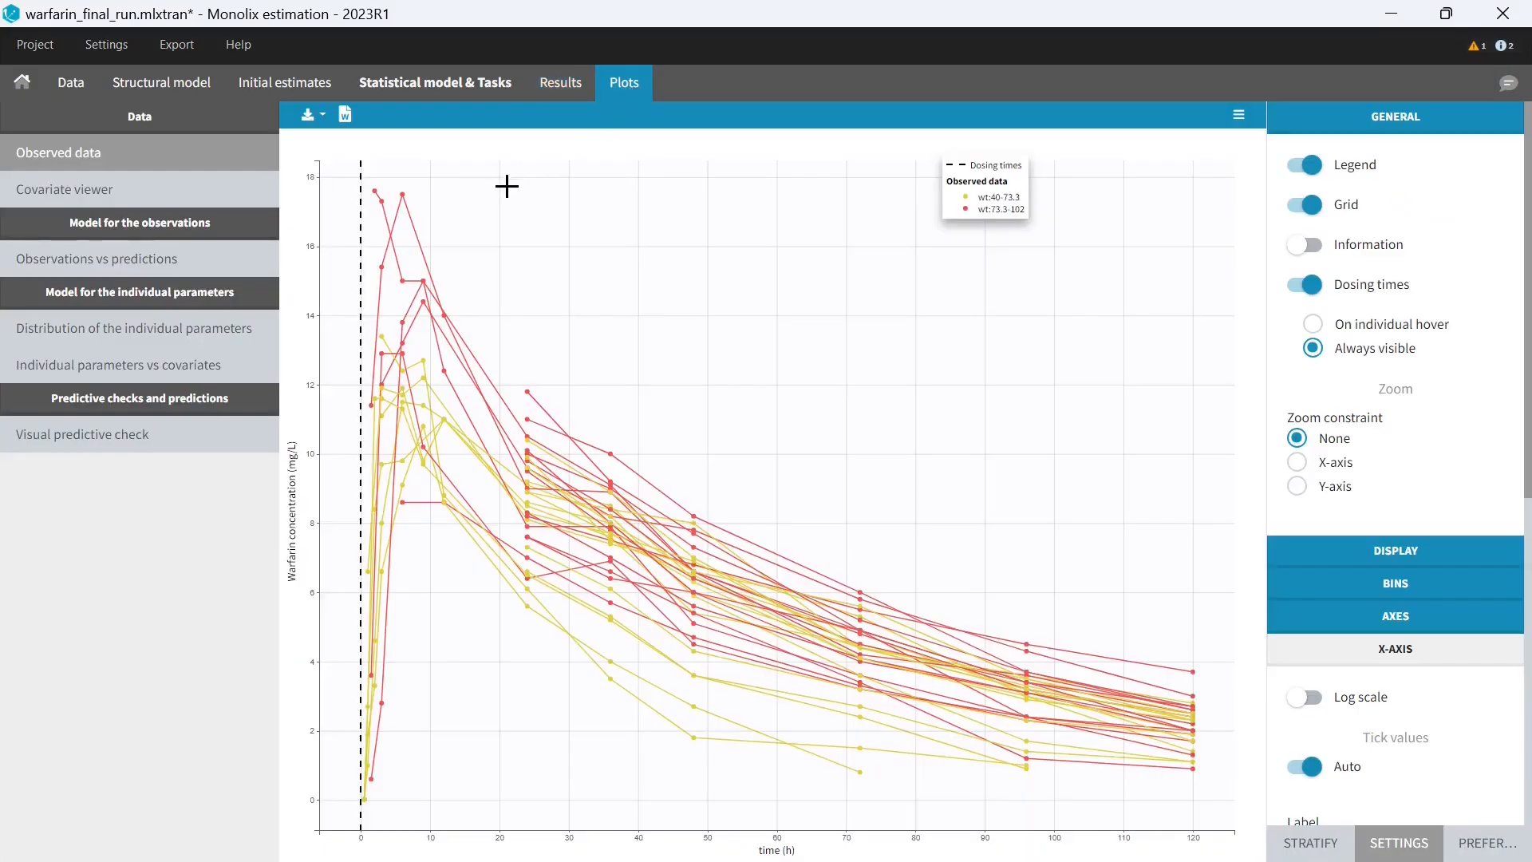
pyautogui.click(344, 114)
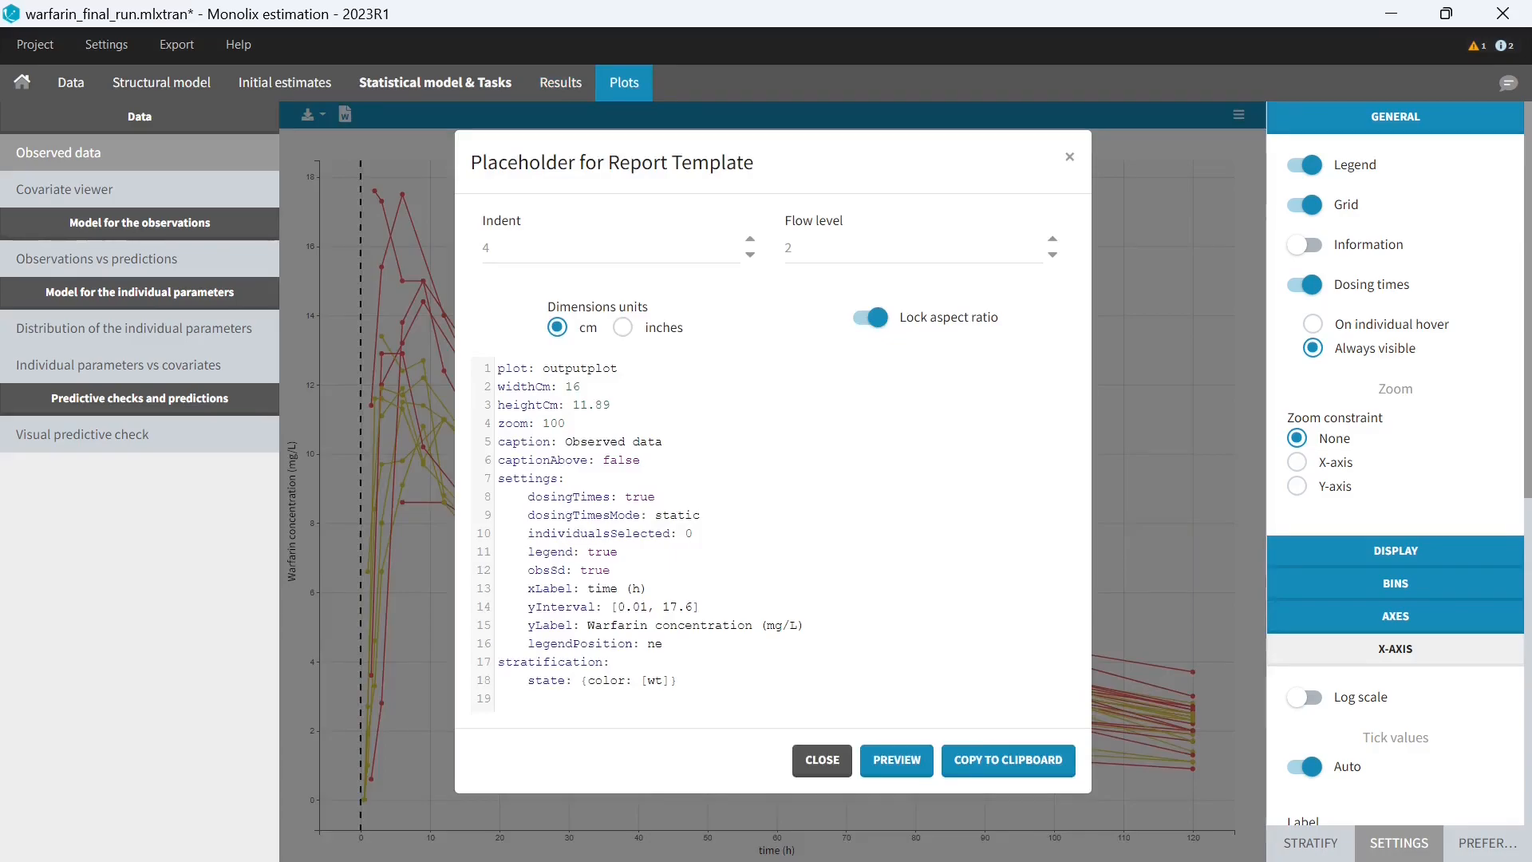
pyautogui.moveTo(895, 760)
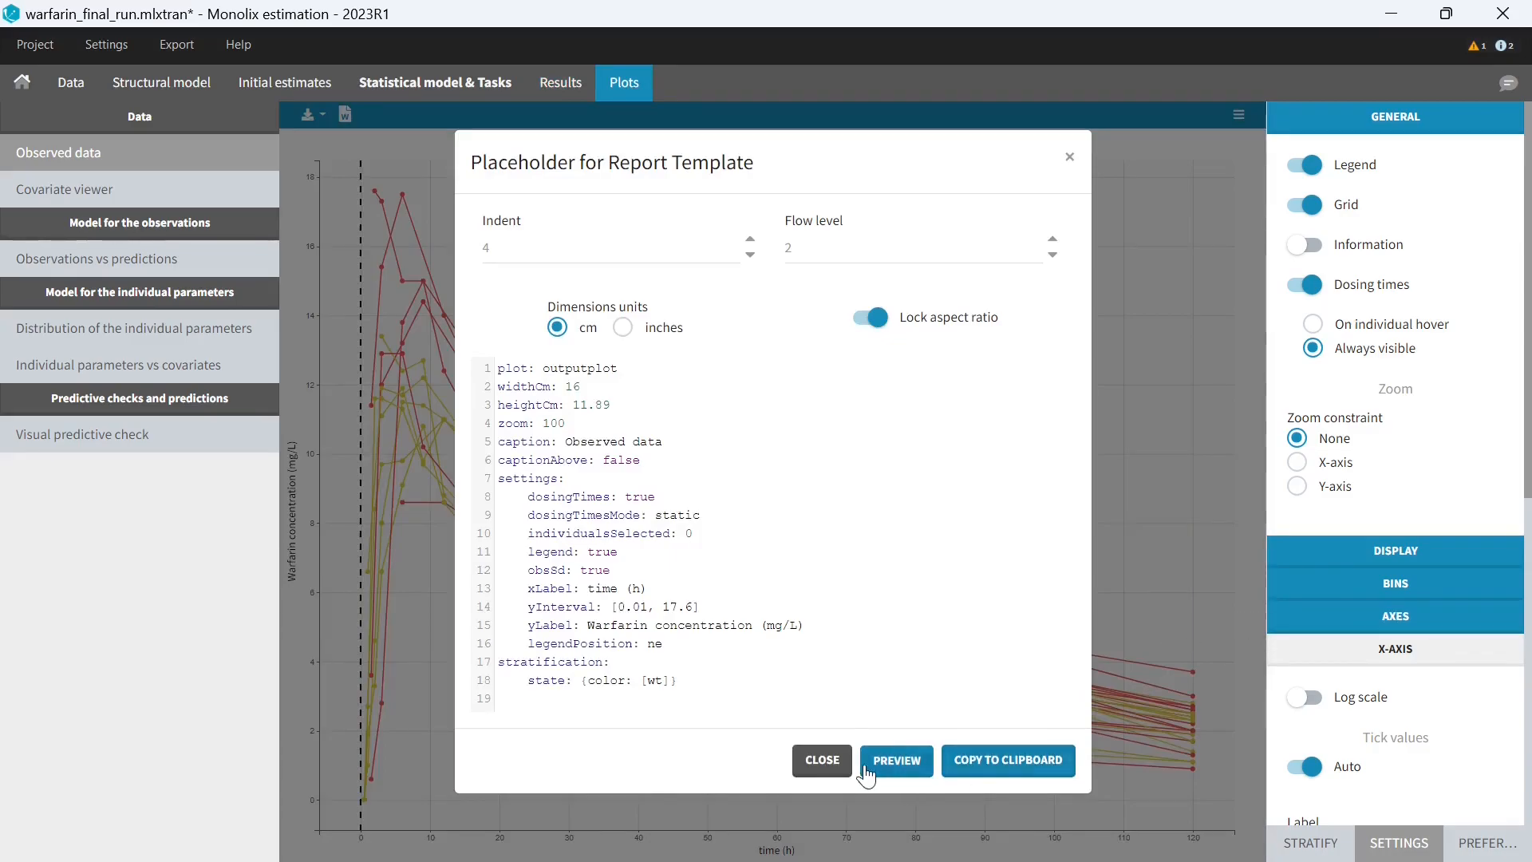
pyautogui.click(894, 761)
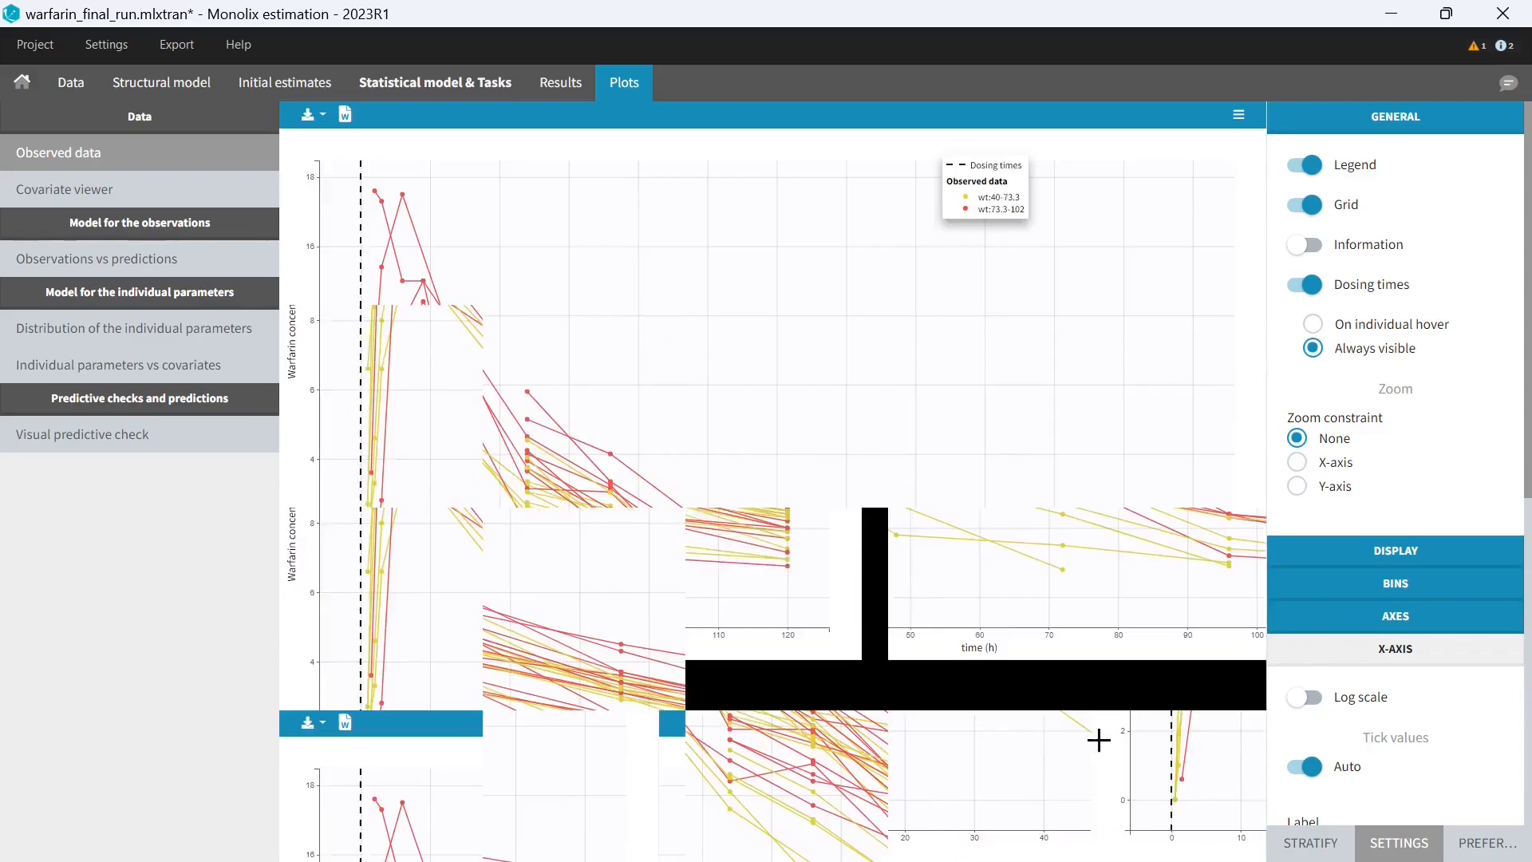
# - Set custom Y-axis concentration limits of 0.5 to 20 in the plot settings
pyautogui.click(1309, 843)
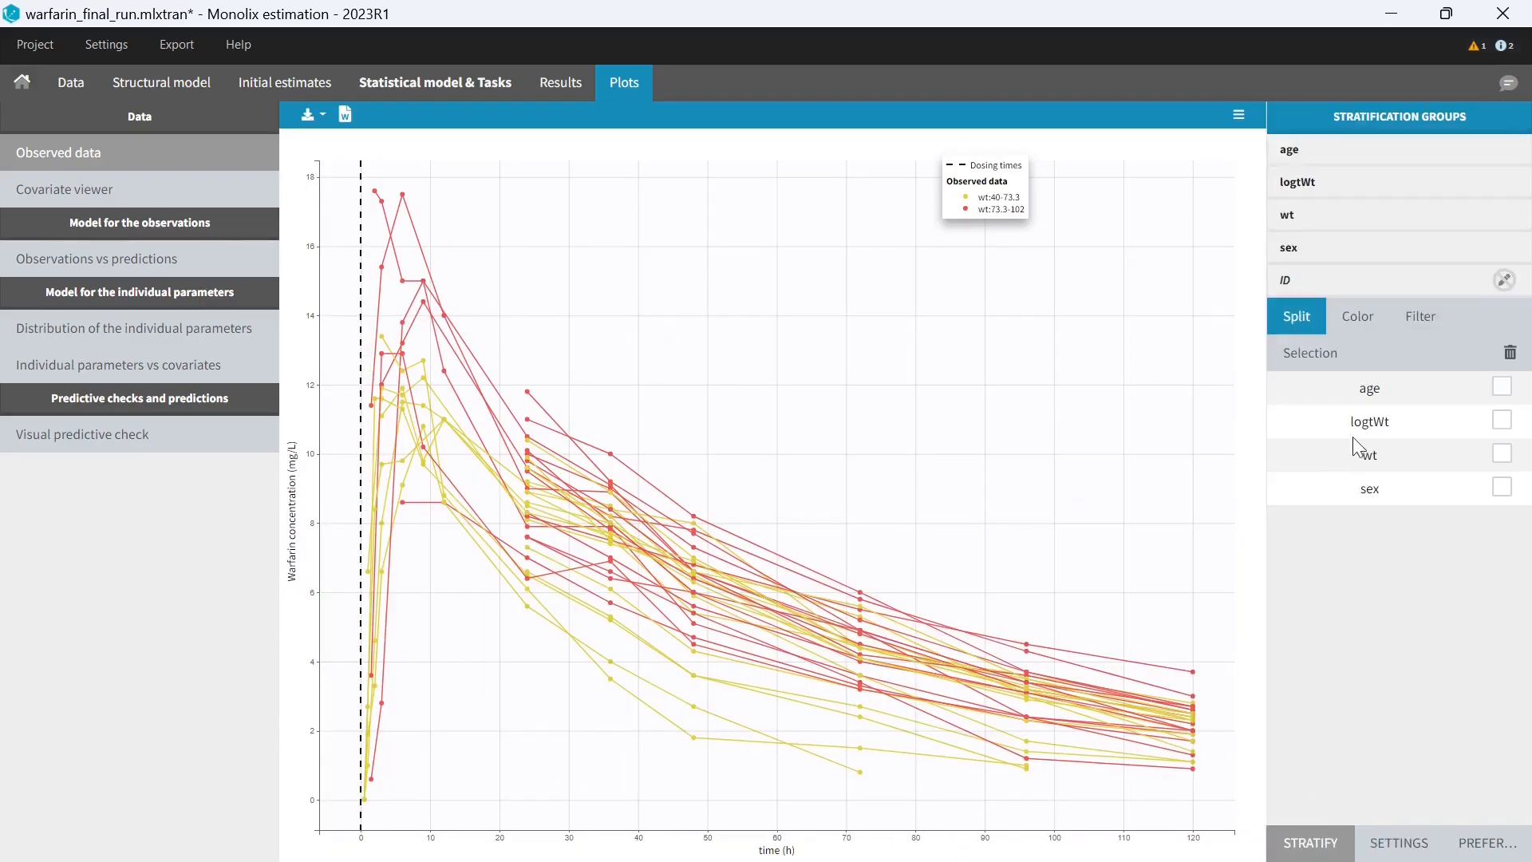
pyautogui.click(1357, 316)
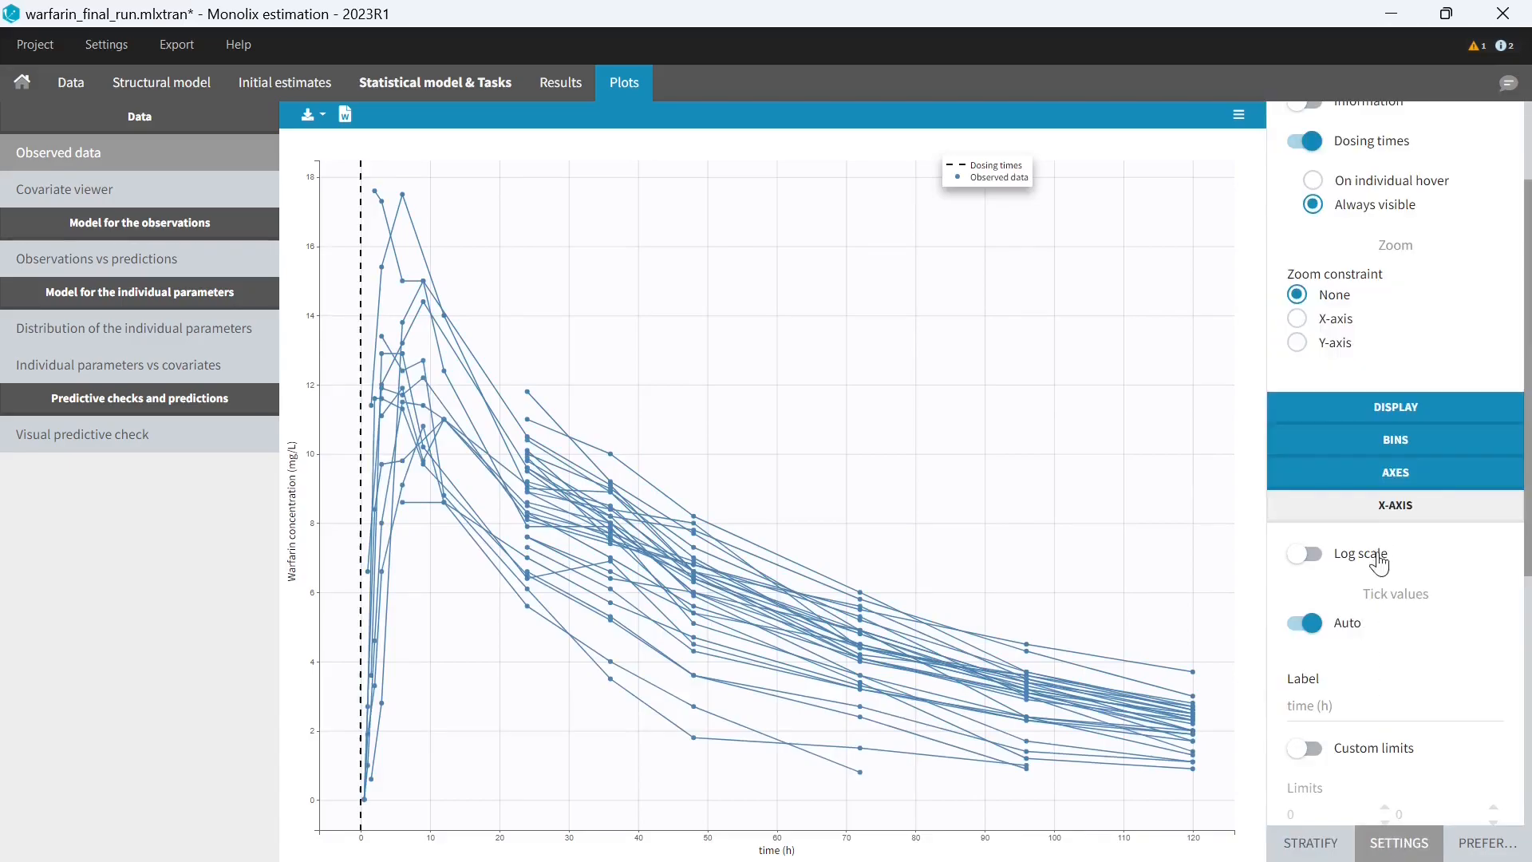
pyautogui.click(1304, 495)
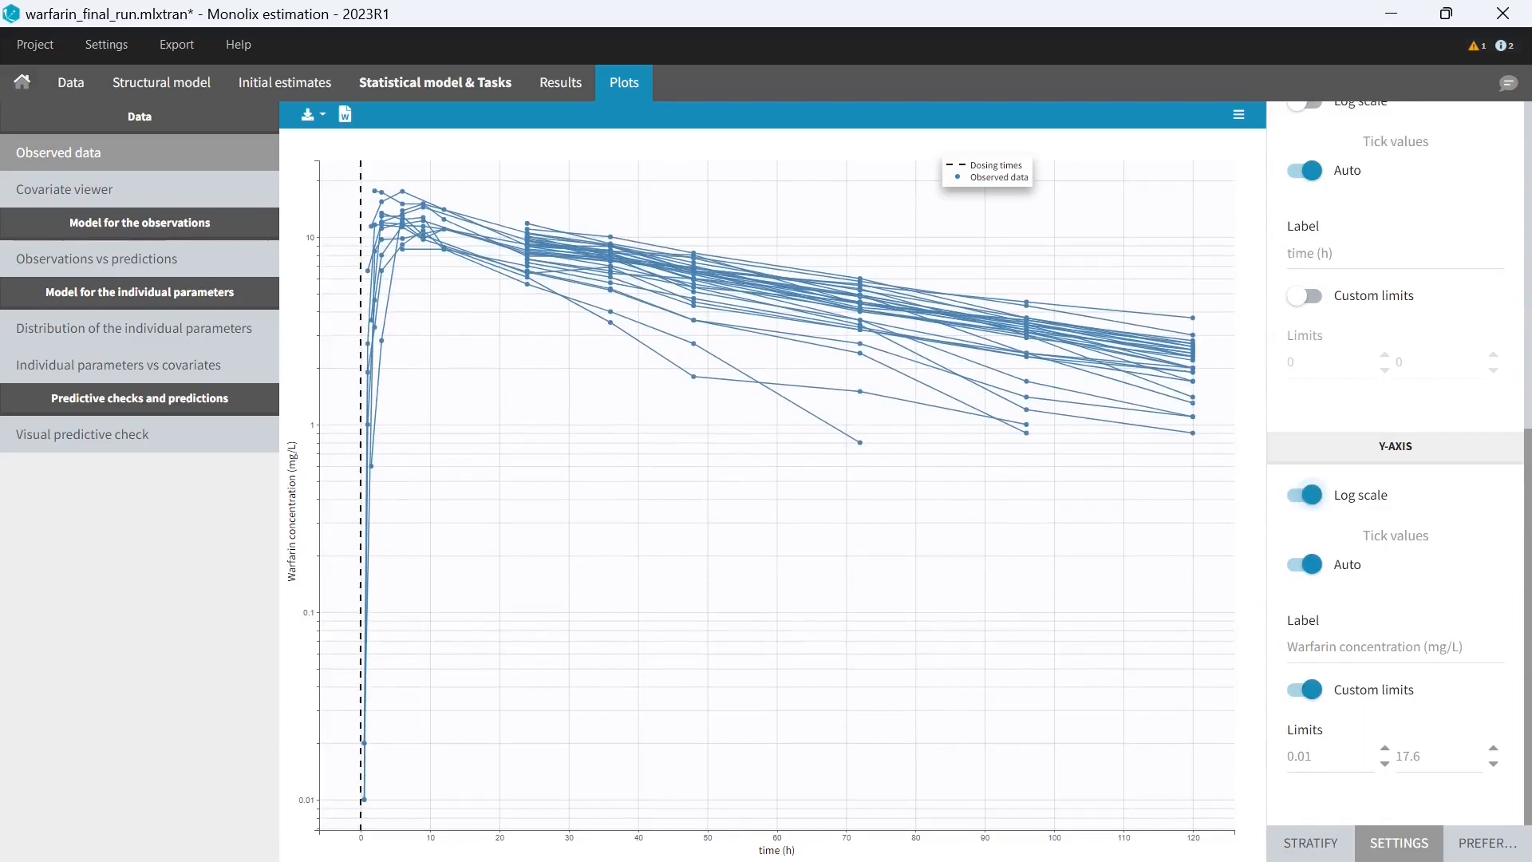
pyautogui.write('2')
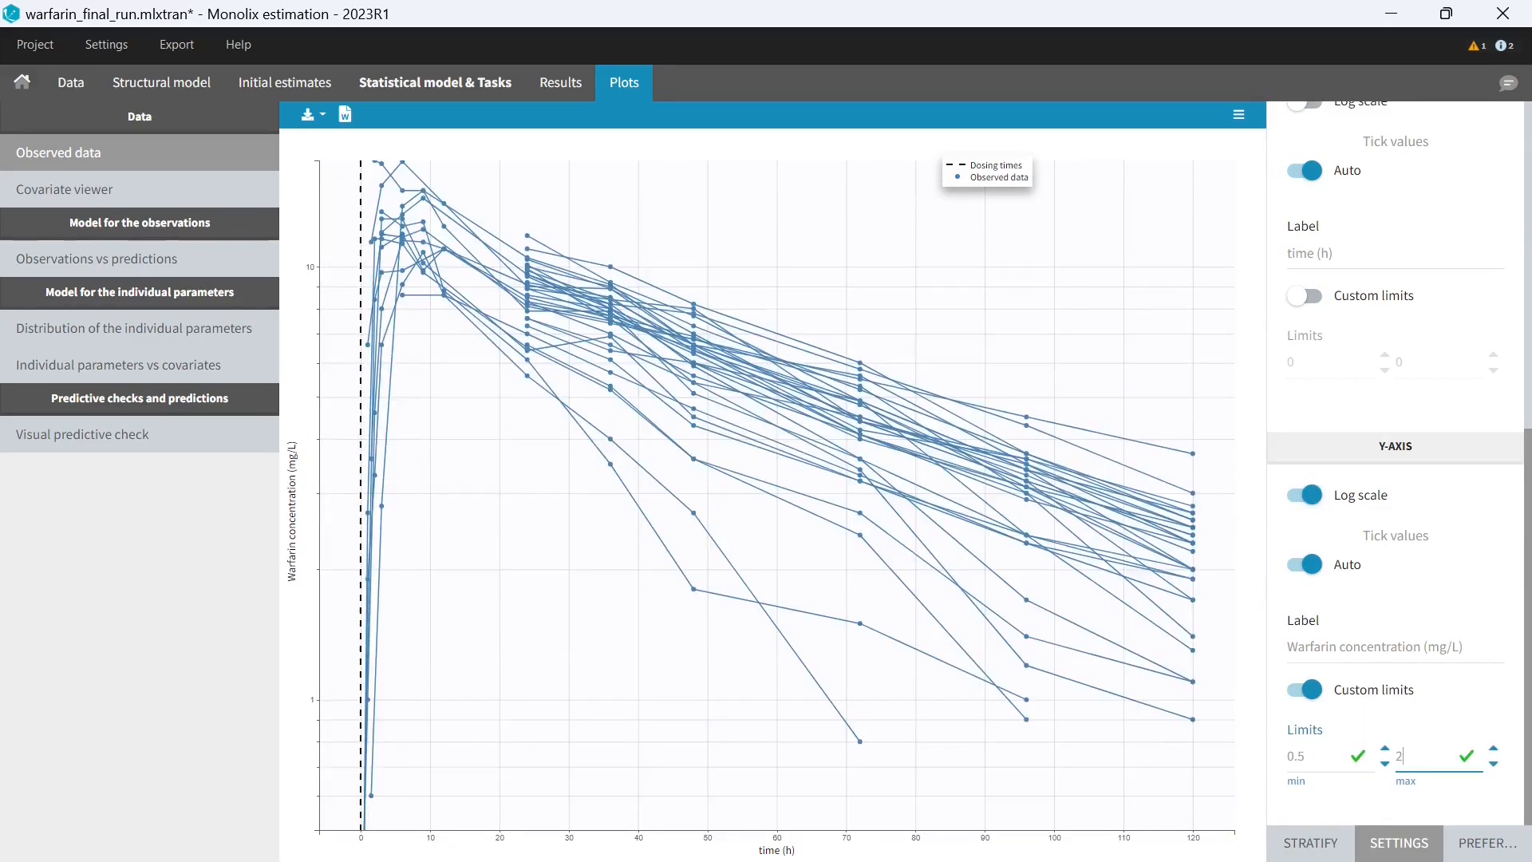
pyautogui.click(344, 115)
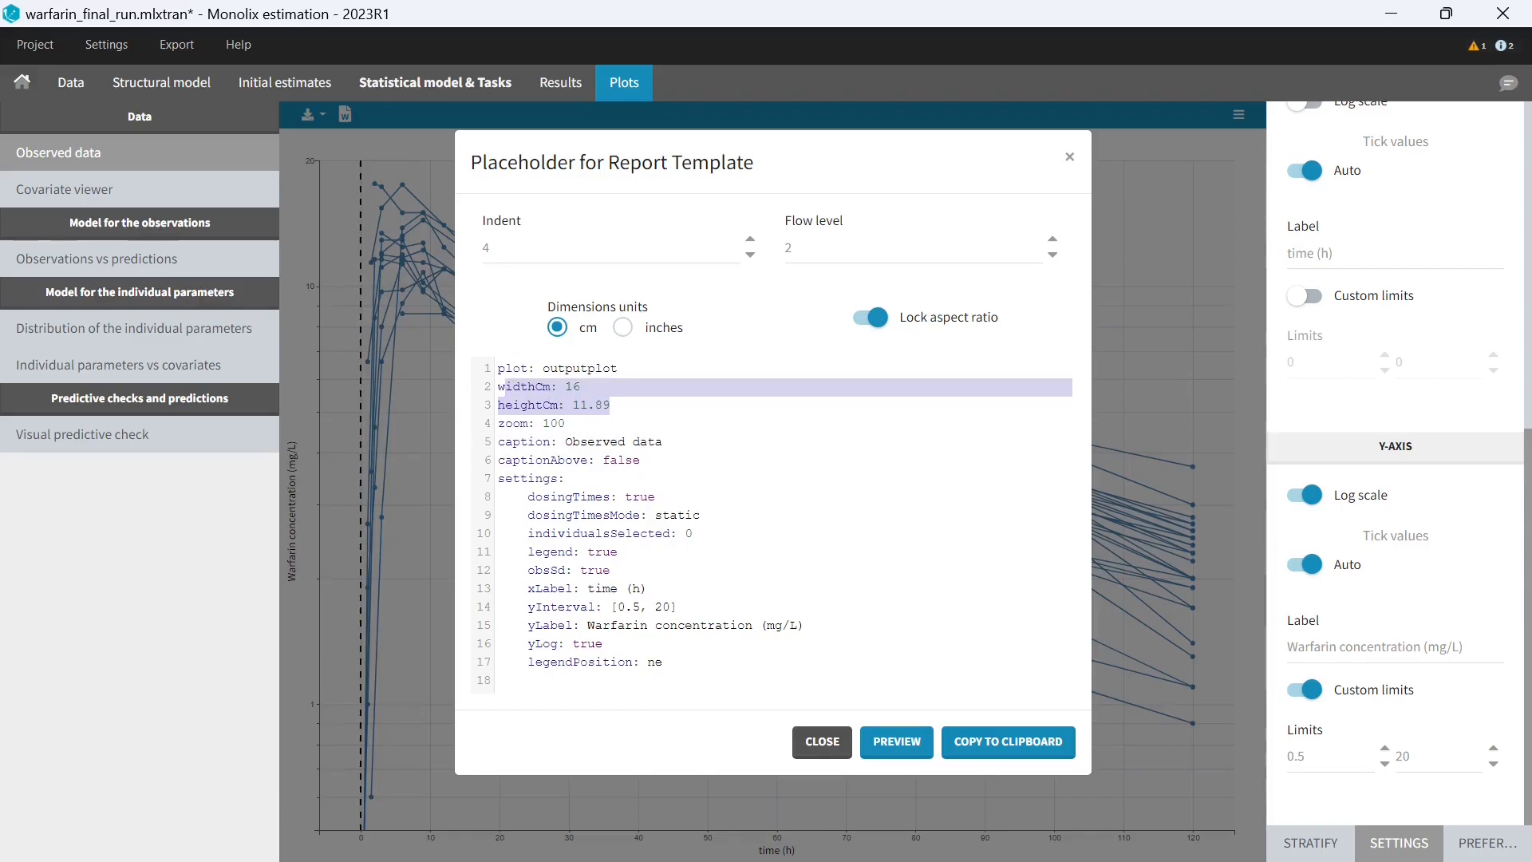
pyautogui.moveTo(917, 332)
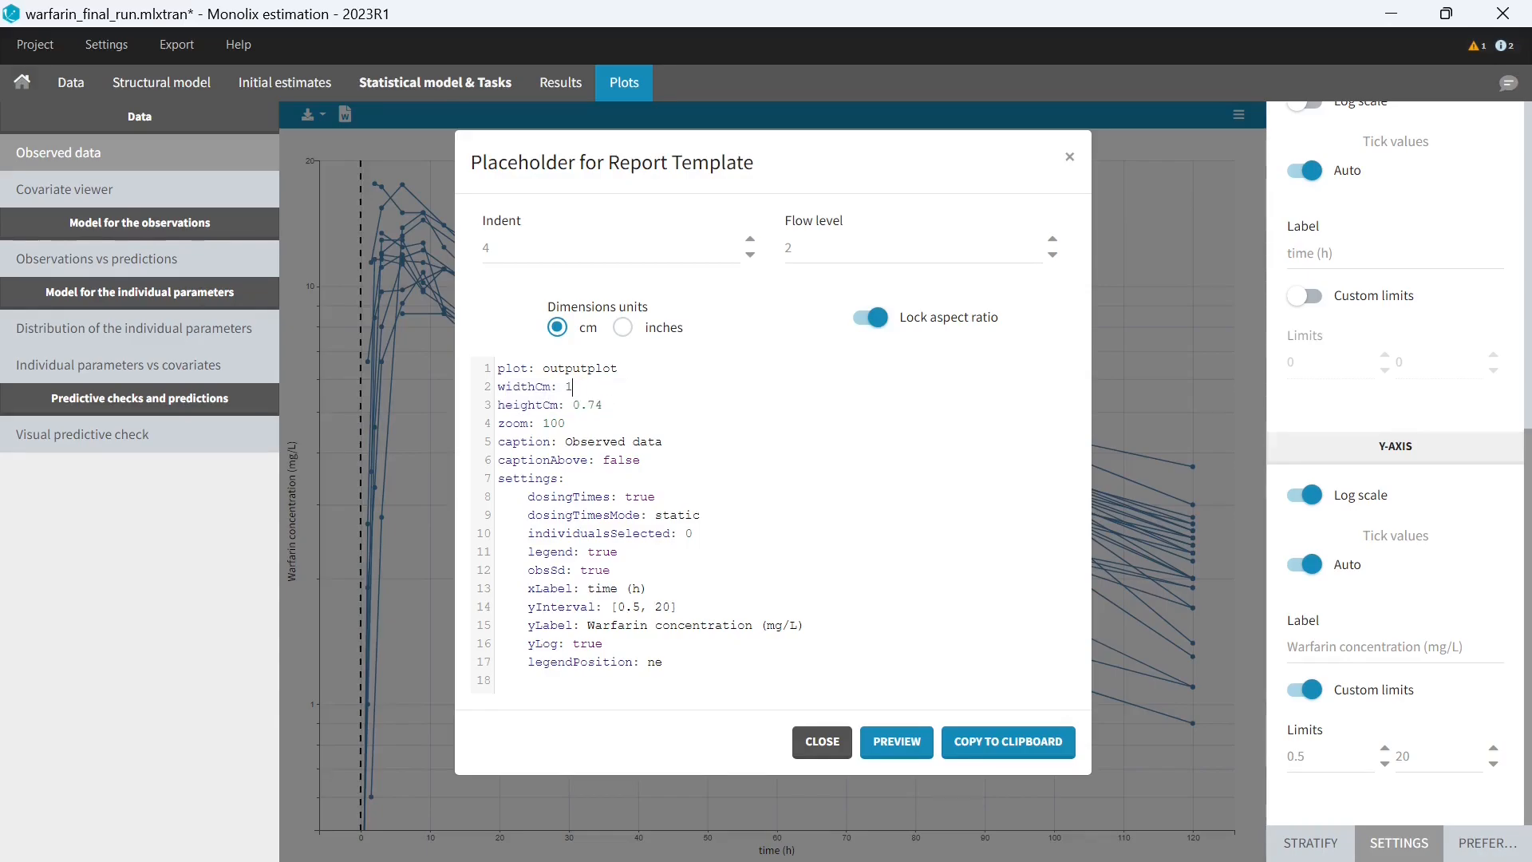
# - Change the plot placeholder width to 12 cm with height 8.92 cm, and preview
pyautogui.write('2')
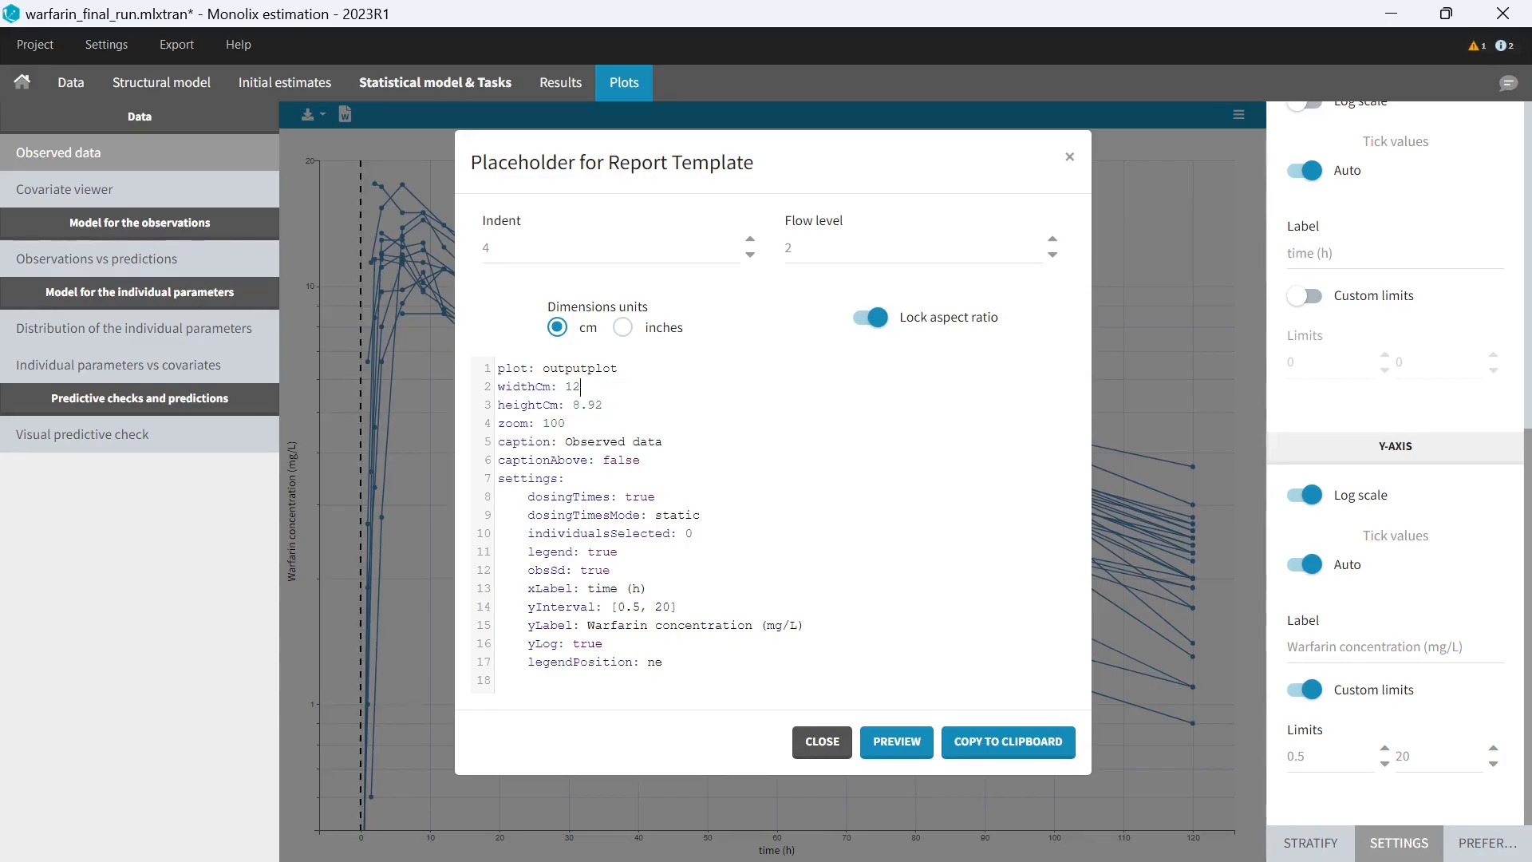
pyautogui.doubleClick(589, 405)
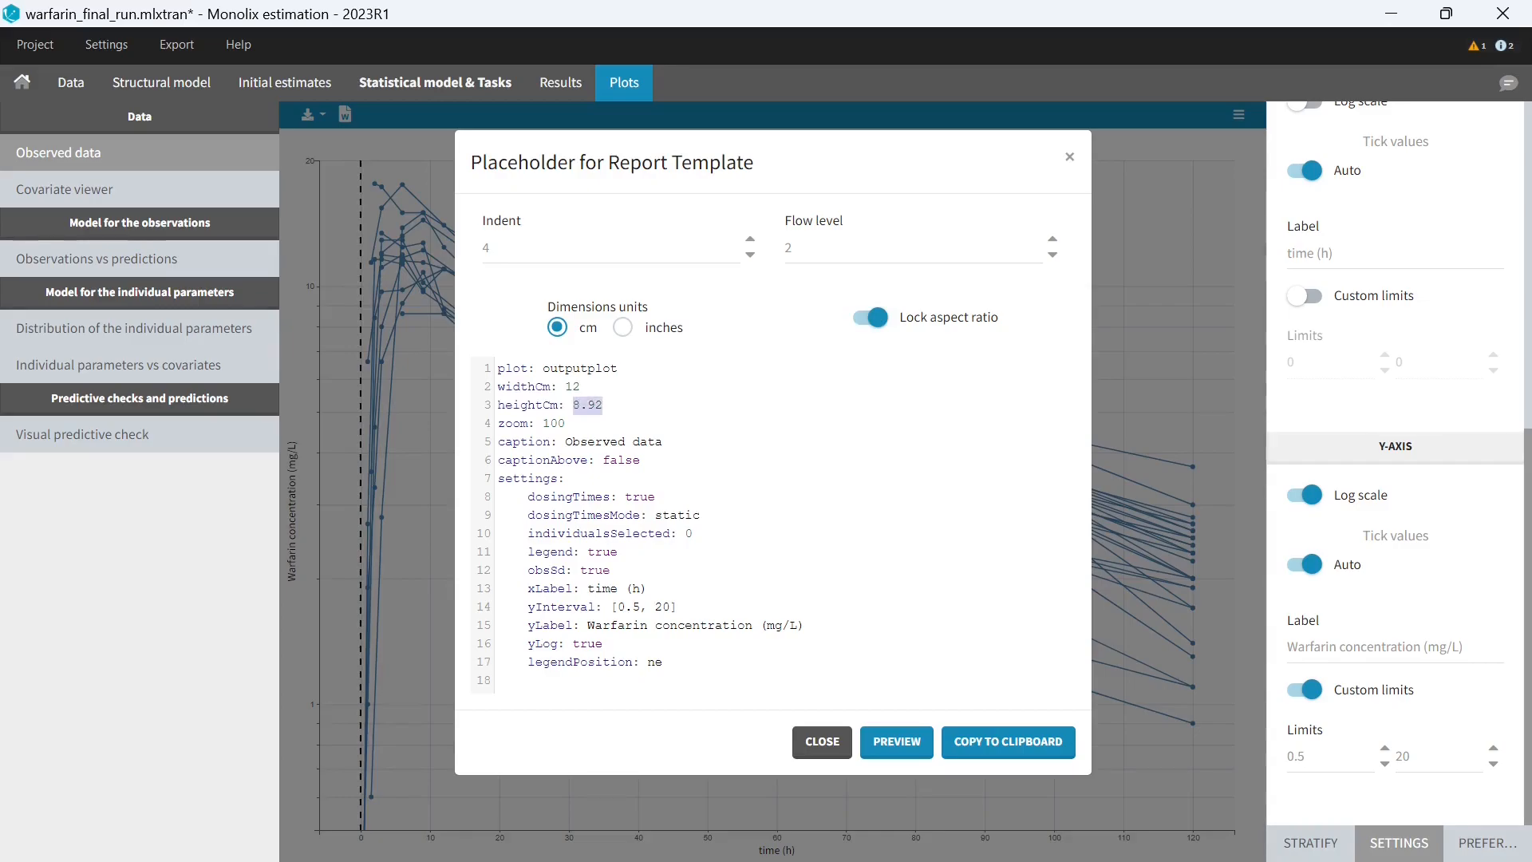
pyautogui.moveTo(623, 328)
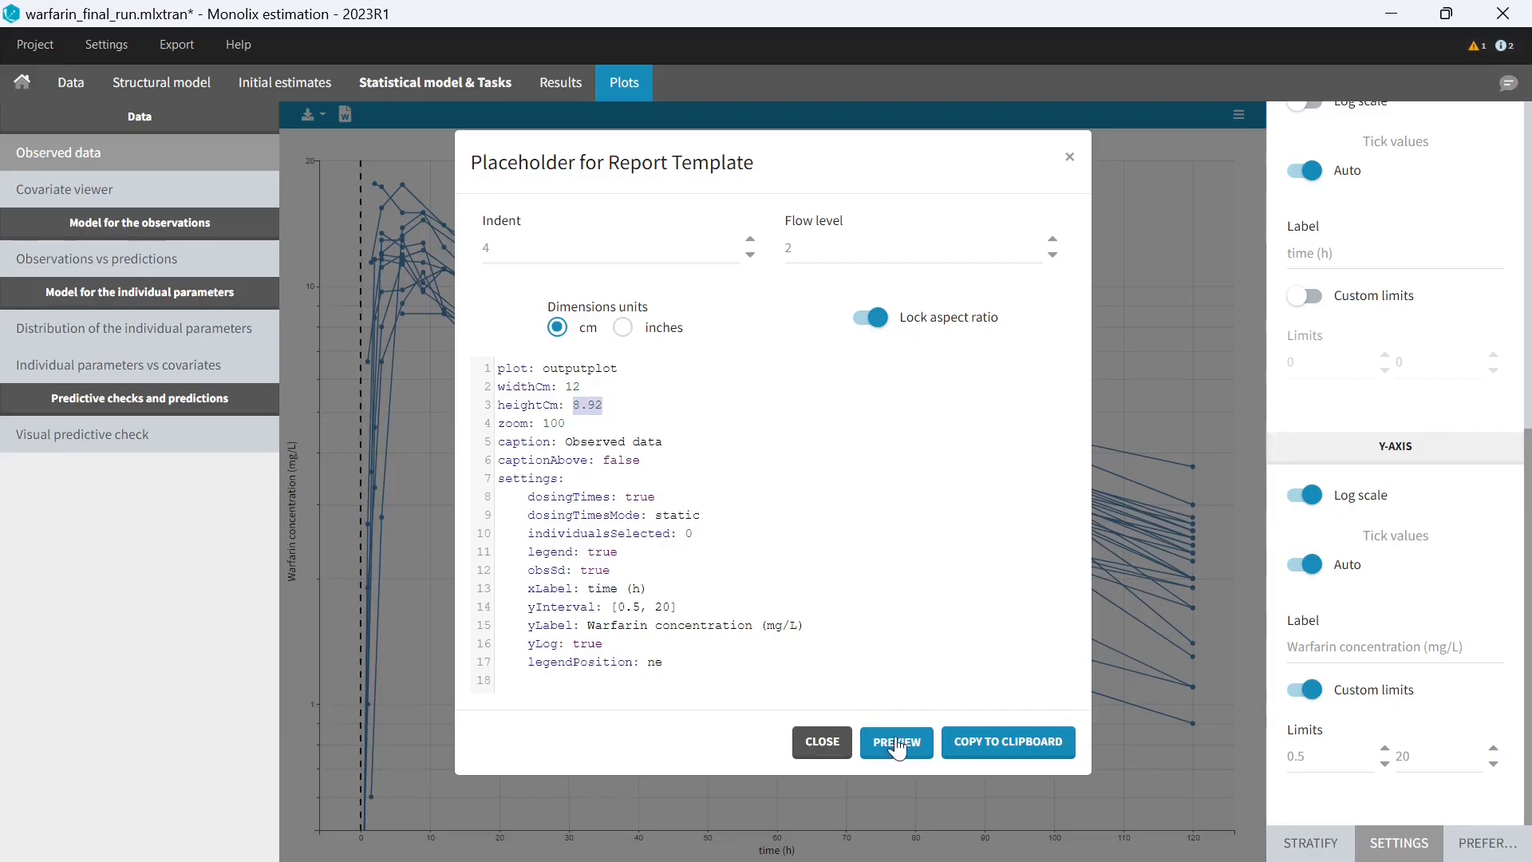
pyautogui.click(895, 742)
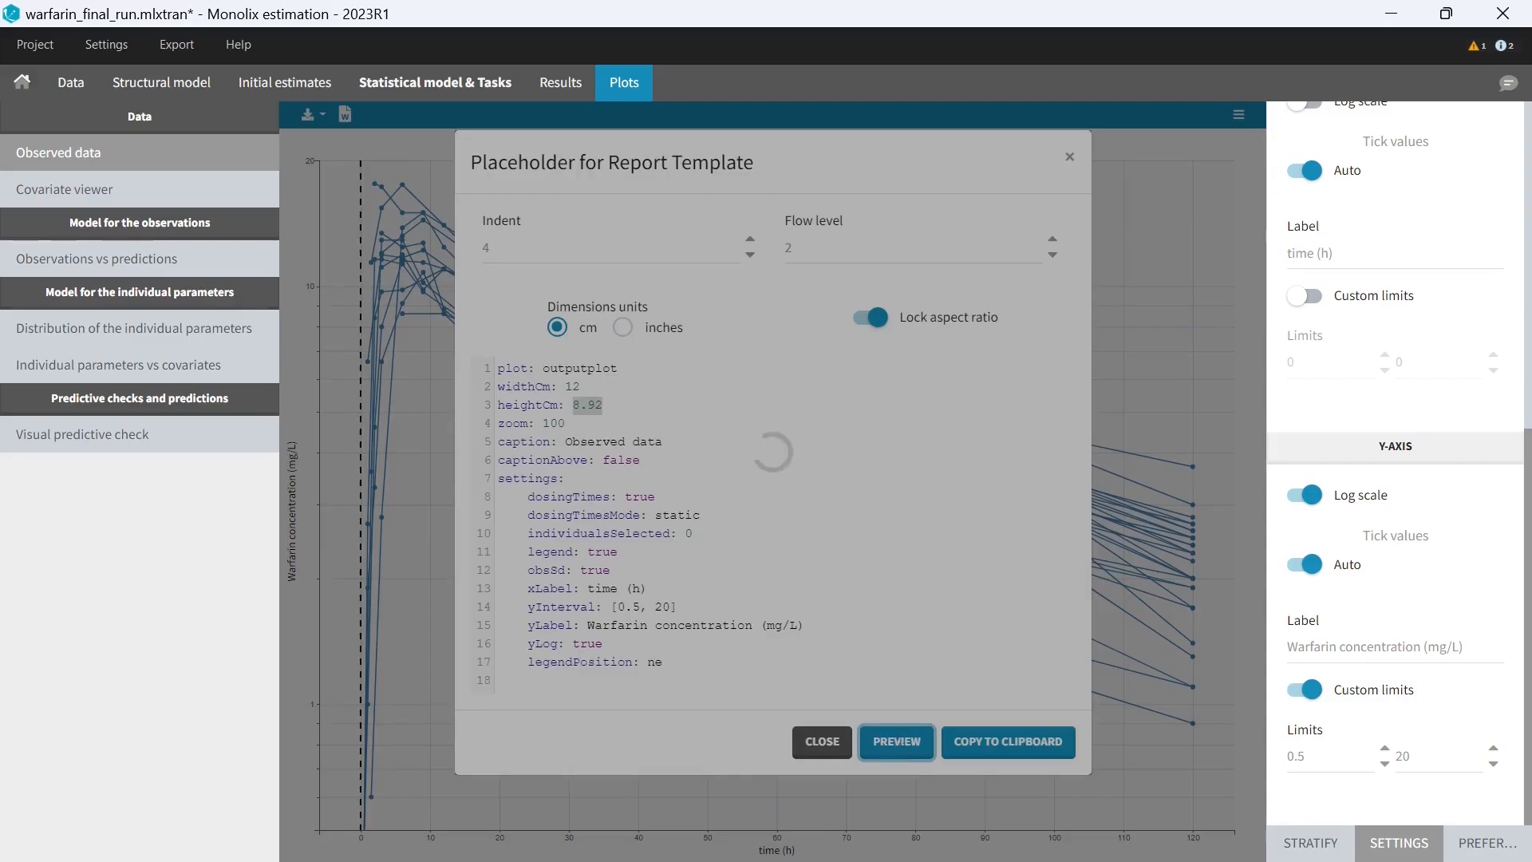
# - Check the previewed figure's 12 cm size in Word's Graphics Format tab
pyautogui.click(893, 741)
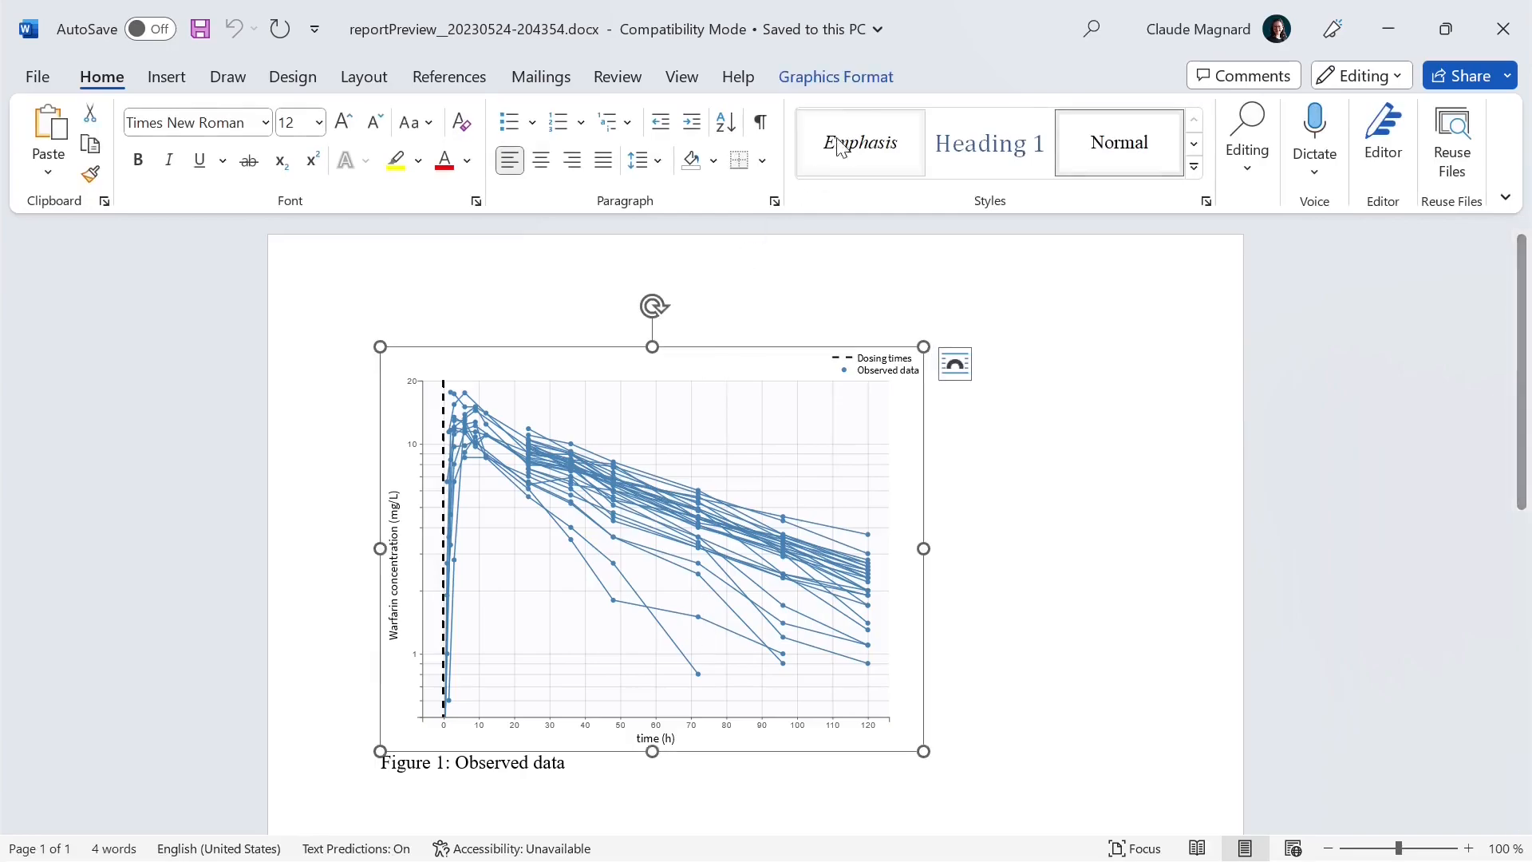
pyautogui.click(836, 78)
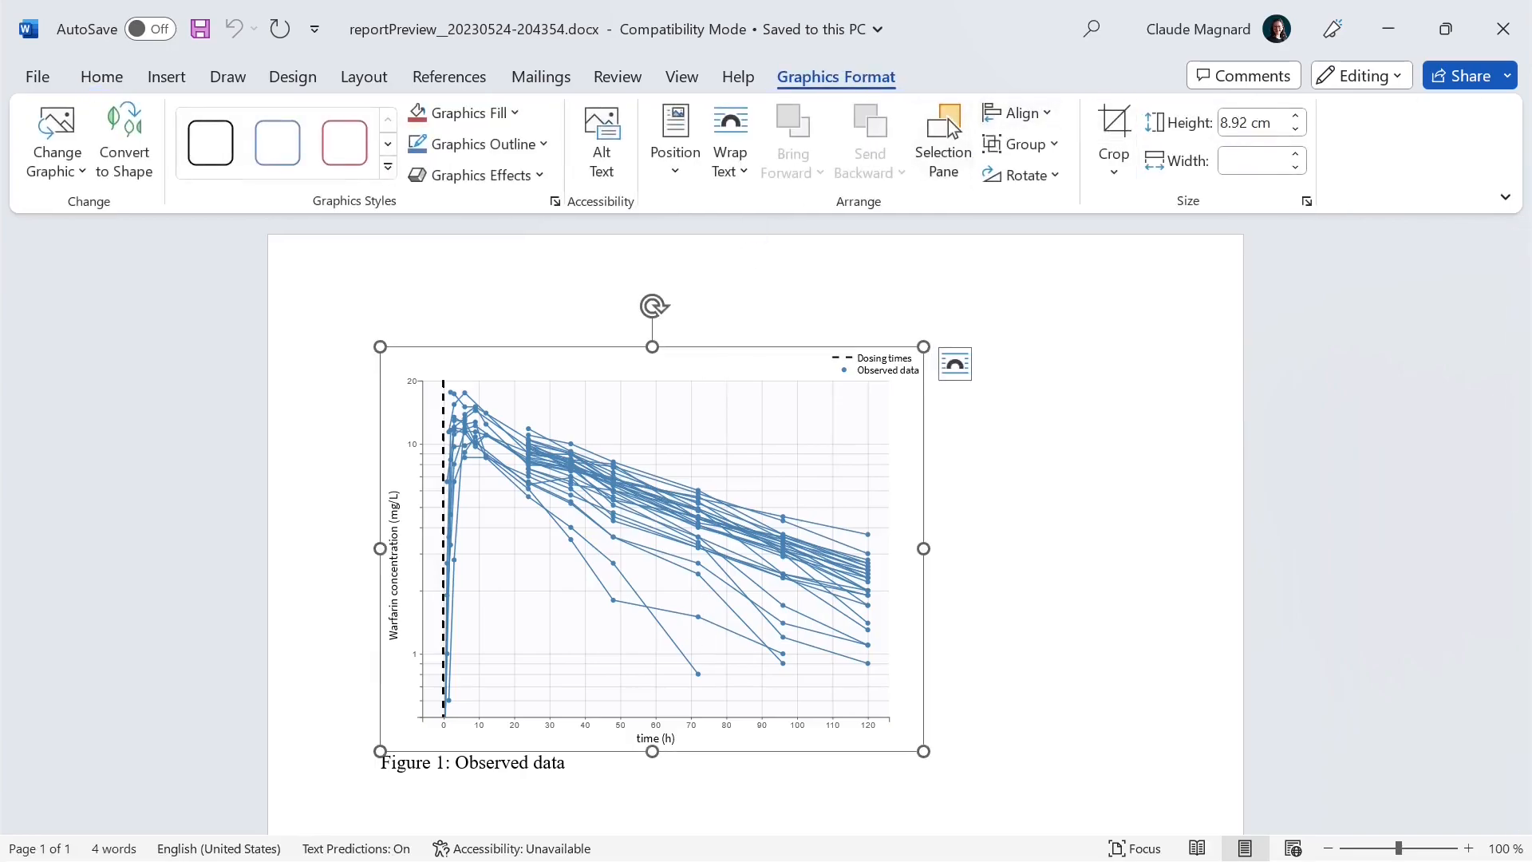
pyautogui.write('12 cm')
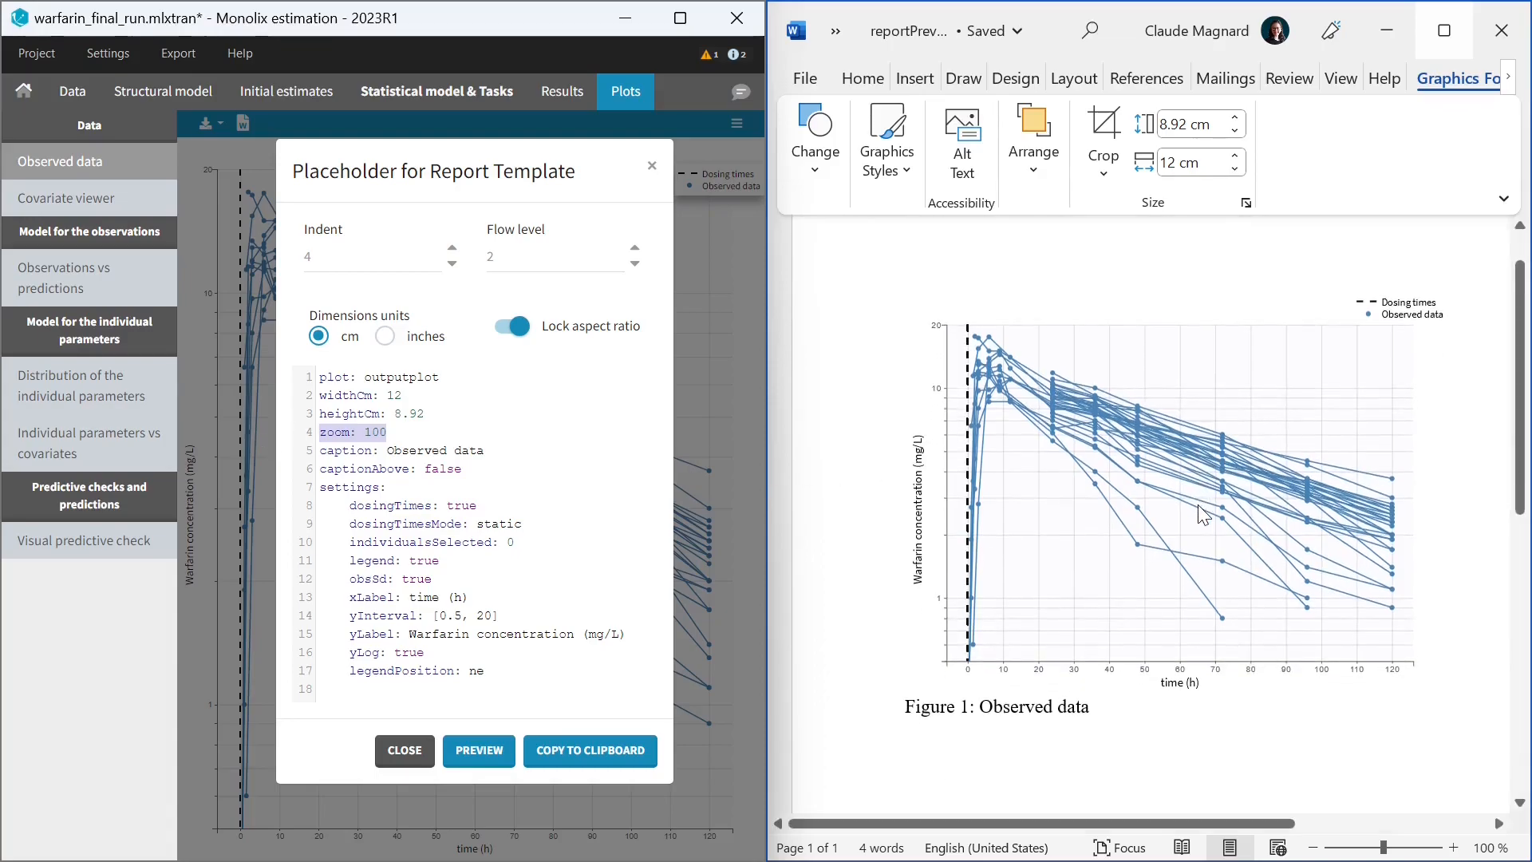
pyautogui.moveTo(914, 495)
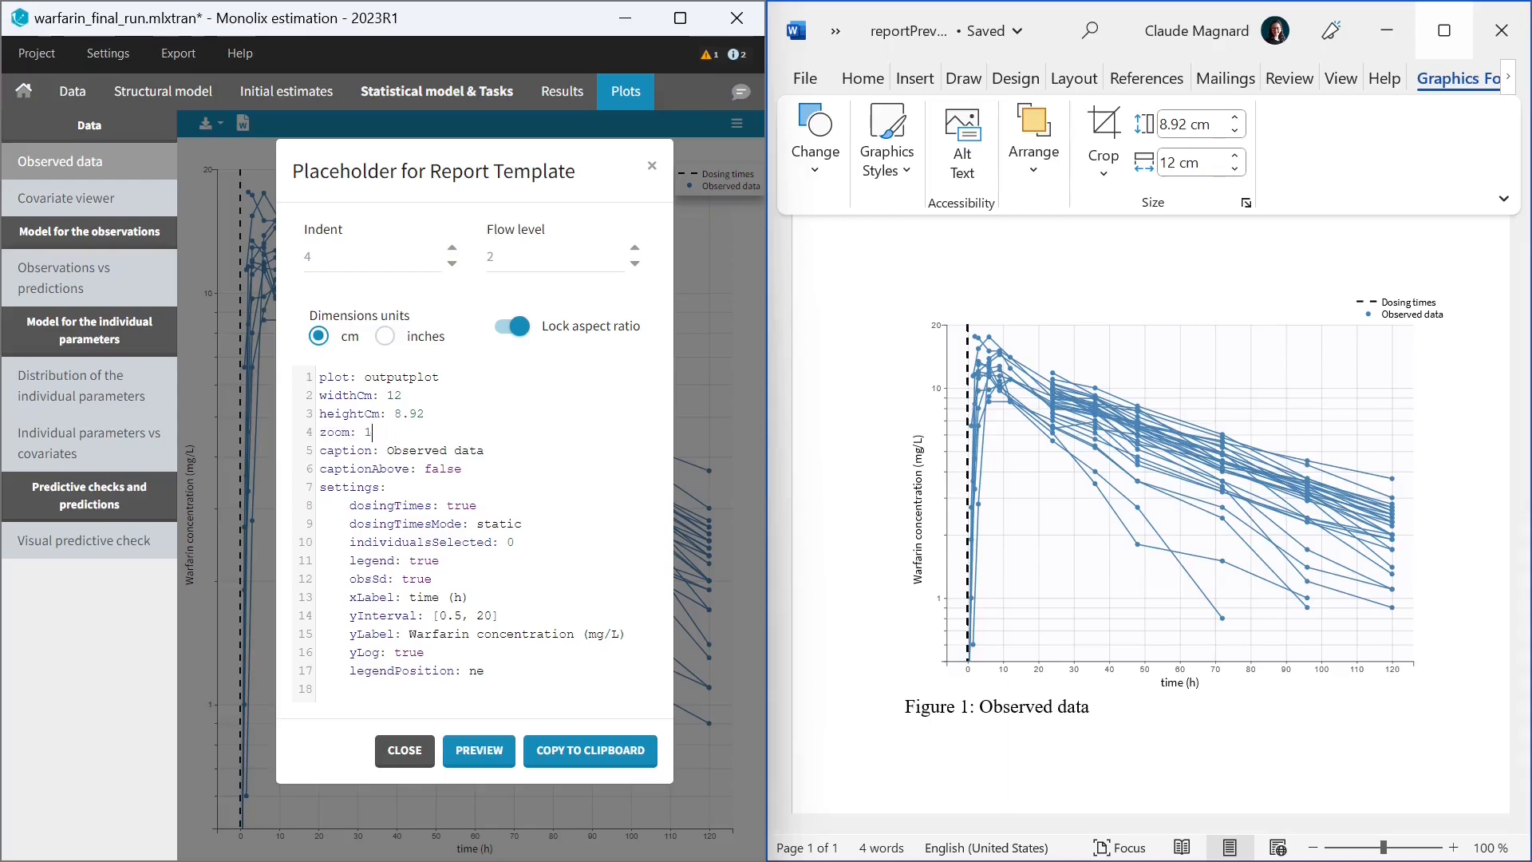
# - Set zoom to 150, change the caption to the log-scale concentration-time profiles, and preview
pyautogui.write('50')
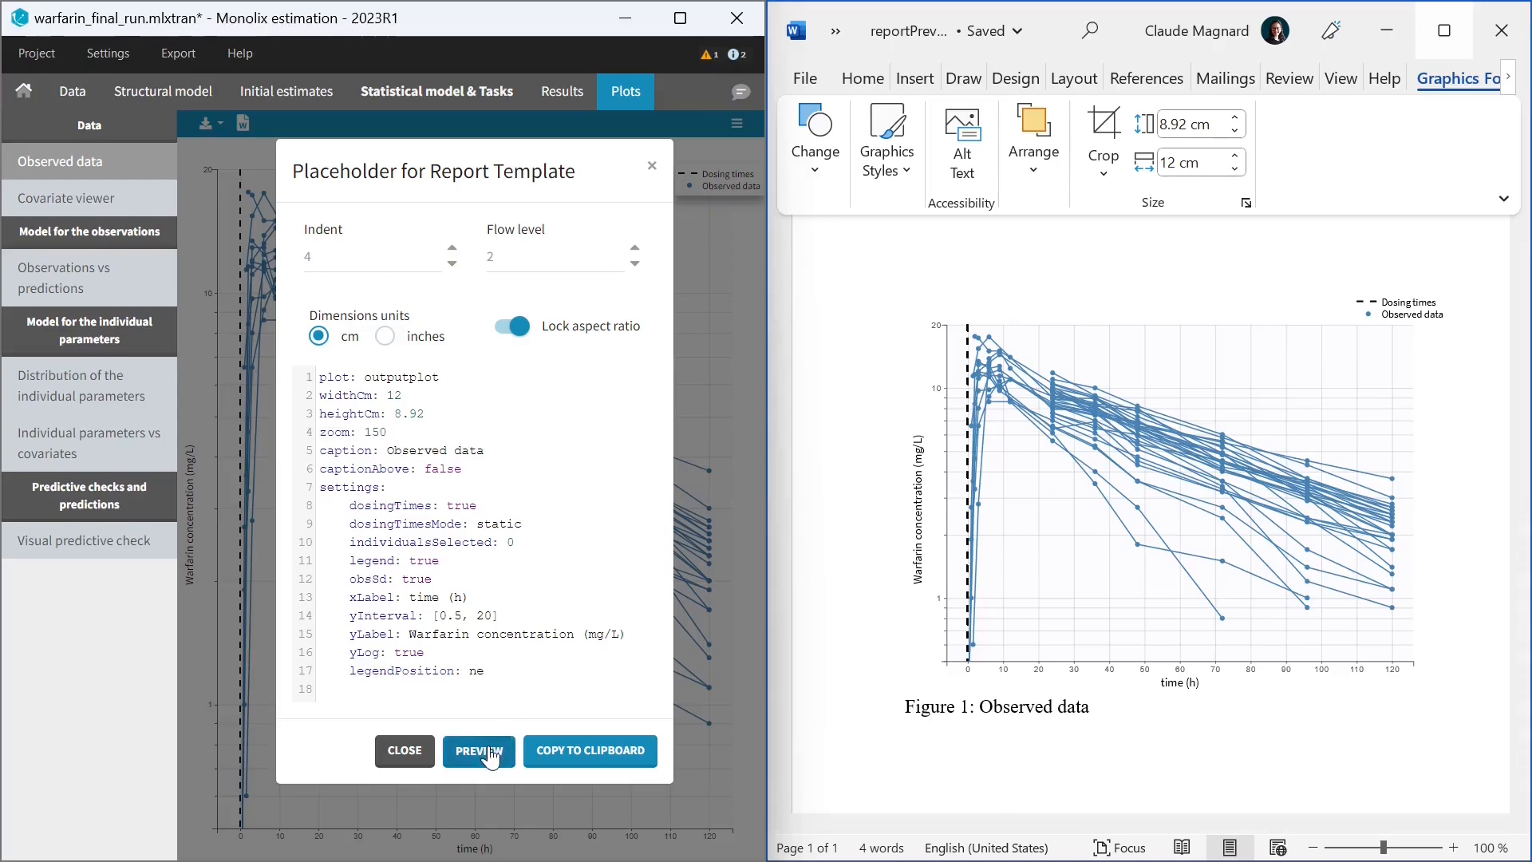
pyautogui.click(478, 750)
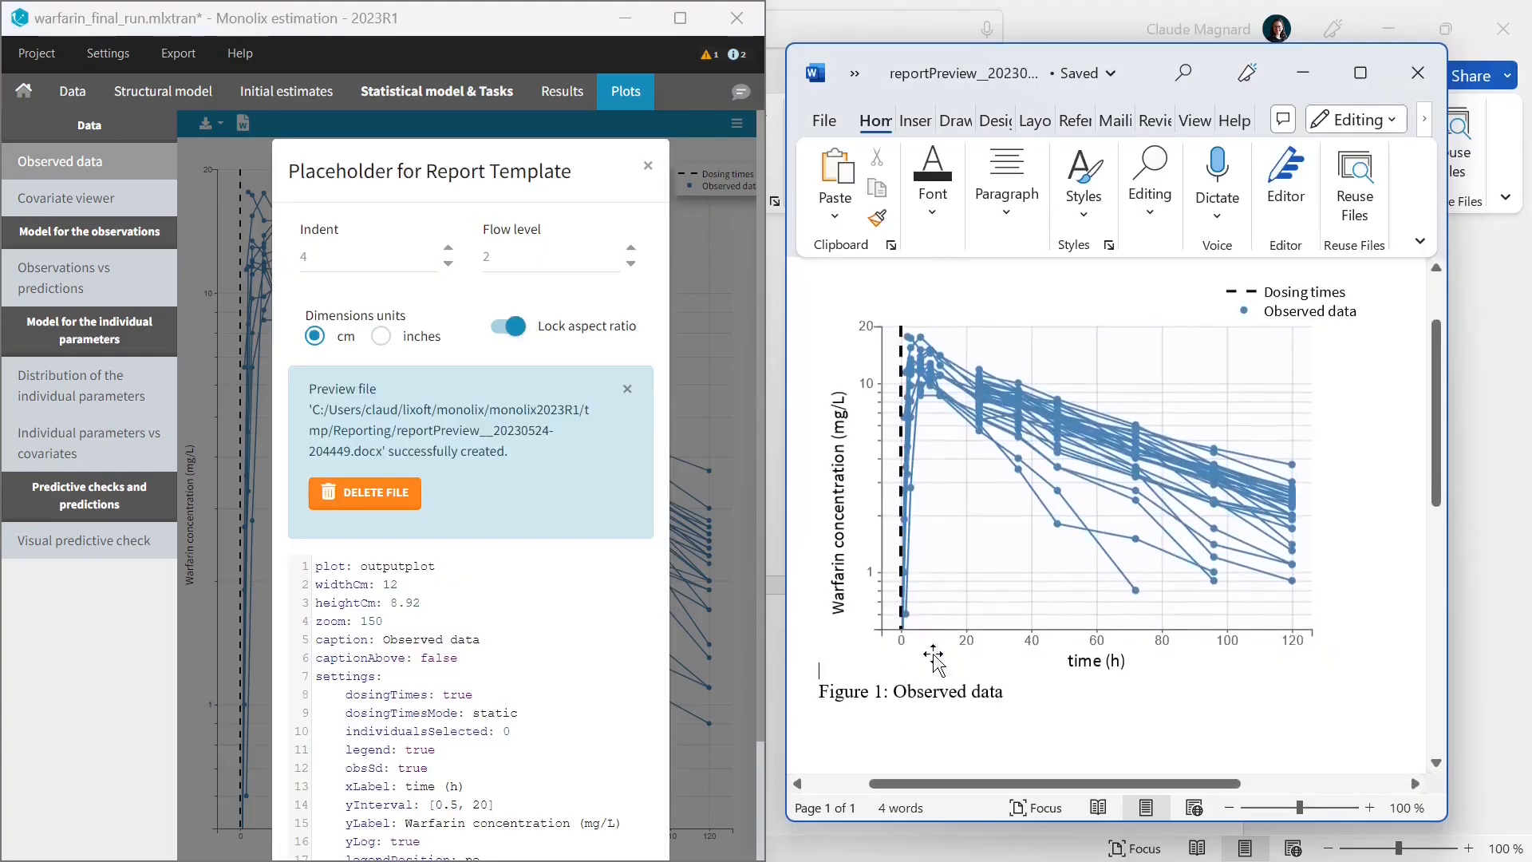
pyautogui.moveTo(1220, 460)
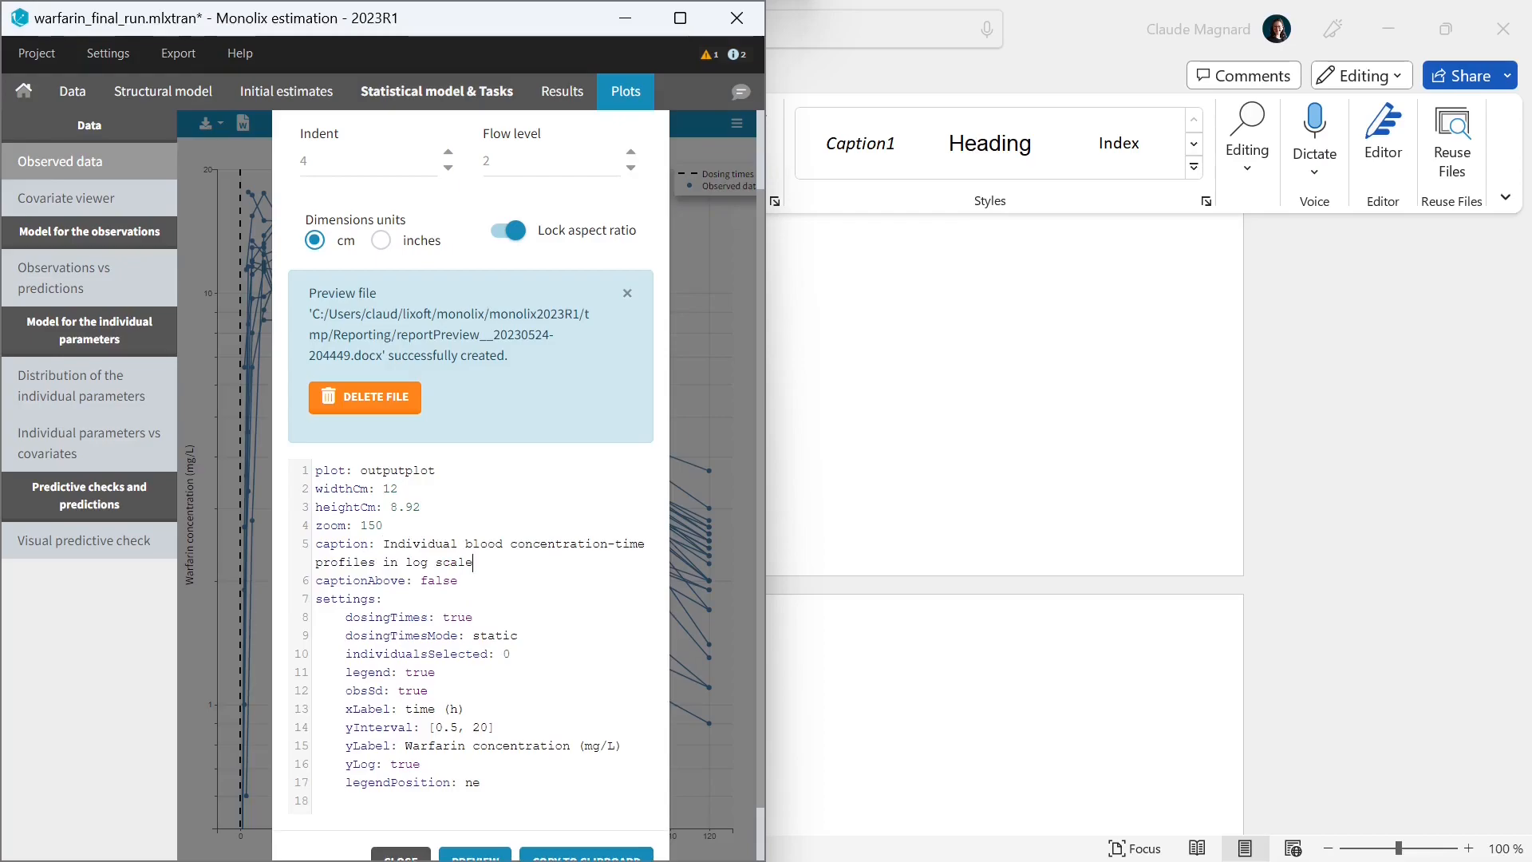
pyautogui.click(475, 814)
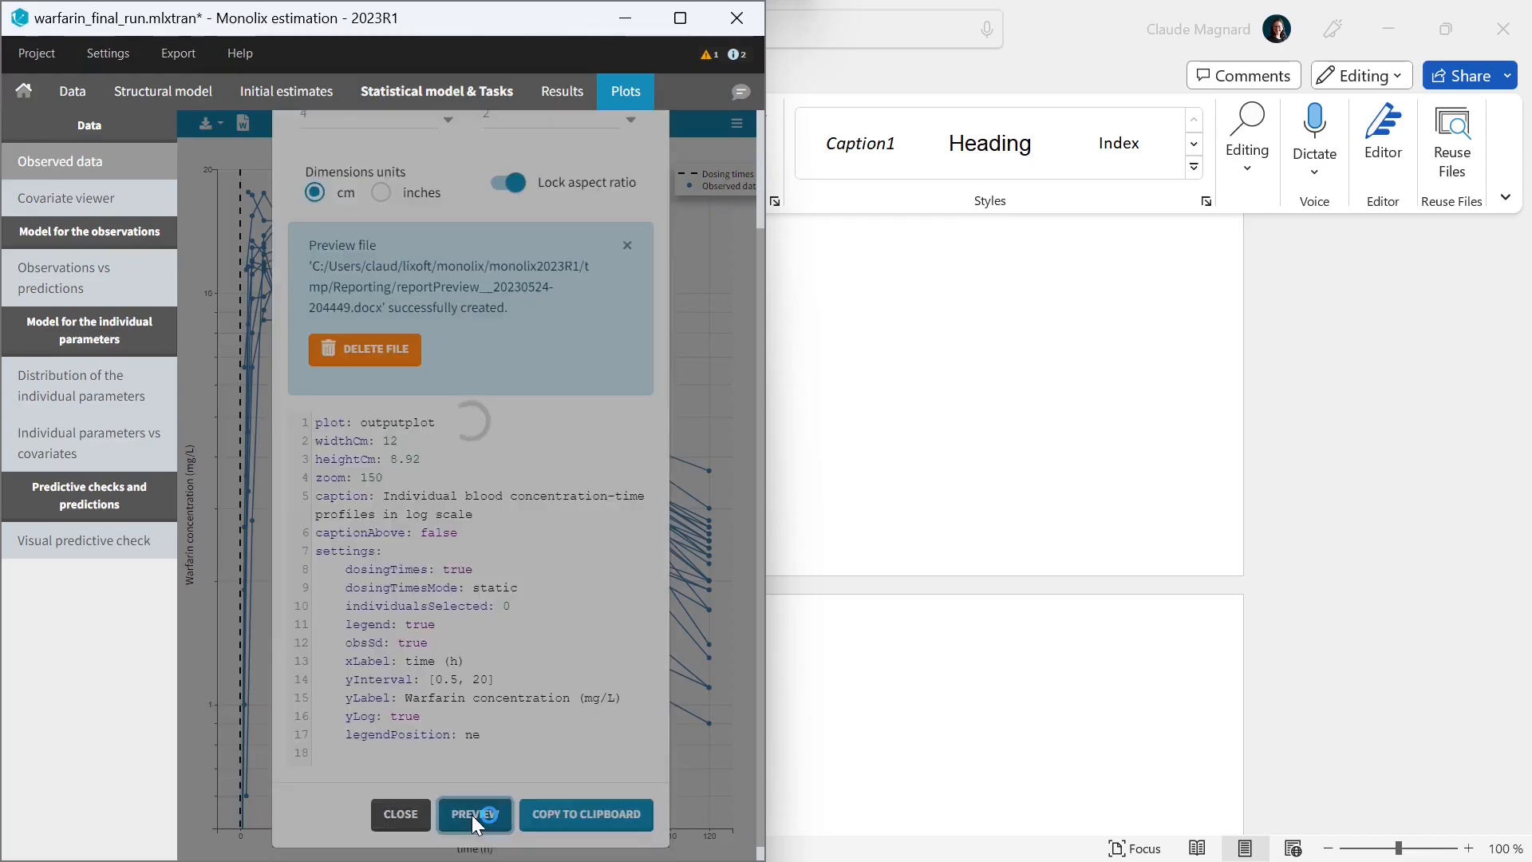
pyautogui.click(474, 814)
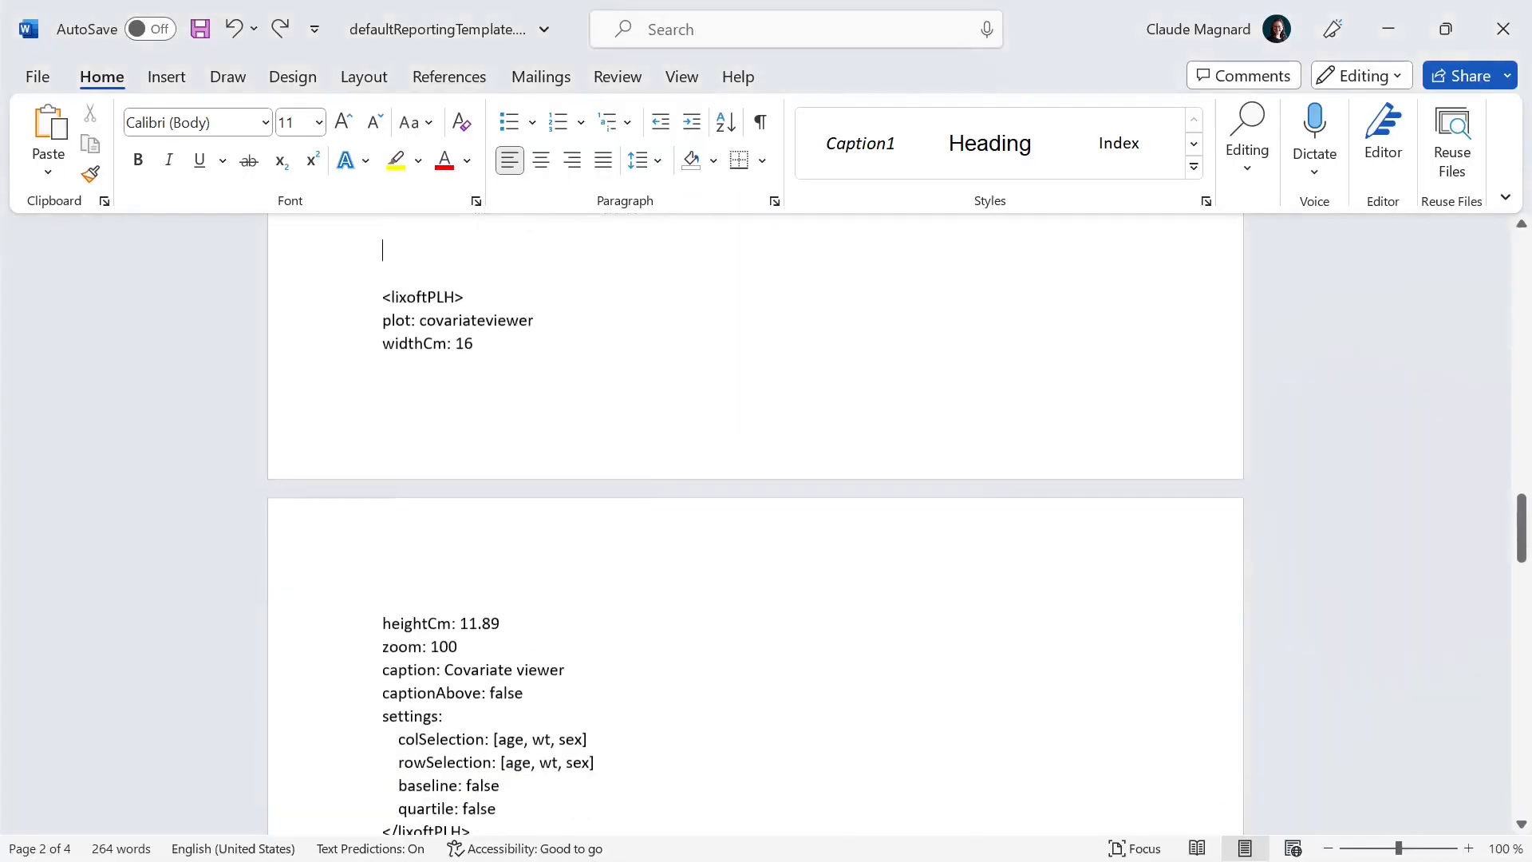
# - Paste the %TotalNbSubjects% subjects and %TotalNbObservations% observations sentence below Date
pyautogui.scroll(-3)
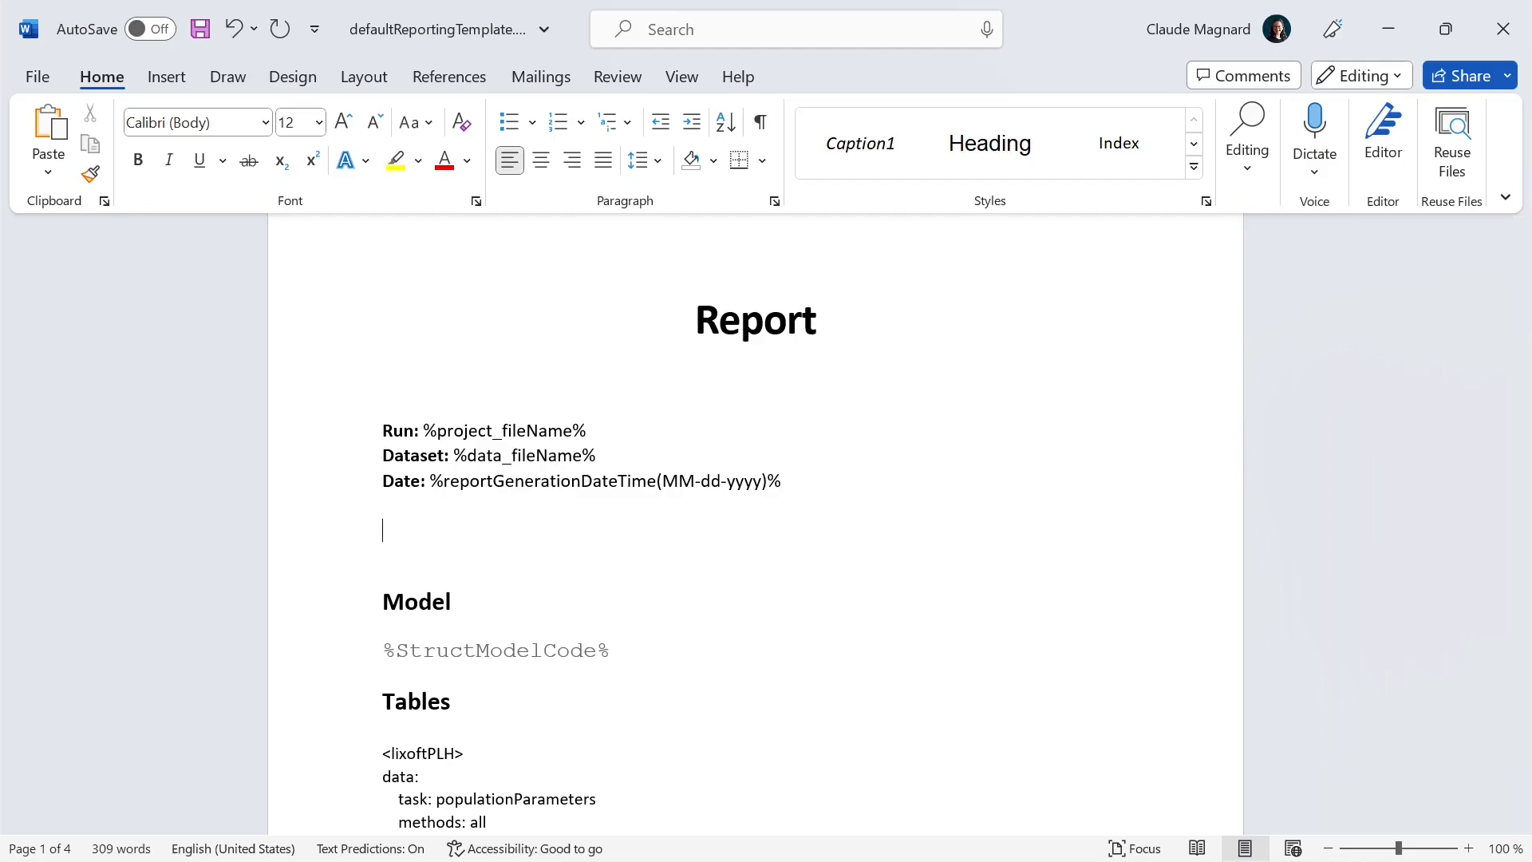
pyautogui.press('ctrl+v')
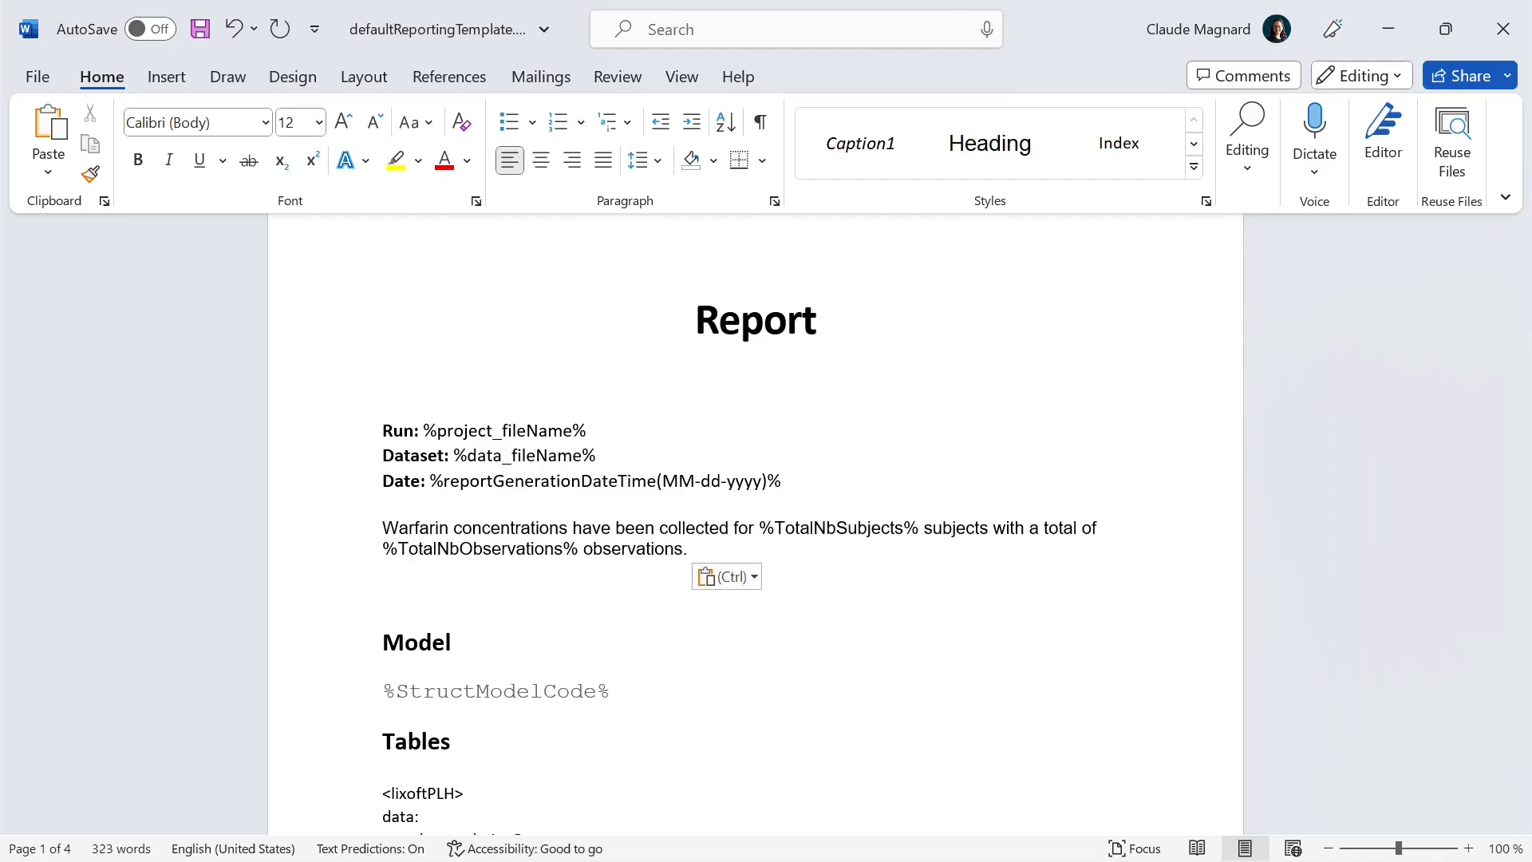
pyautogui.click(384, 571)
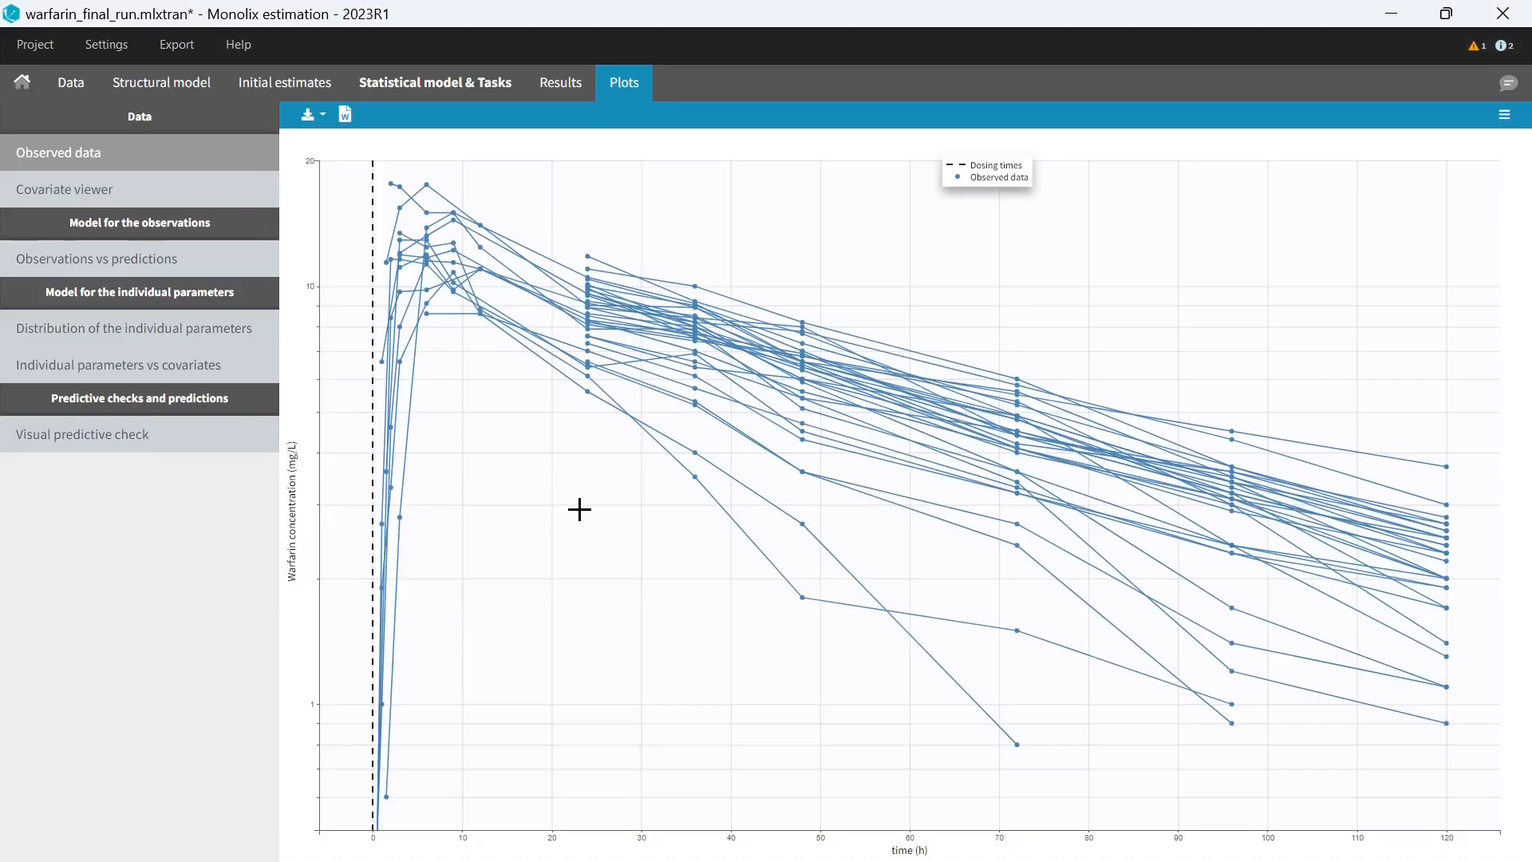
# - Reopen the warfarin_final_run project, discarding unsaved changes, and view its results
pyautogui.click(22, 82)
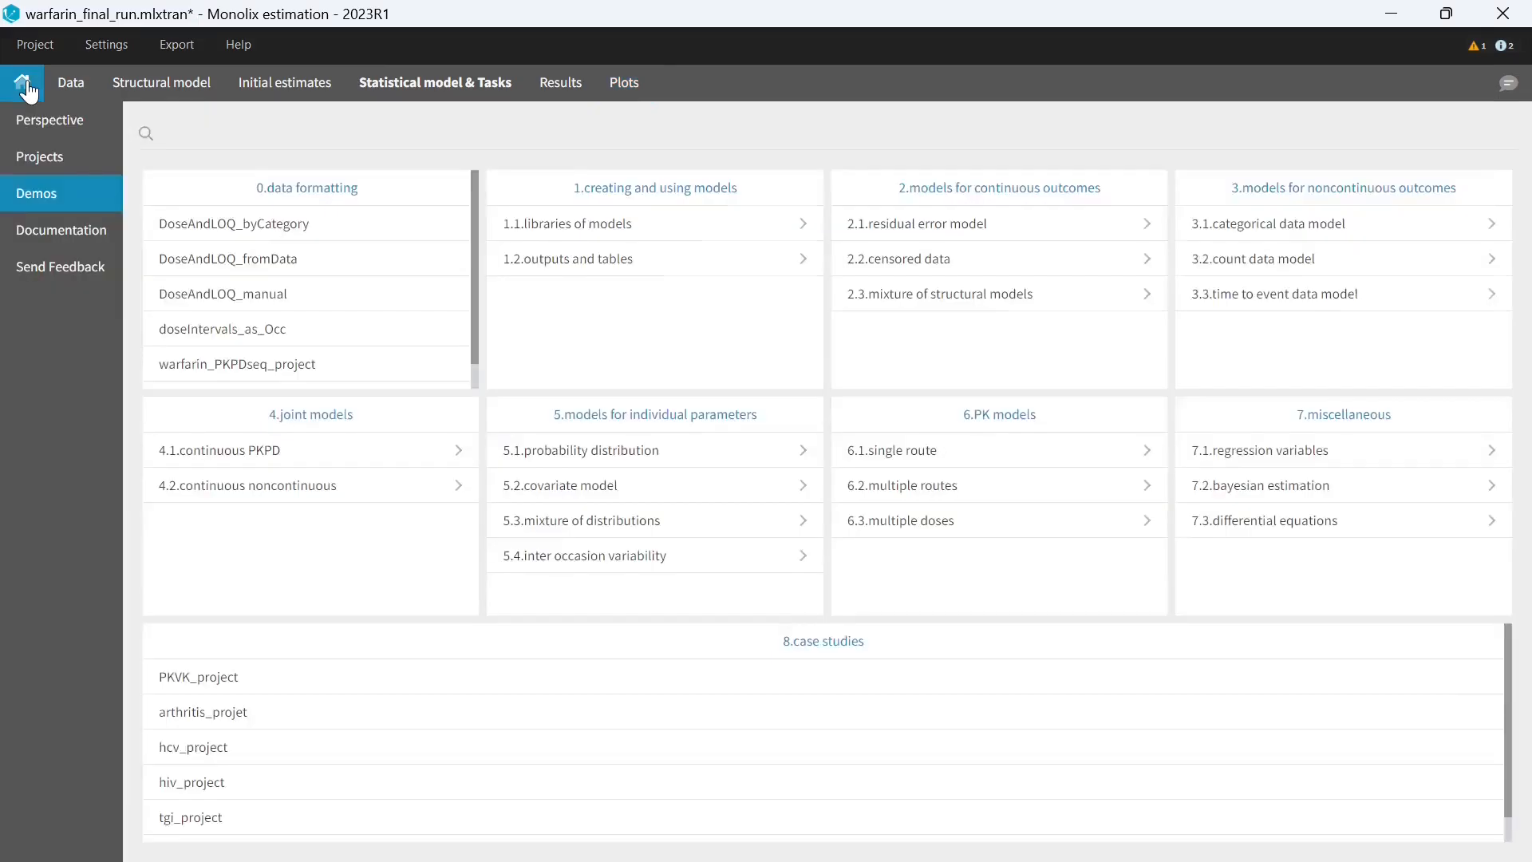
pyautogui.click(40, 156)
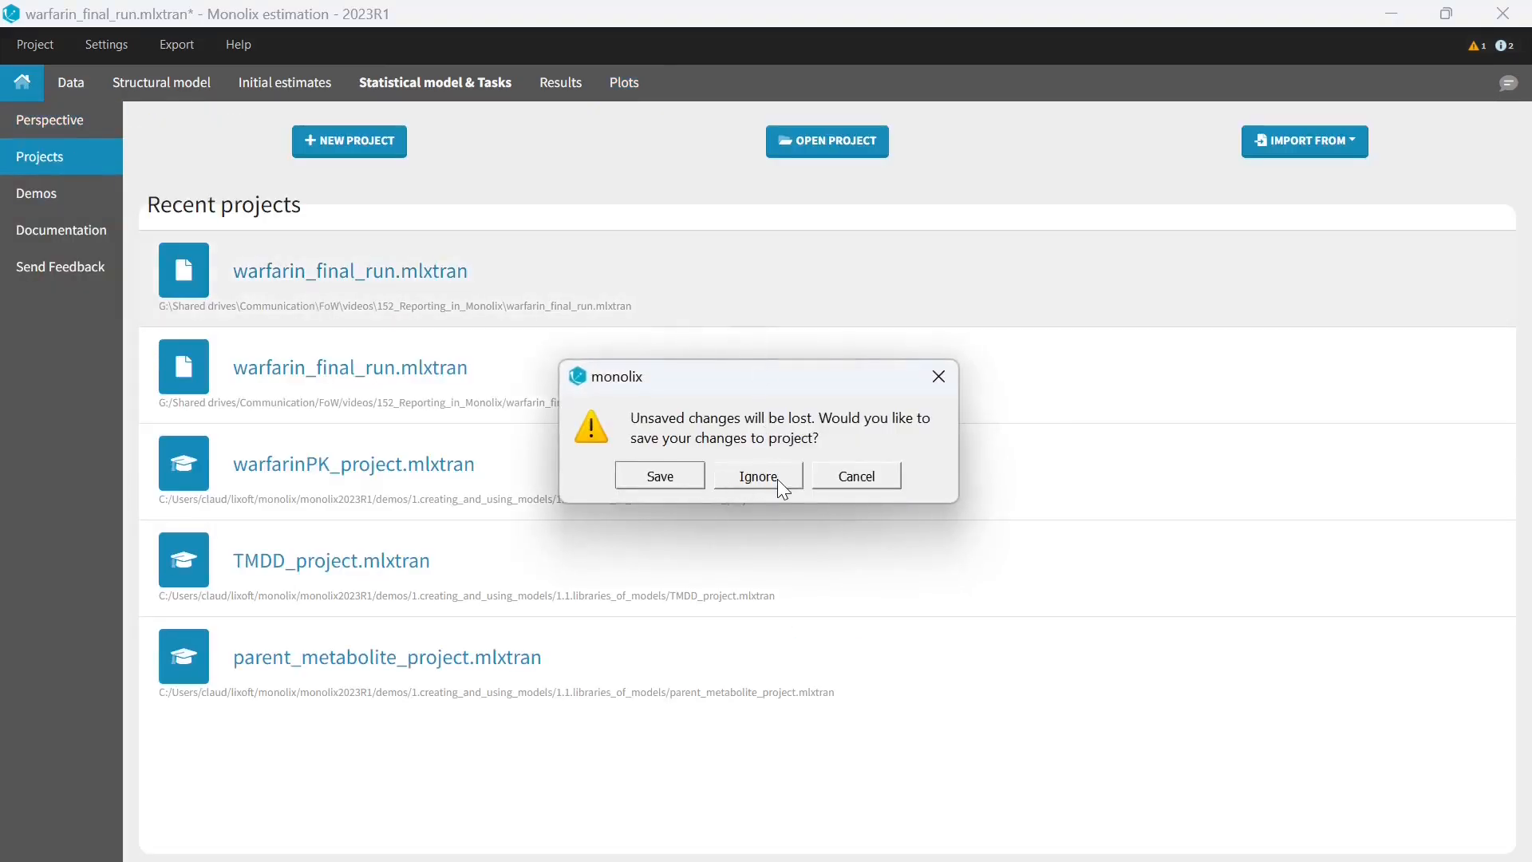
pyautogui.click(758, 476)
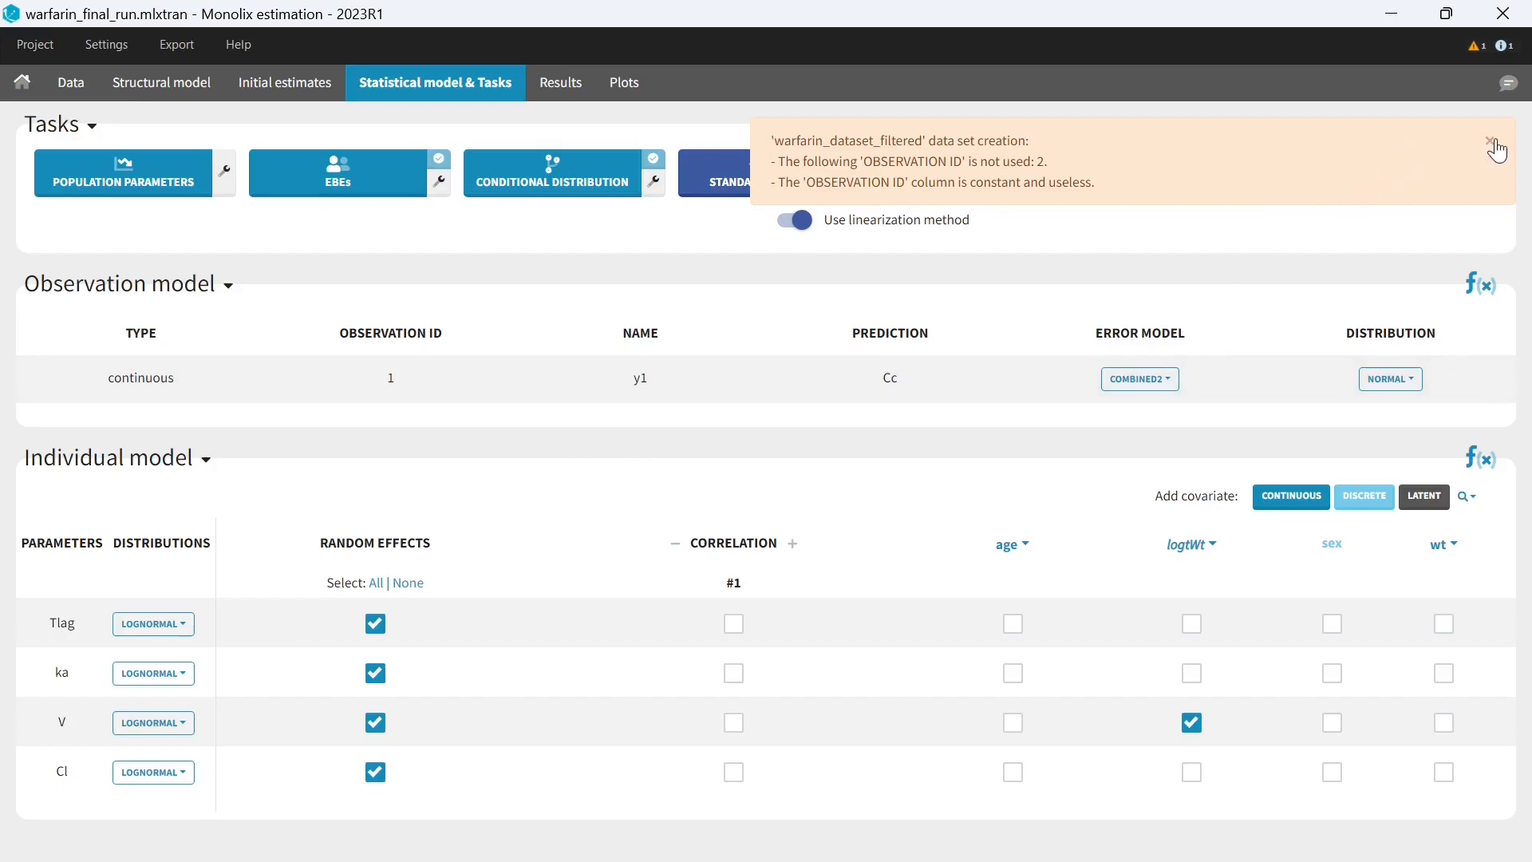
pyautogui.click(1497, 145)
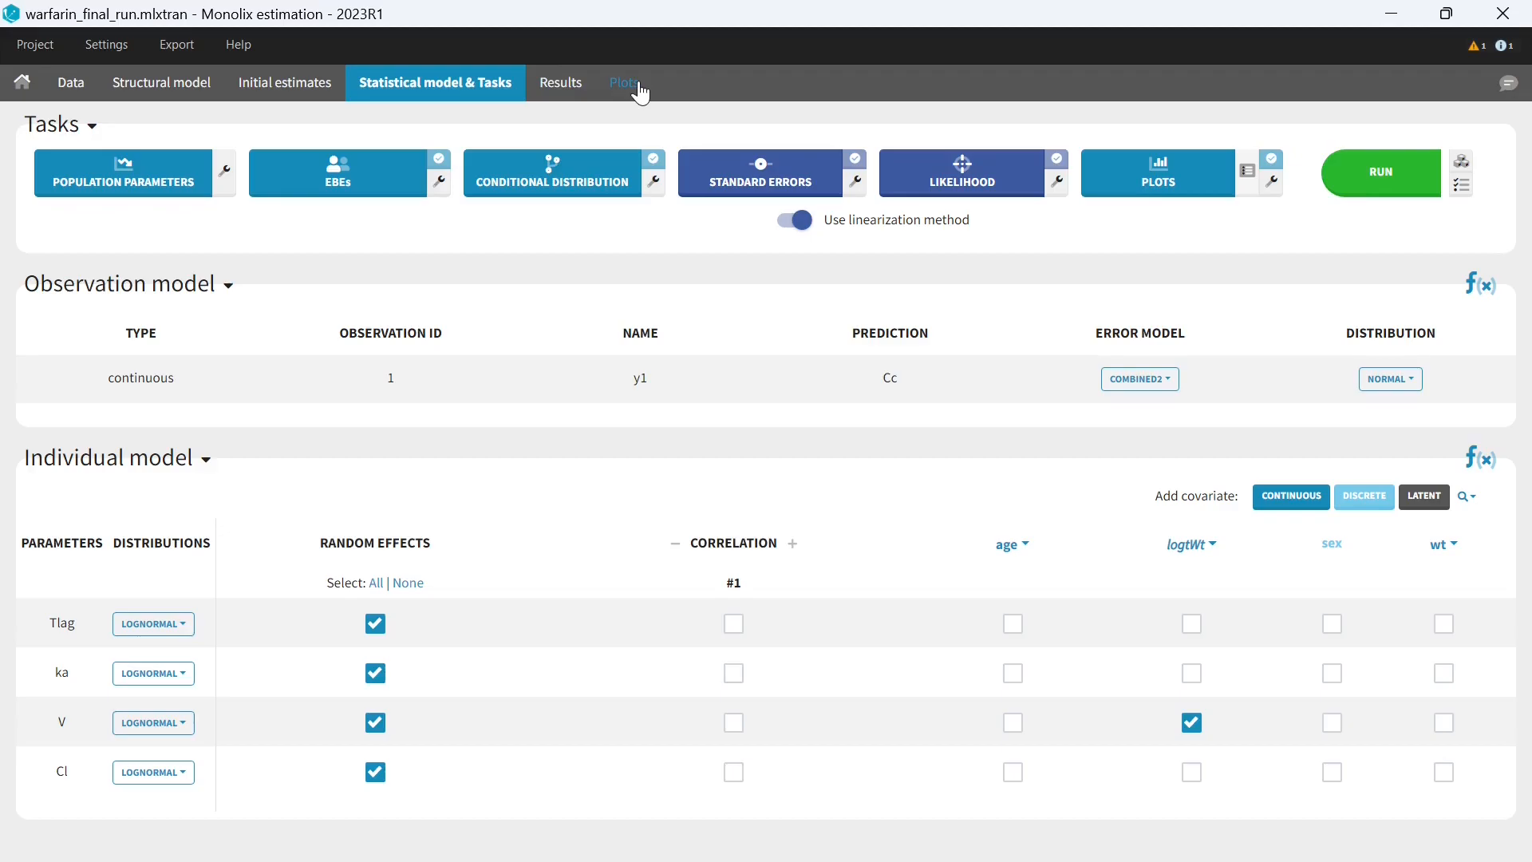
pyautogui.click(623, 82)
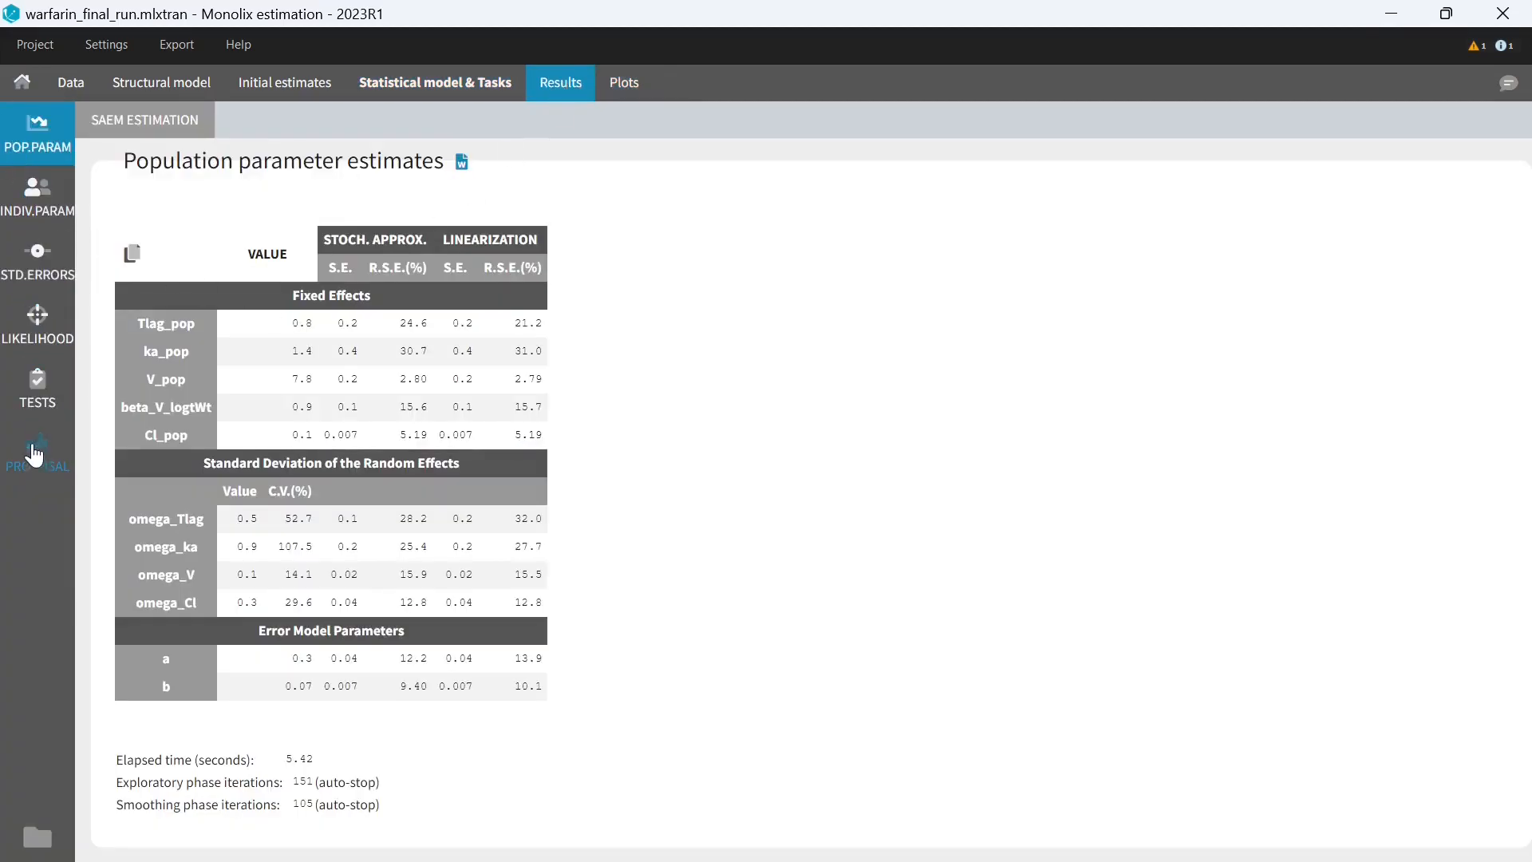
# - Start a report and select the saved custom report template file
pyautogui.click(178, 44)
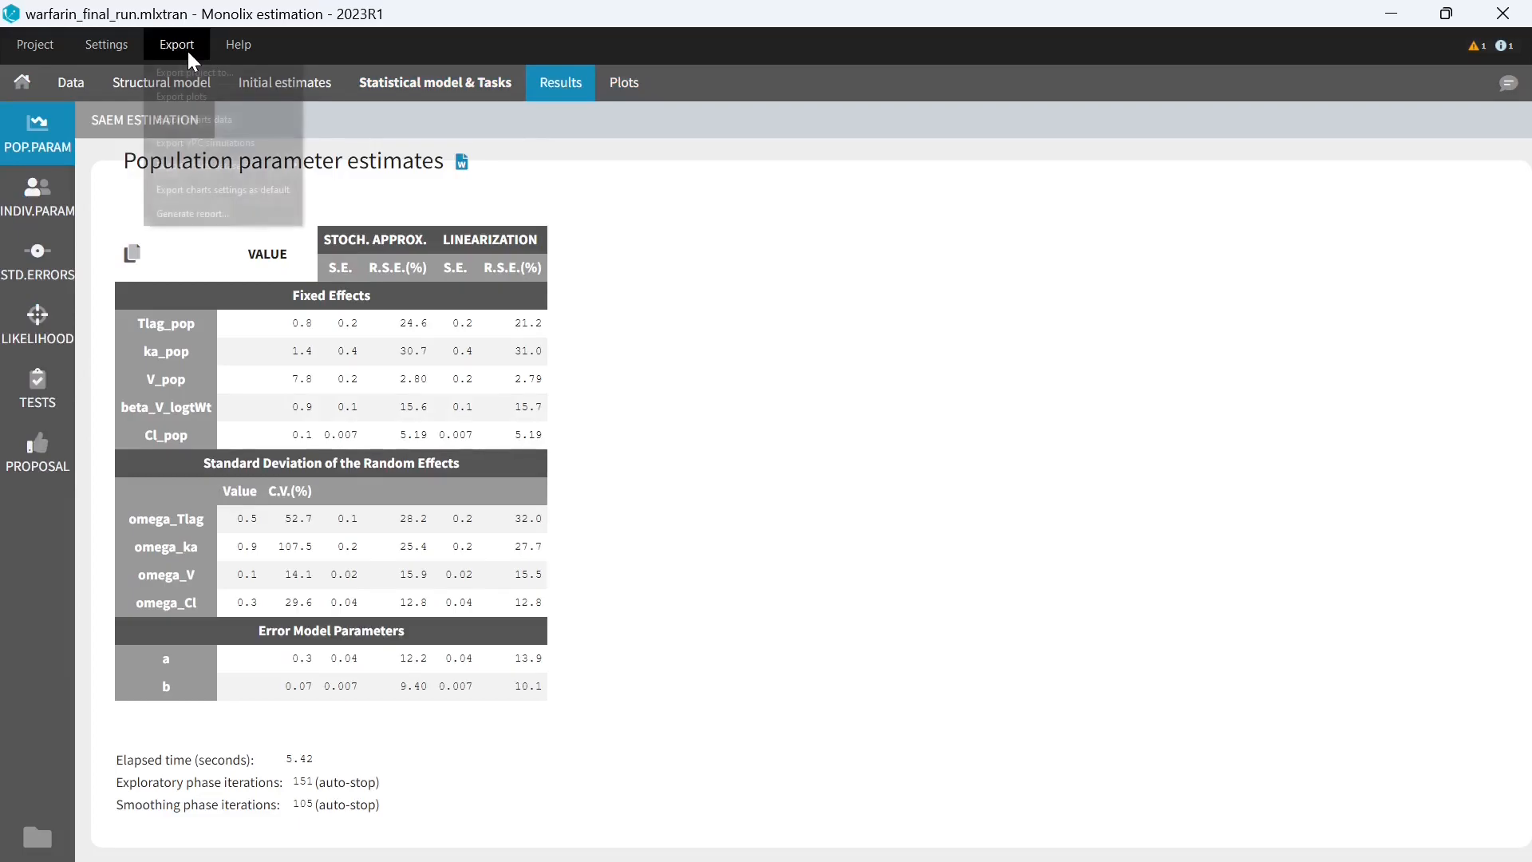
pyautogui.click(191, 213)
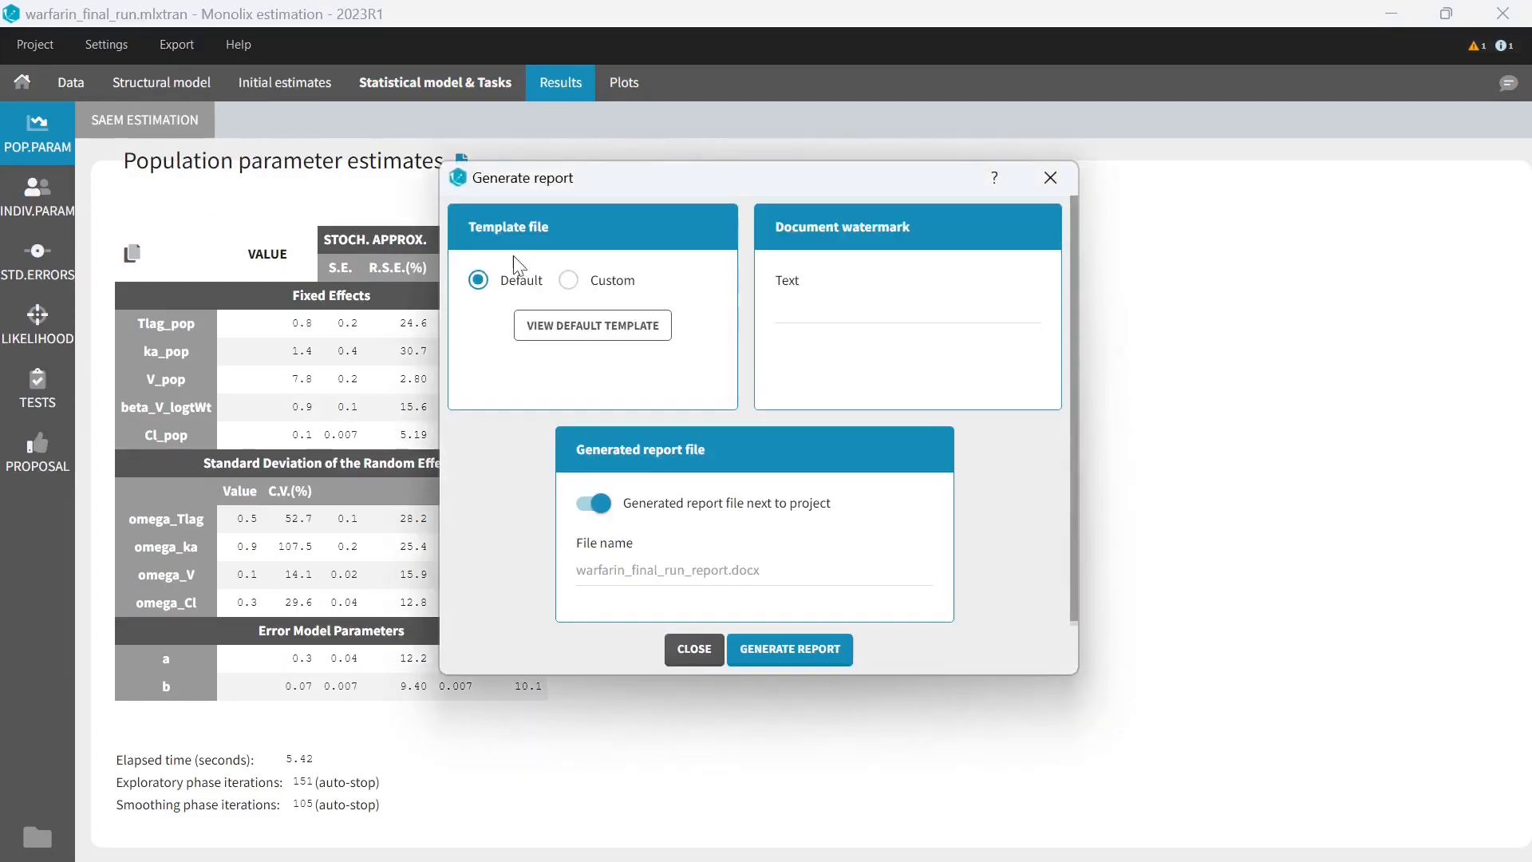
pyautogui.click(567, 279)
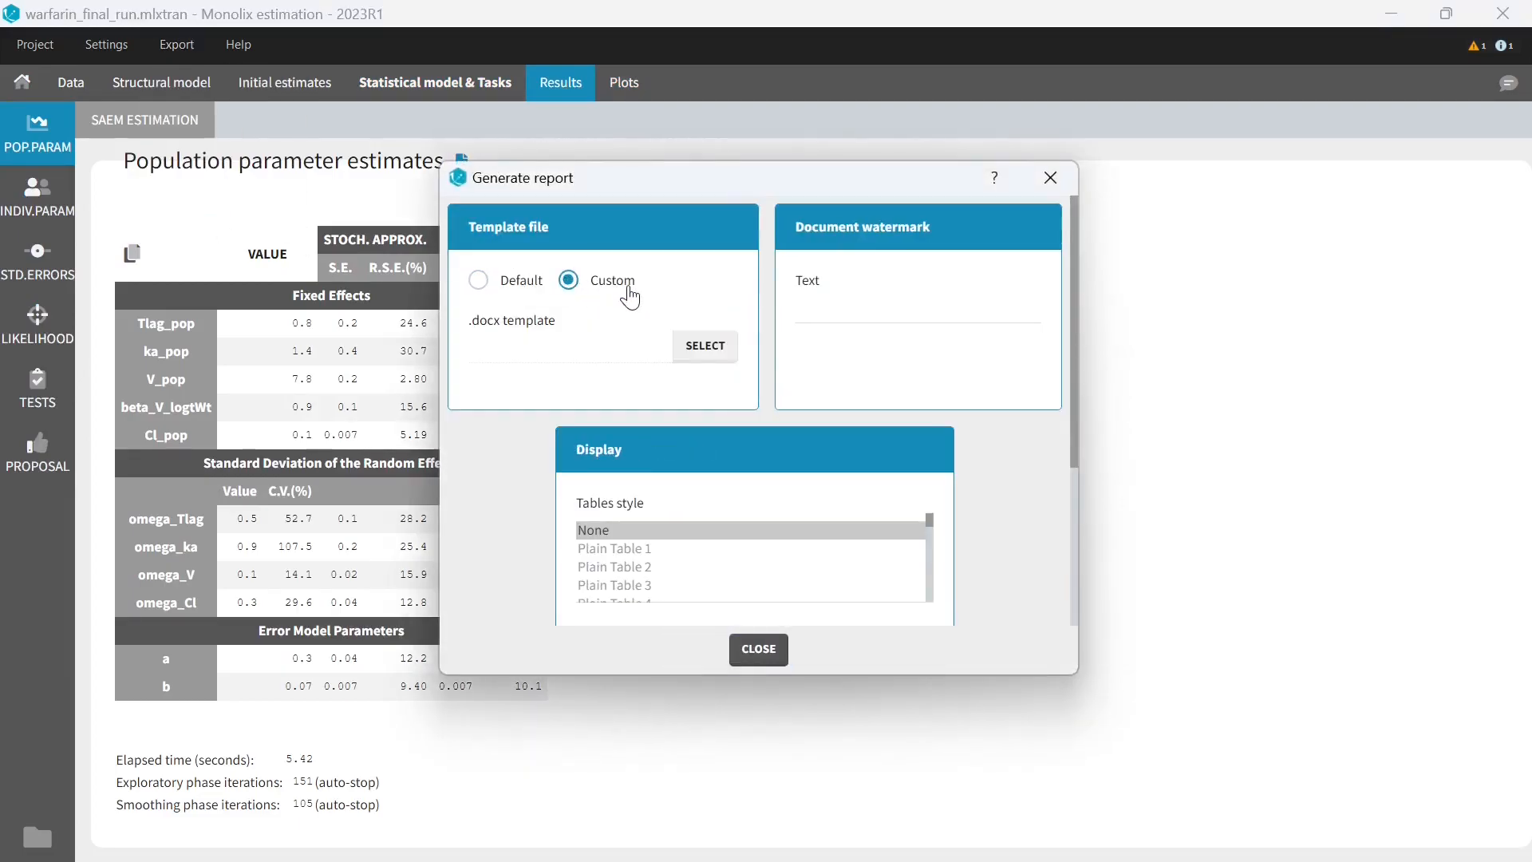
pyautogui.click(704, 345)
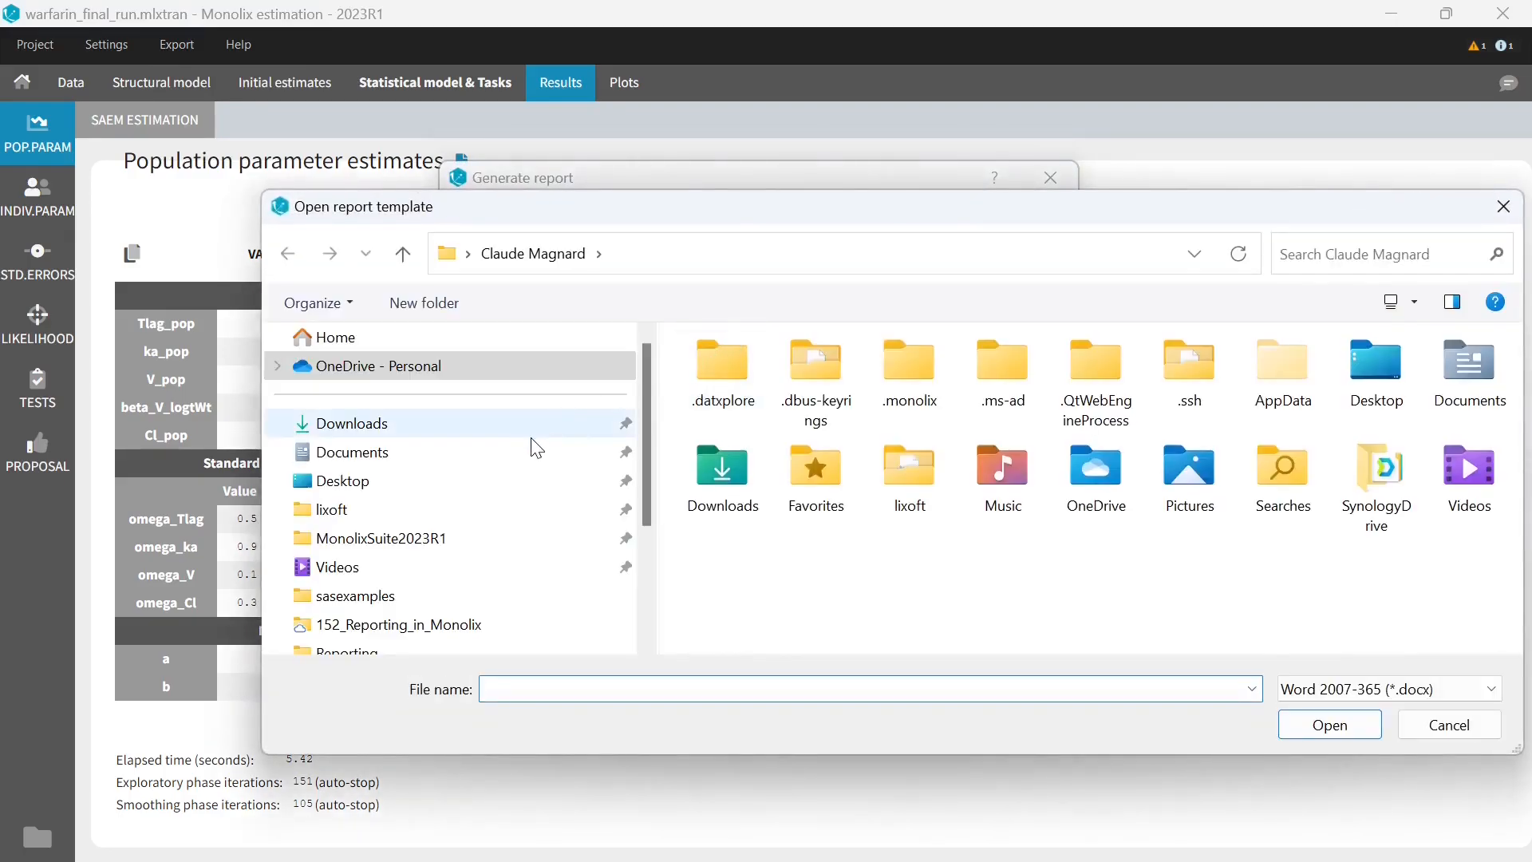
pyautogui.doubleClick(399, 625)
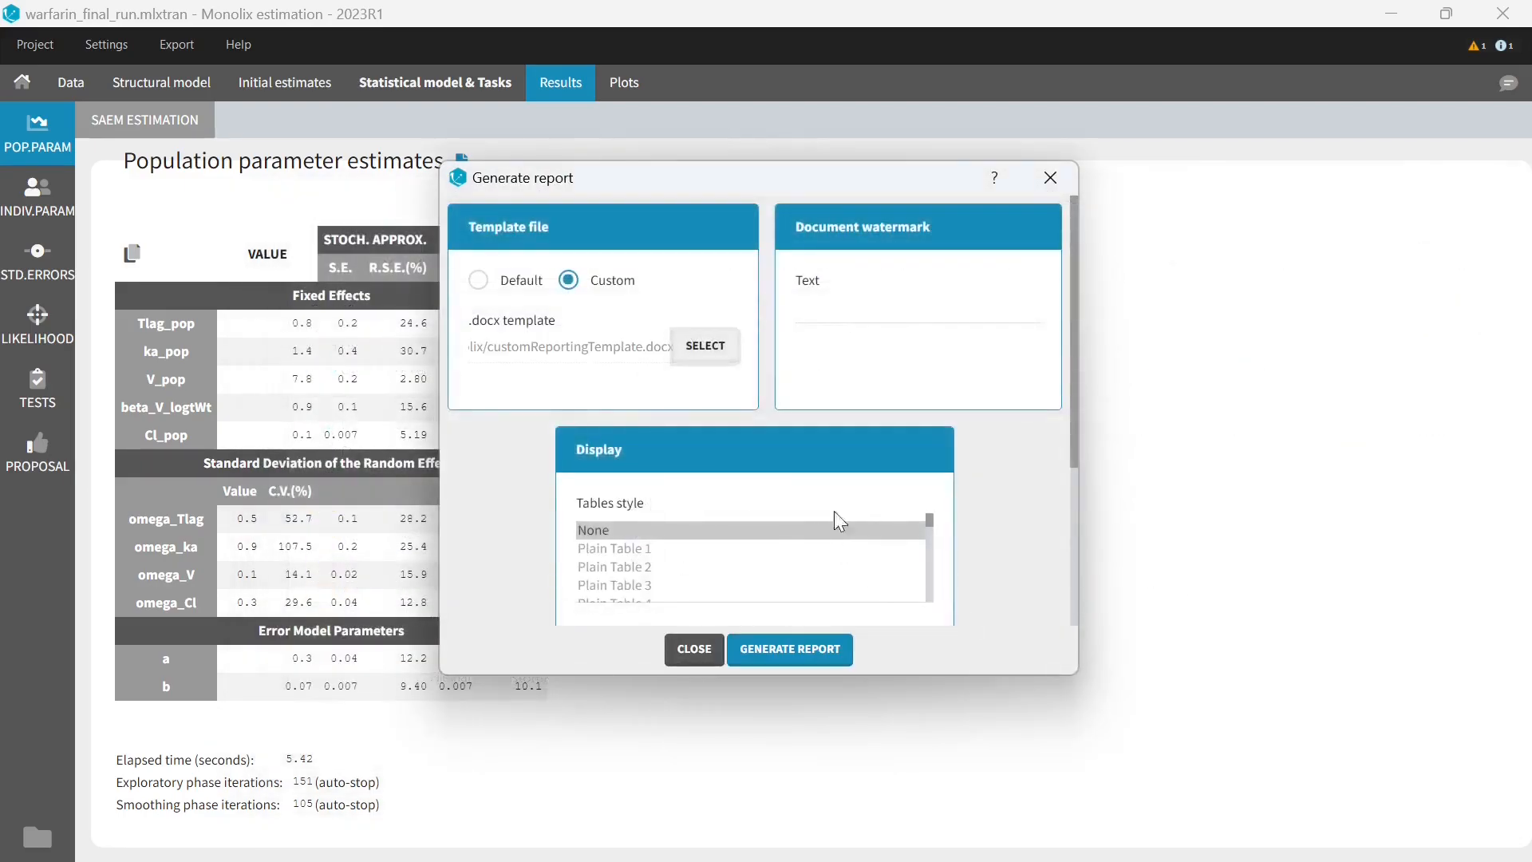
pyautogui.moveTo(665, 567)
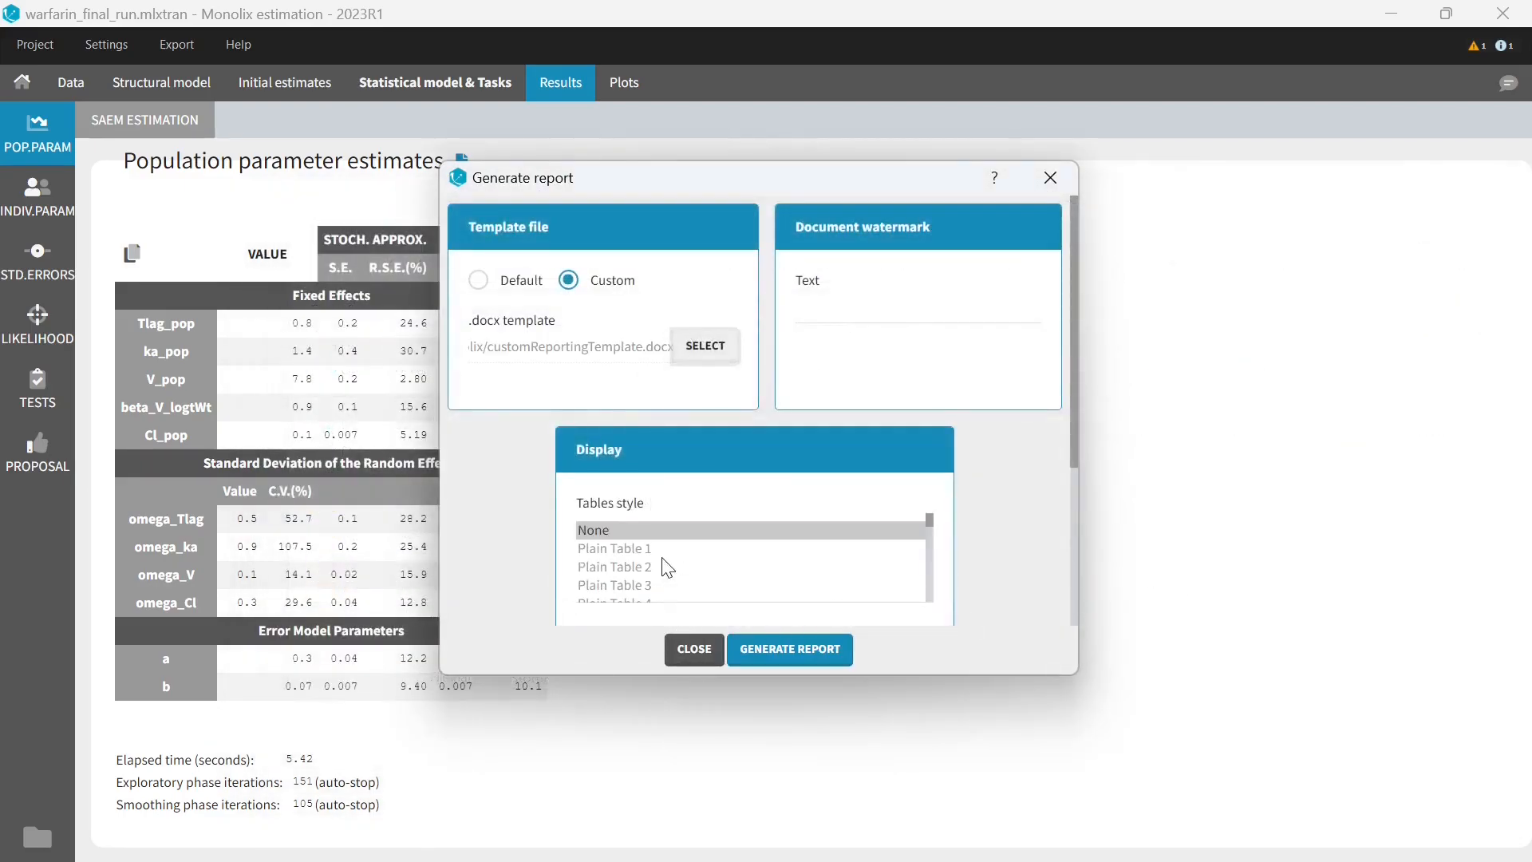
# - Choose Plain Table 4 as the tables style and generate the report
pyautogui.click(615, 549)
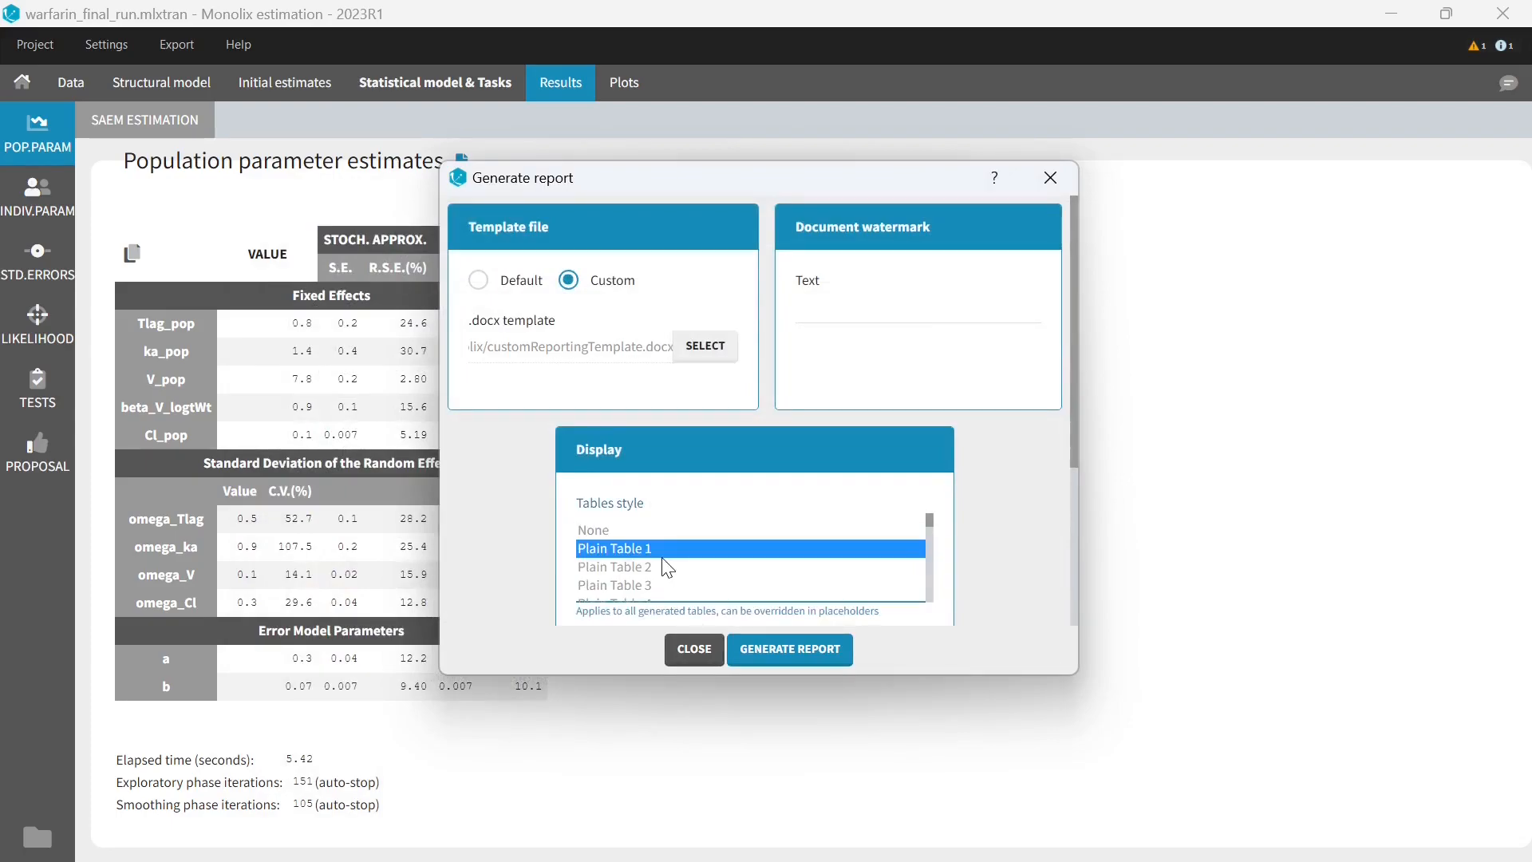
pyautogui.click(614, 584)
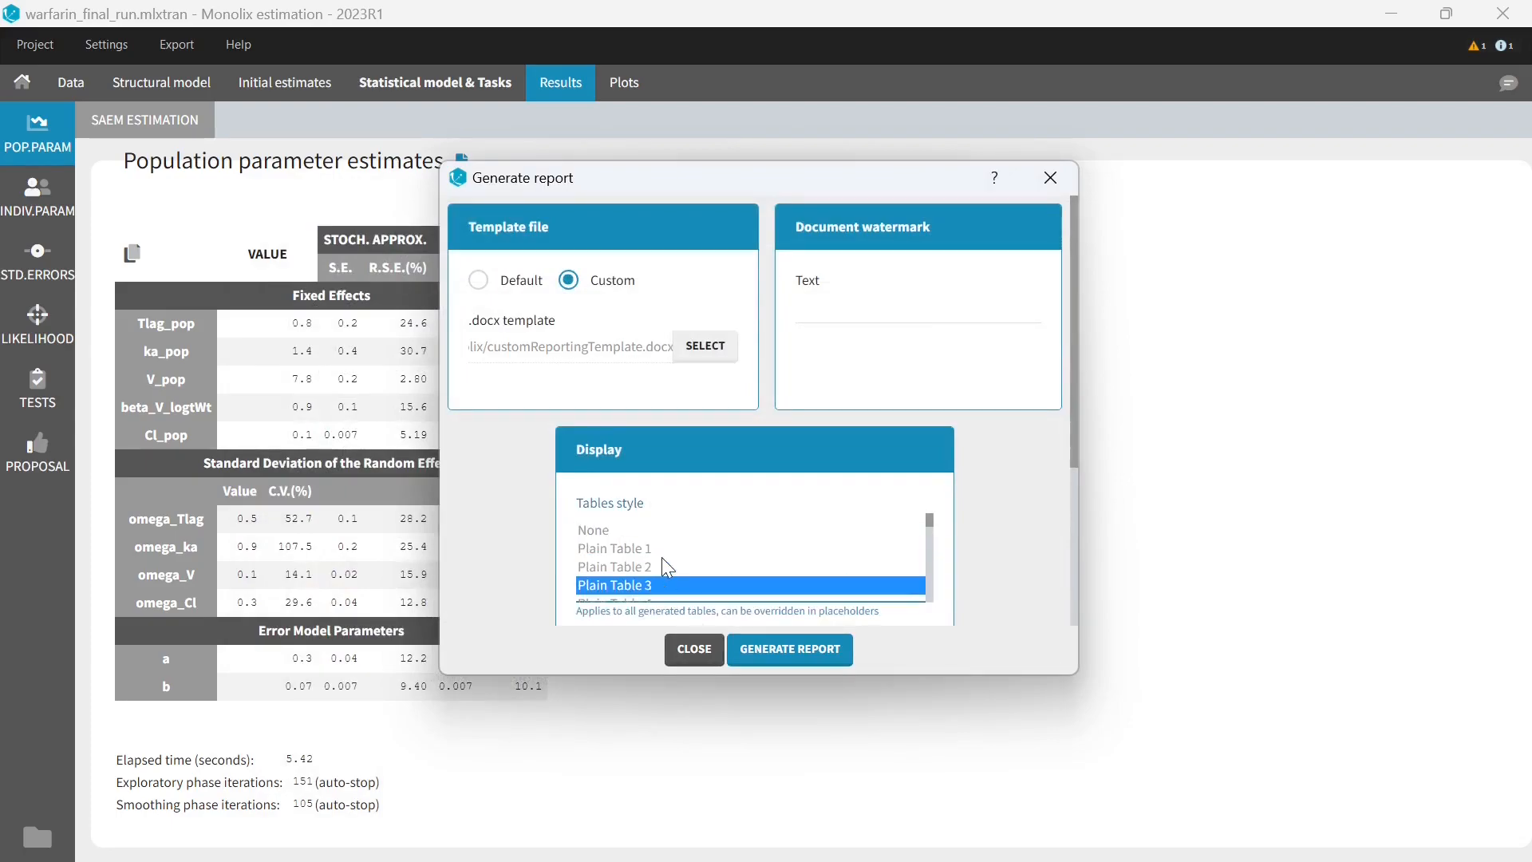
pyautogui.scroll(-3)
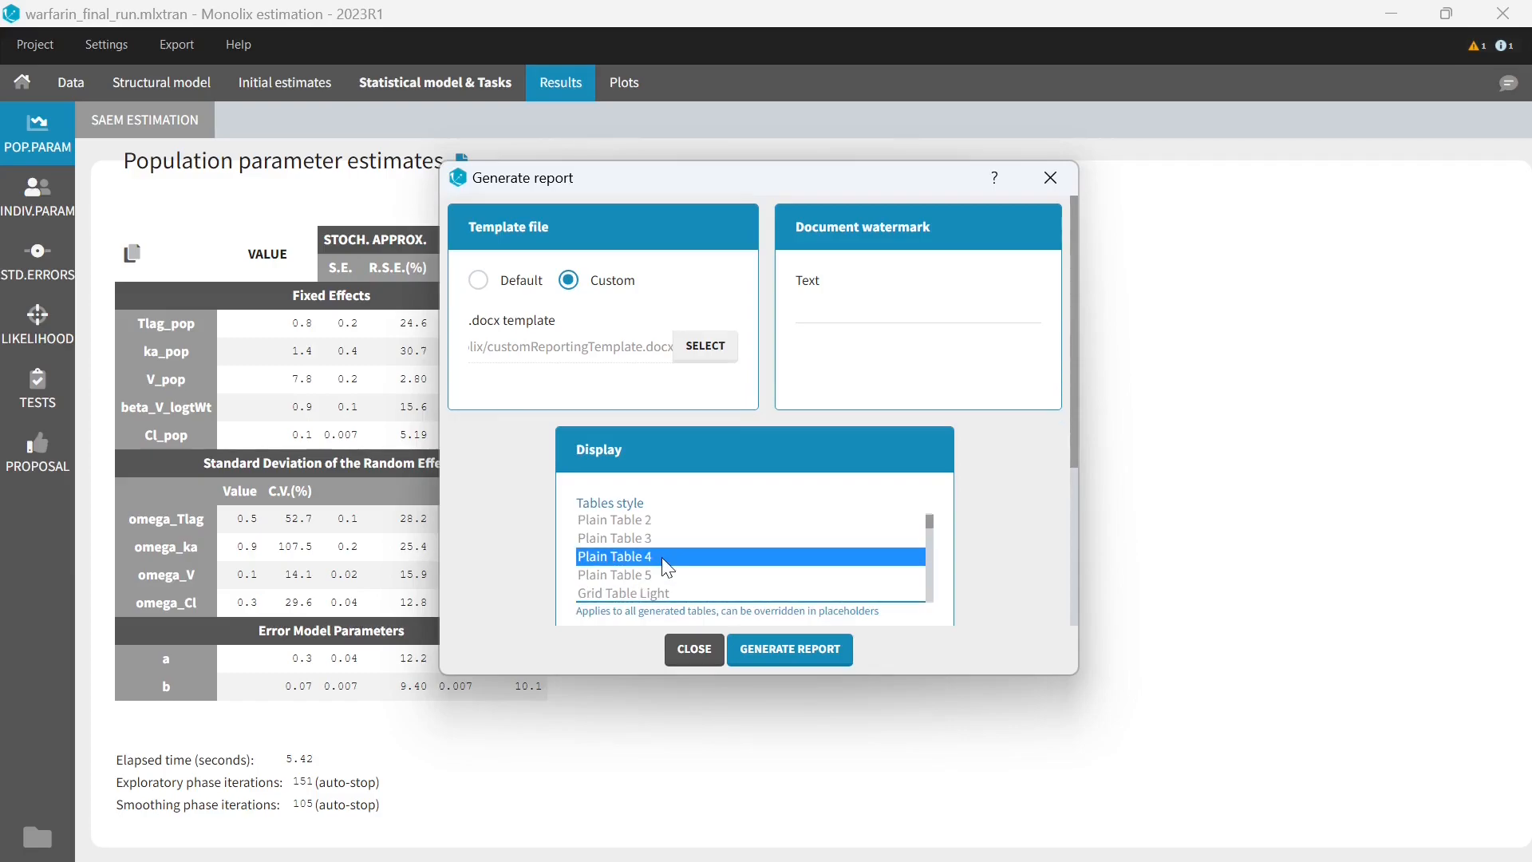
pyautogui.moveTo(674, 567)
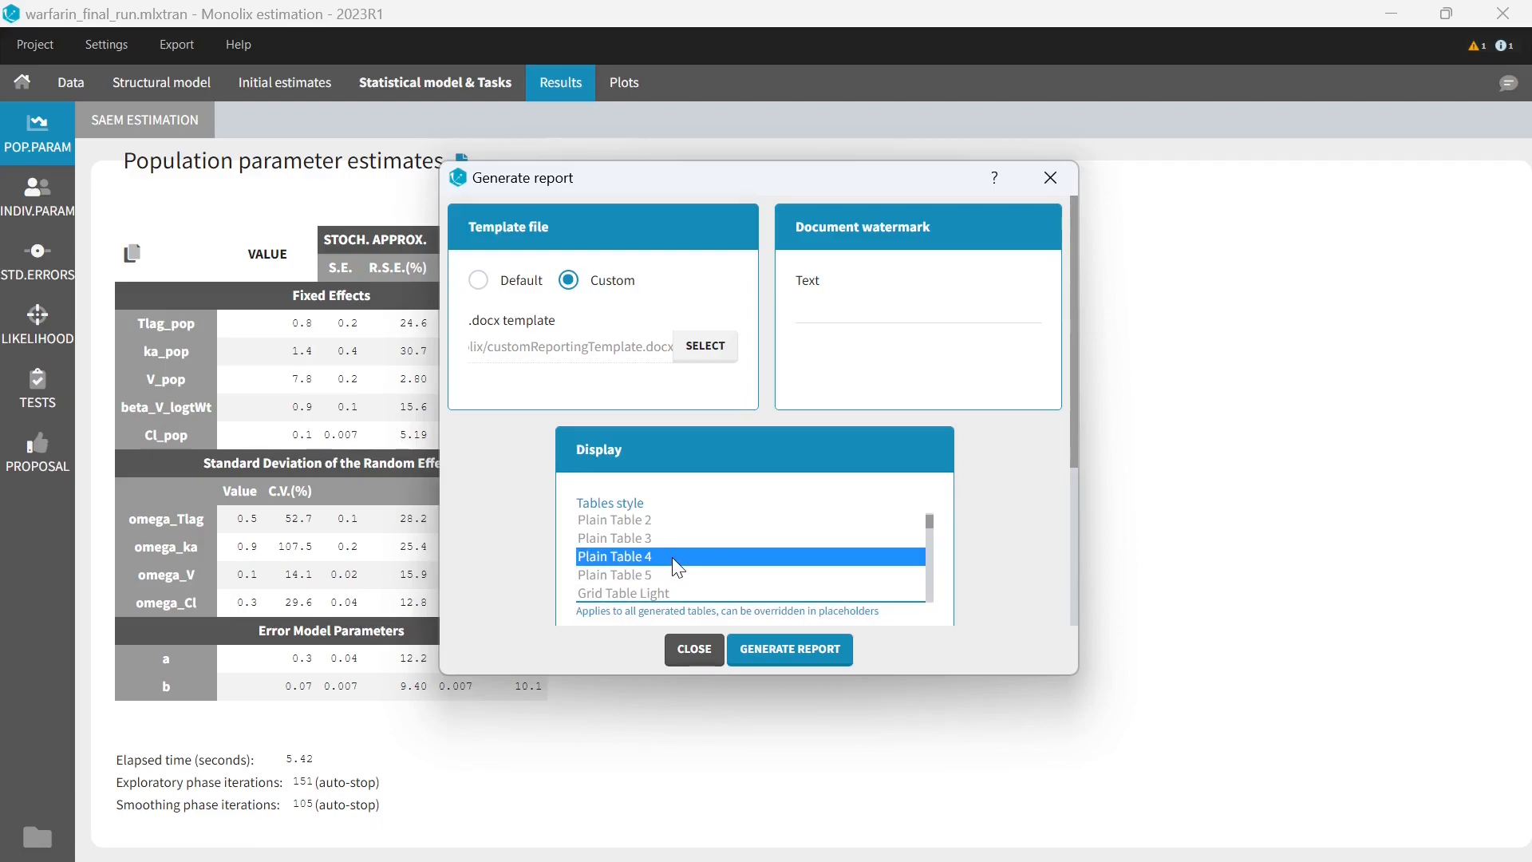
pyautogui.moveTo(818, 667)
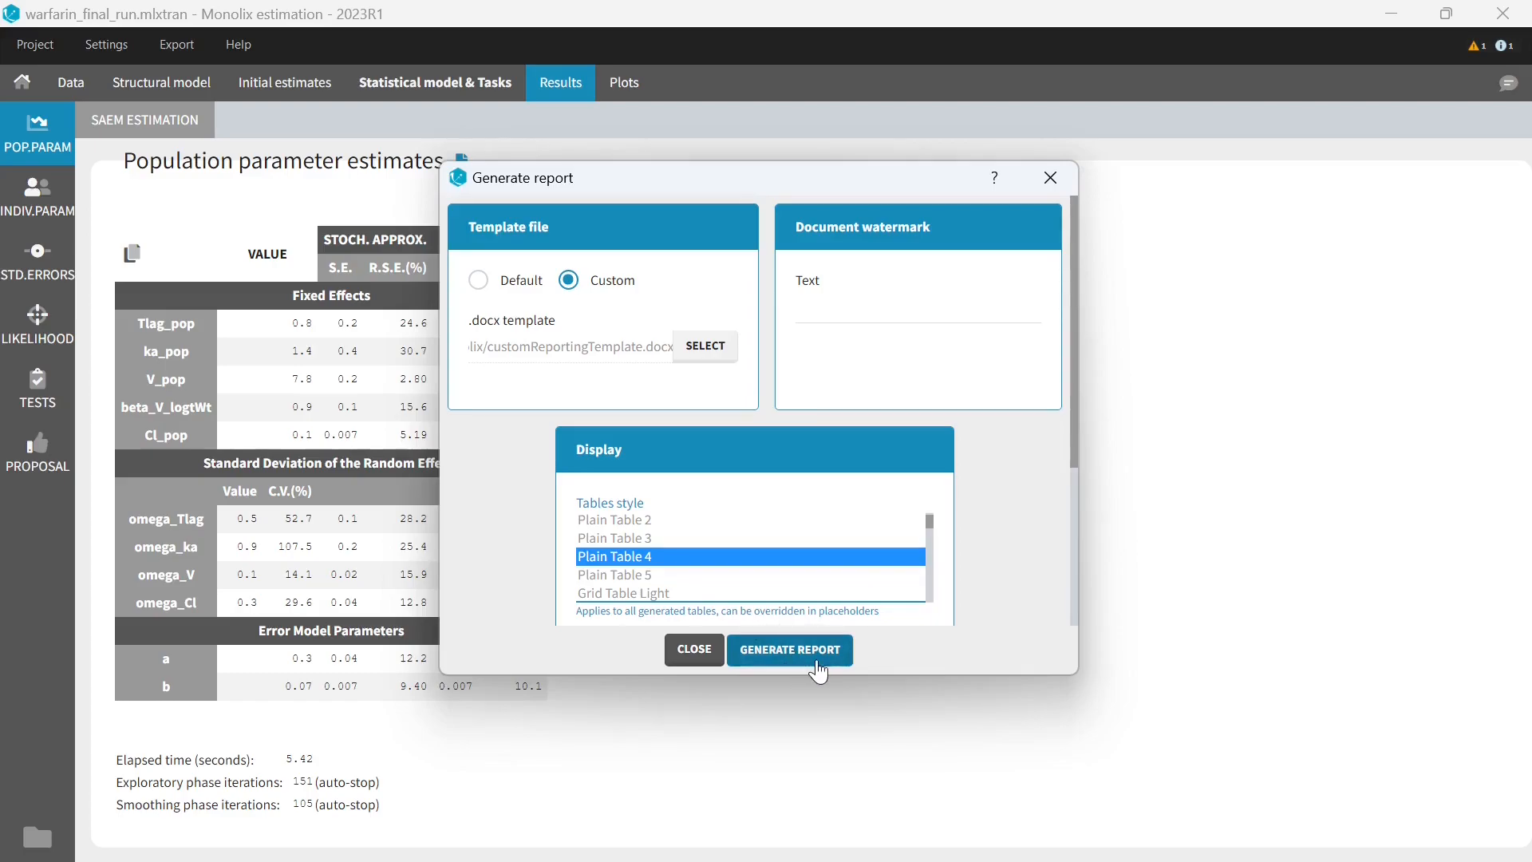
pyautogui.click(789, 649)
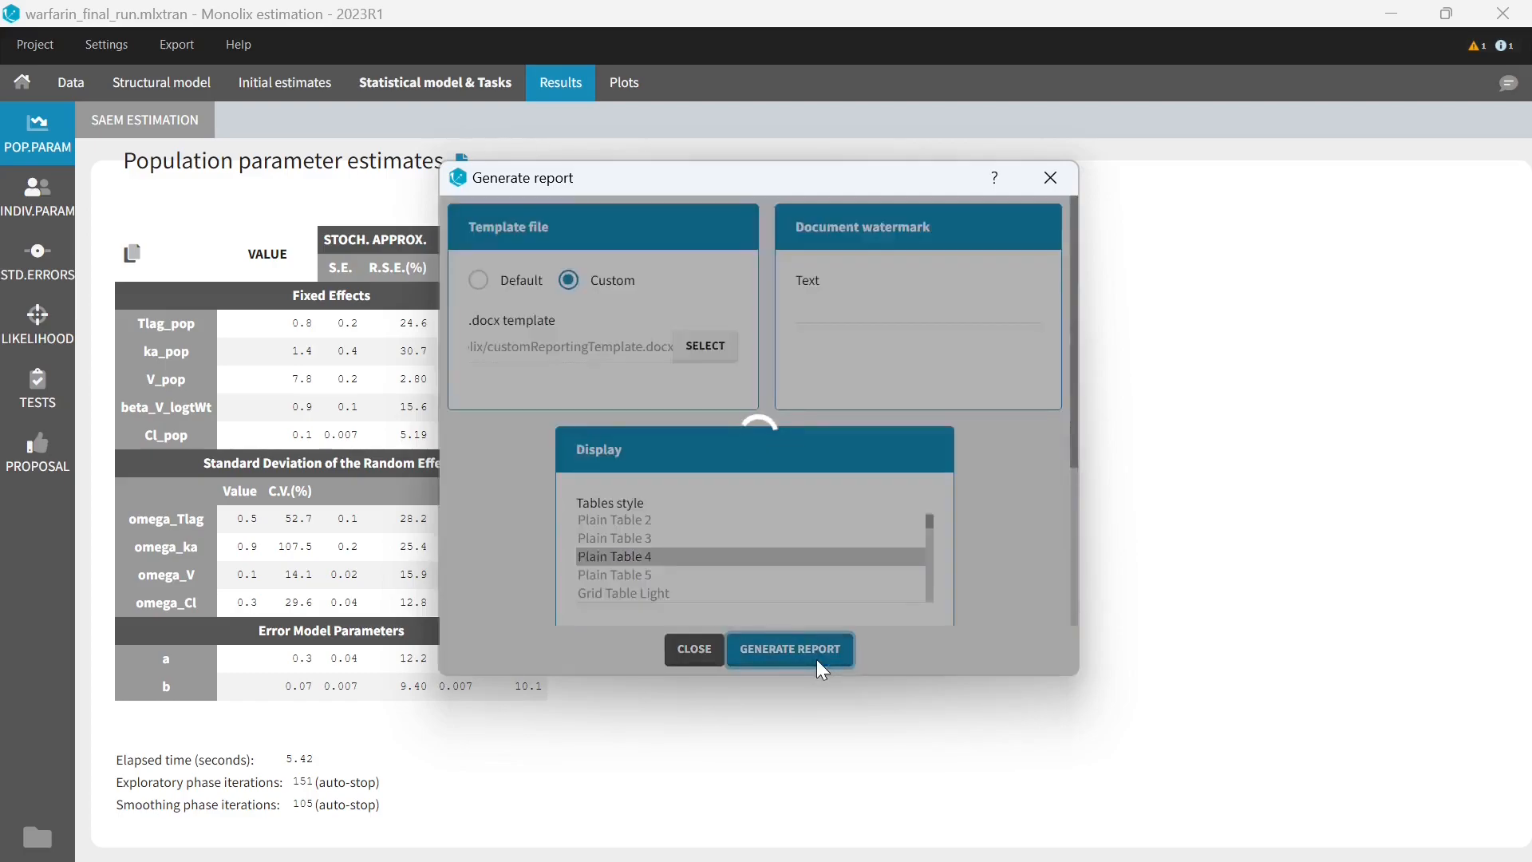
# - Open warfarin_final_run_report.docx and scroll through its model, Plain Table 4 tables and figures
pyautogui.click(788, 649)
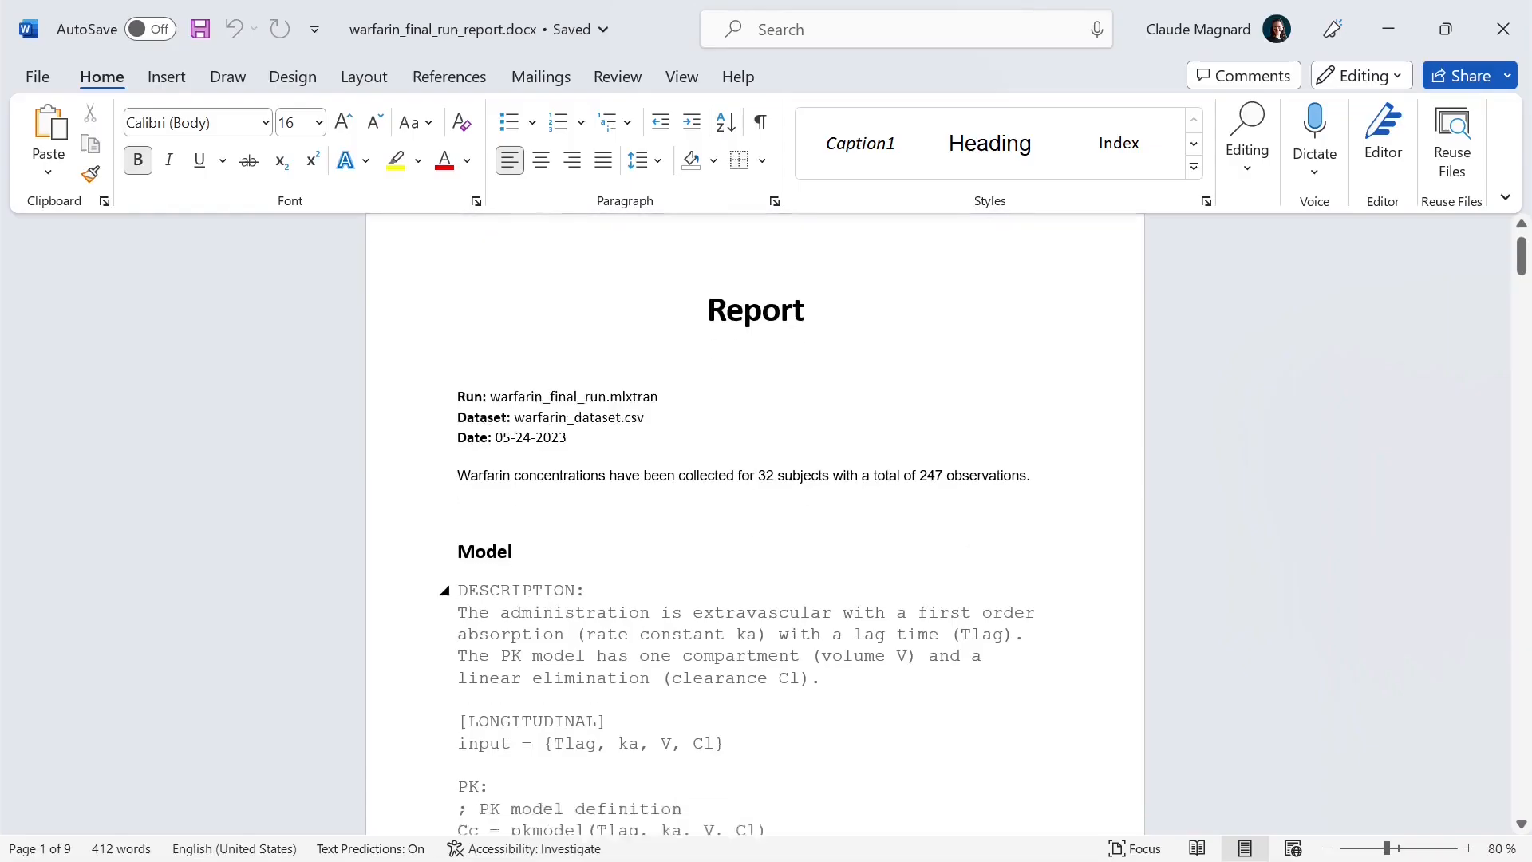
pyautogui.scroll(-3)
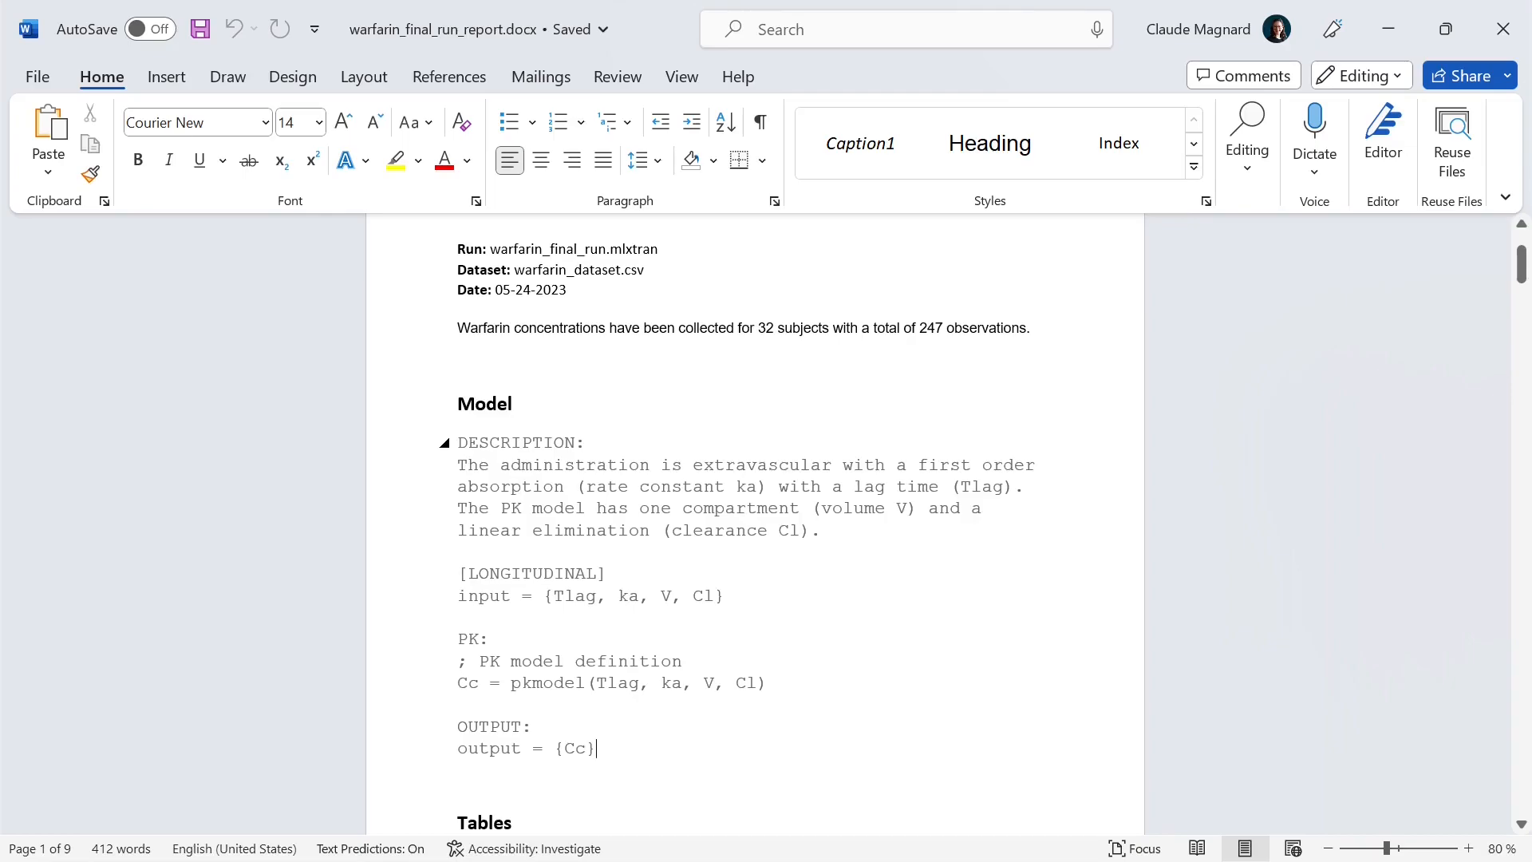
pyautogui.scroll(-3)
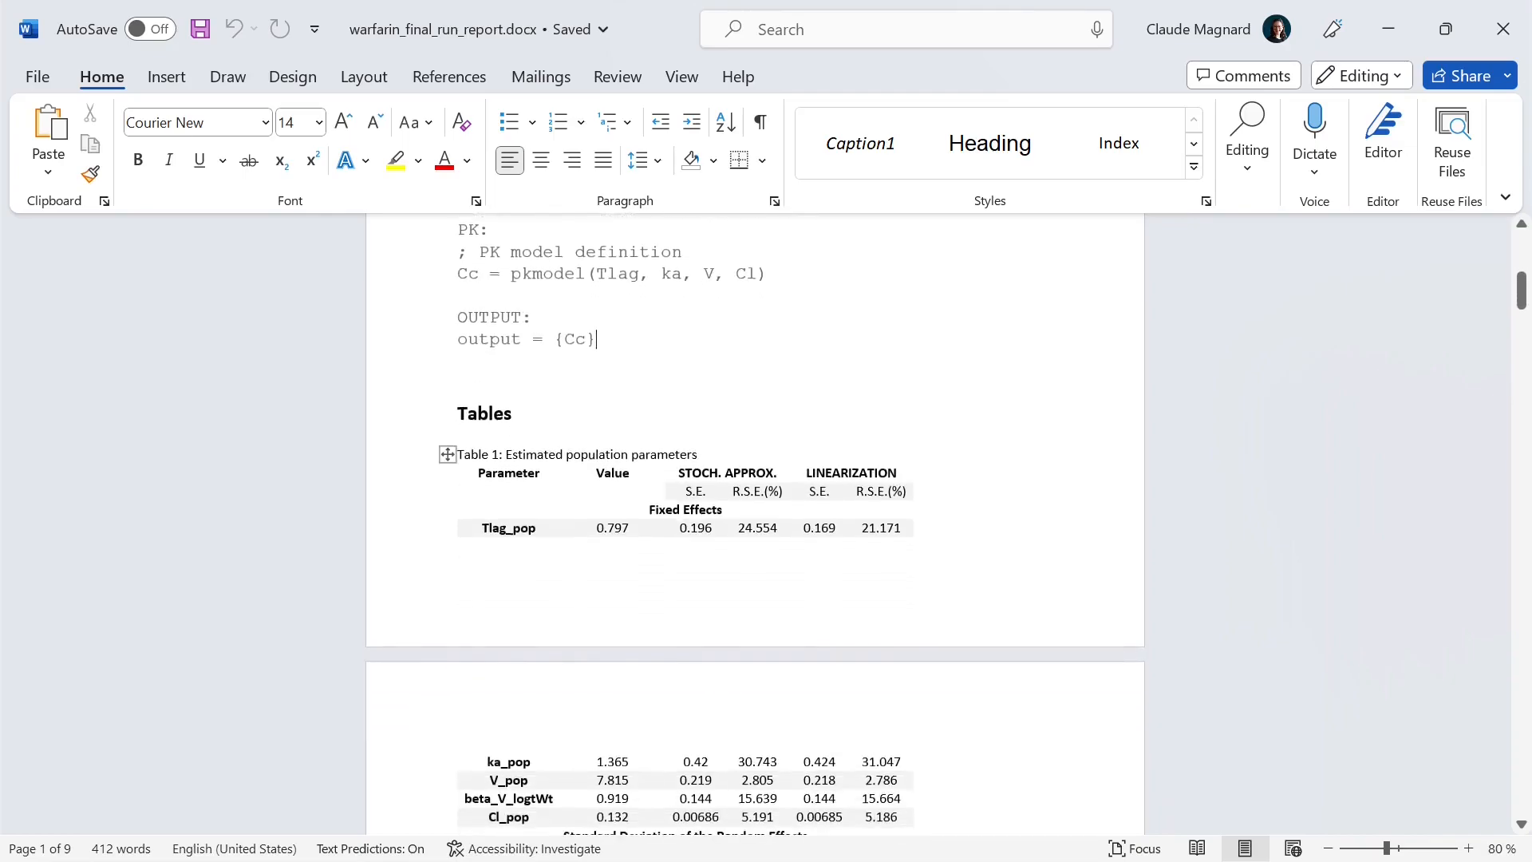
pyautogui.scroll(-3)
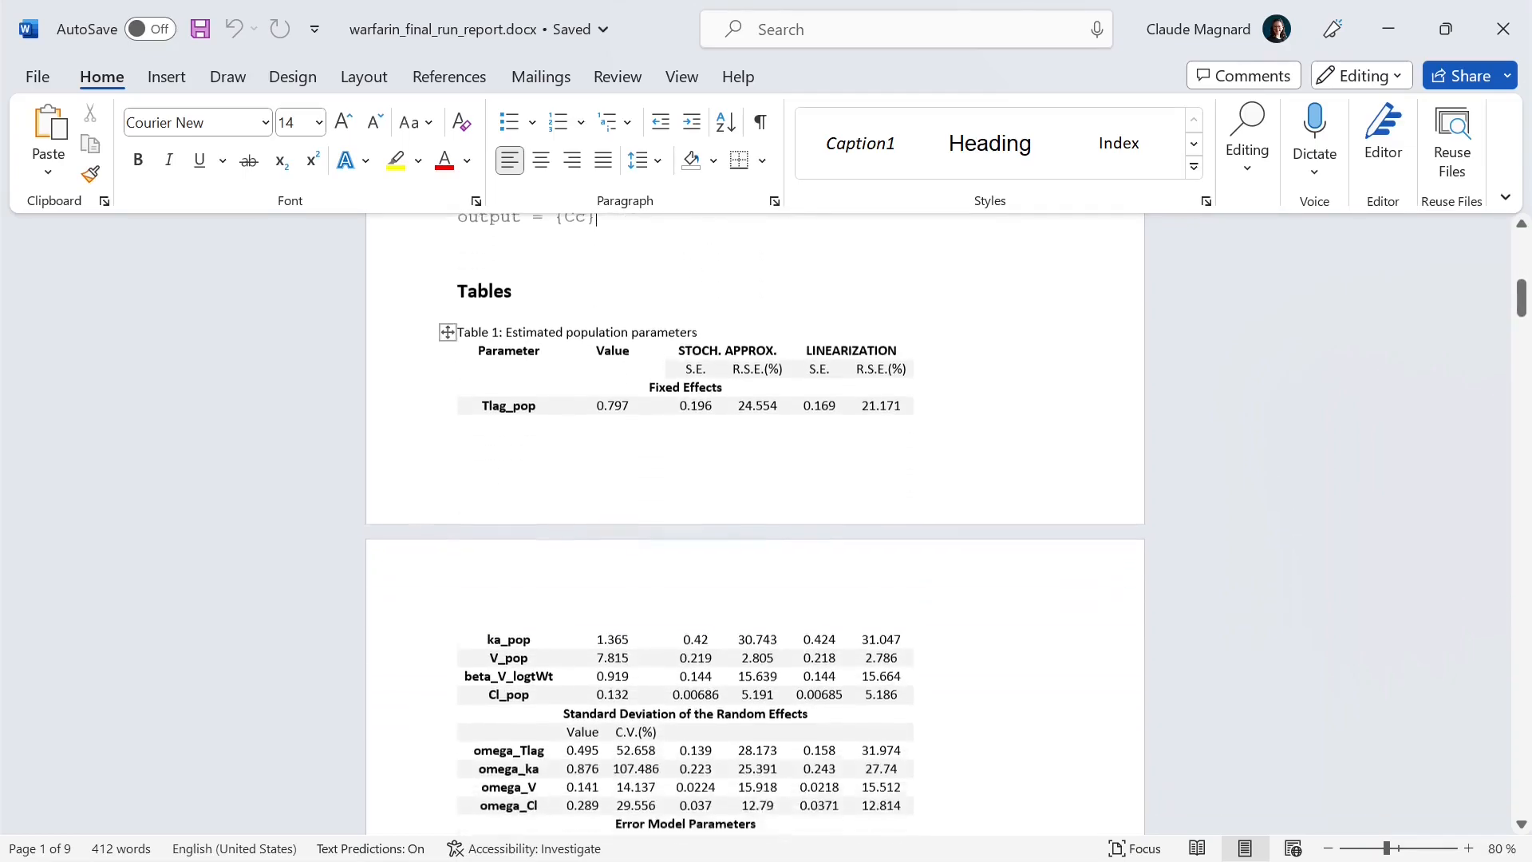
pyautogui.scroll(-3)
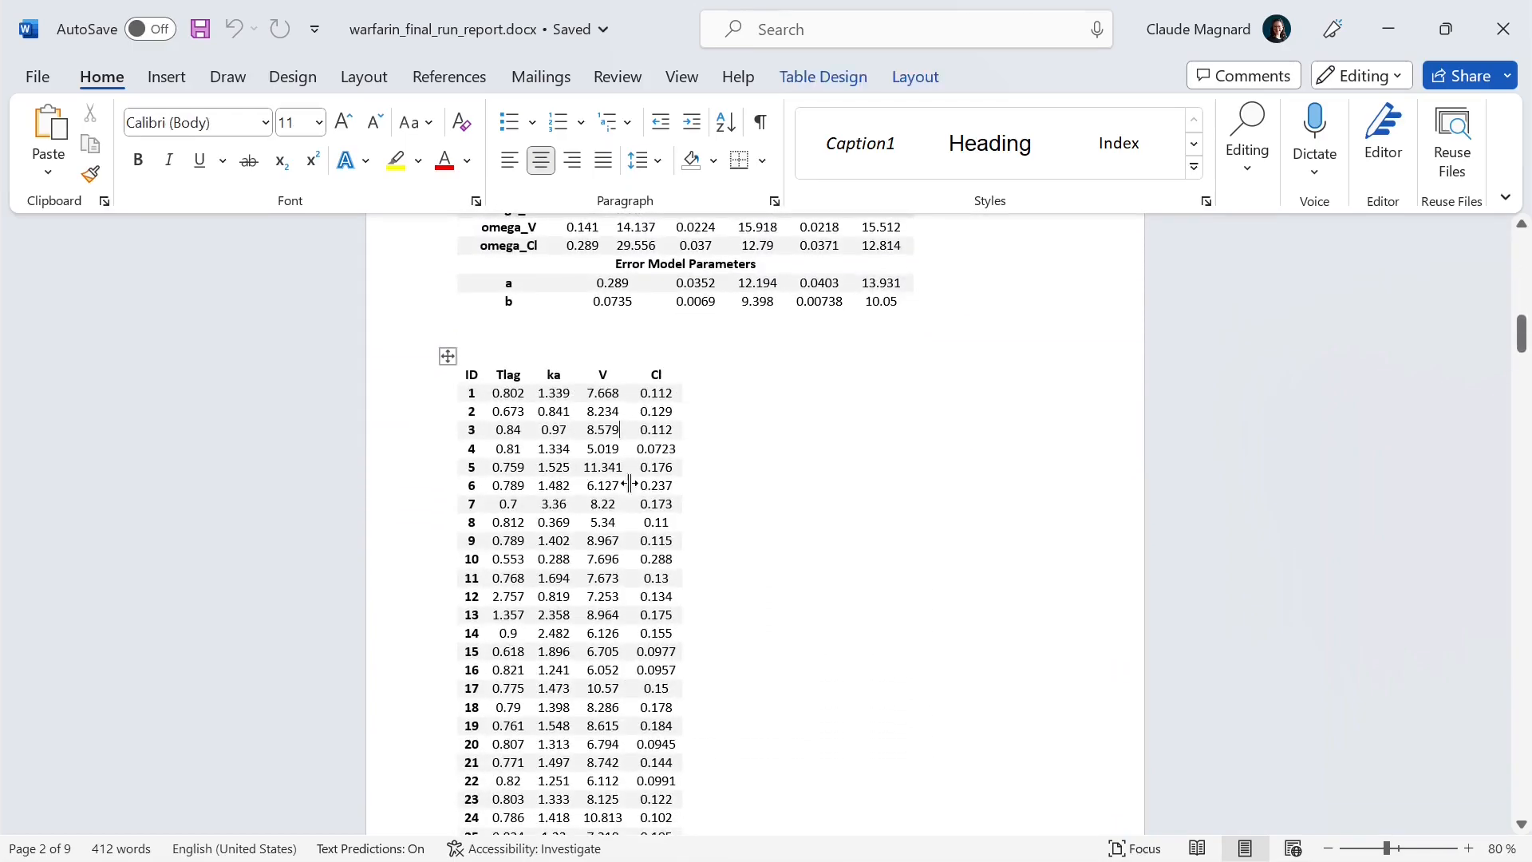
pyautogui.scroll(-3)
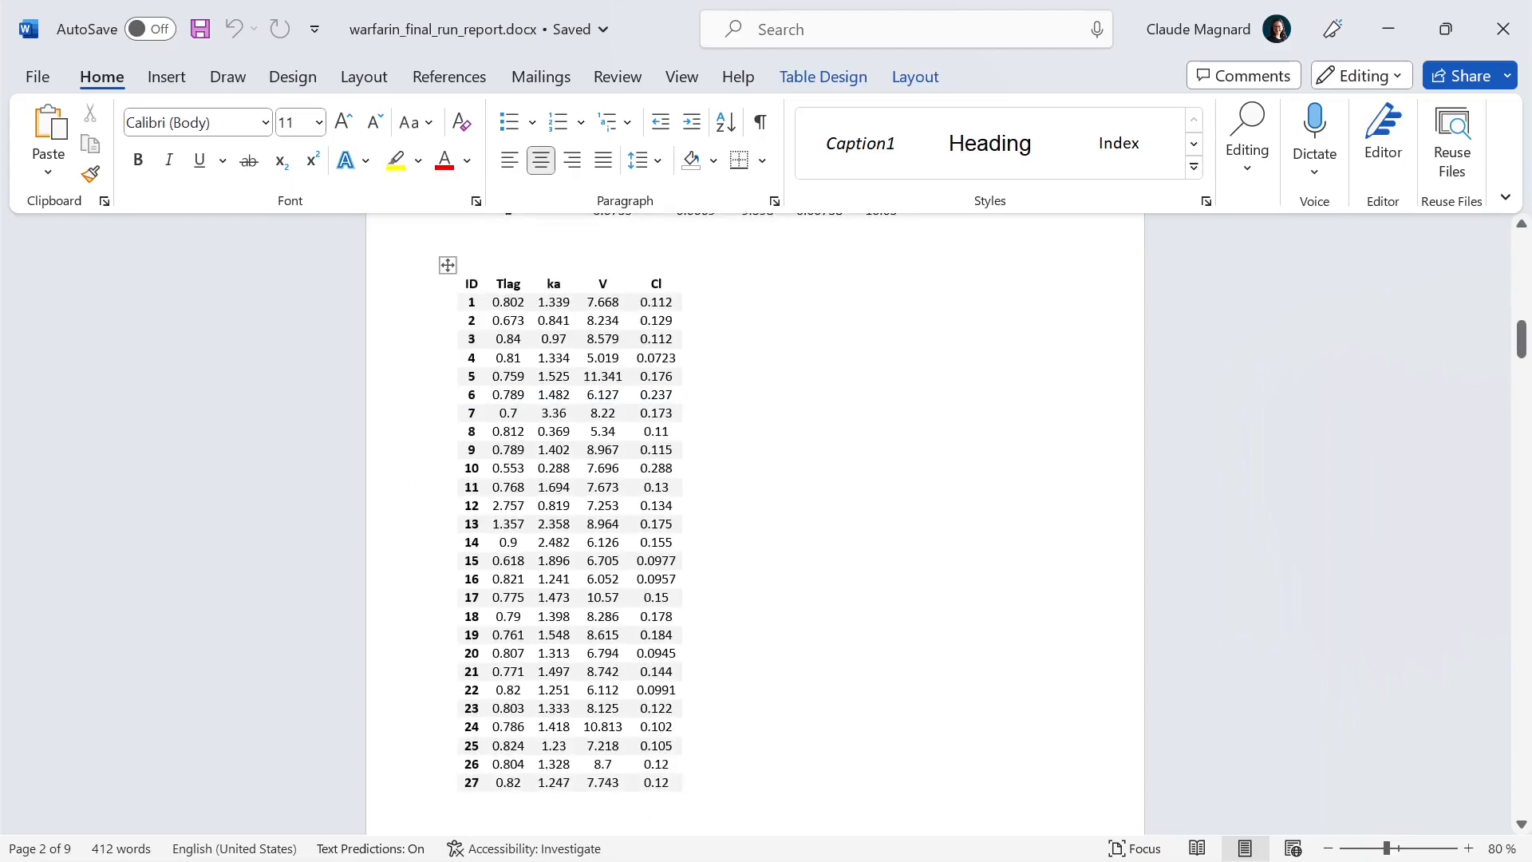
pyautogui.scroll(-3)
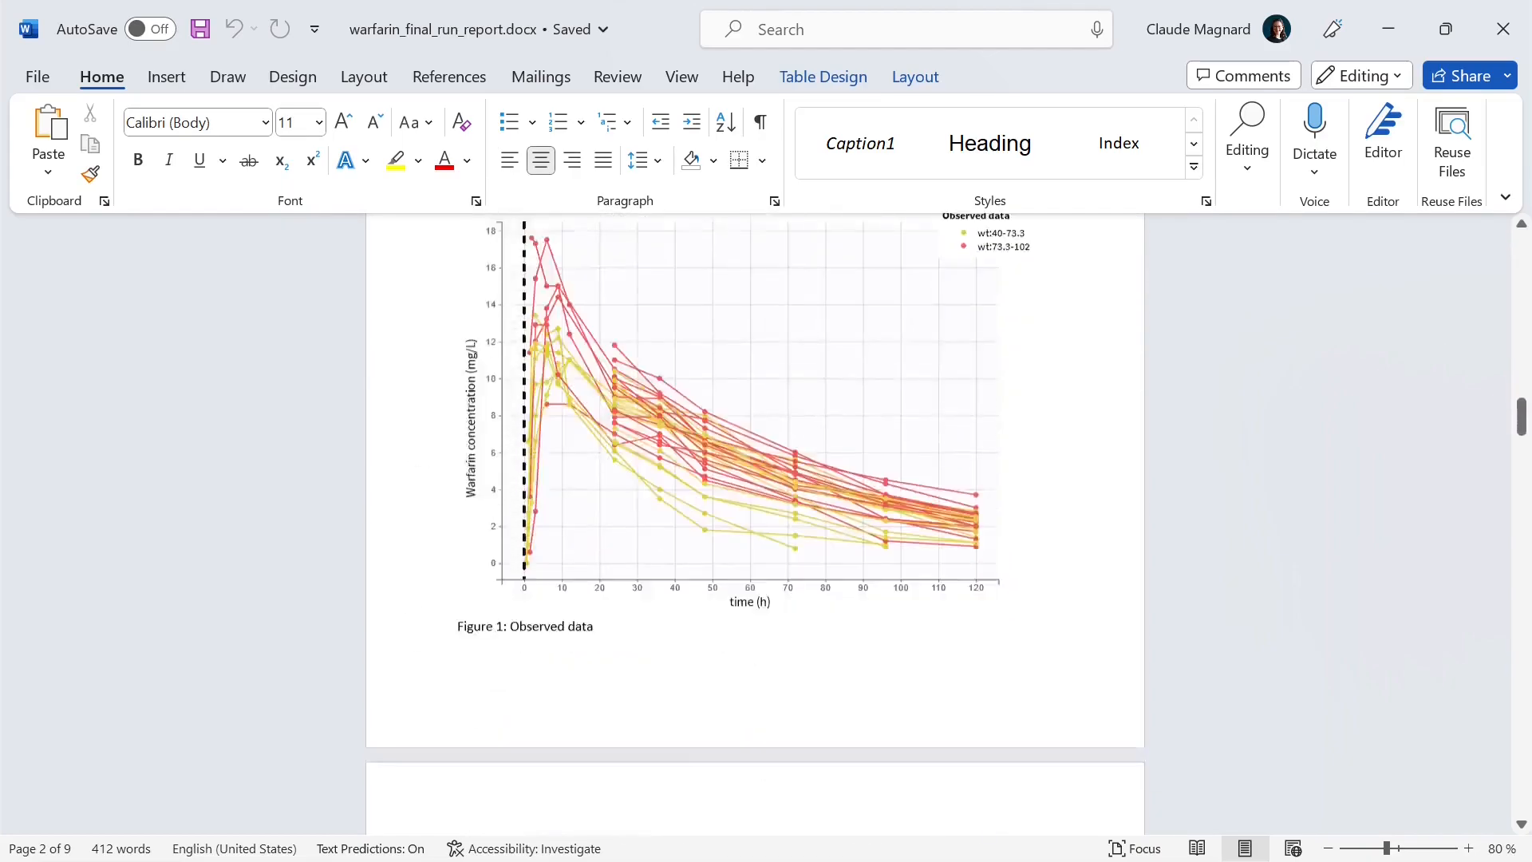
pyautogui.scroll(-3)
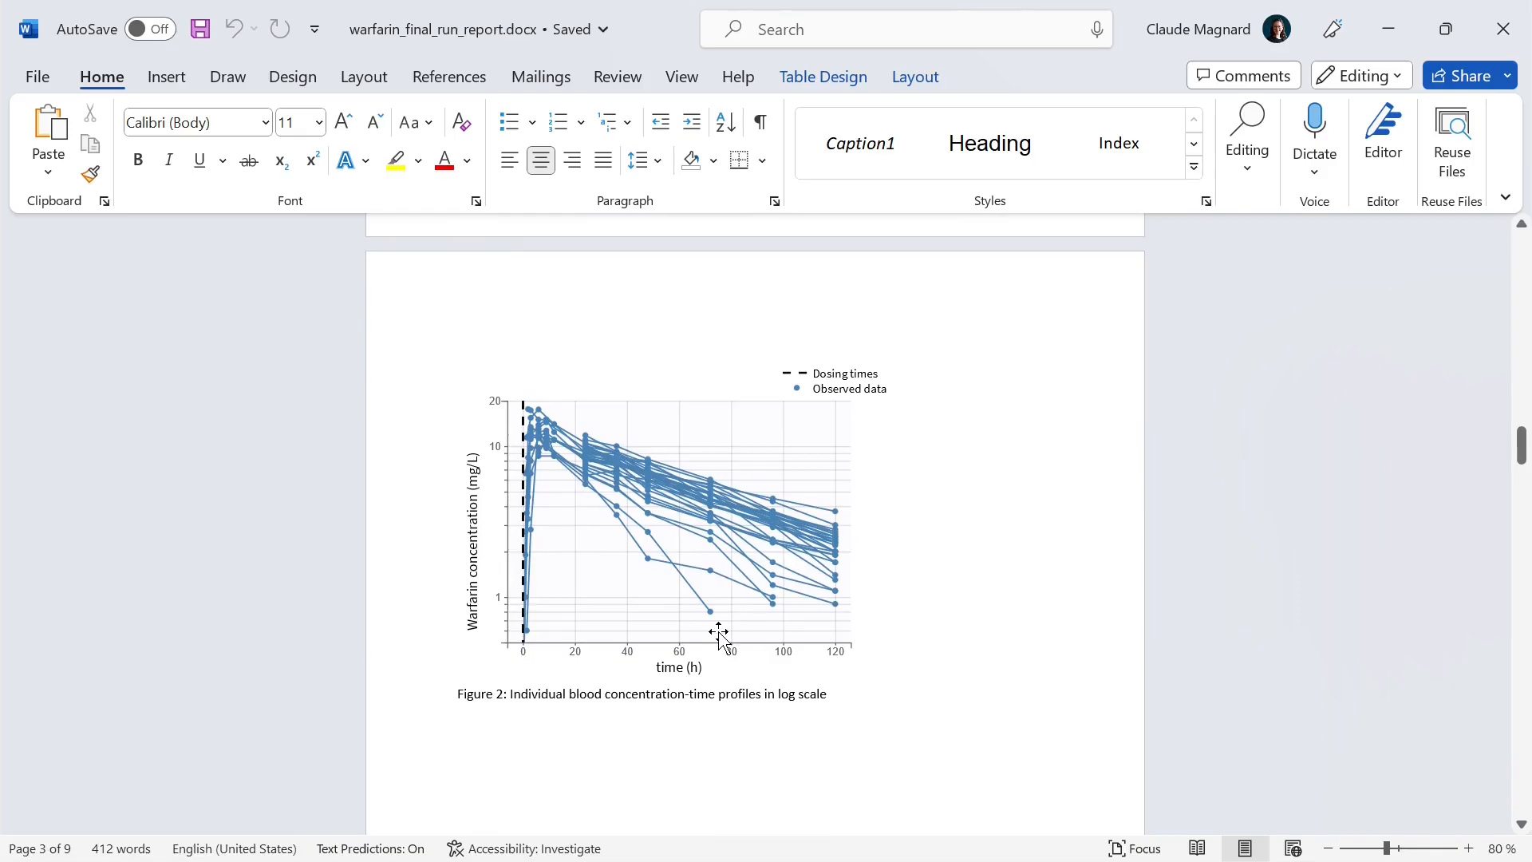
pyautogui.moveTo(726, 648)
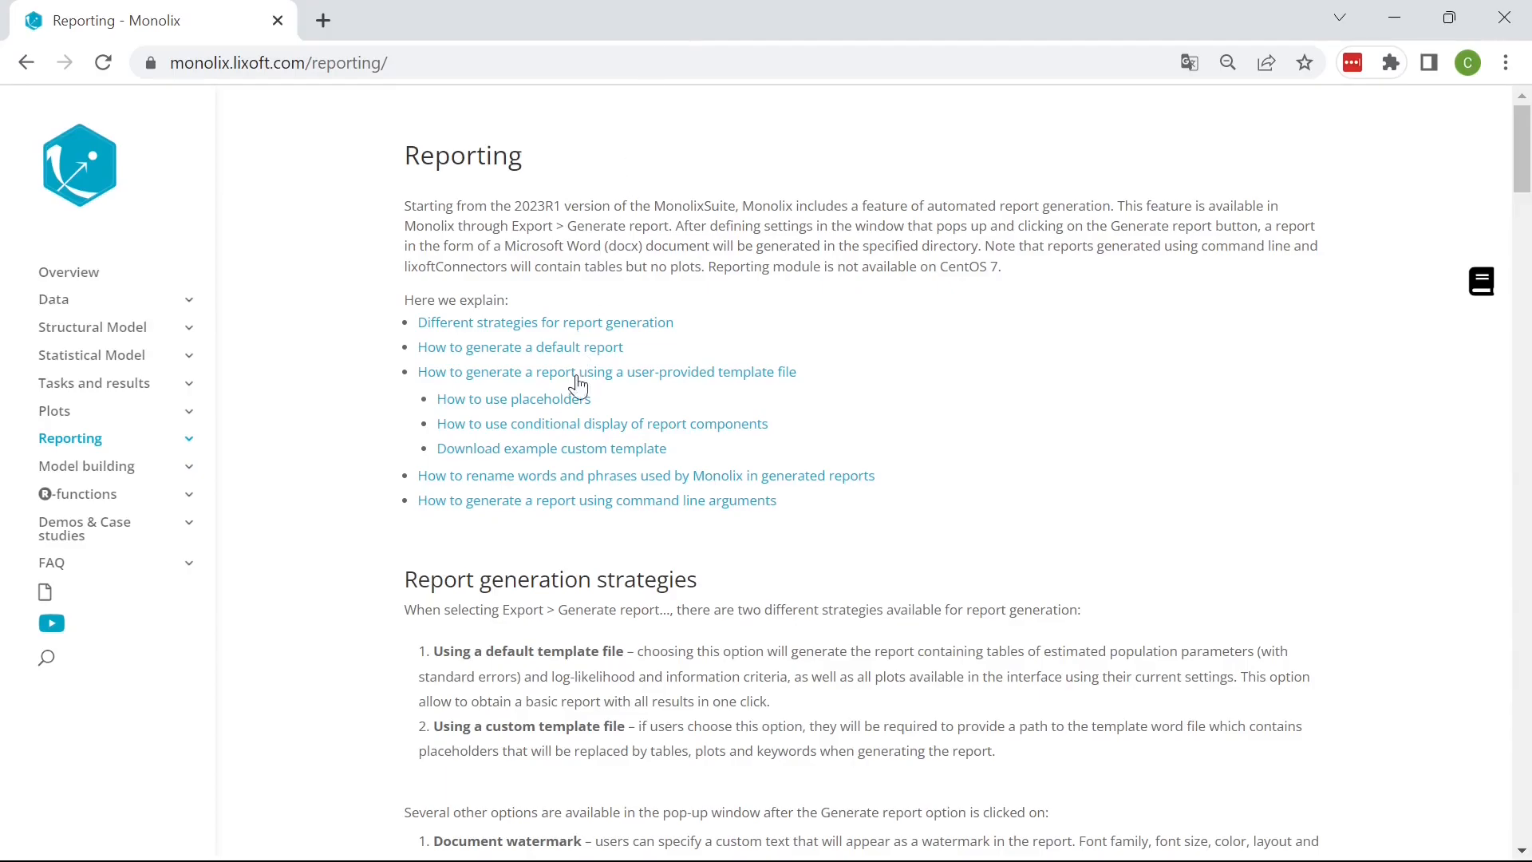
pyautogui.moveTo(579, 458)
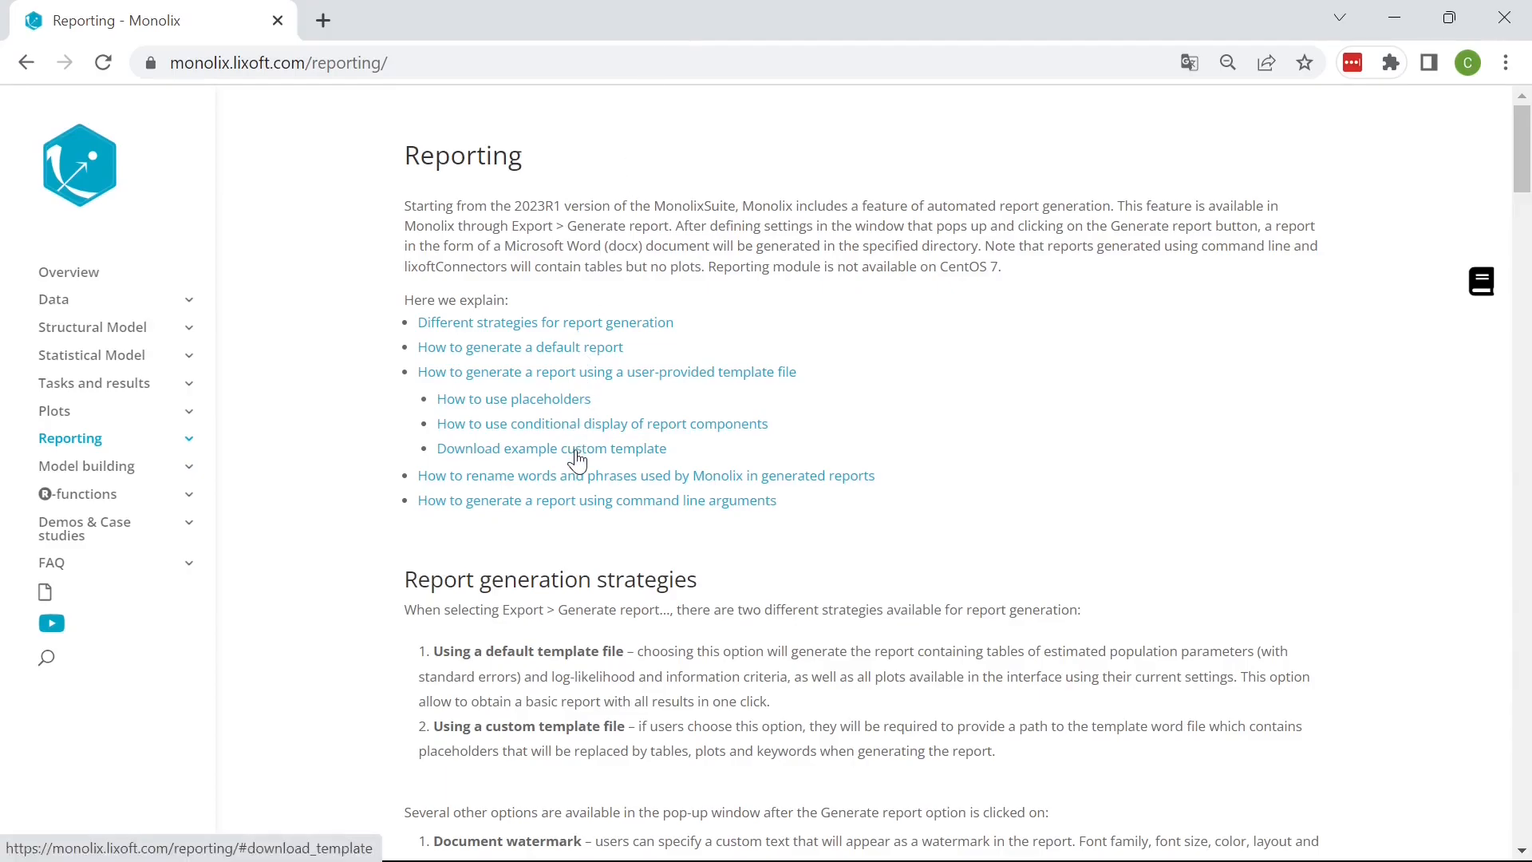
# - Scroll the Monolix Reporting page to the 'Download example custom template' link
pyautogui.scroll(-3)
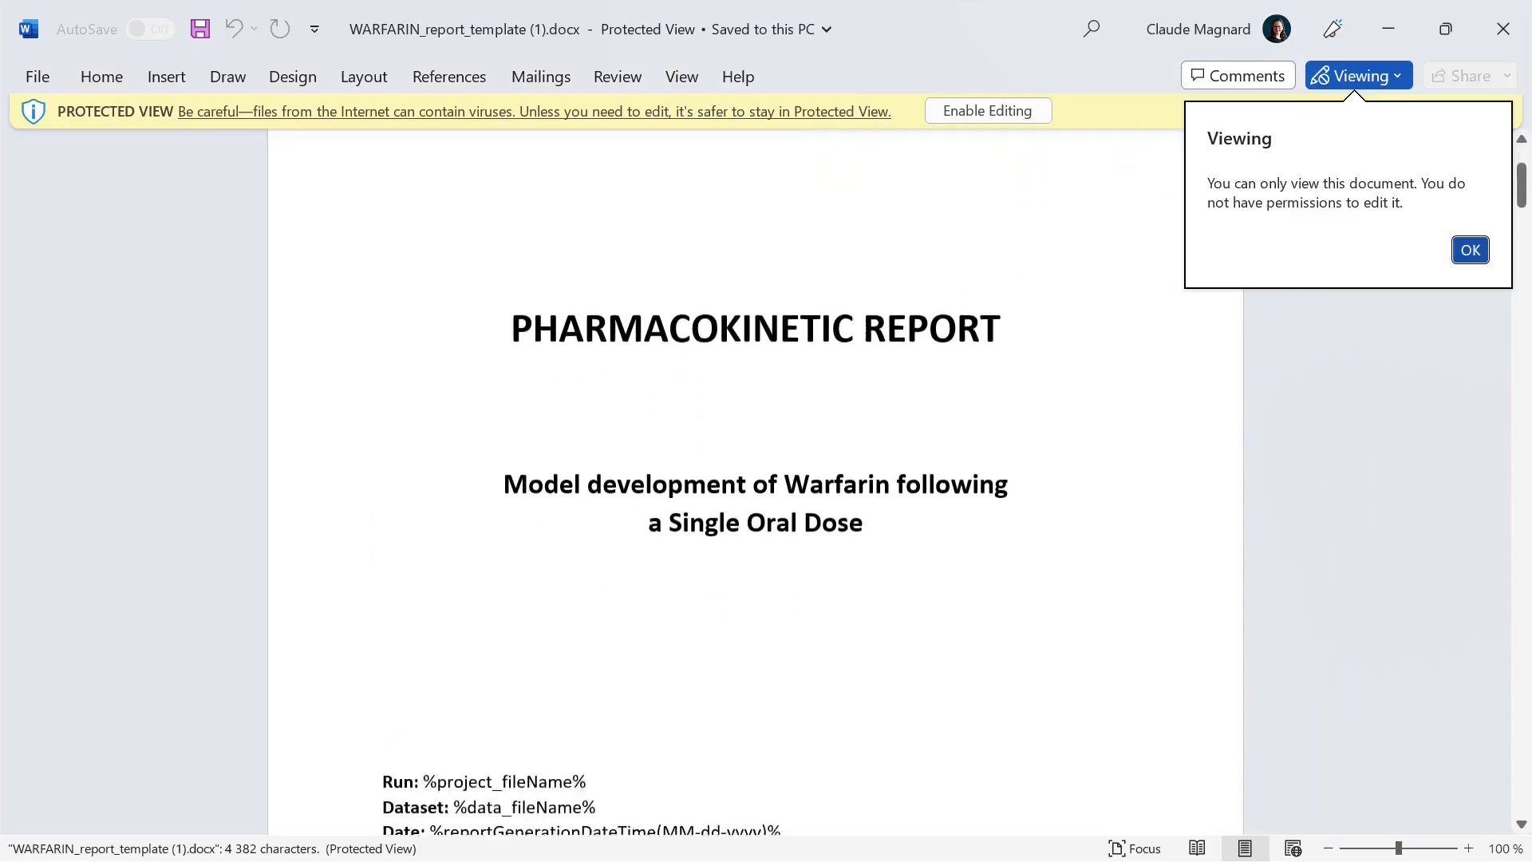
# - Scroll through the downloaded WARFARIN report template's title page and placeholders
pyautogui.scroll(-3)
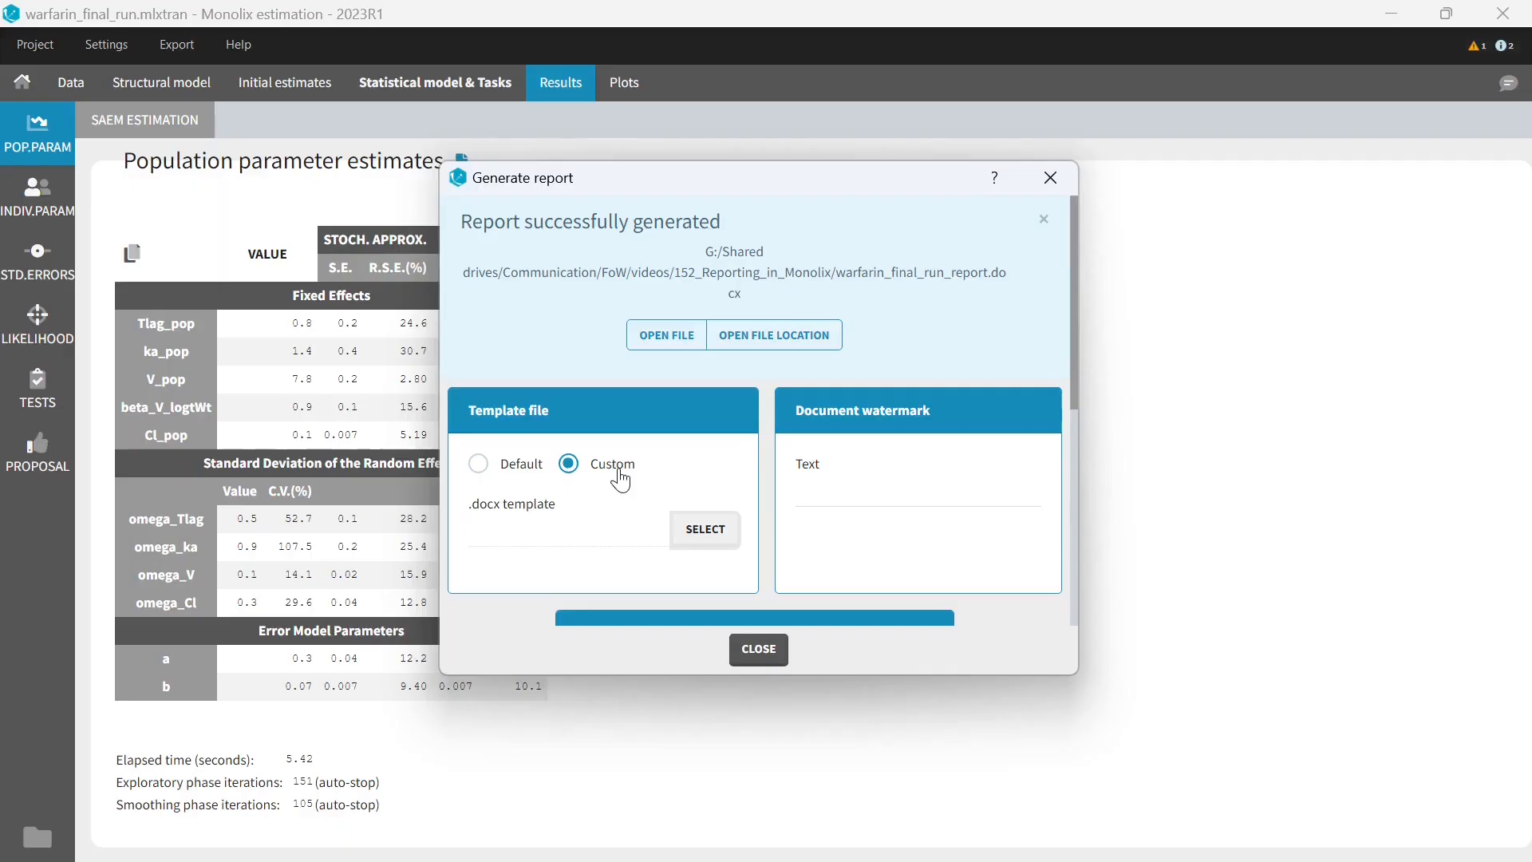
# - Browse the Downloads folder for a Word report template file
pyautogui.click(704, 528)
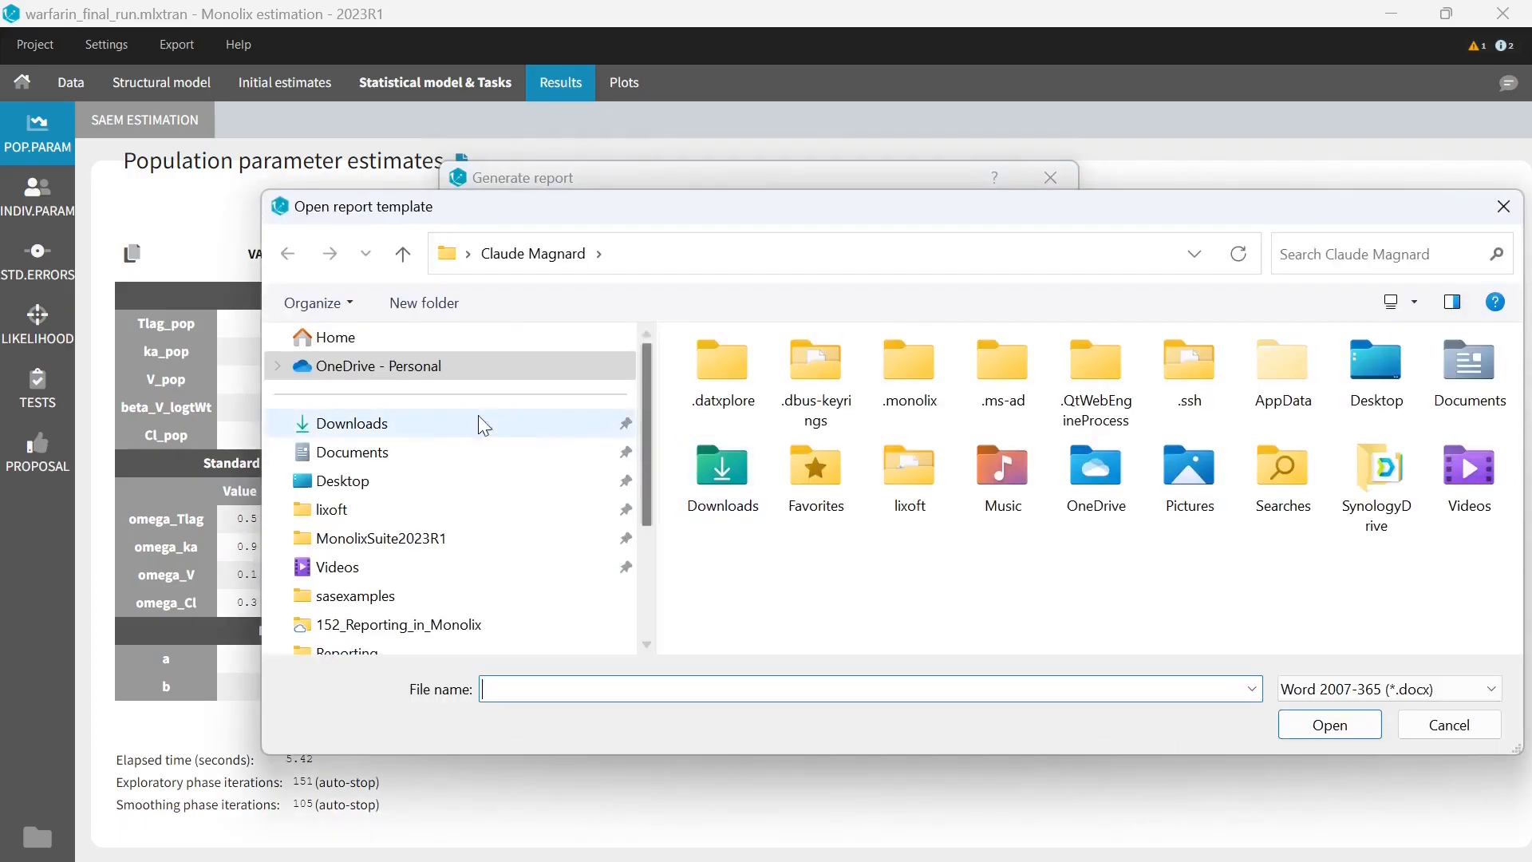
pyautogui.click(349, 423)
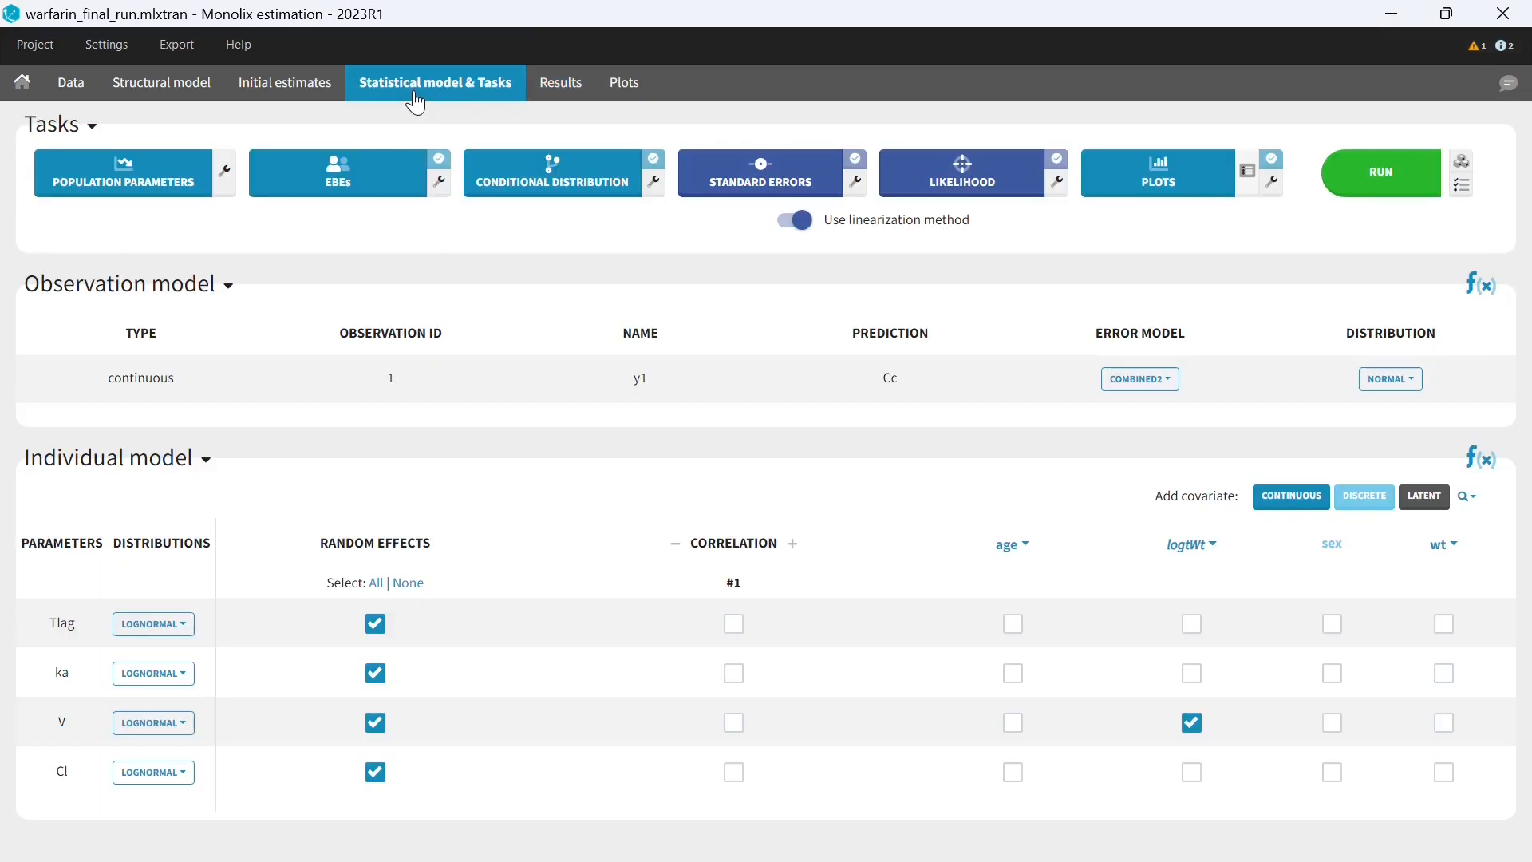
pyautogui.moveTo(1101, 588)
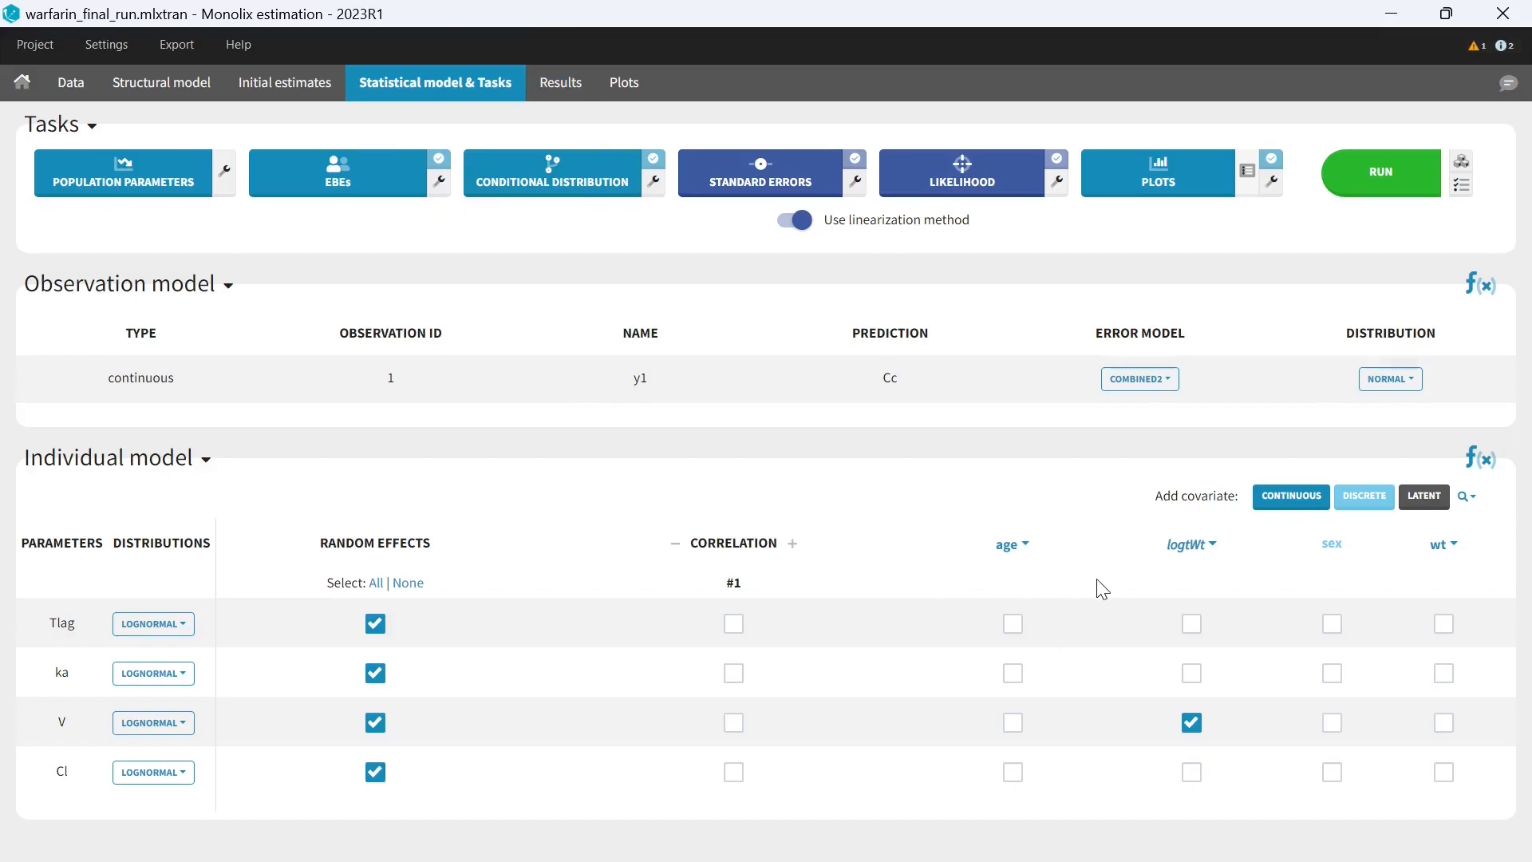
pyautogui.moveTo(404, 366)
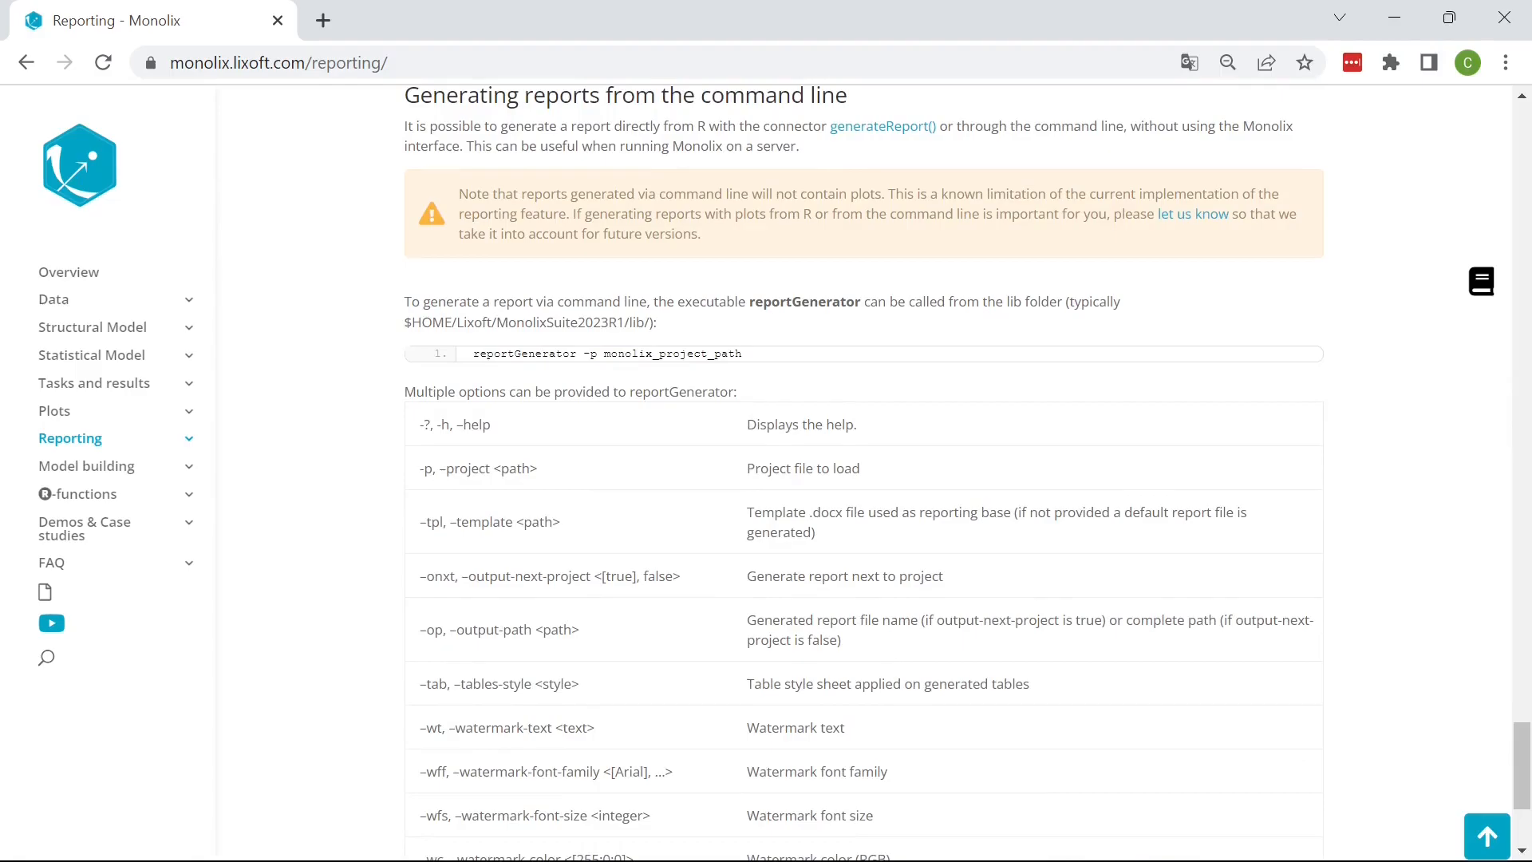
# - Highlight 'reportGenerator' in the command-line report generation section of the Reporting page
pyautogui.doubleClick(804, 301)
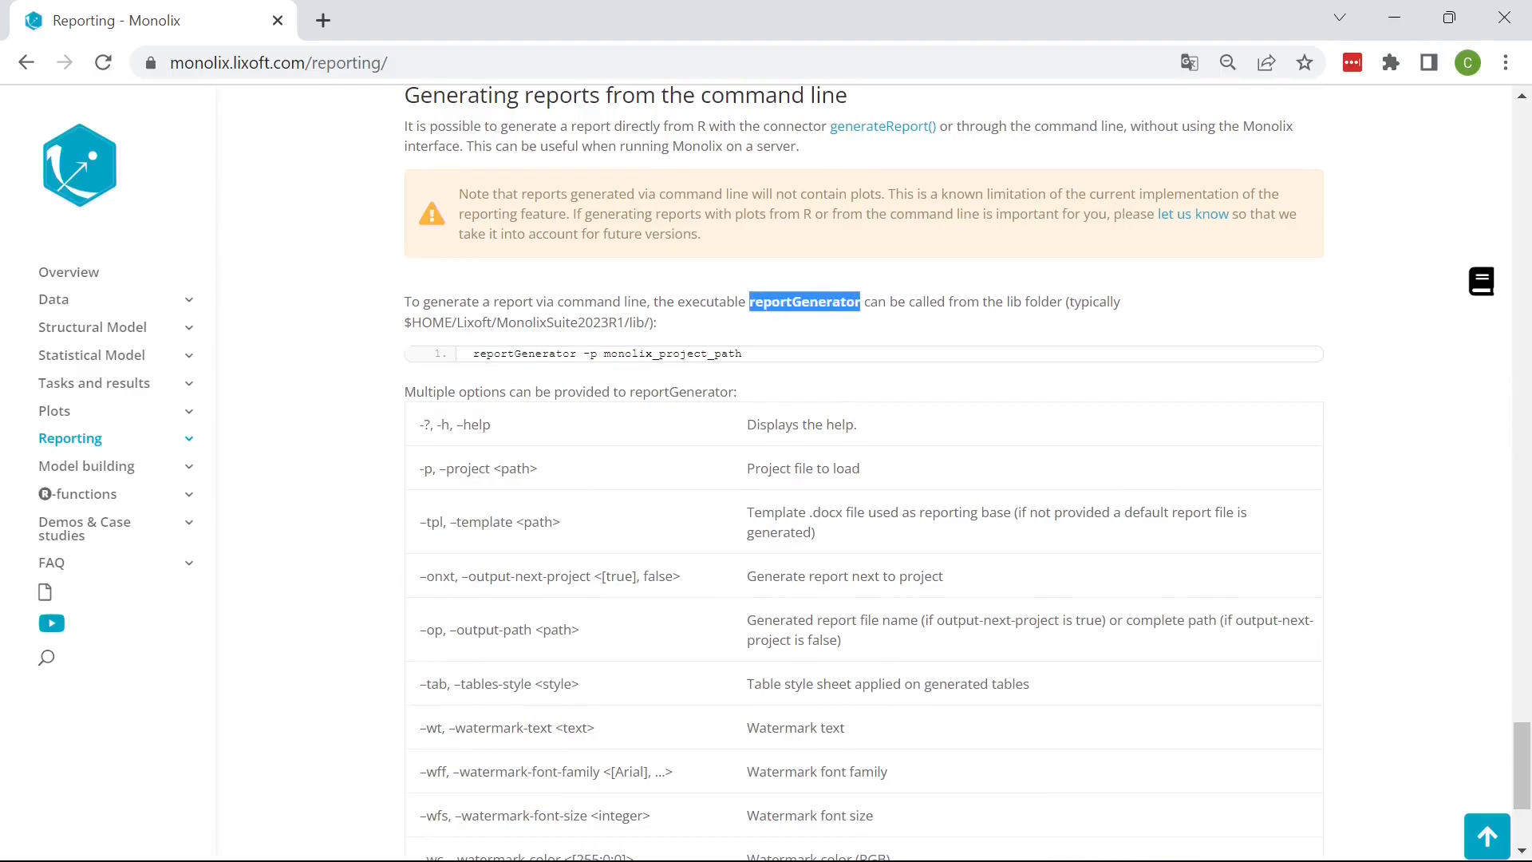